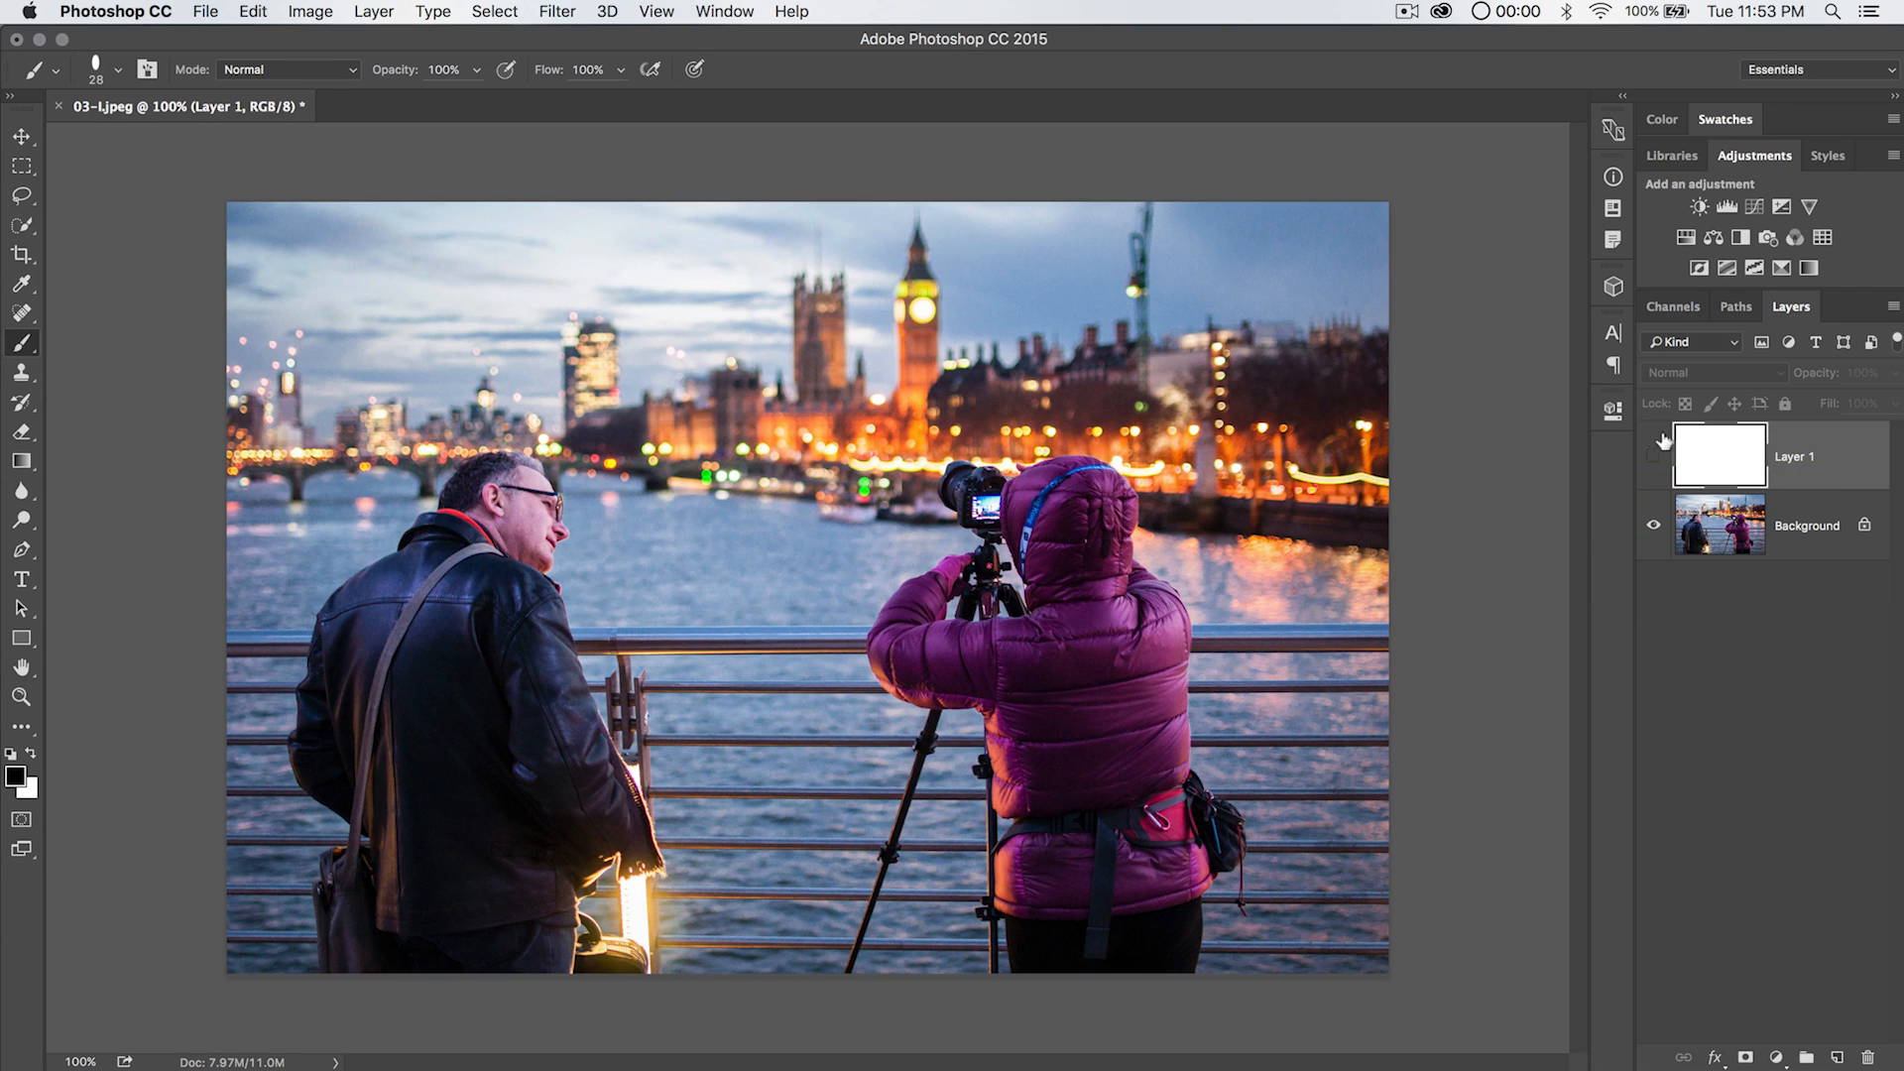
Show the white layer and sketch a downward arrow, the image cluster and a connecting line.
left_click(1652, 457)
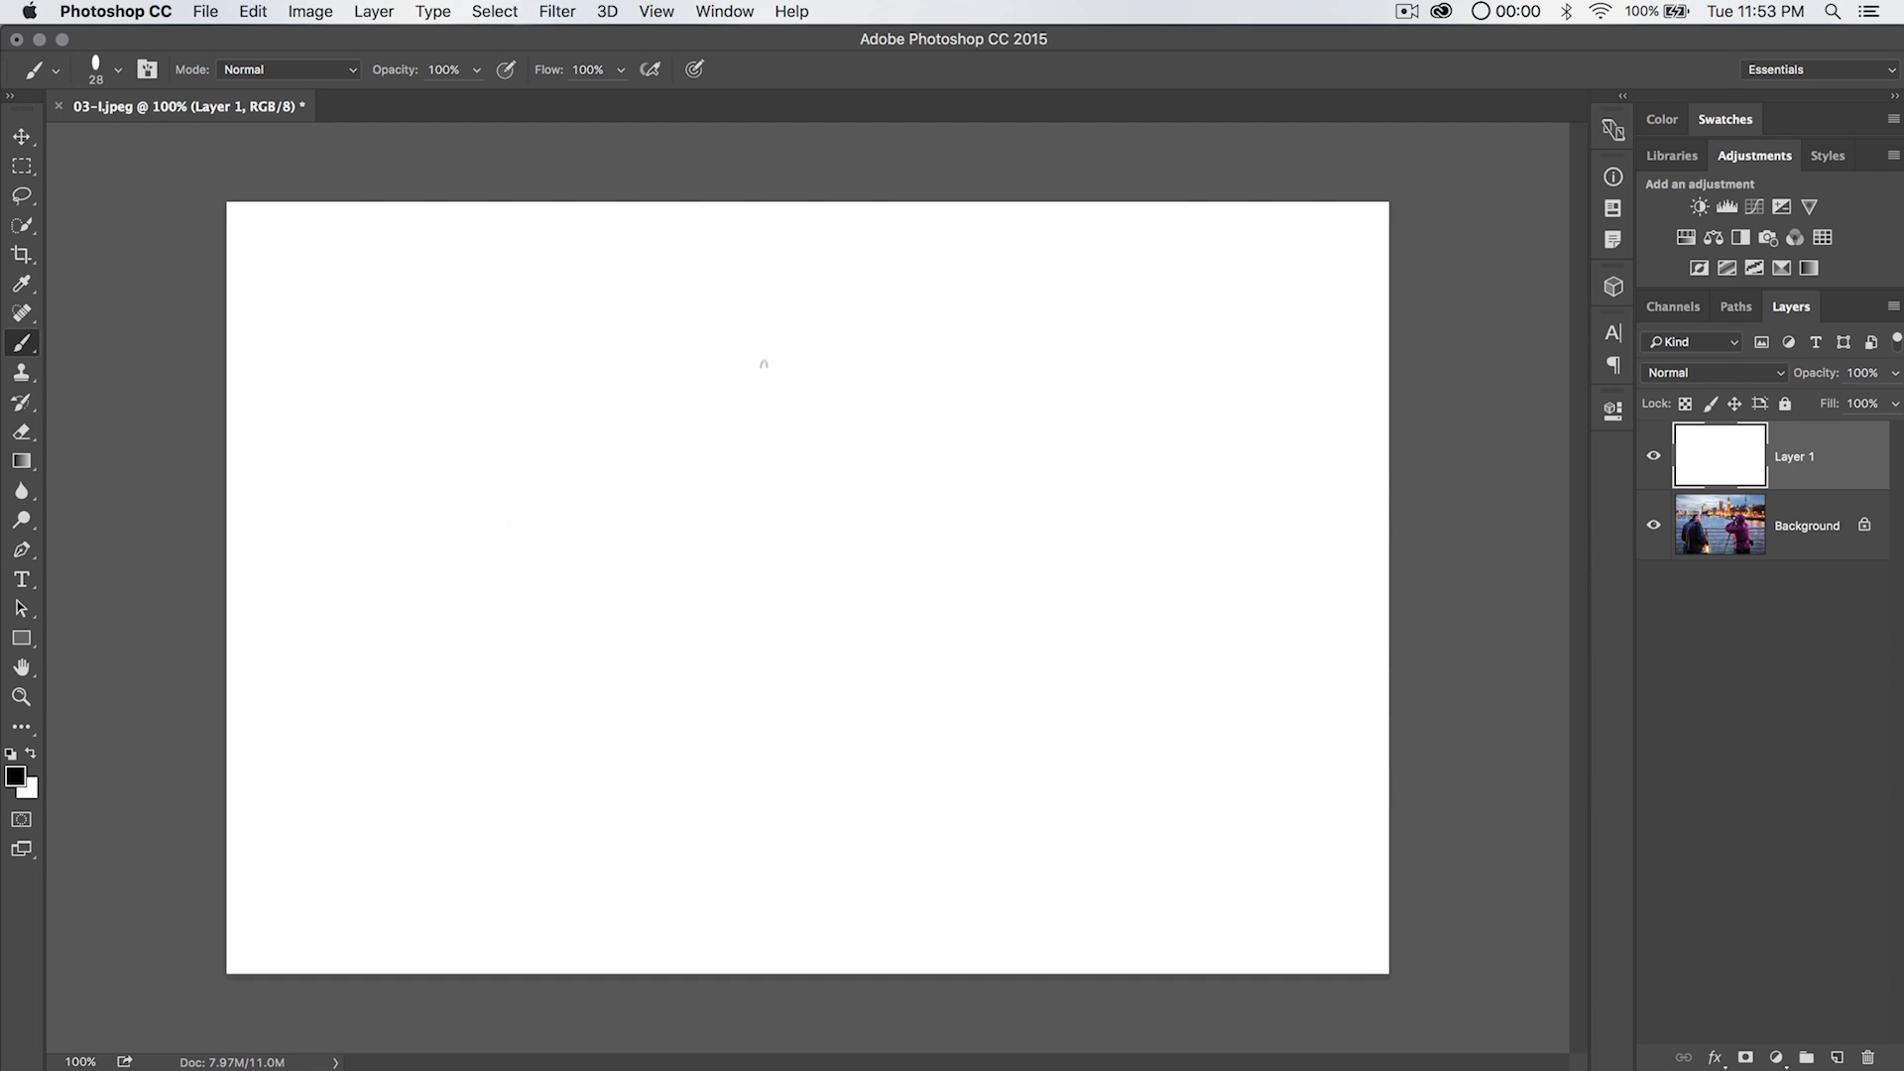
mouse_move(382, 326)
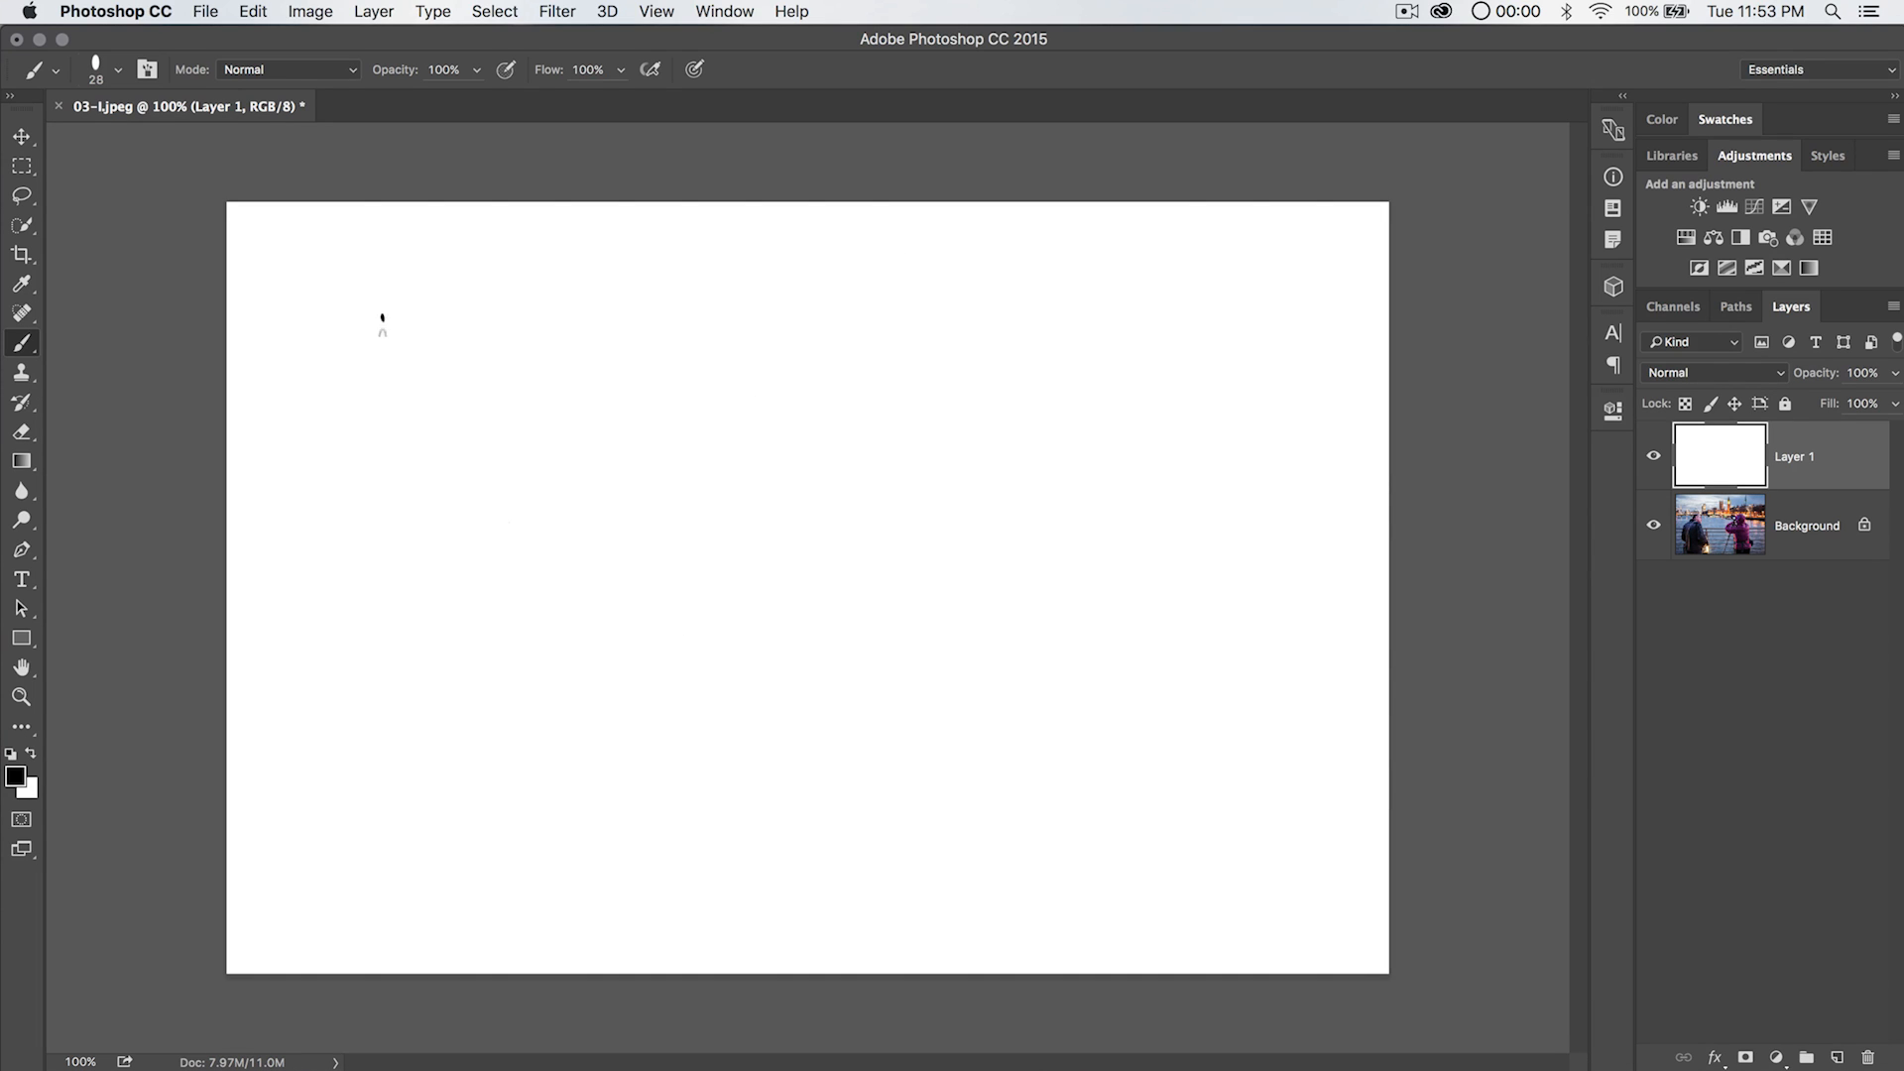
left_click_drag(389, 322, 395, 419)
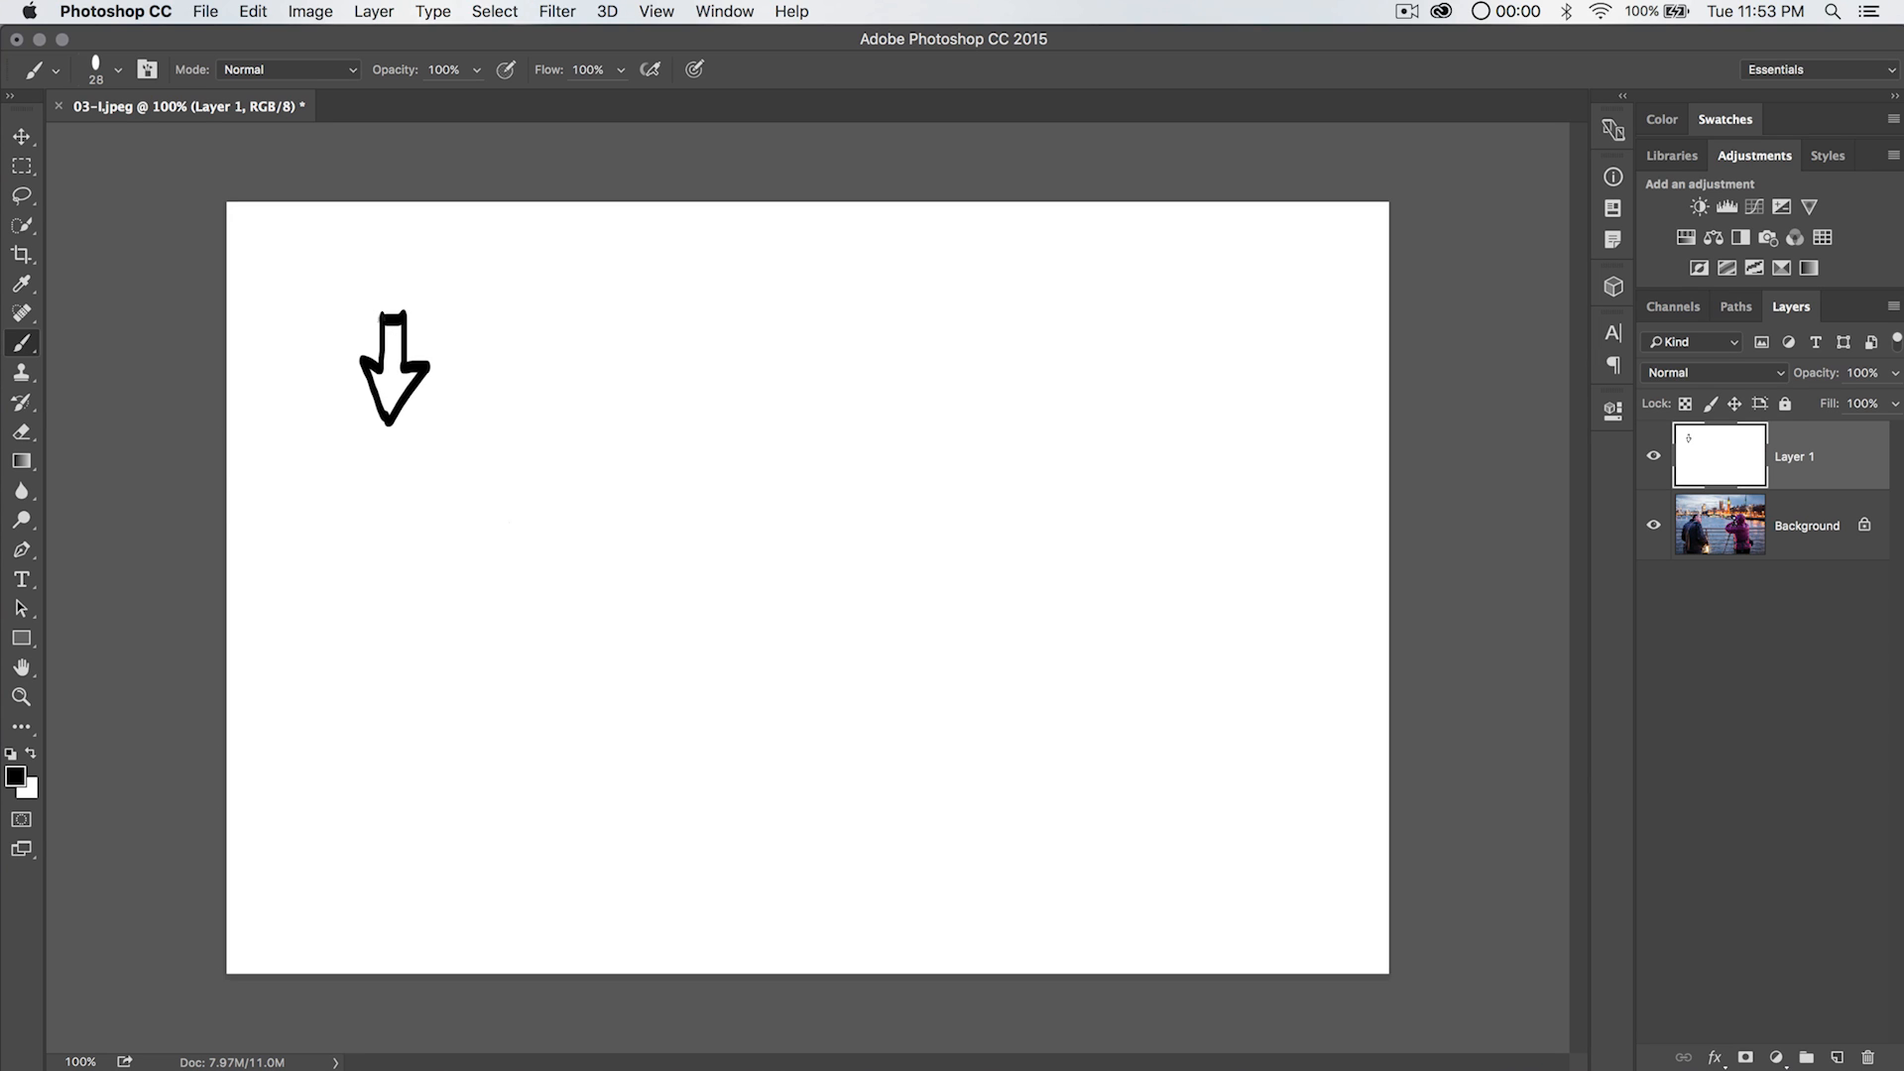
left_click_drag(789, 321, 1052, 280)
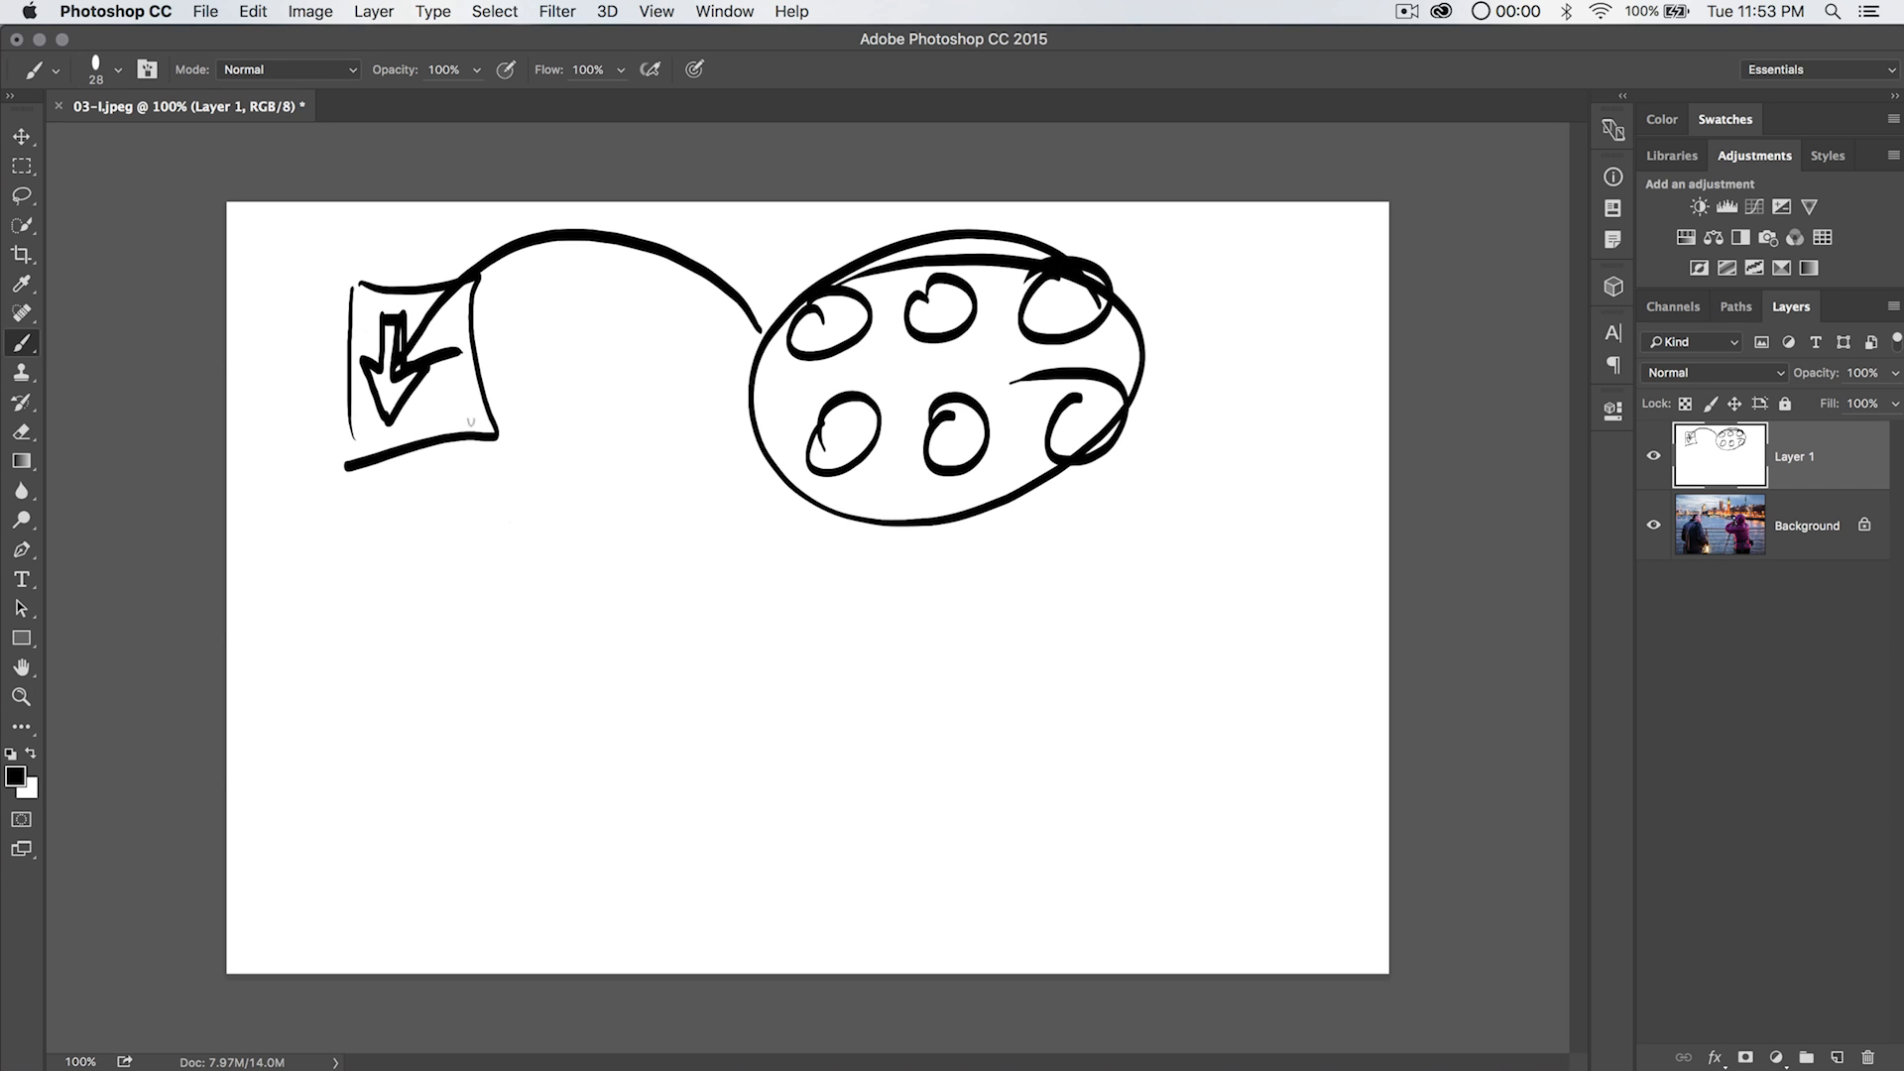
left_click_drag(410, 501, 790, 904)
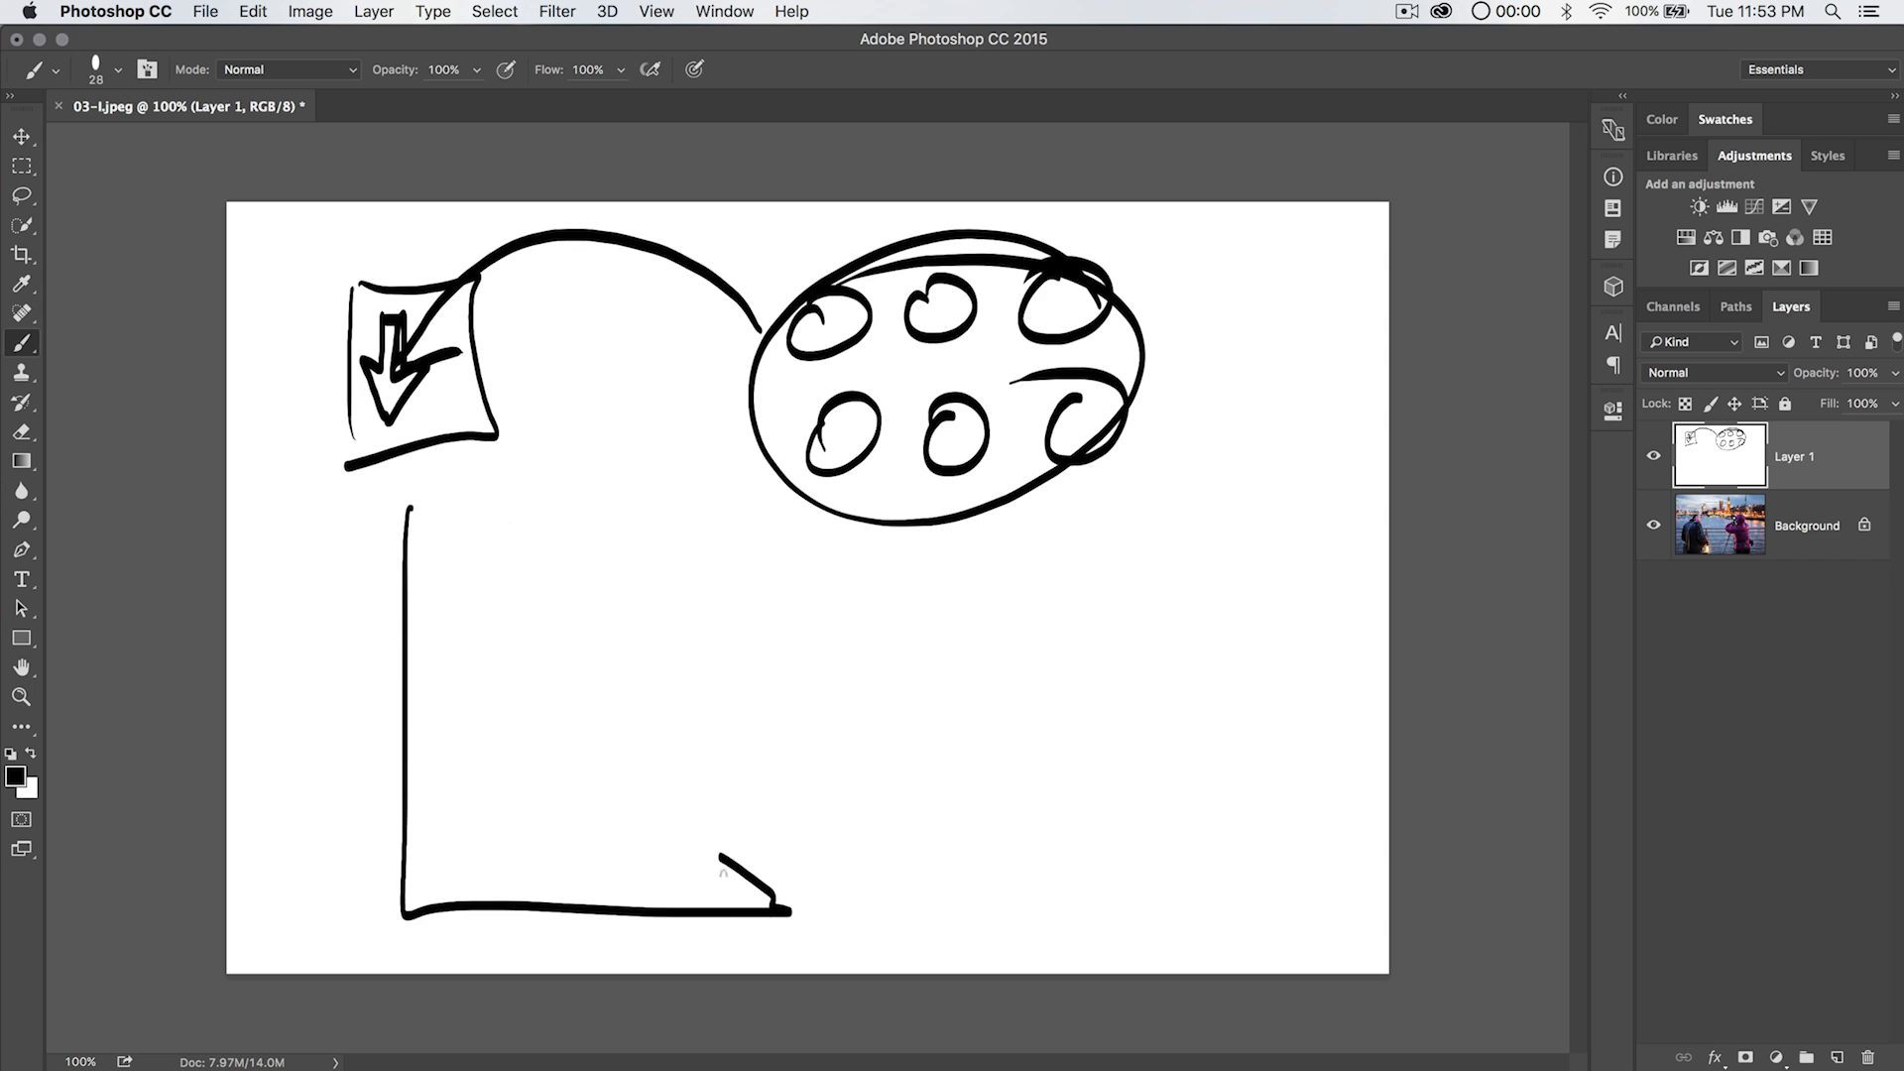
Sketch the PS circle, write the word 'action' beside the line and draw a folder.
left_click_drag(837, 728, 1081, 875)
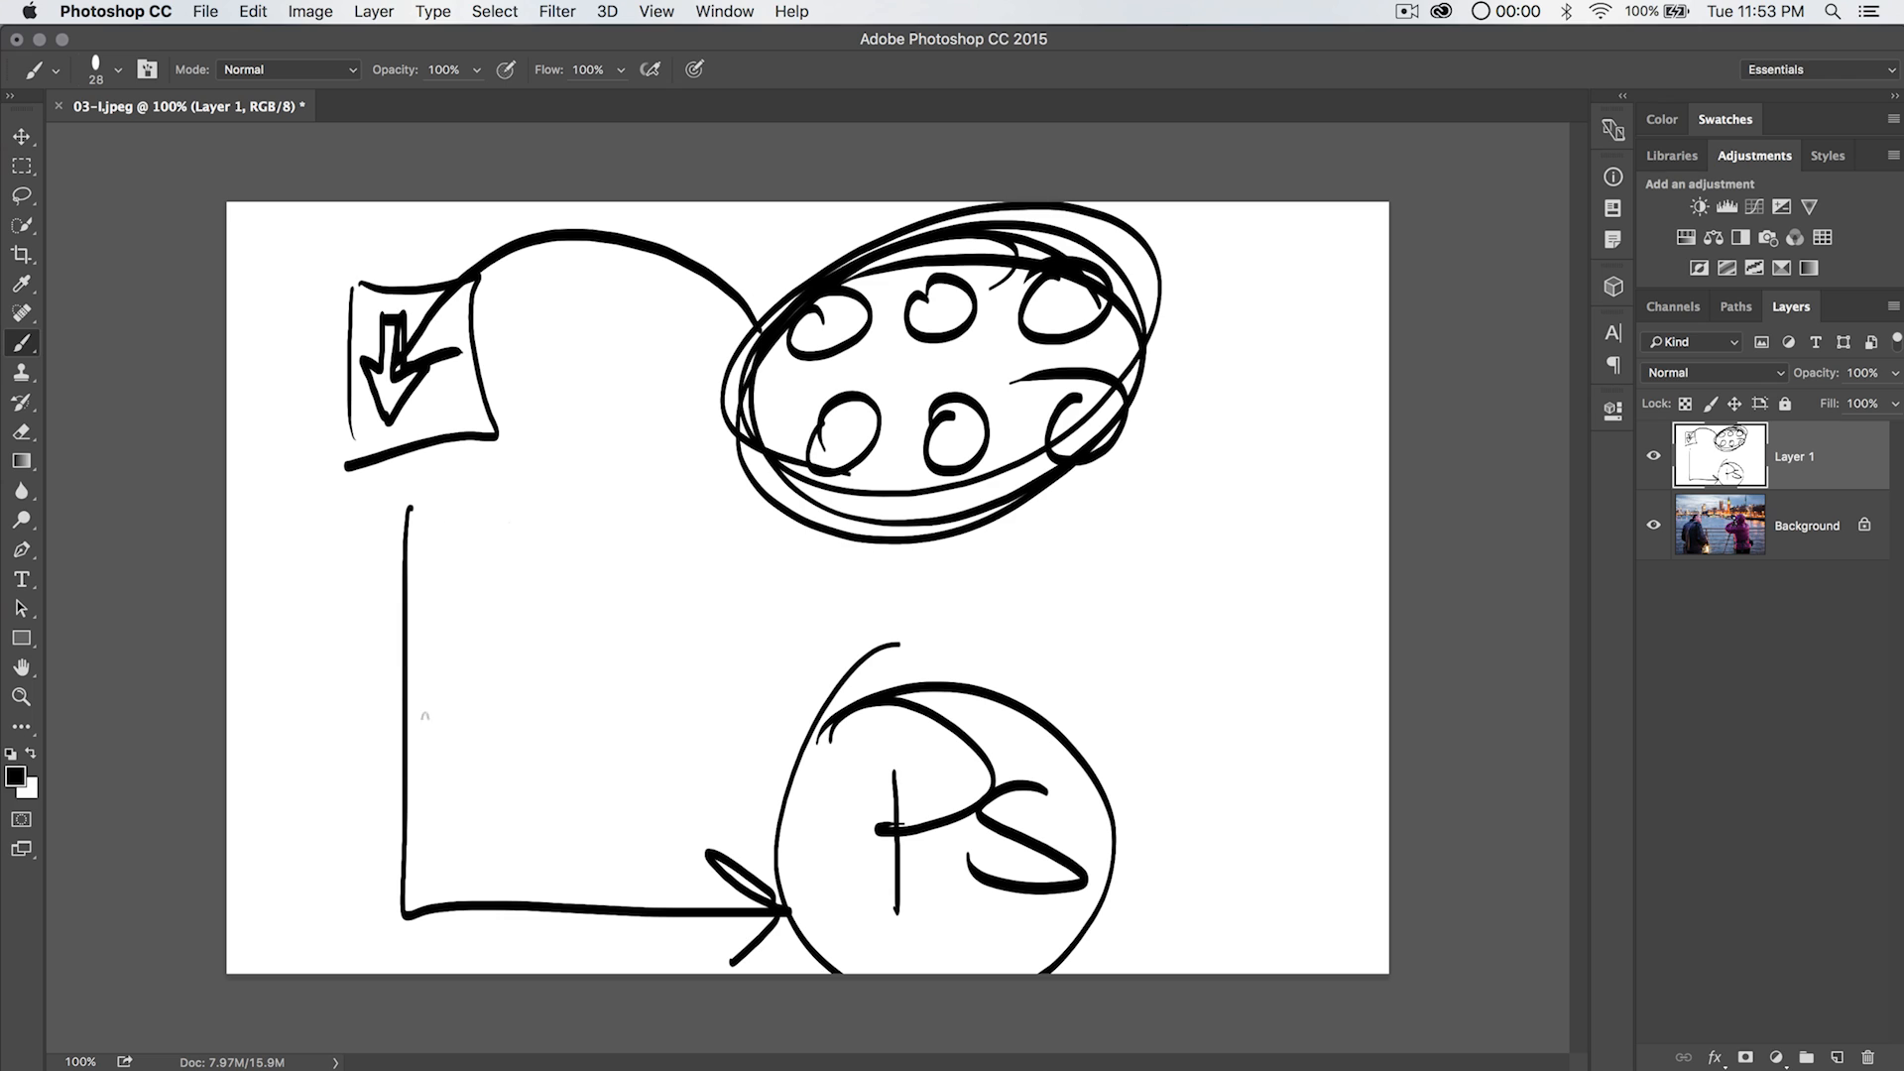
left_click_drag(322, 680, 456, 663)
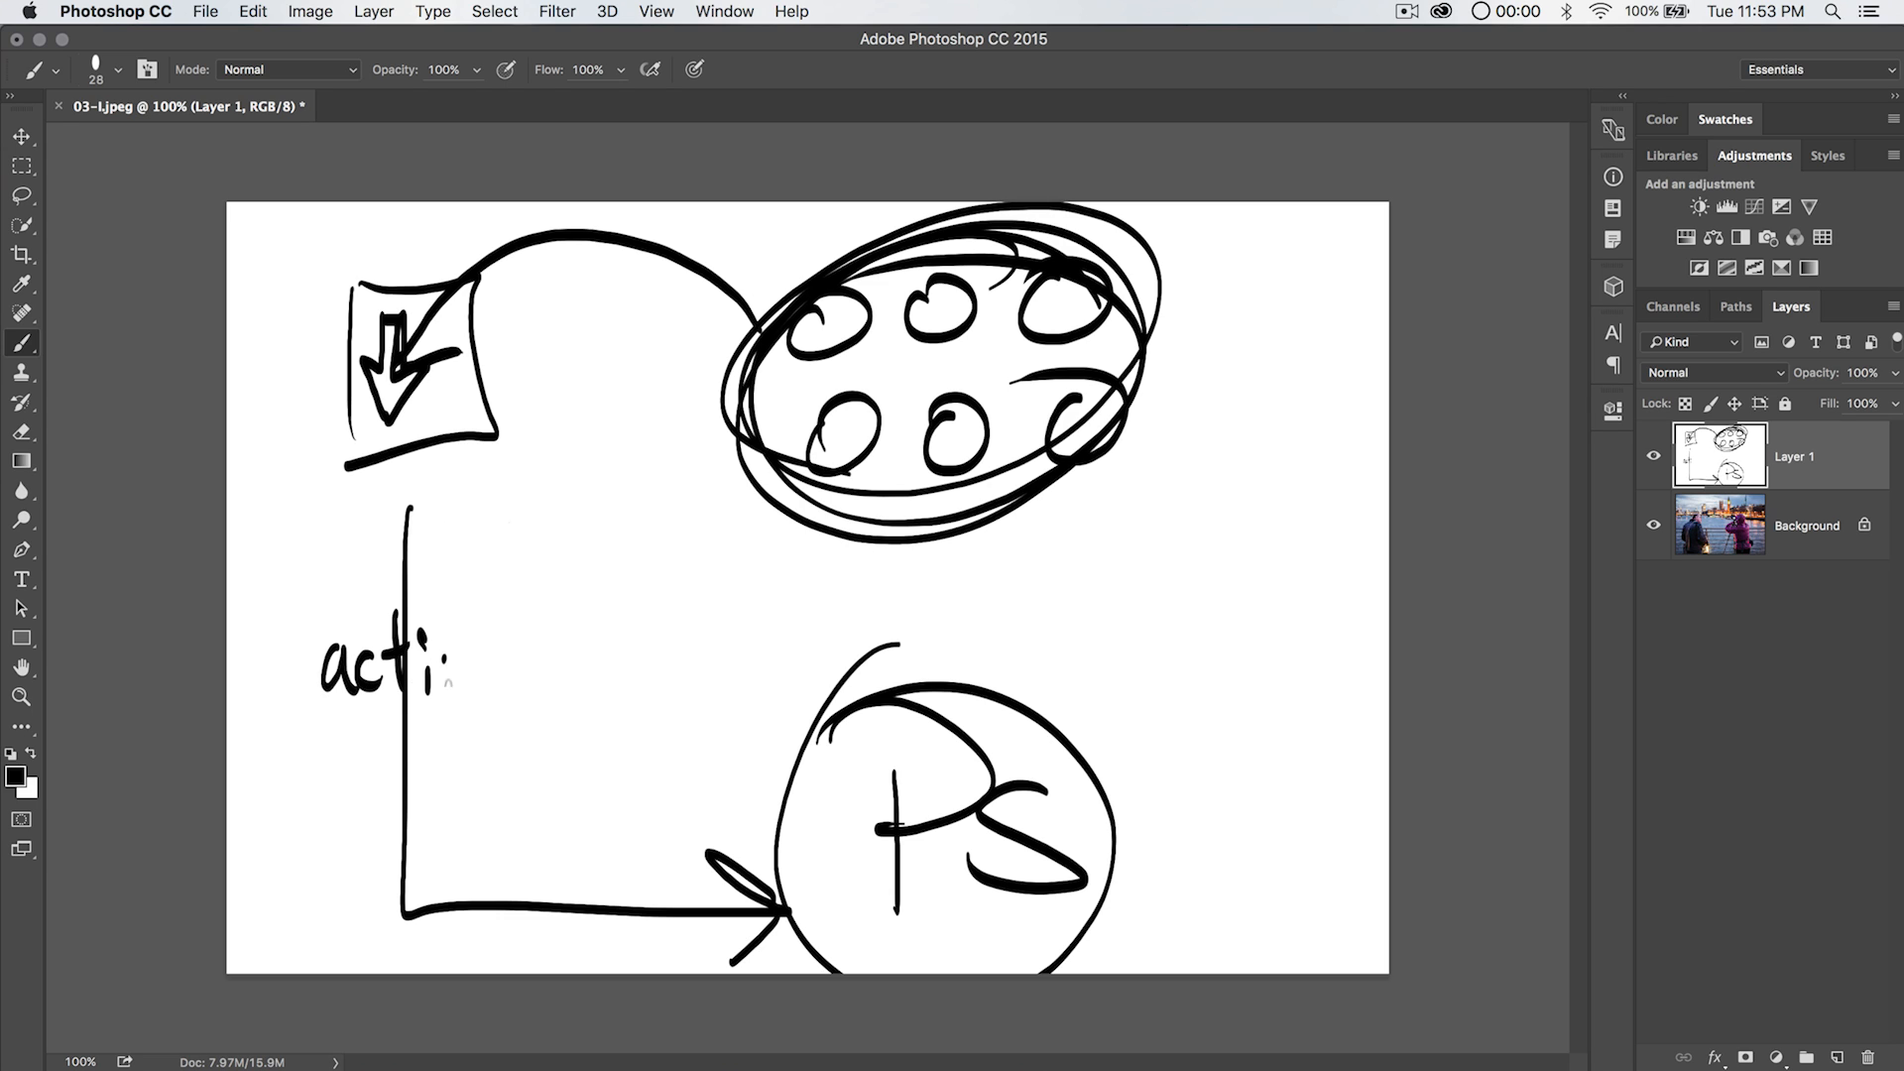
left_click_drag(456, 663, 498, 663)
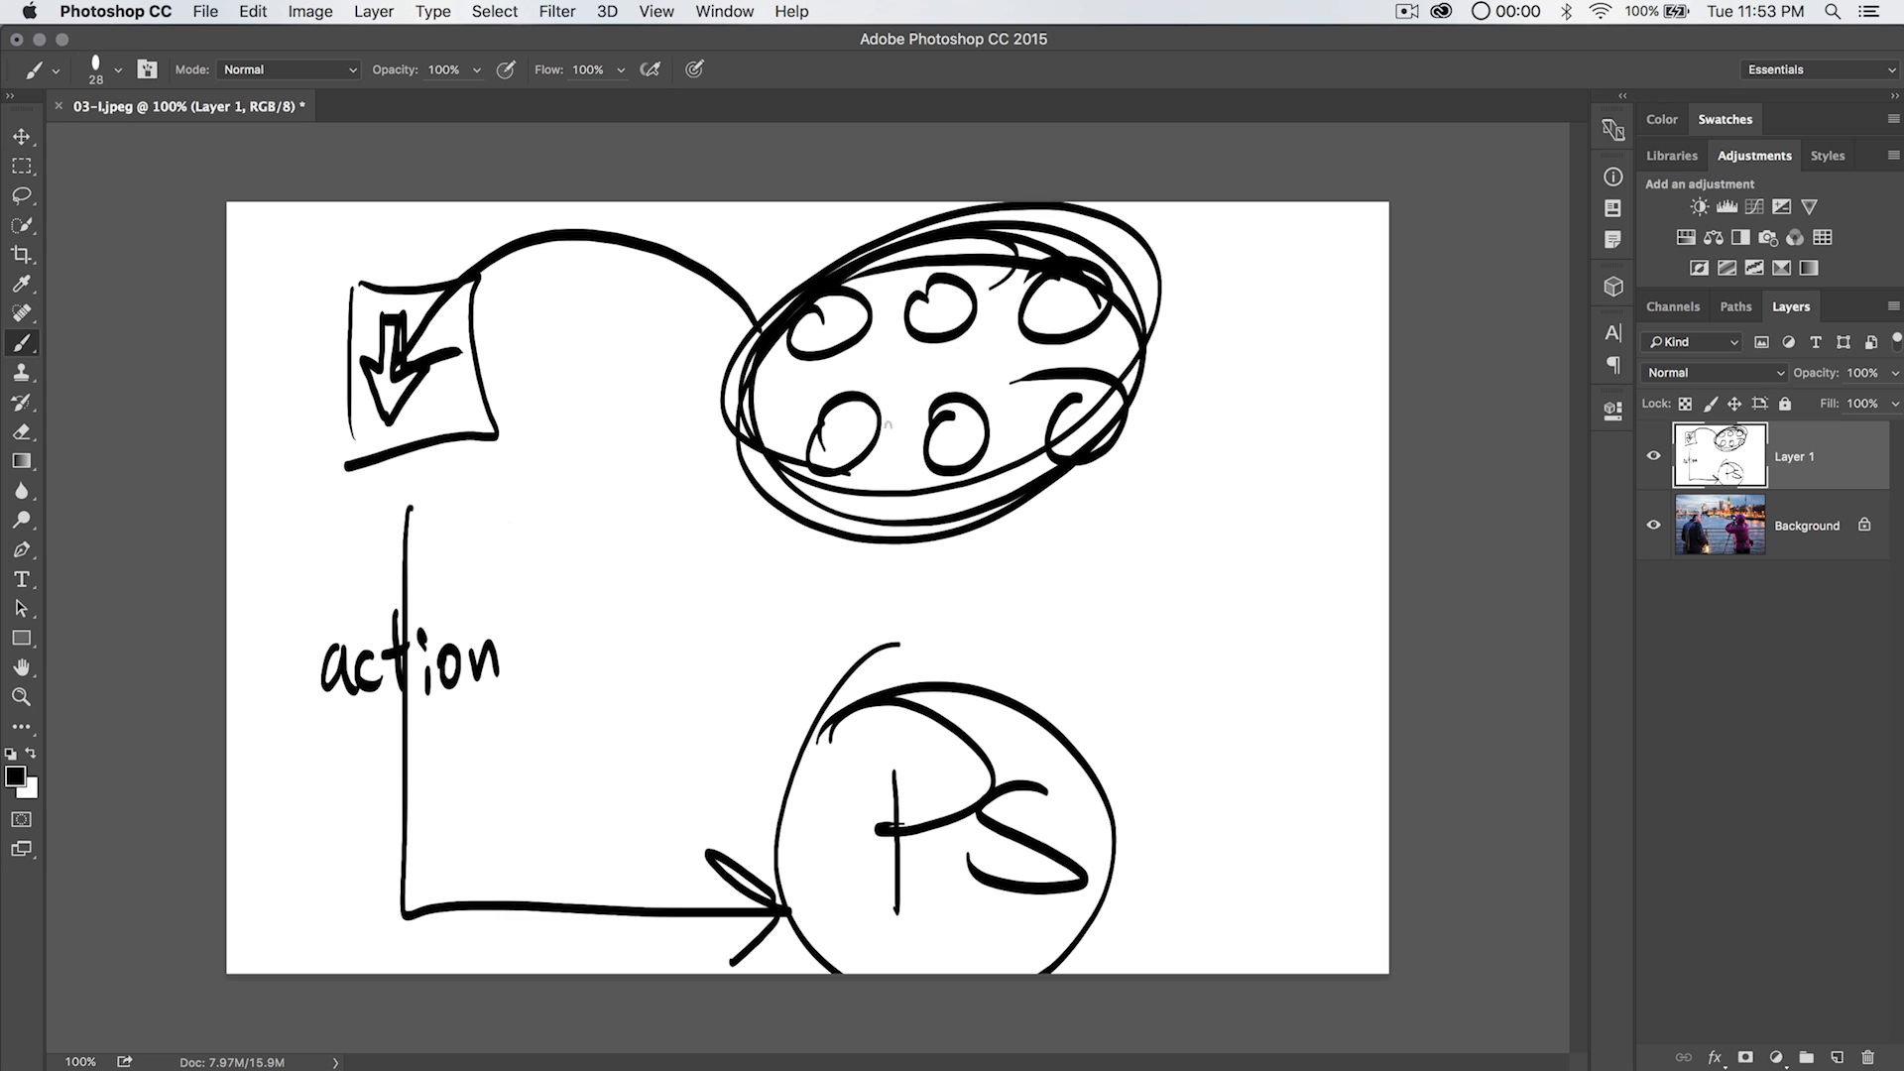
left_click_drag(1184, 327, 1299, 391)
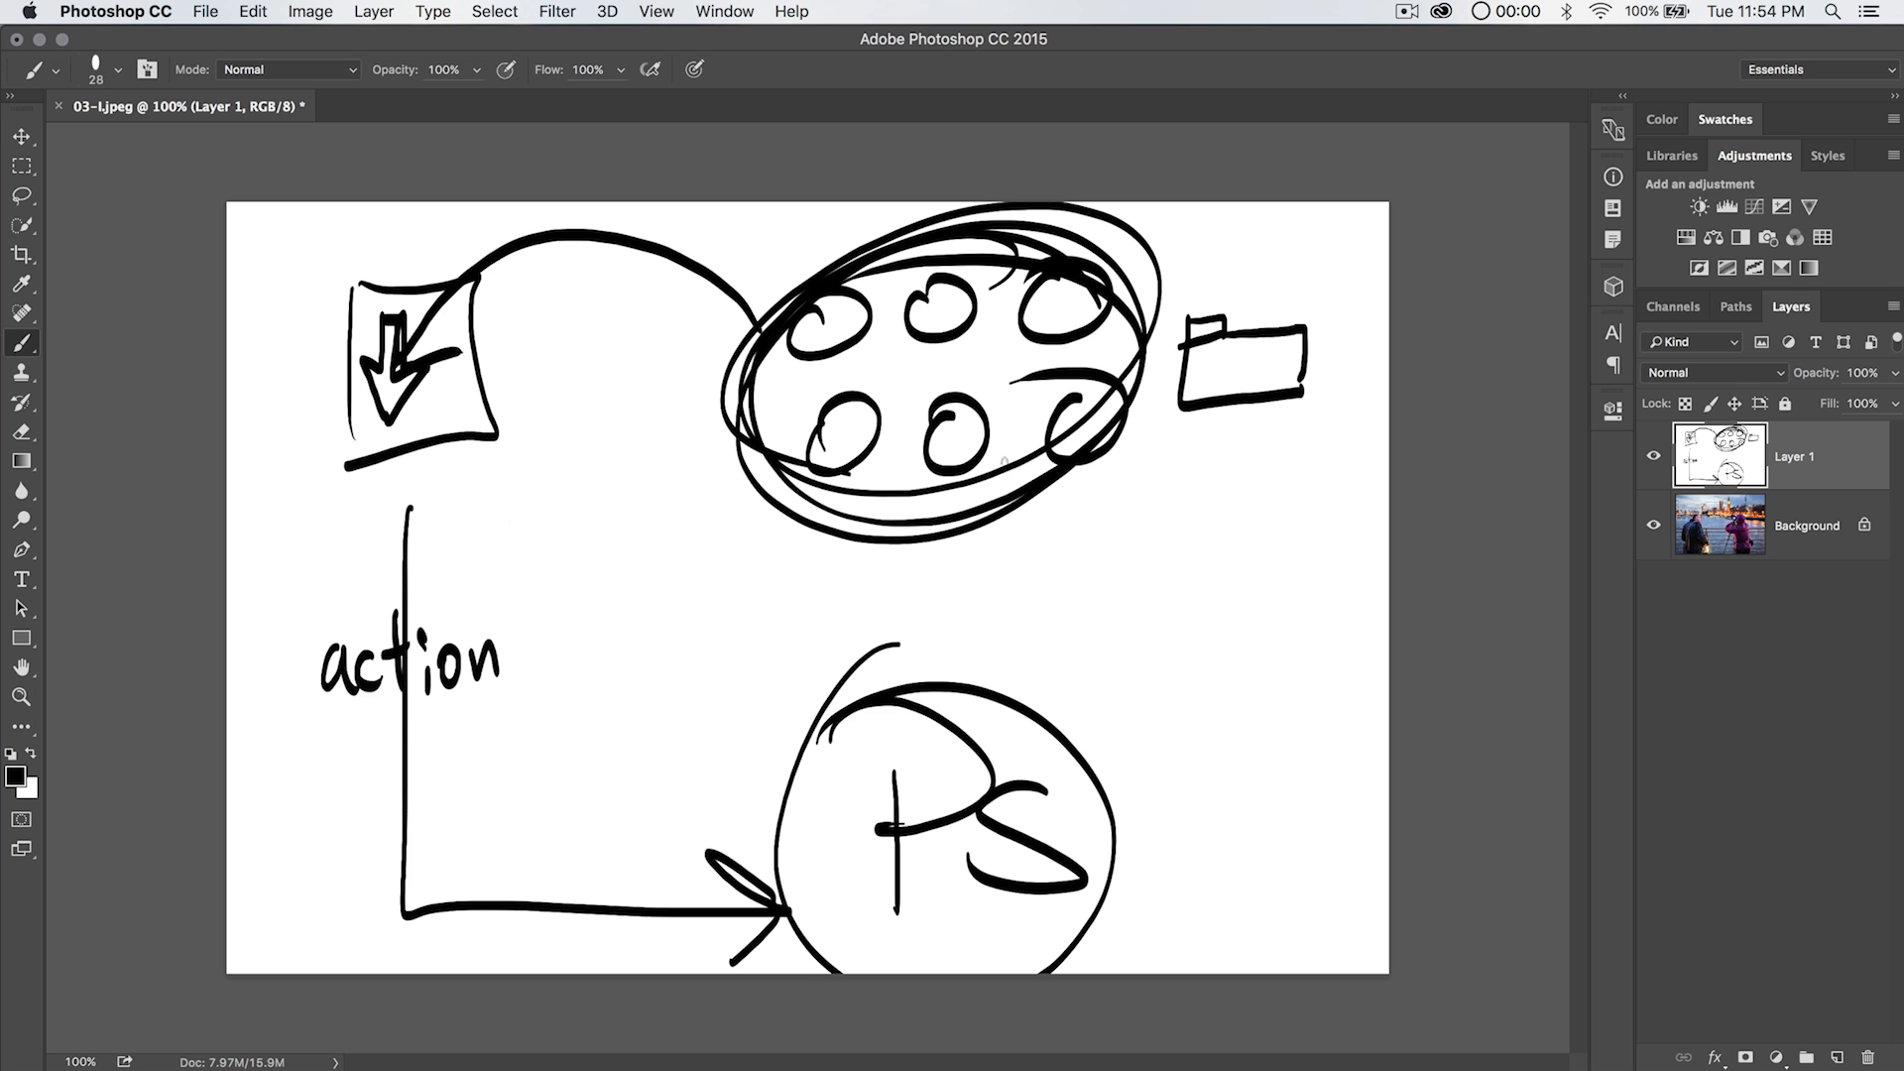
mouse_move(1595, 482)
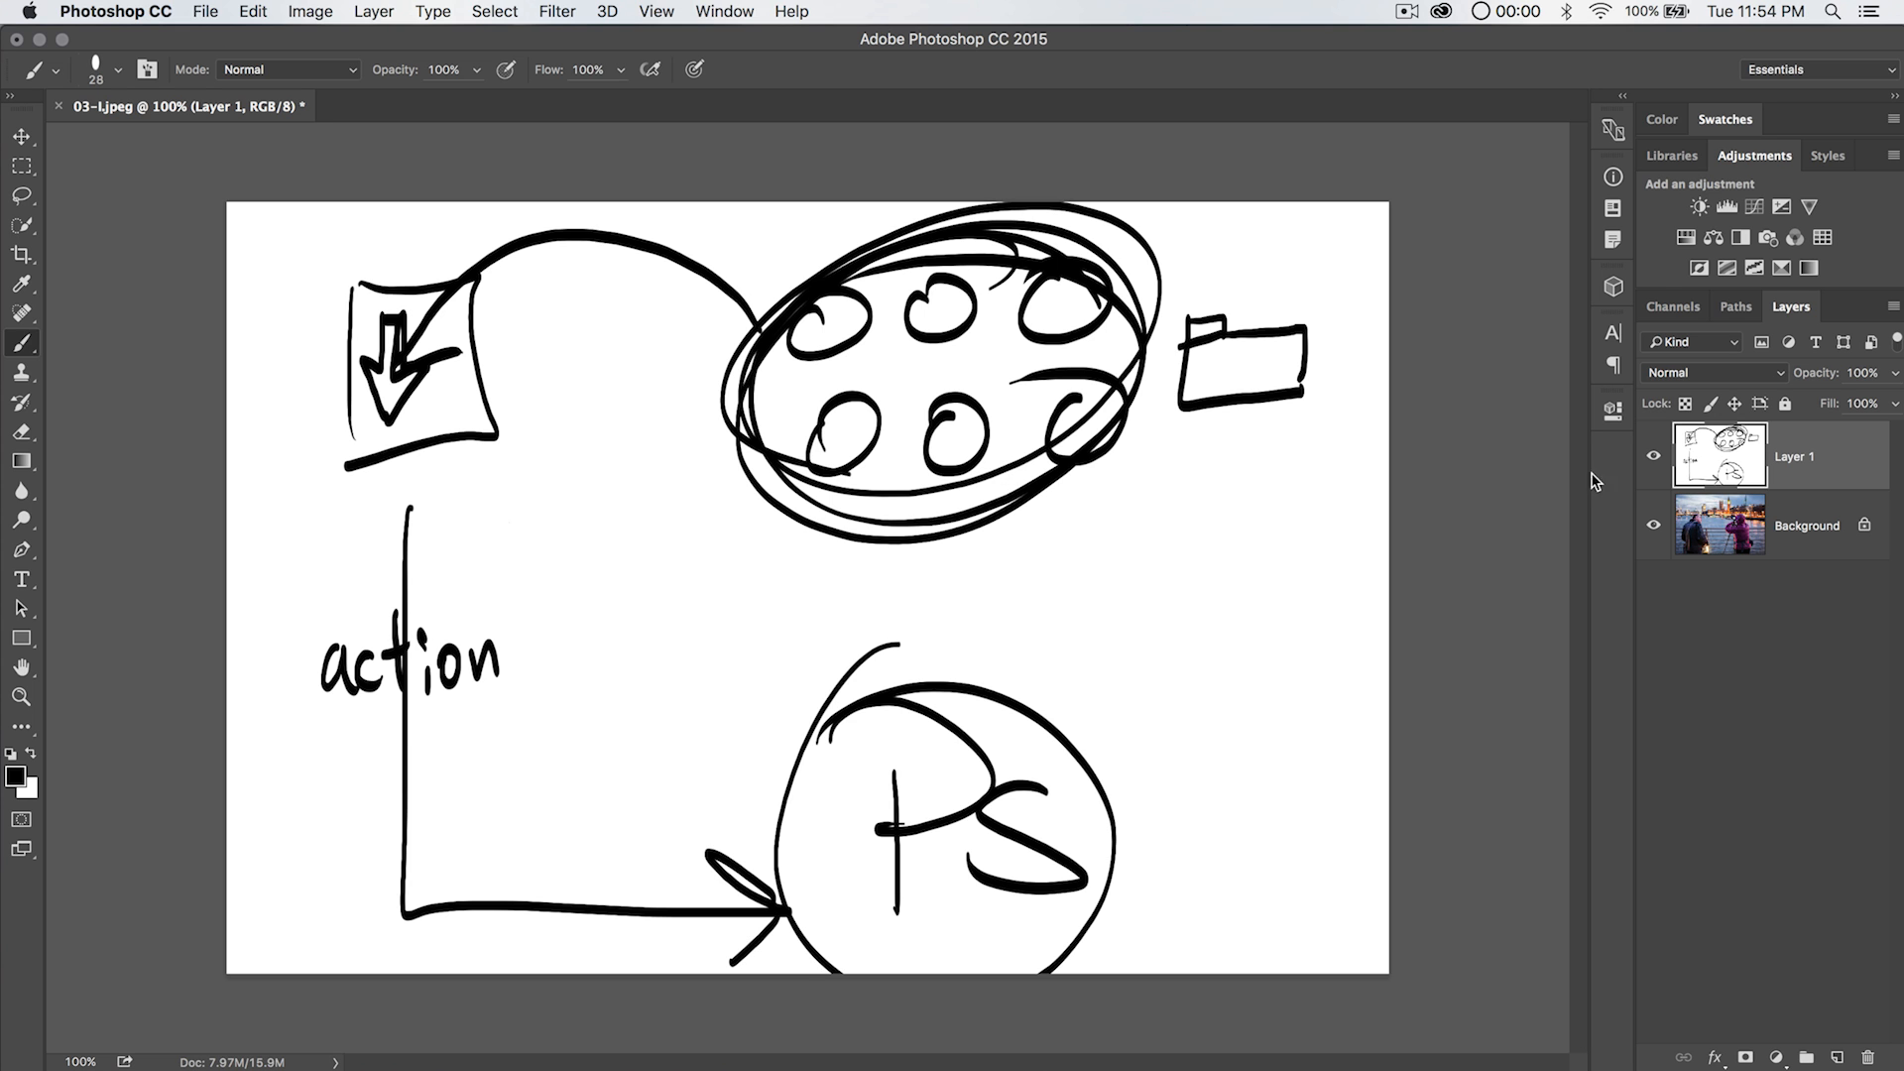
Hide the sketch layer to reveal the photo, switch to the Move tool and go to the File menu.
left_click(1652, 456)
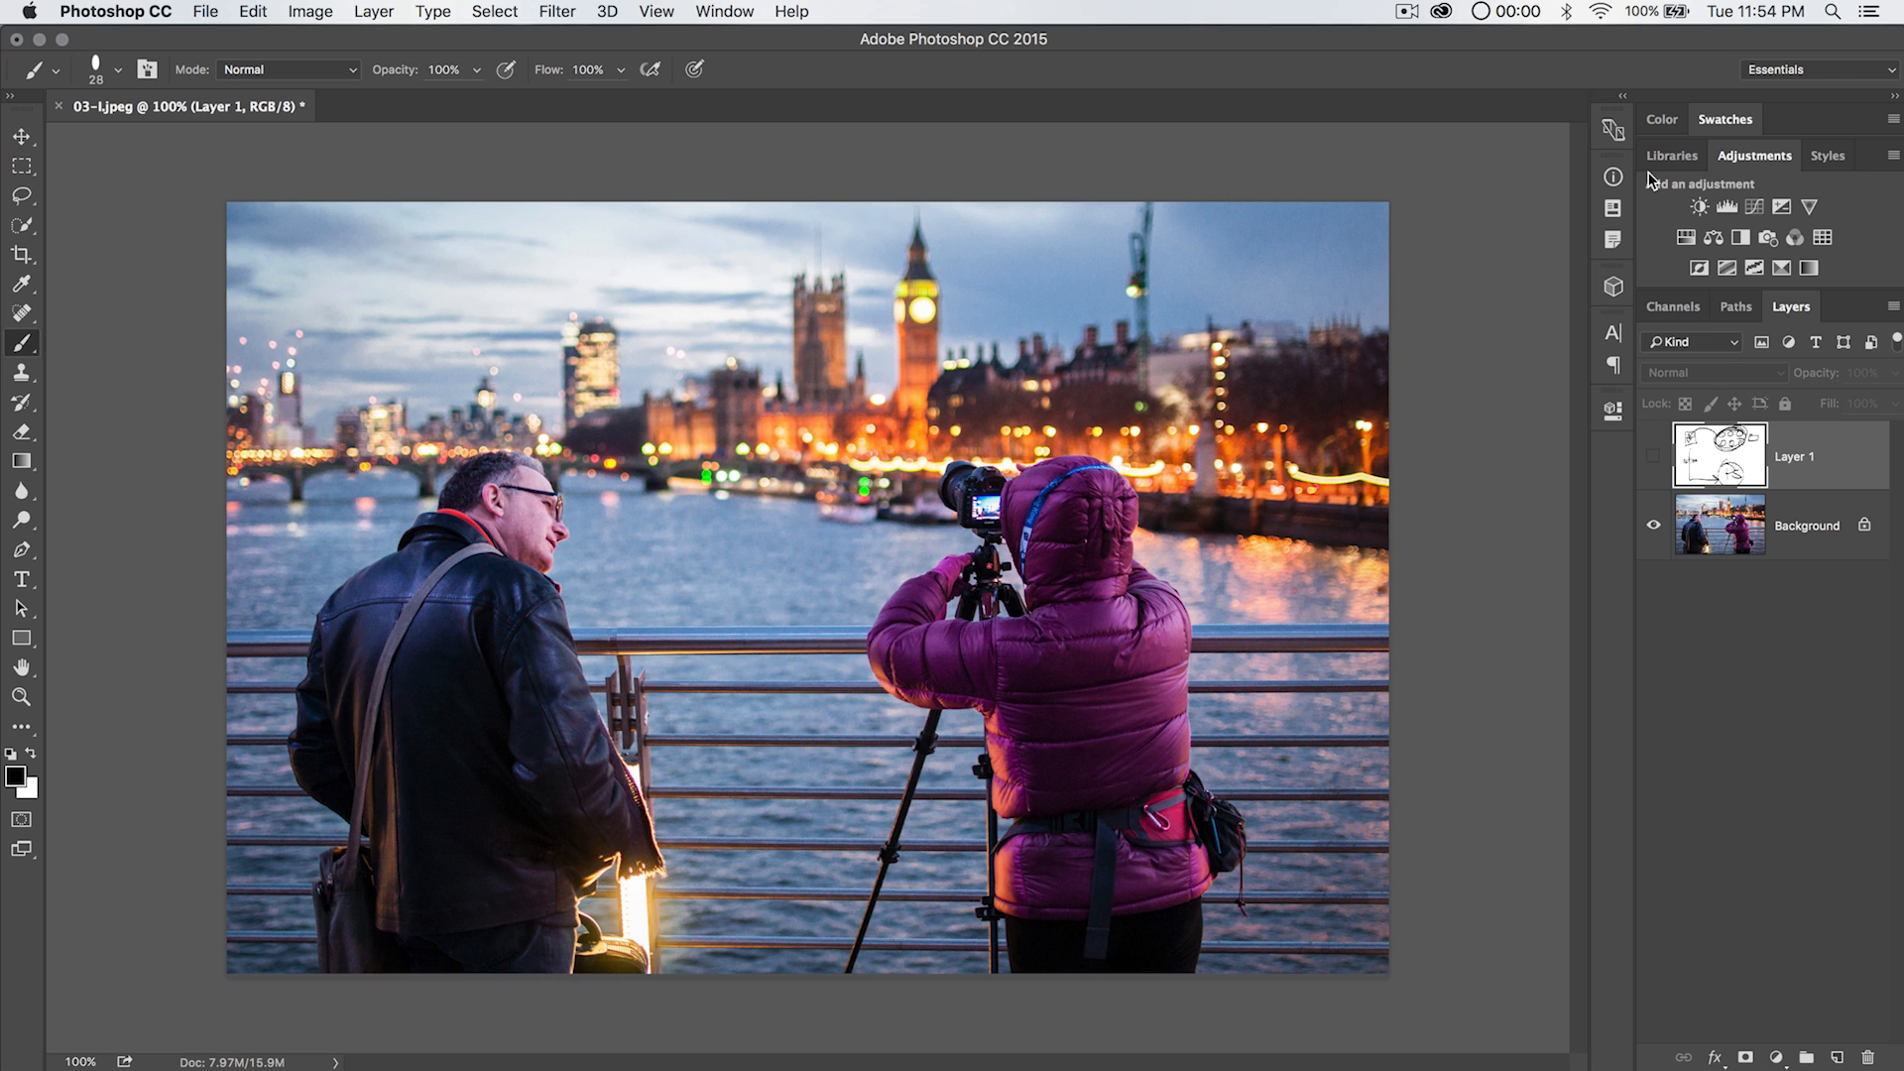
left_click(19, 137)
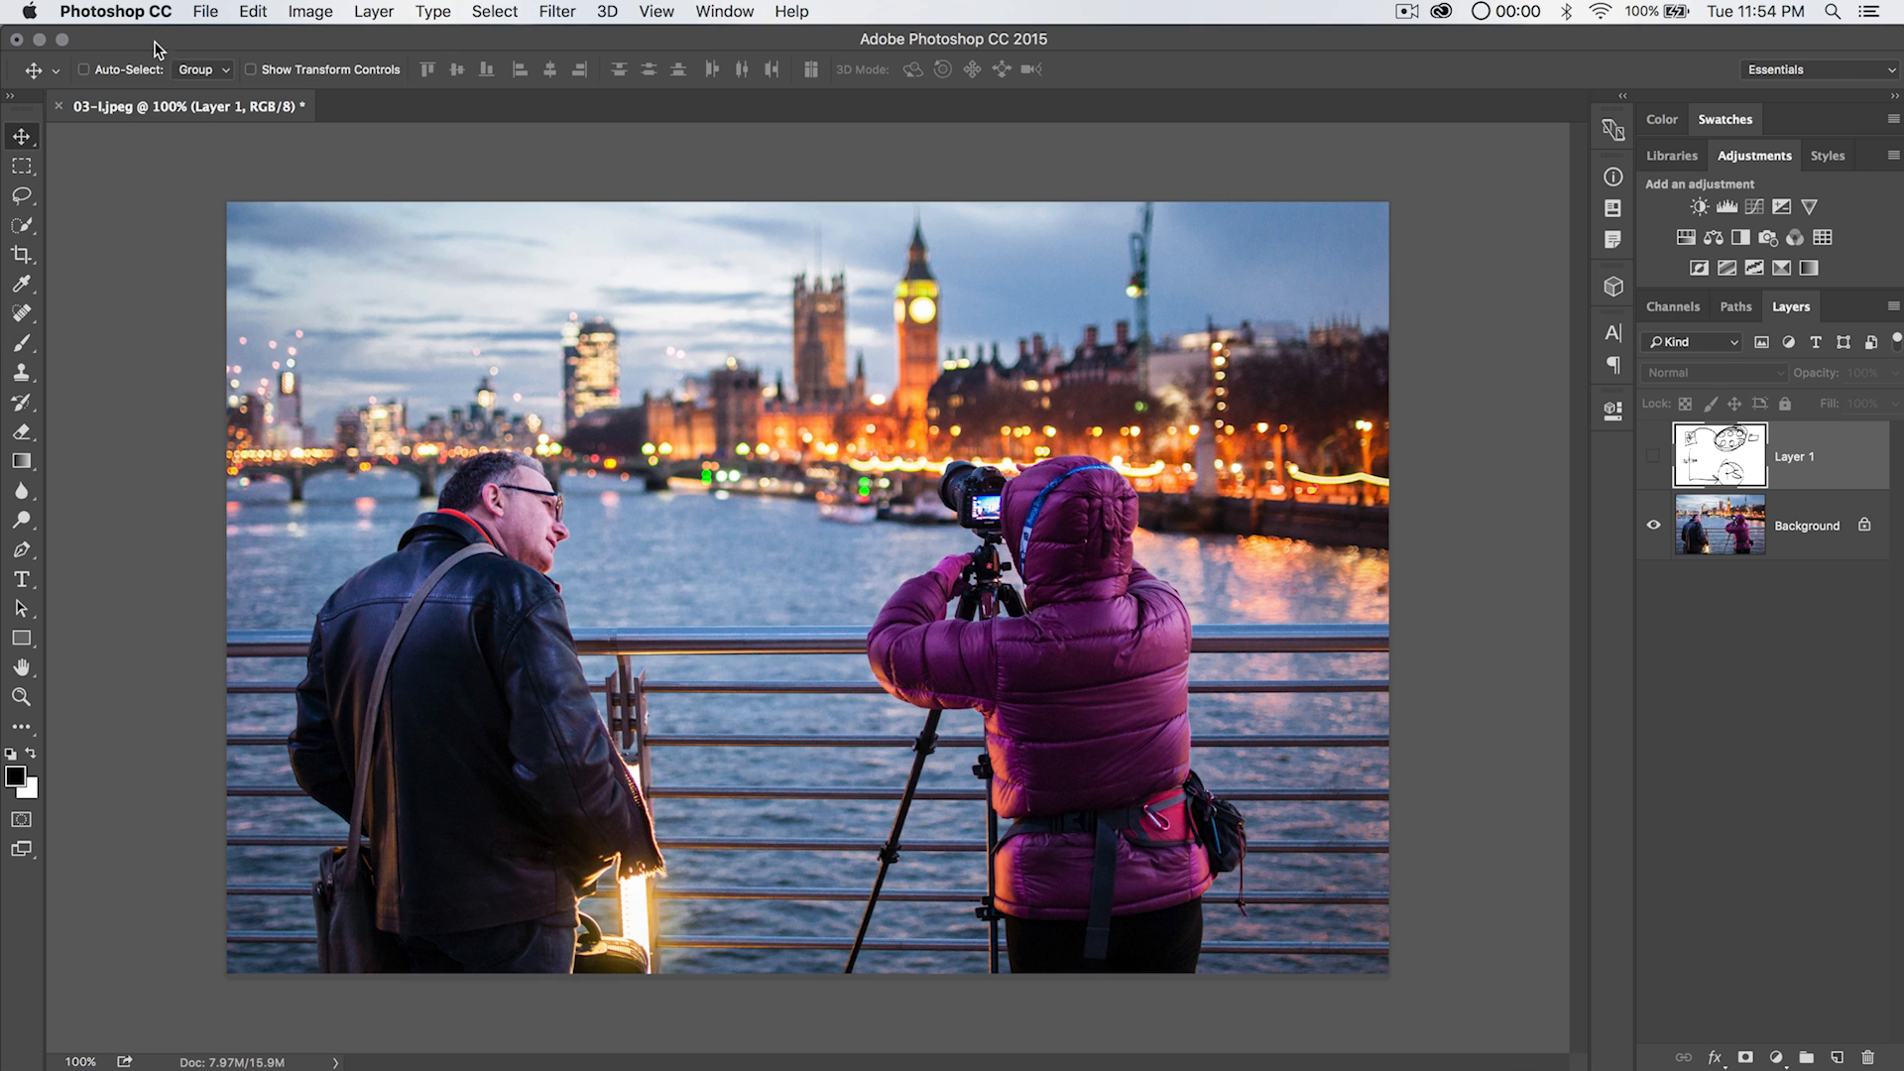
left_click(204, 12)
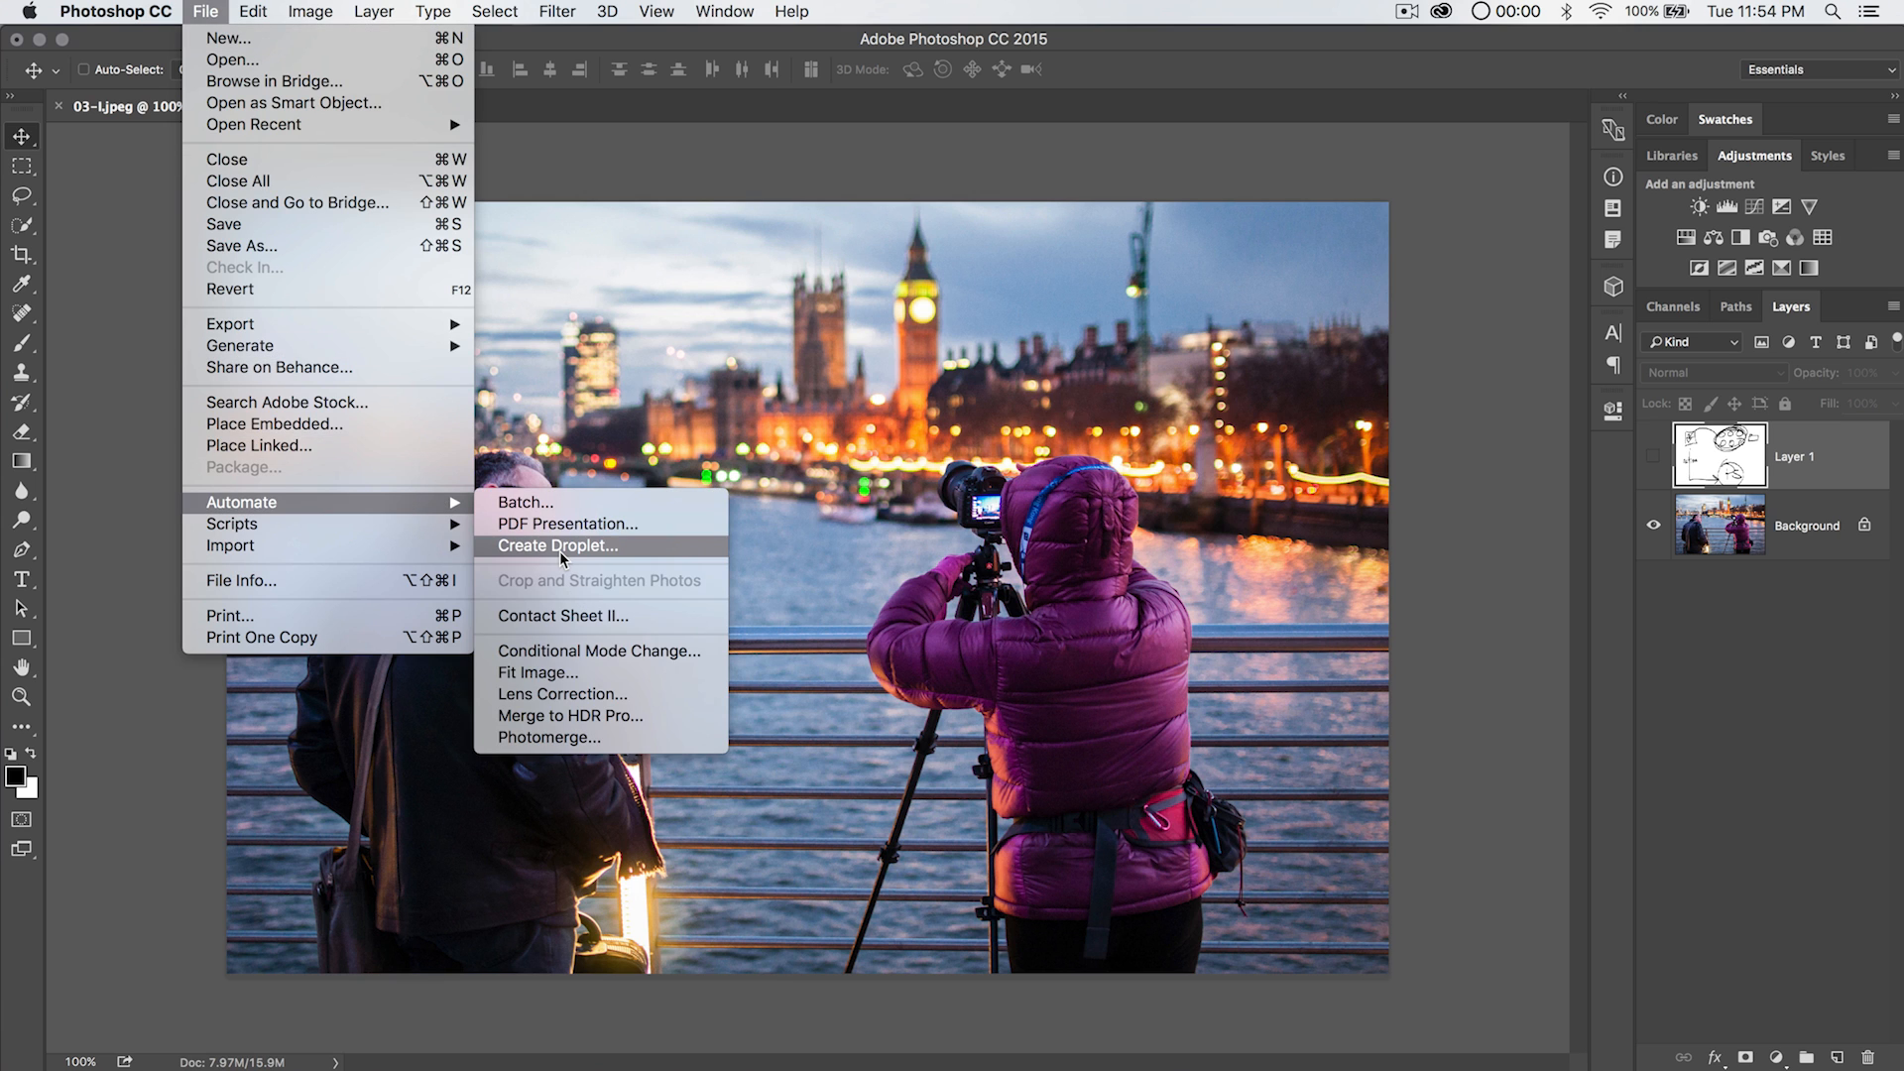
Start Create Droplet and set the droplet to save as drop-me.app on the Desktop.
left_click(559, 546)
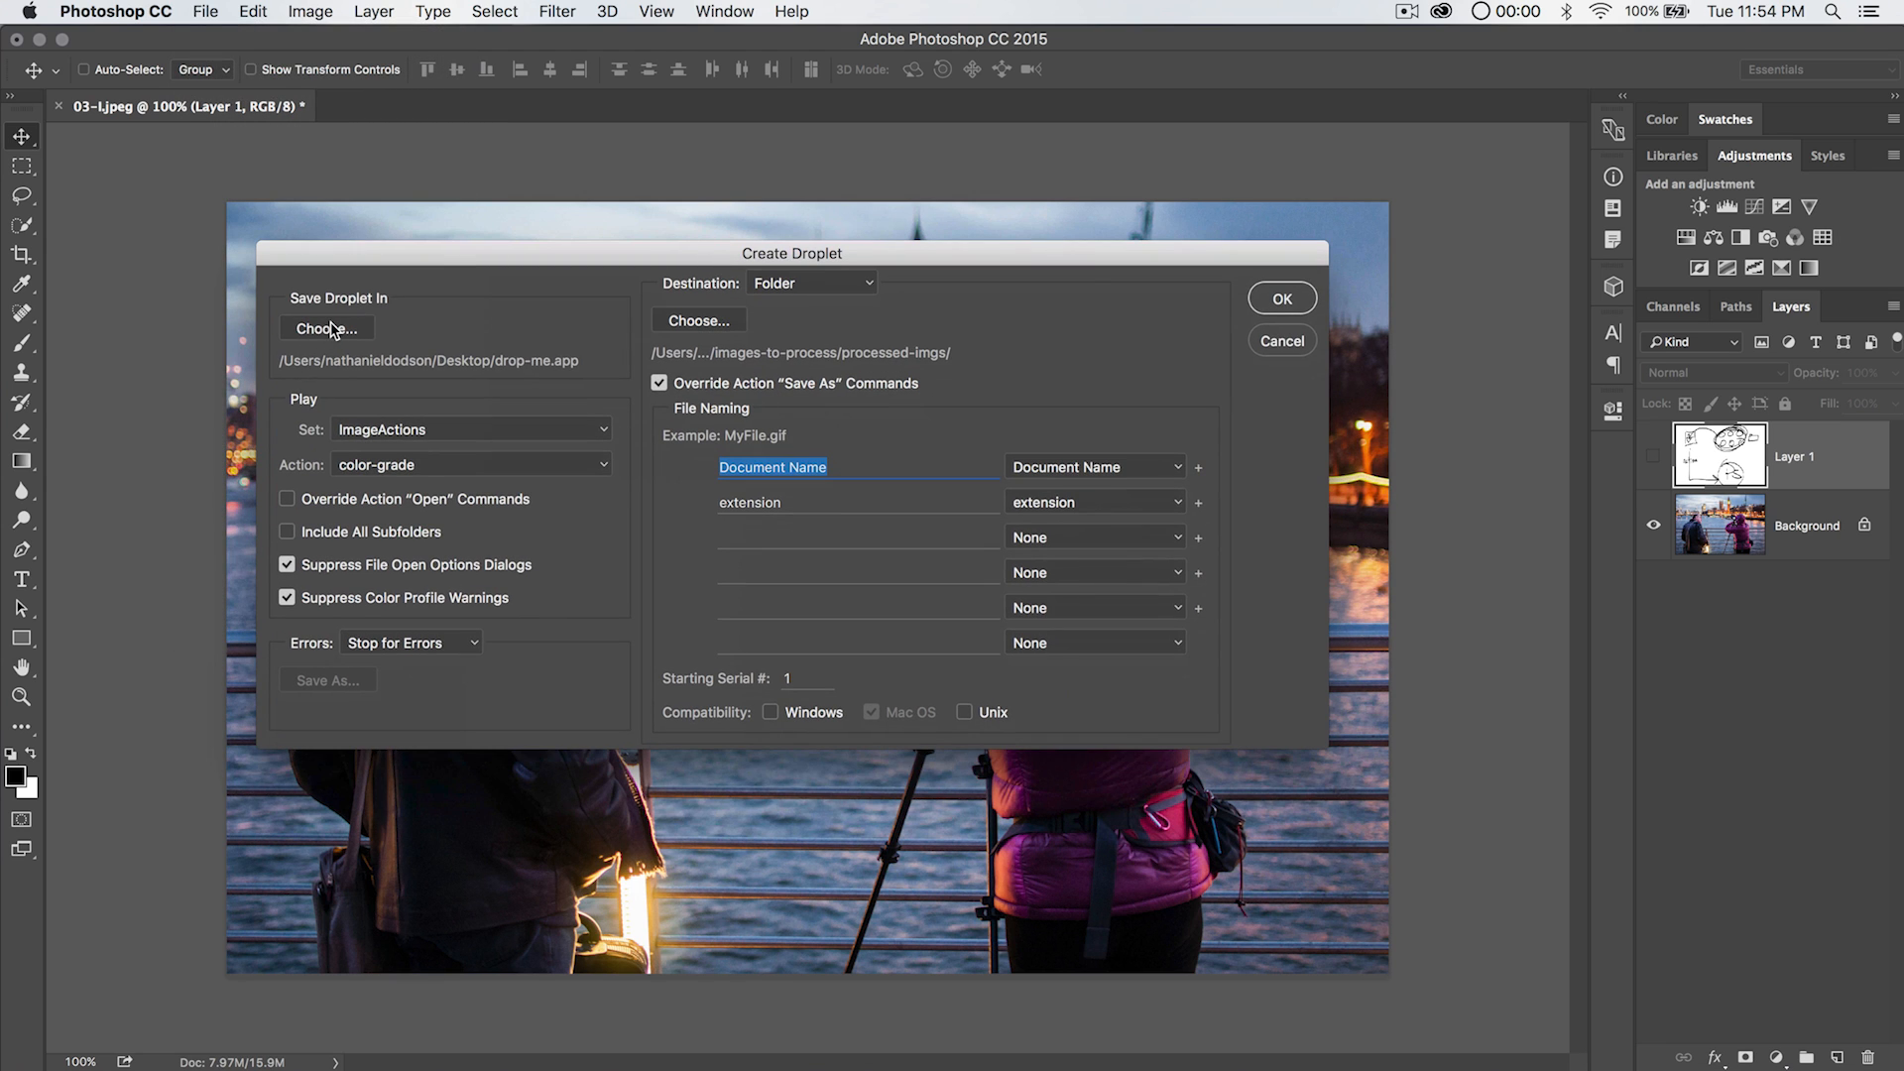
left_click(325, 327)
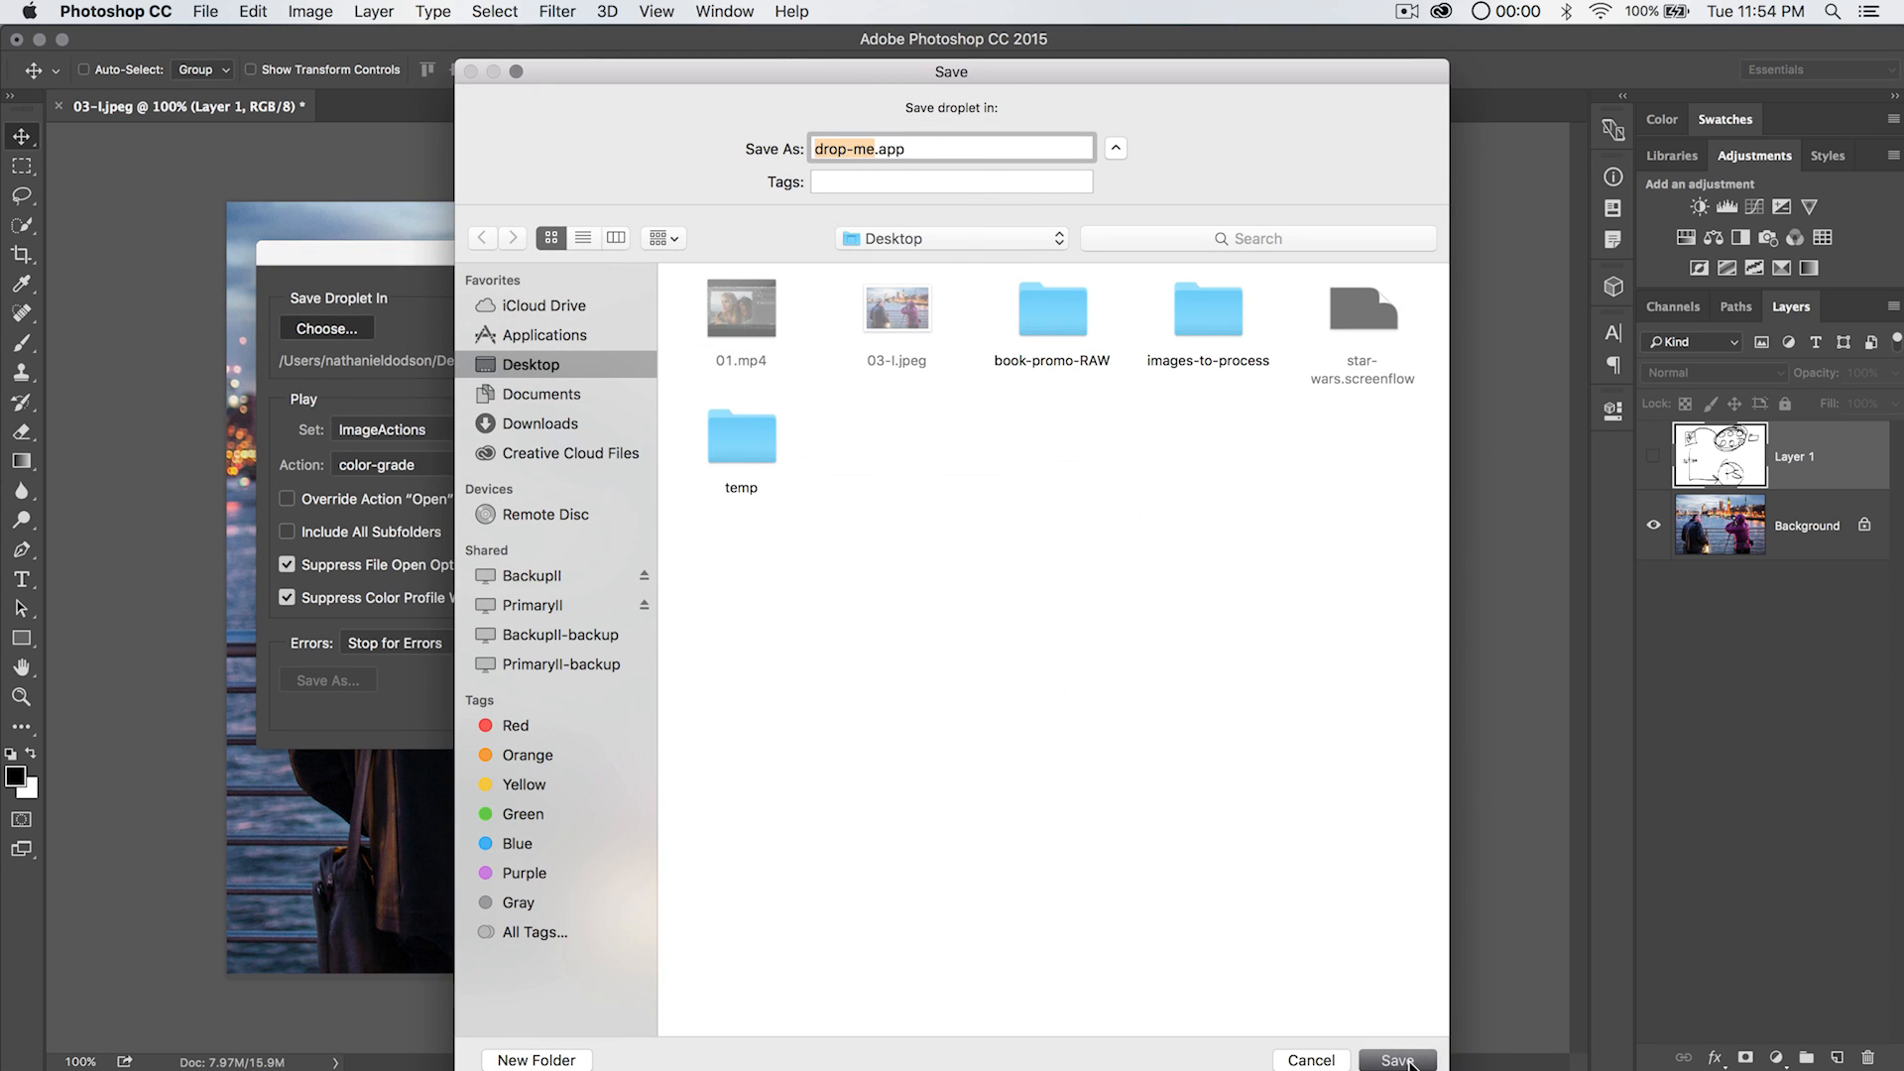
left_click(1395, 1059)
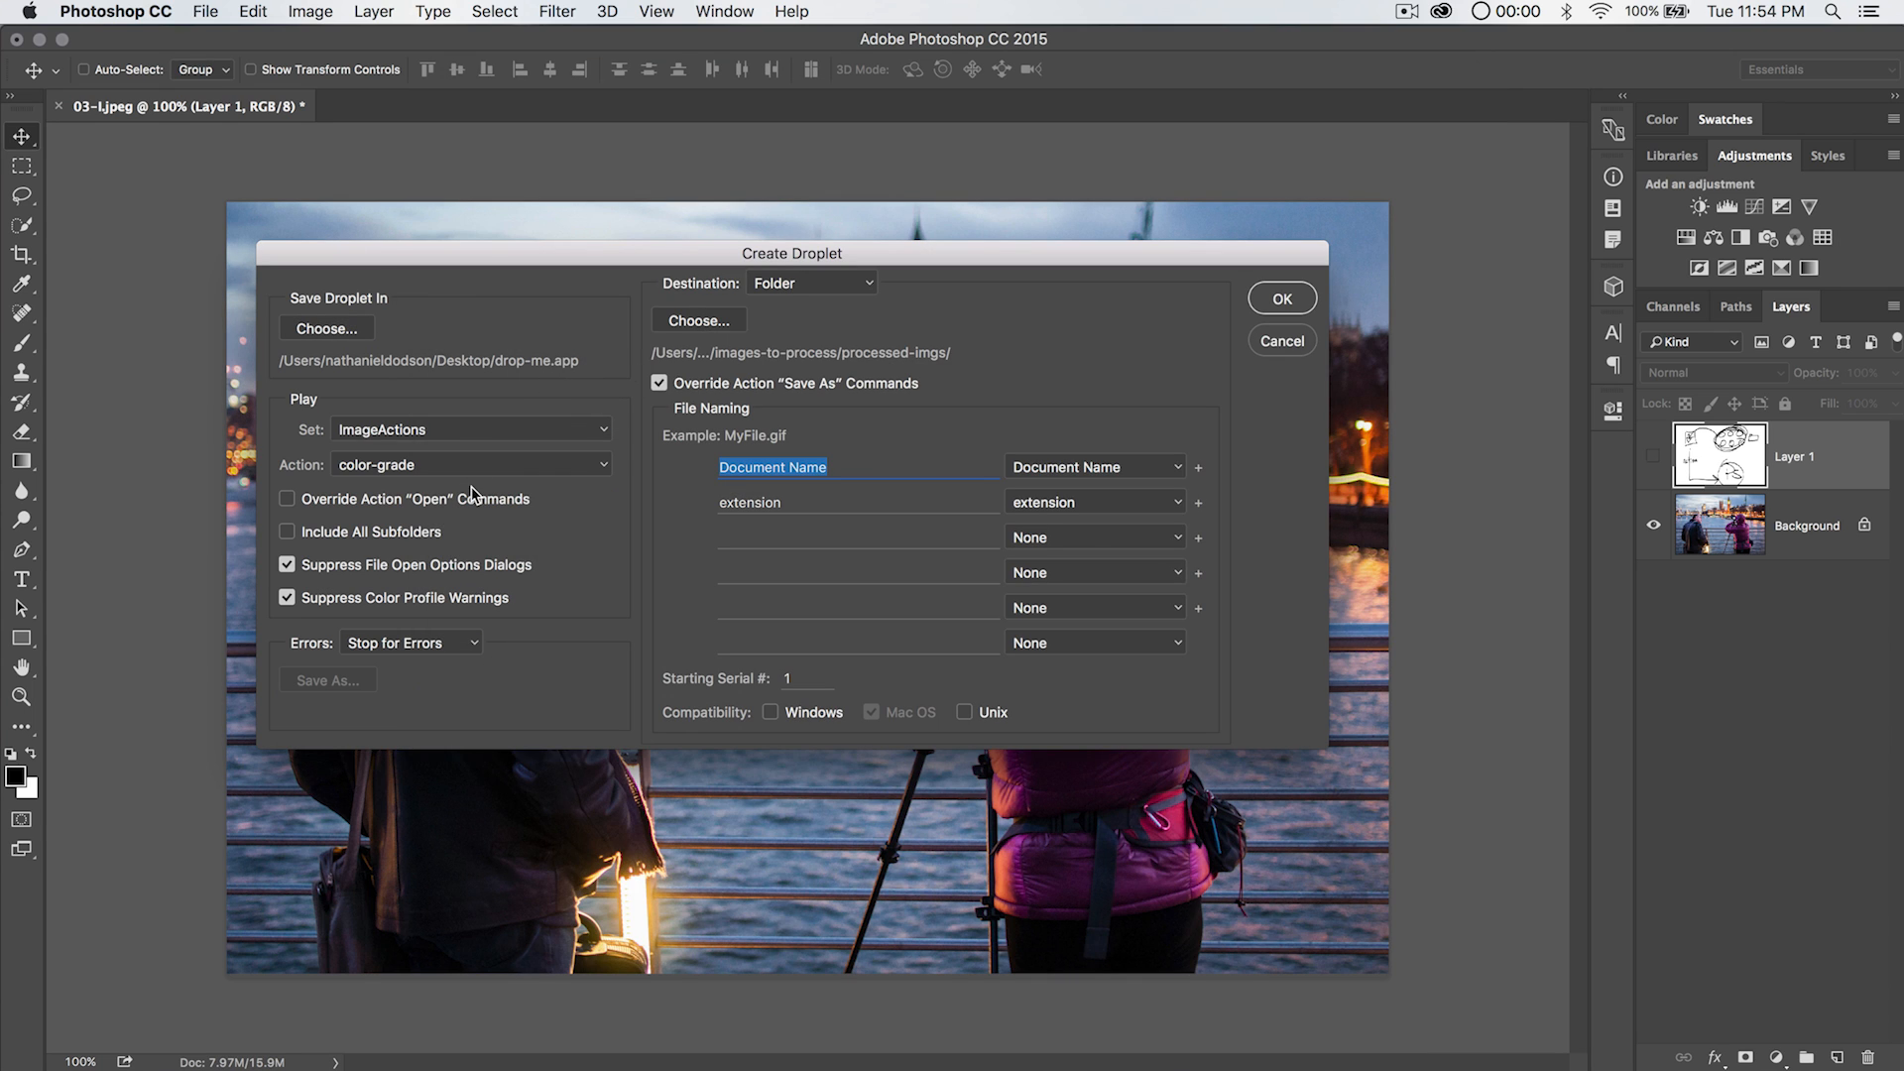
mouse_move(399, 438)
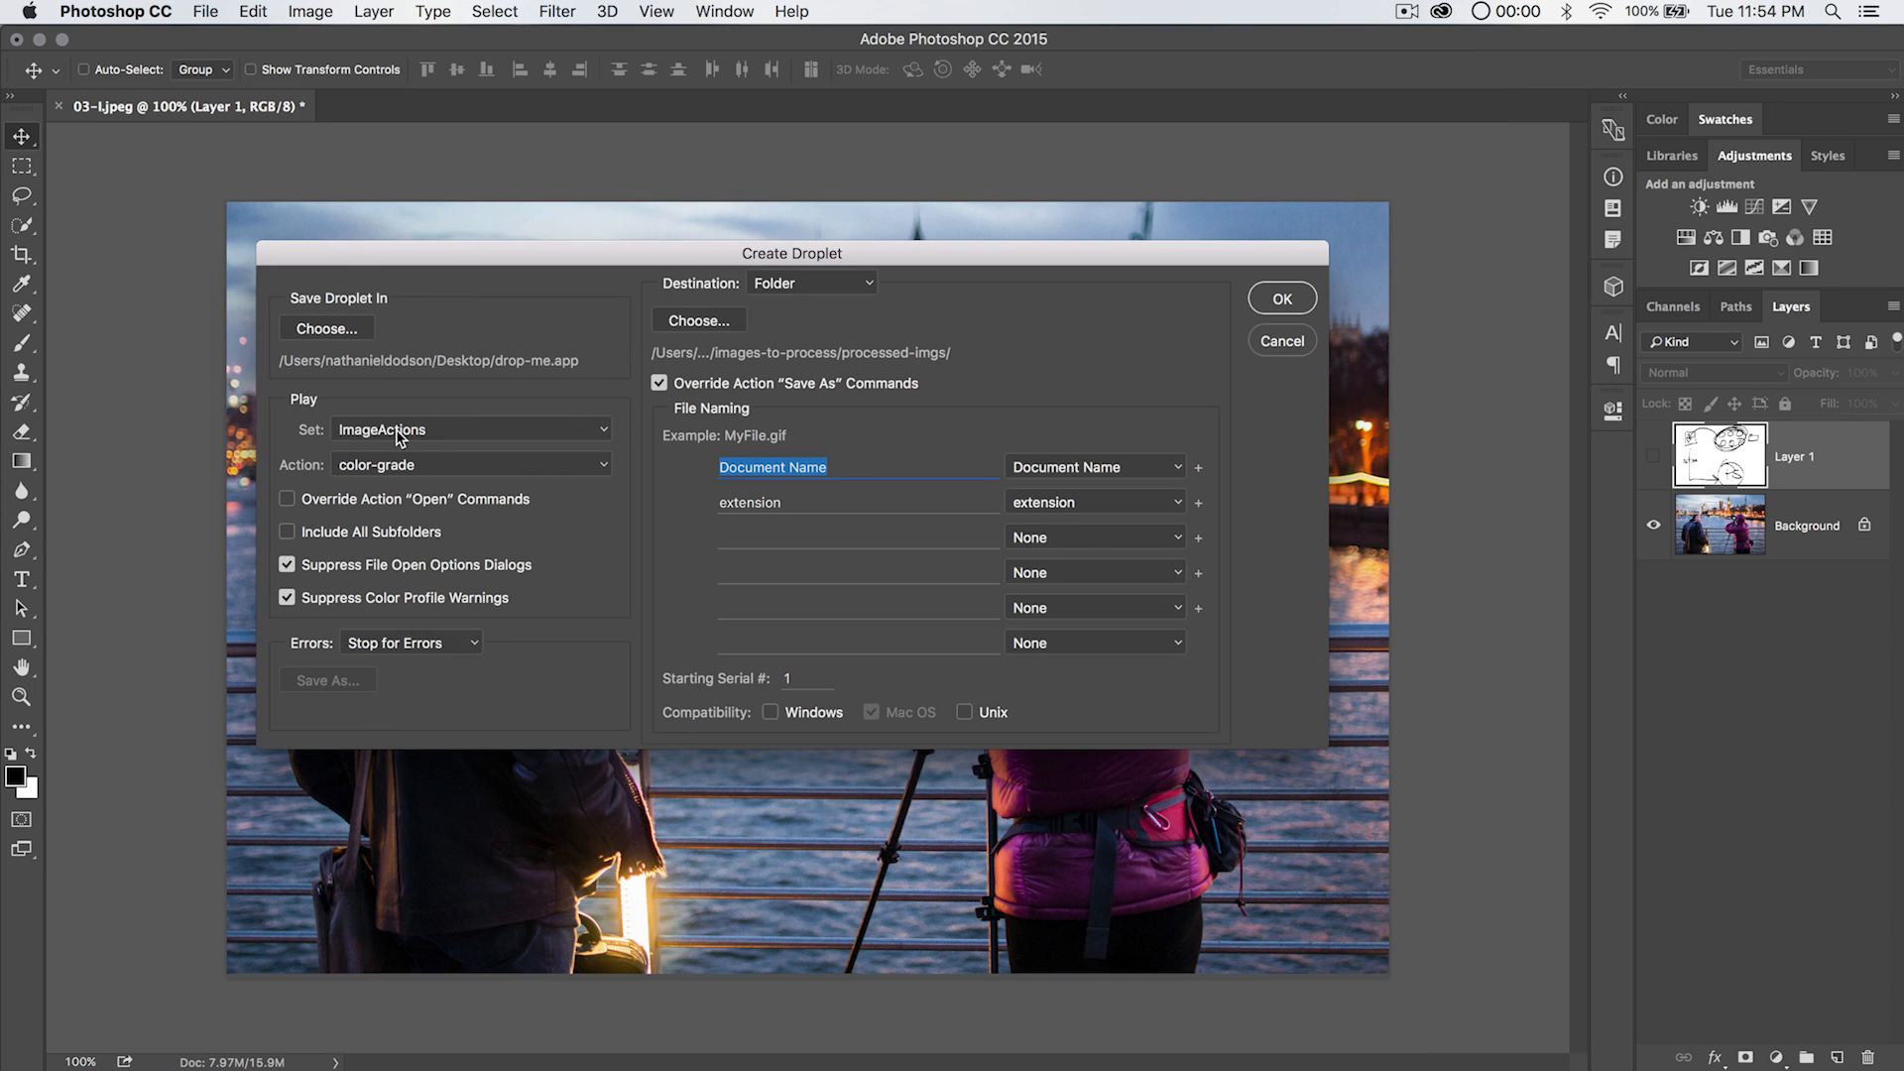
mouse_move(399, 442)
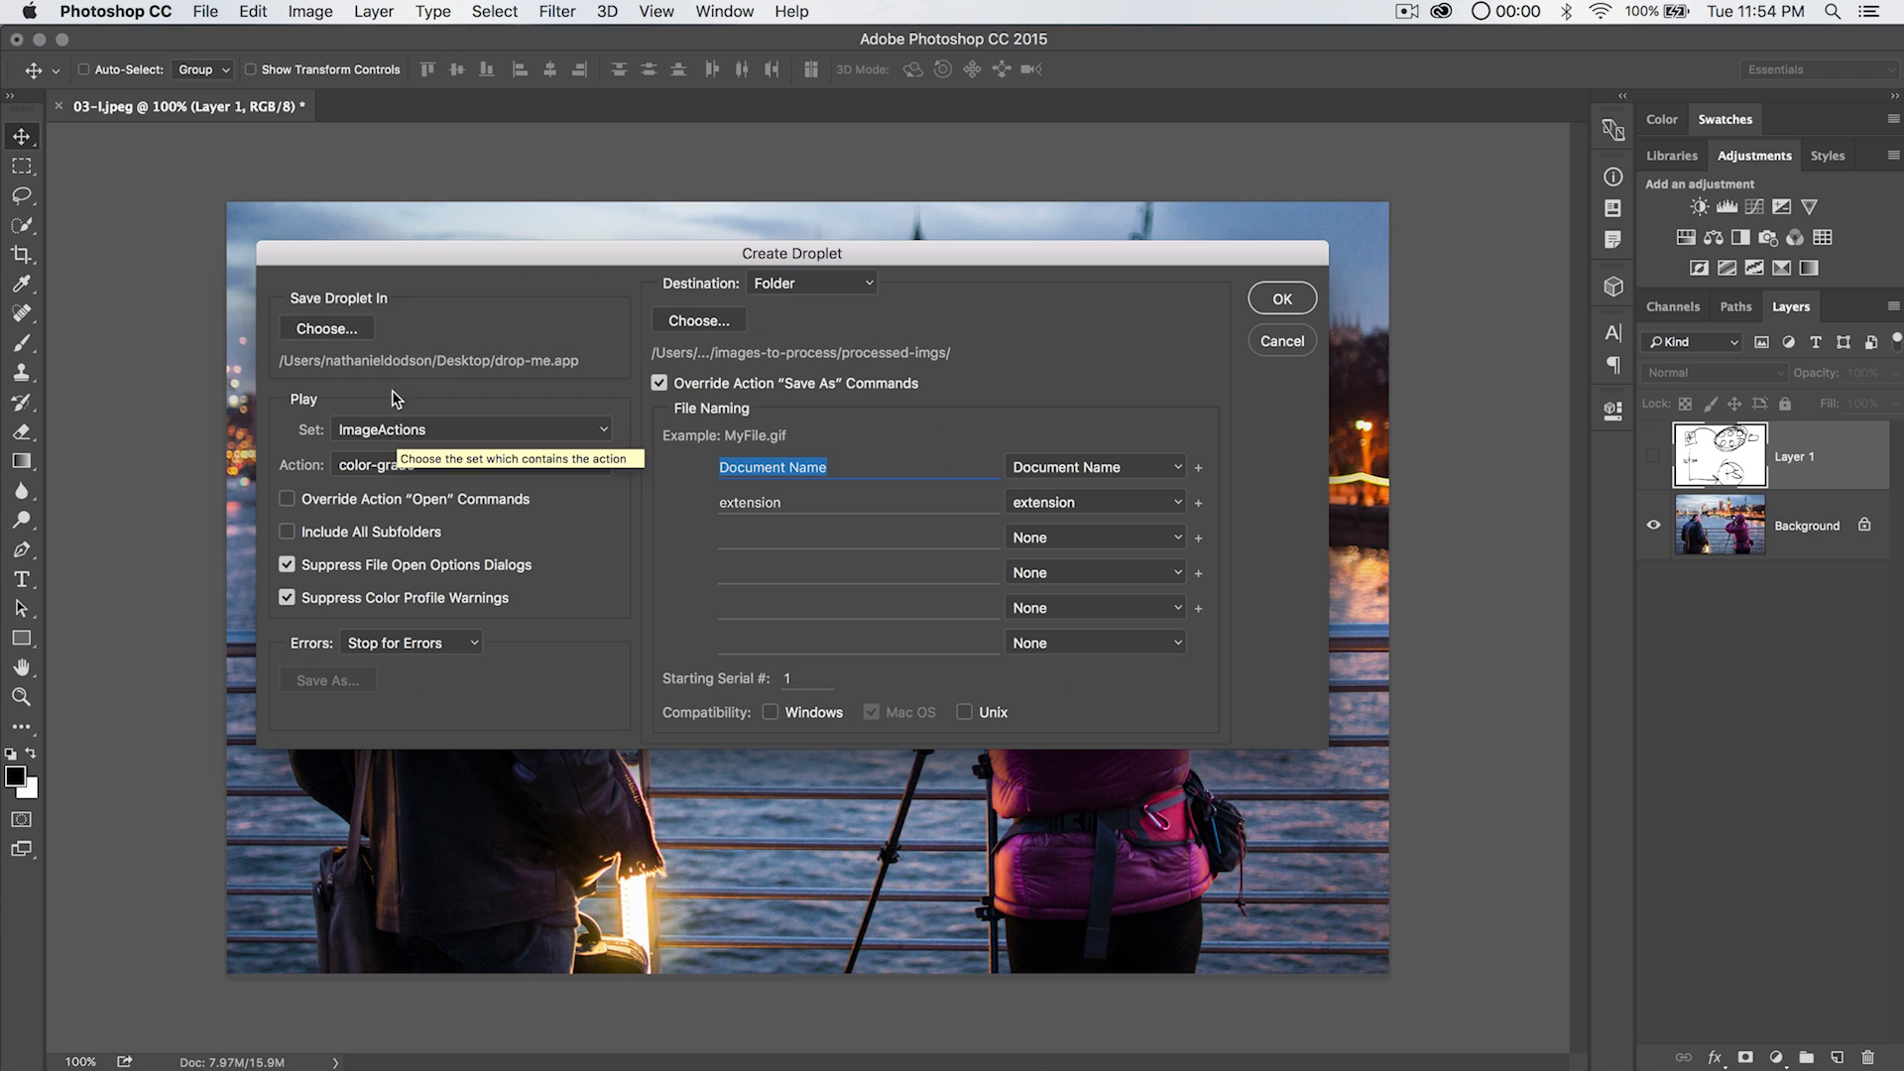
mouse_move(420, 432)
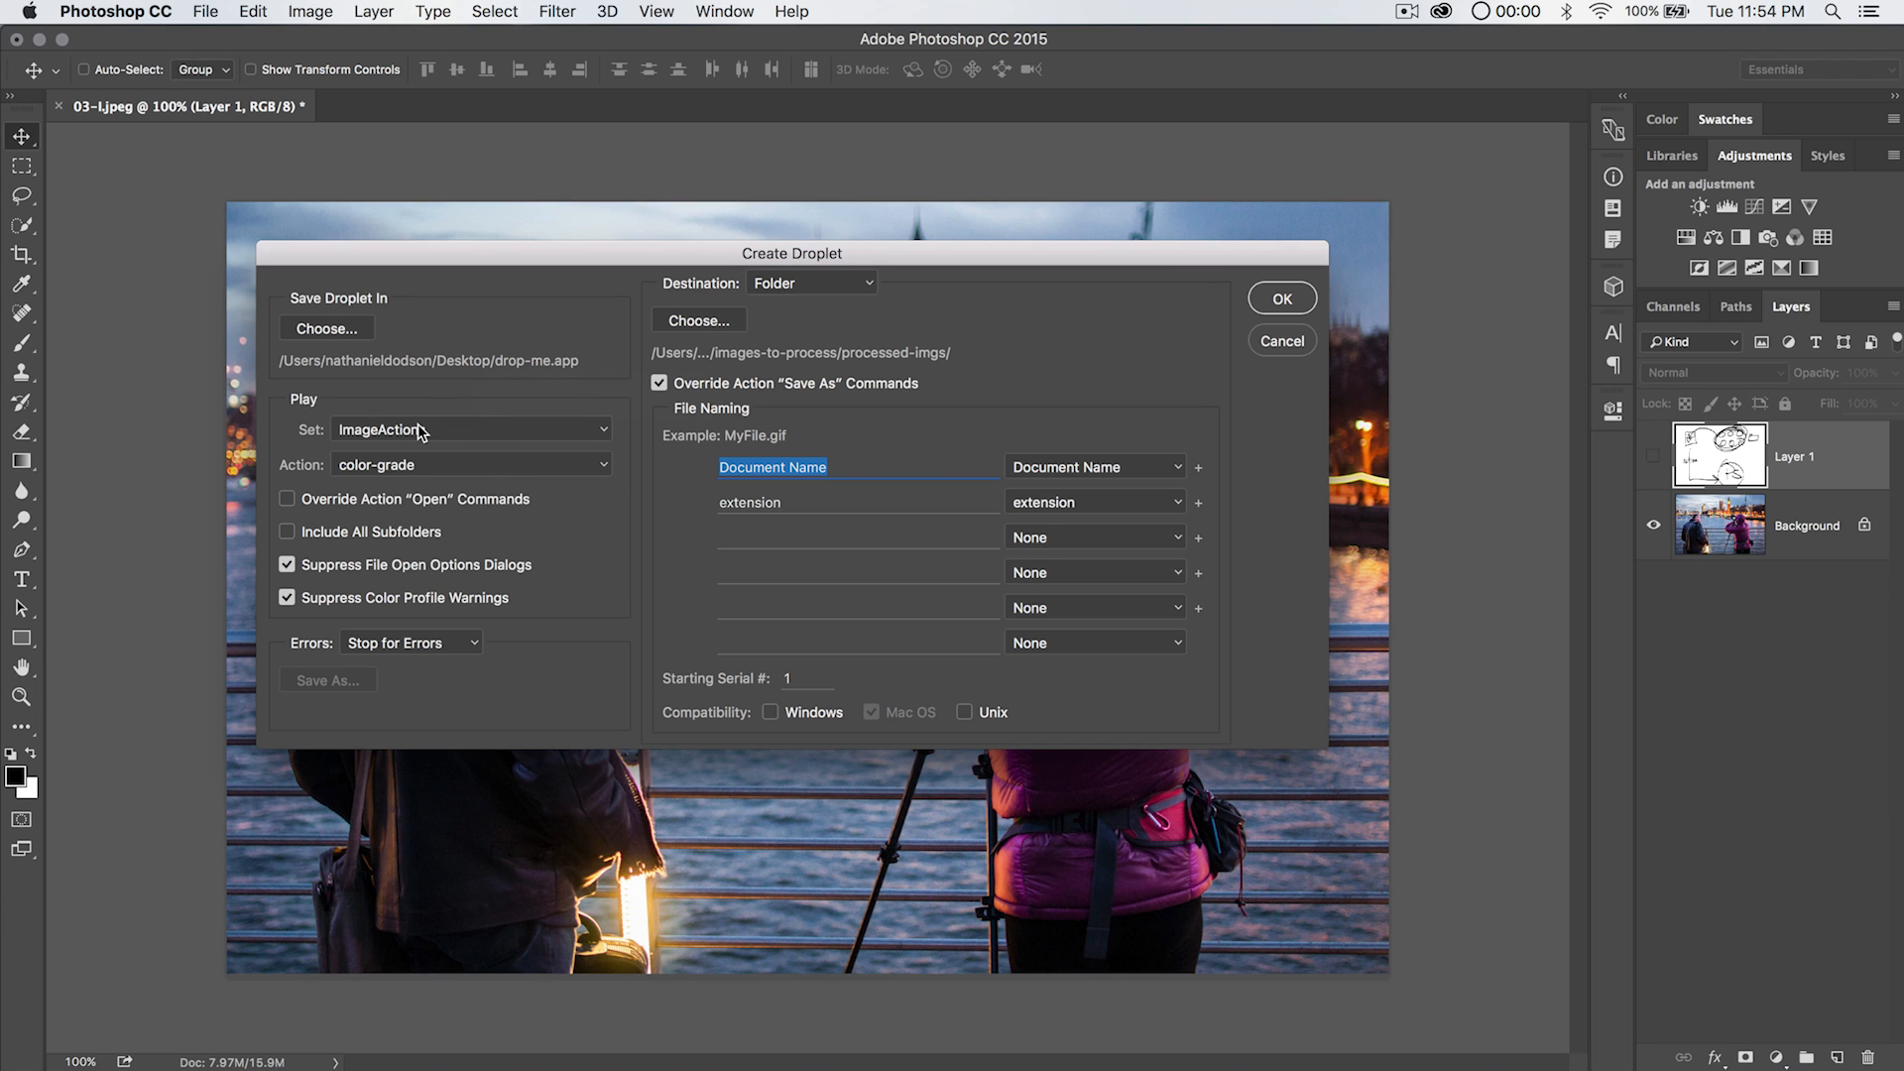
left_click(472, 464)
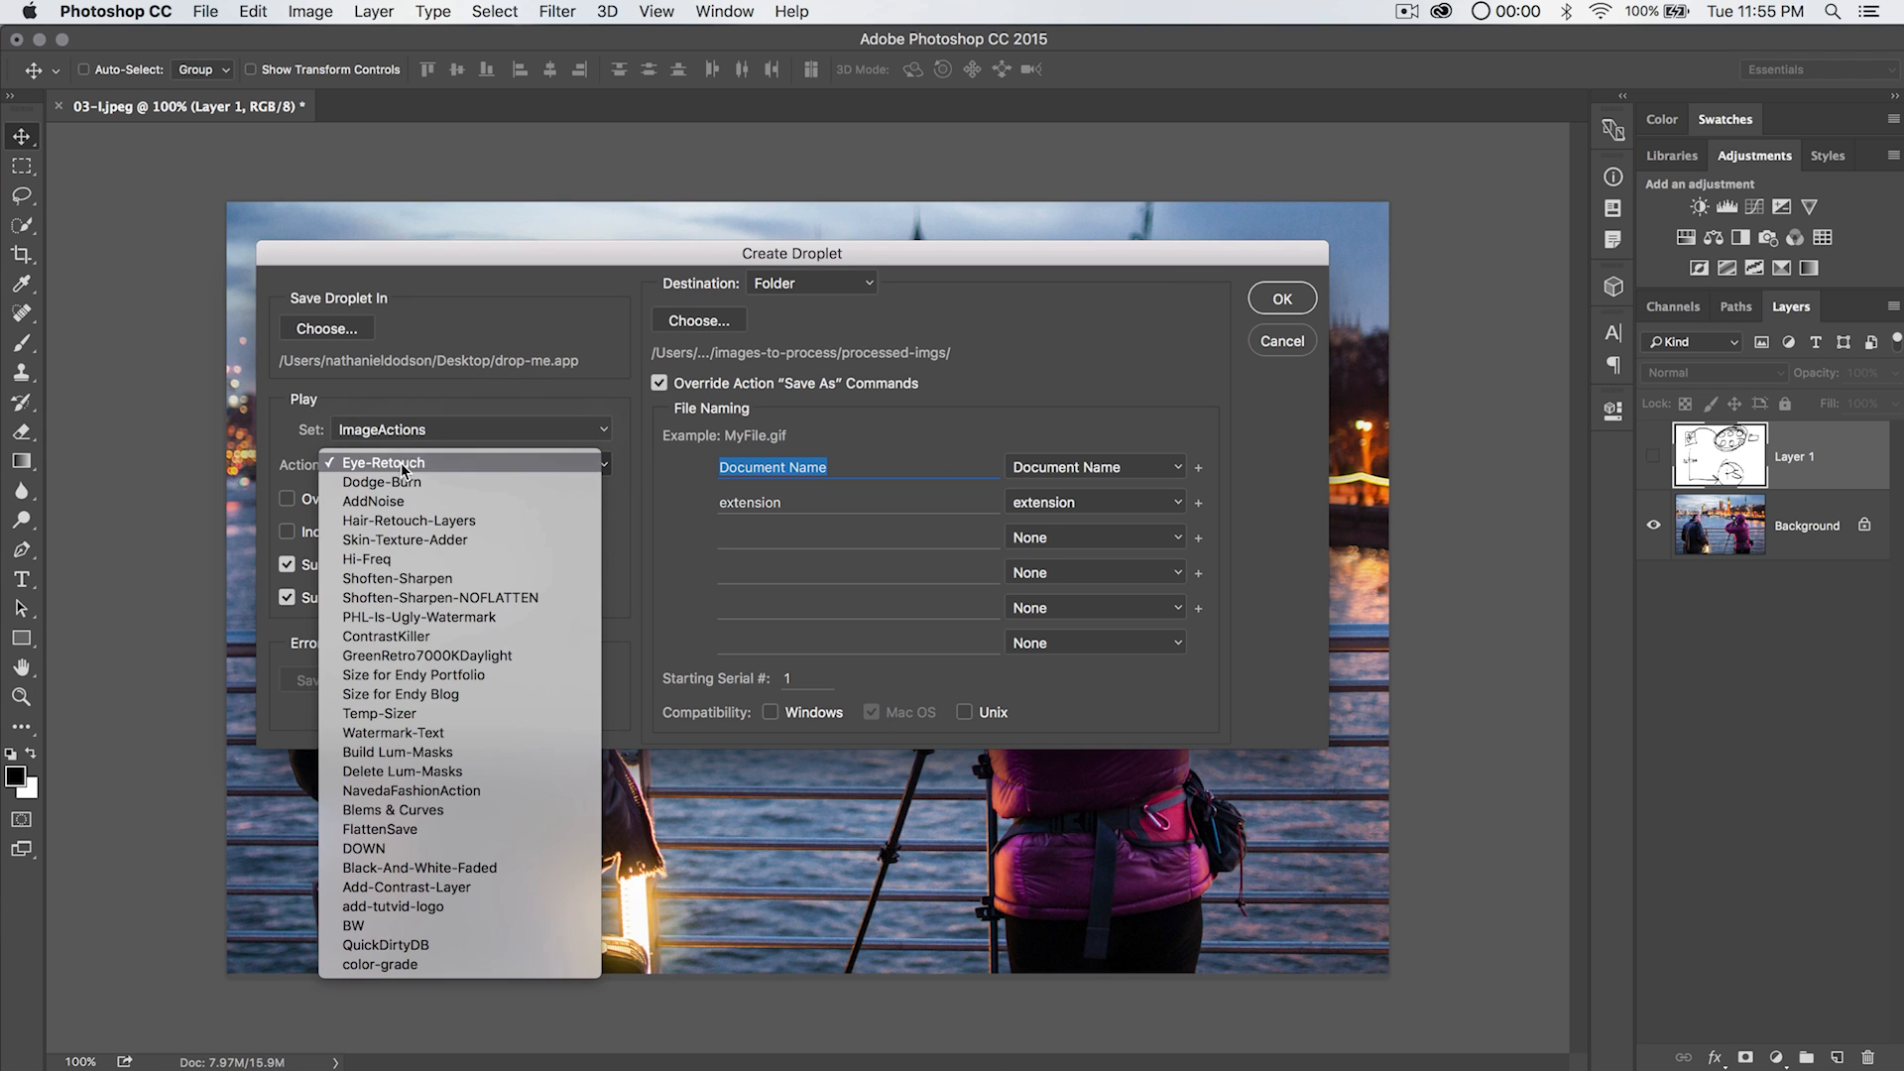
left_click(378, 964)
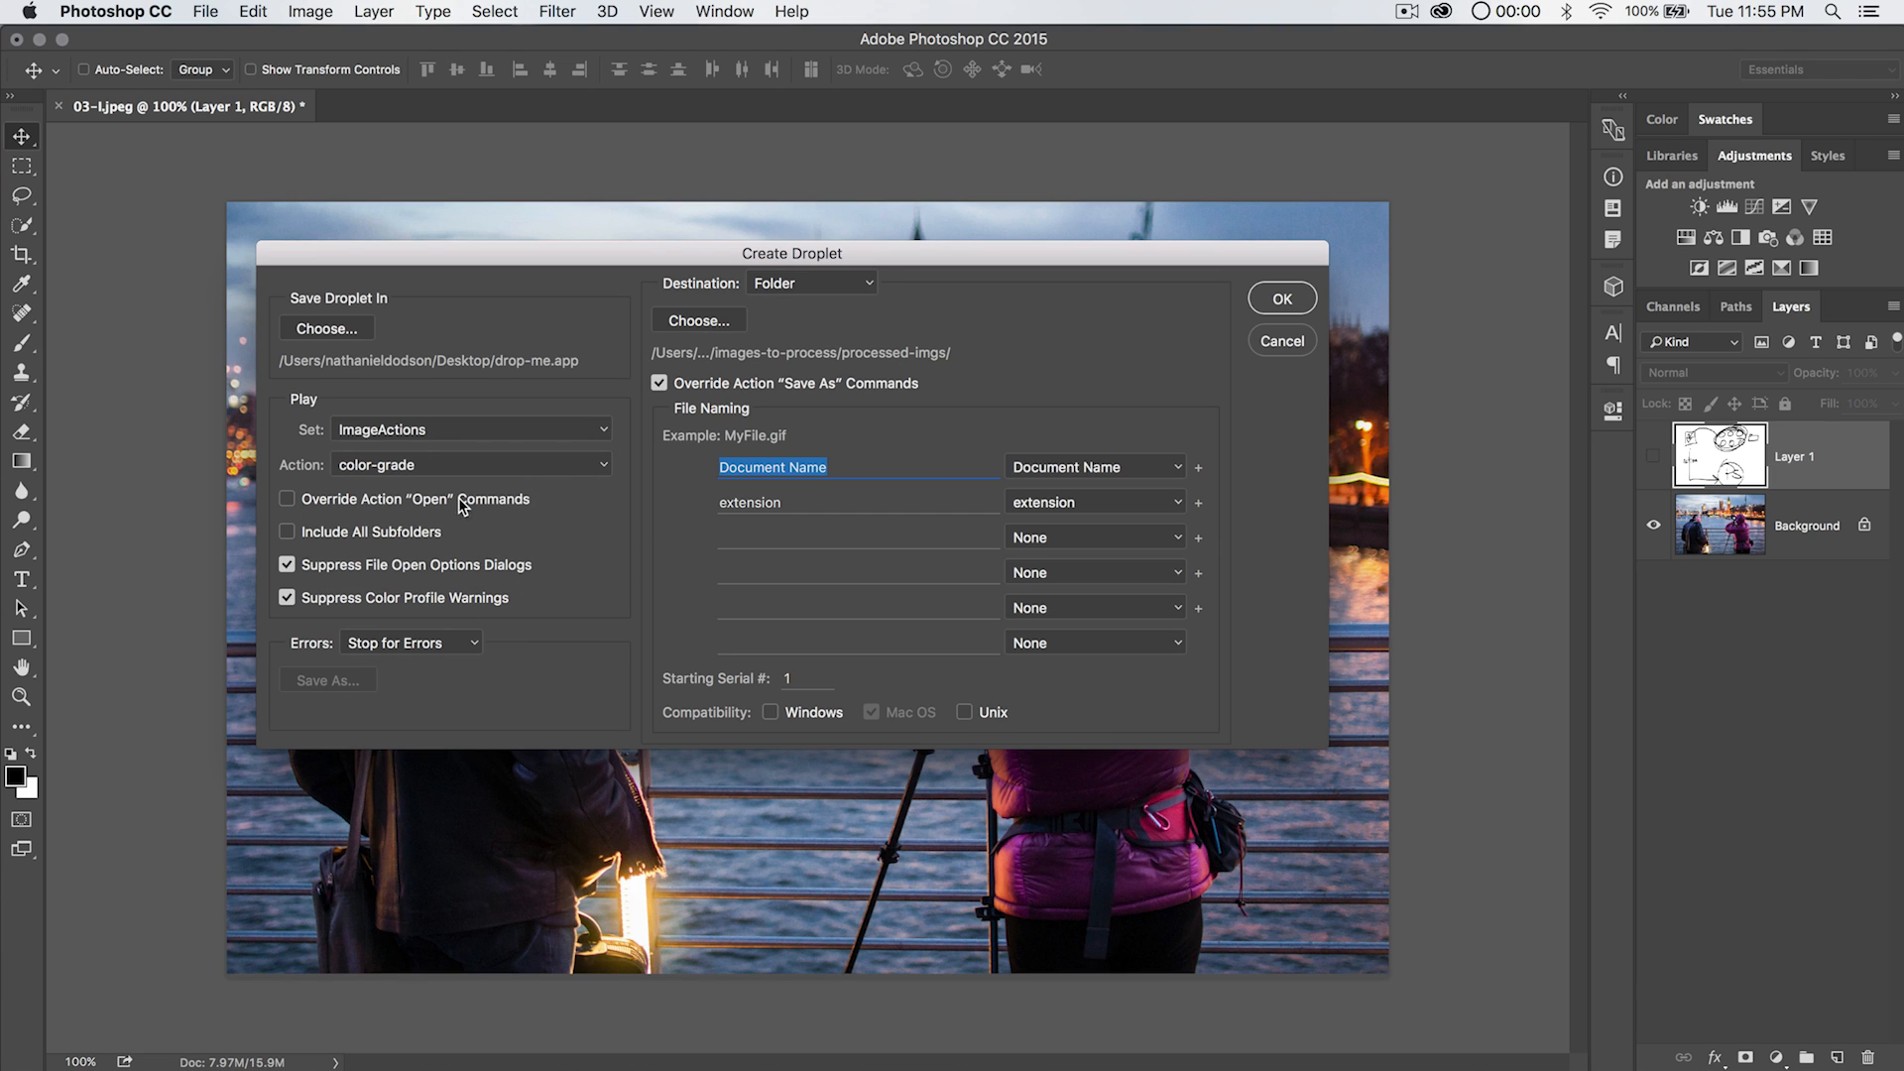
mouse_move(506, 514)
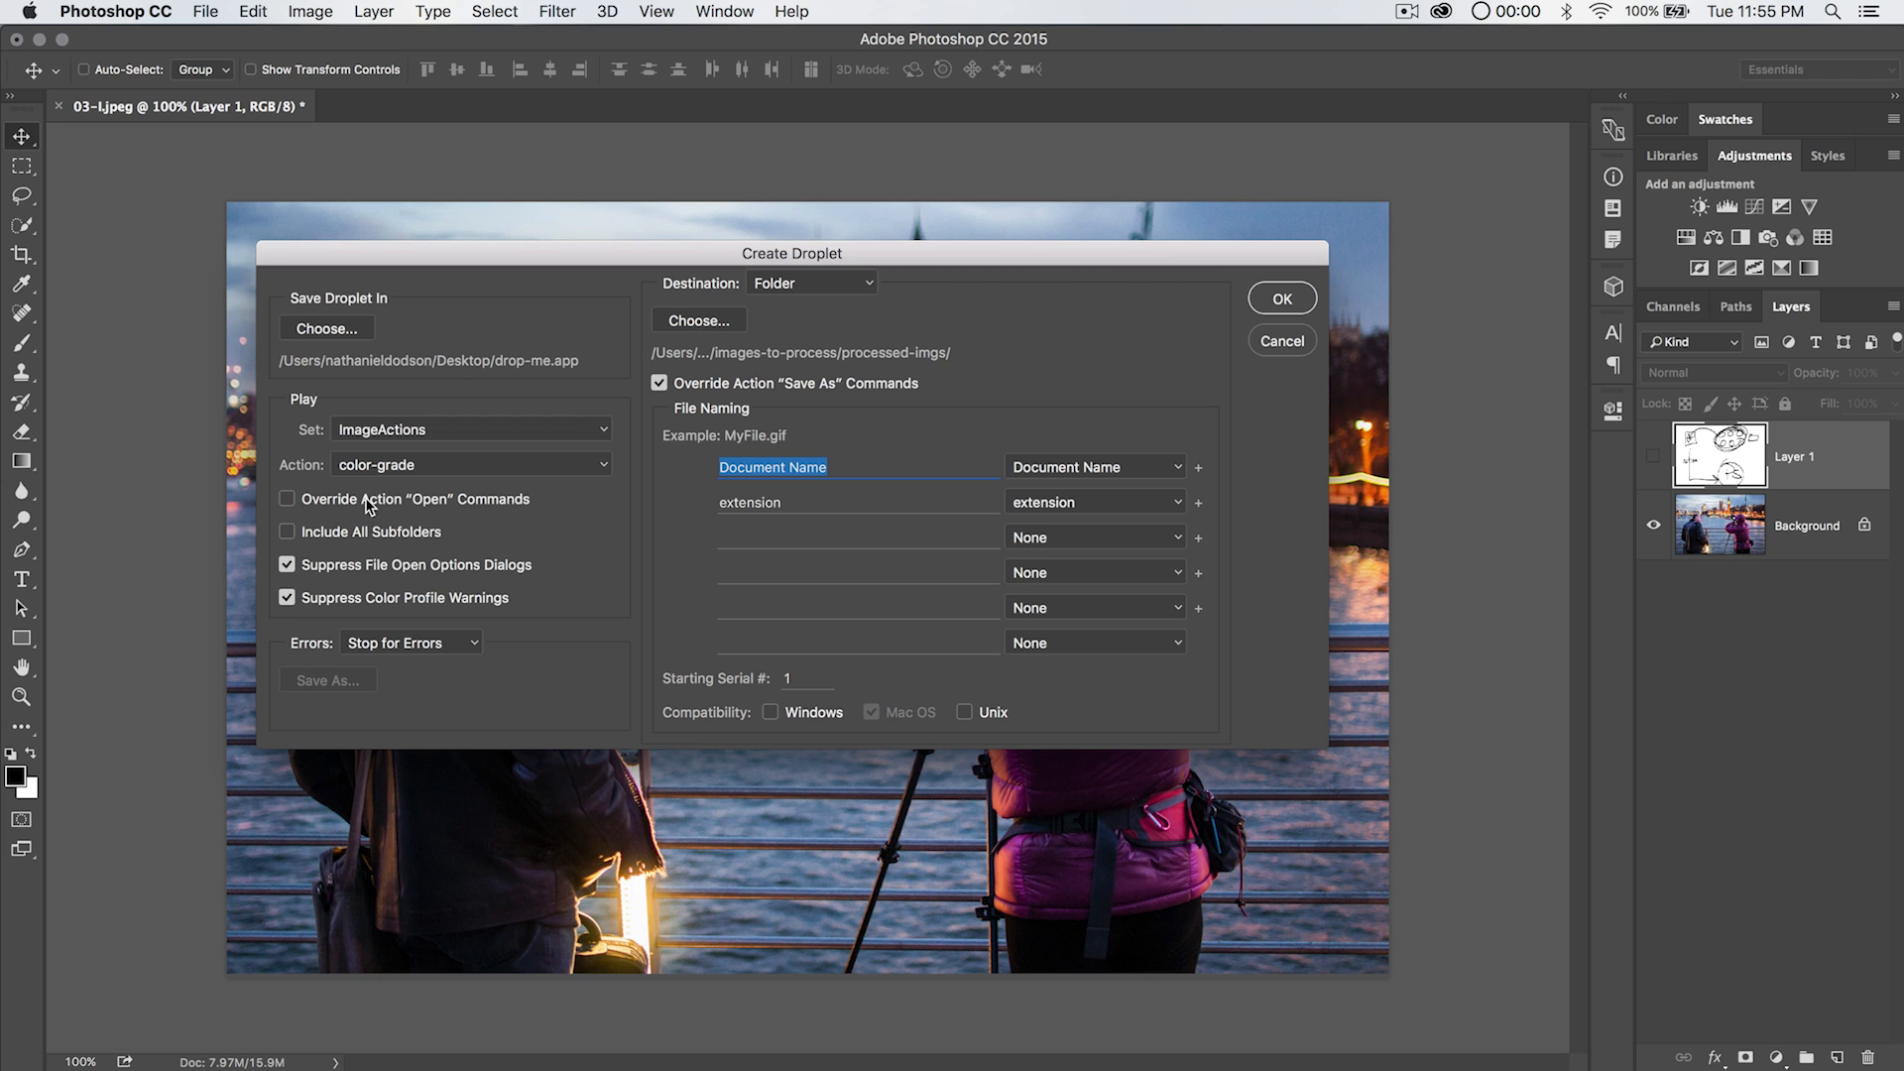
mouse_move(301, 509)
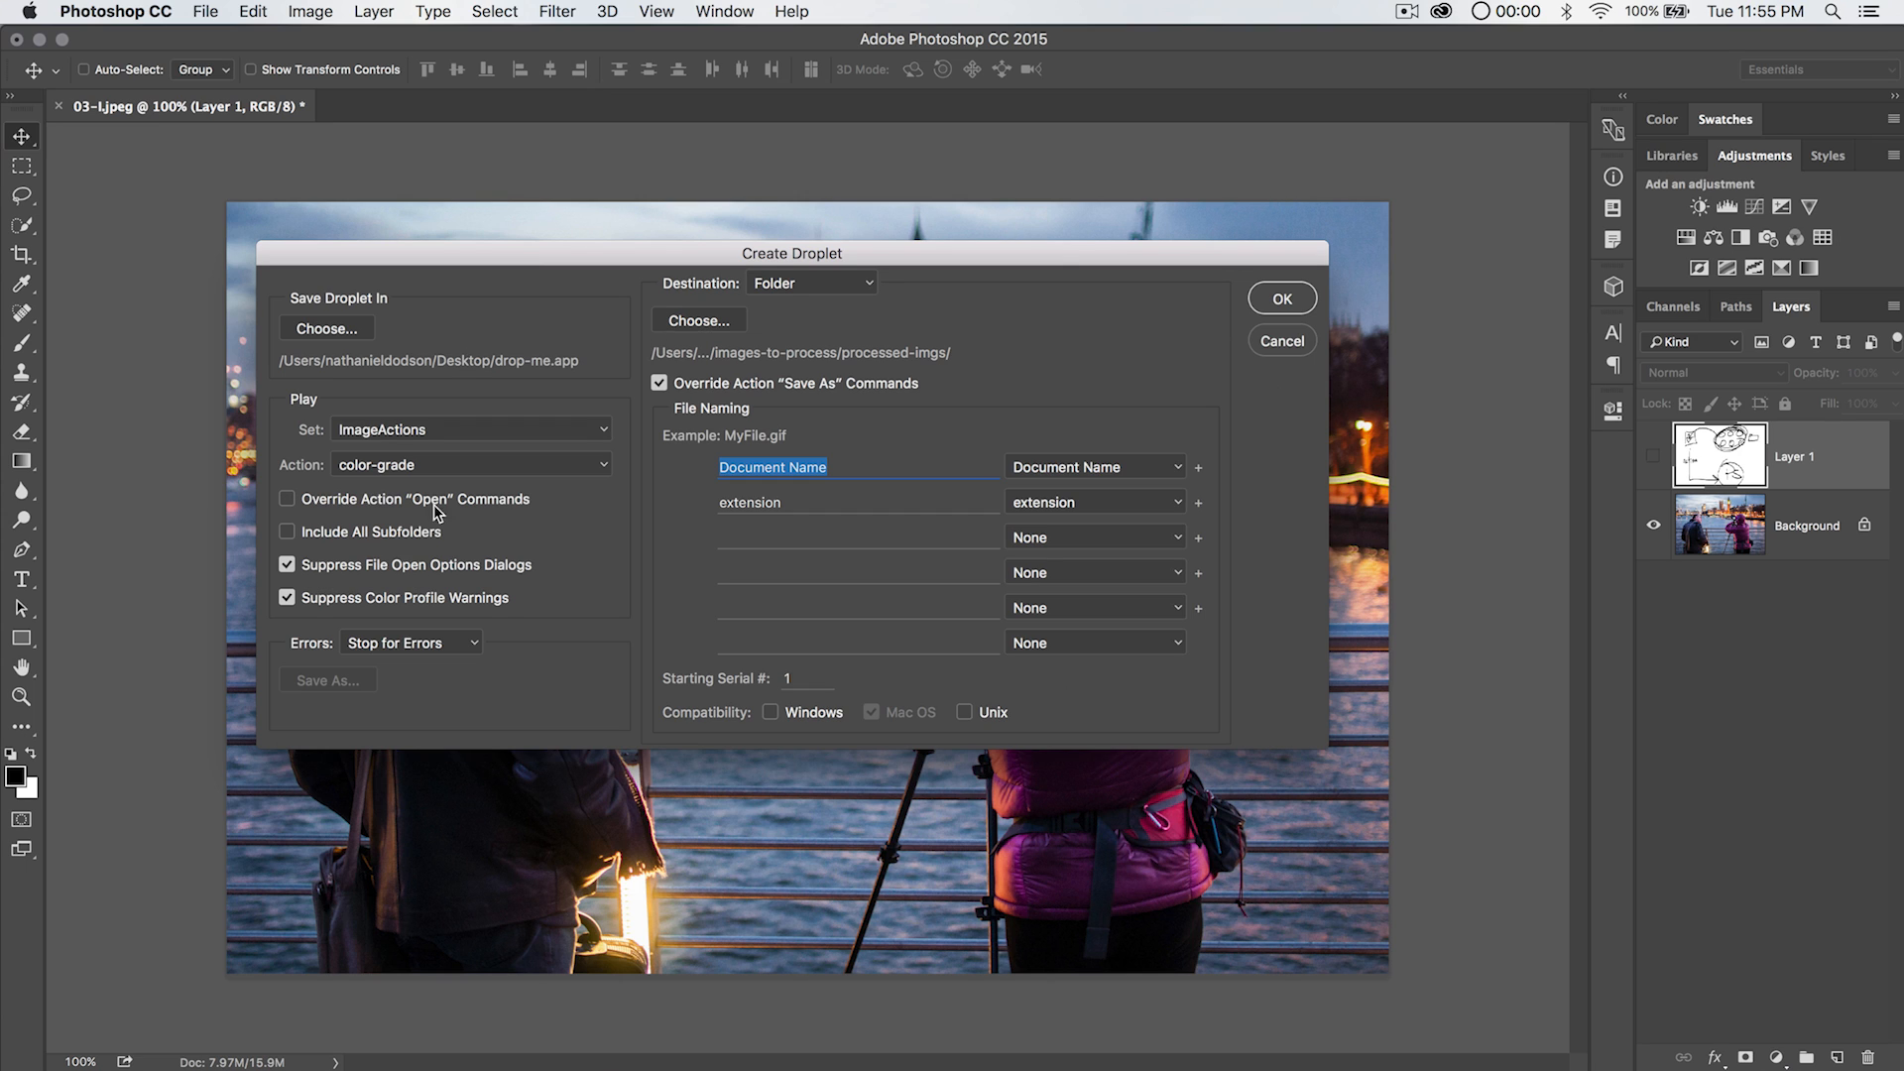
mouse_move(357, 520)
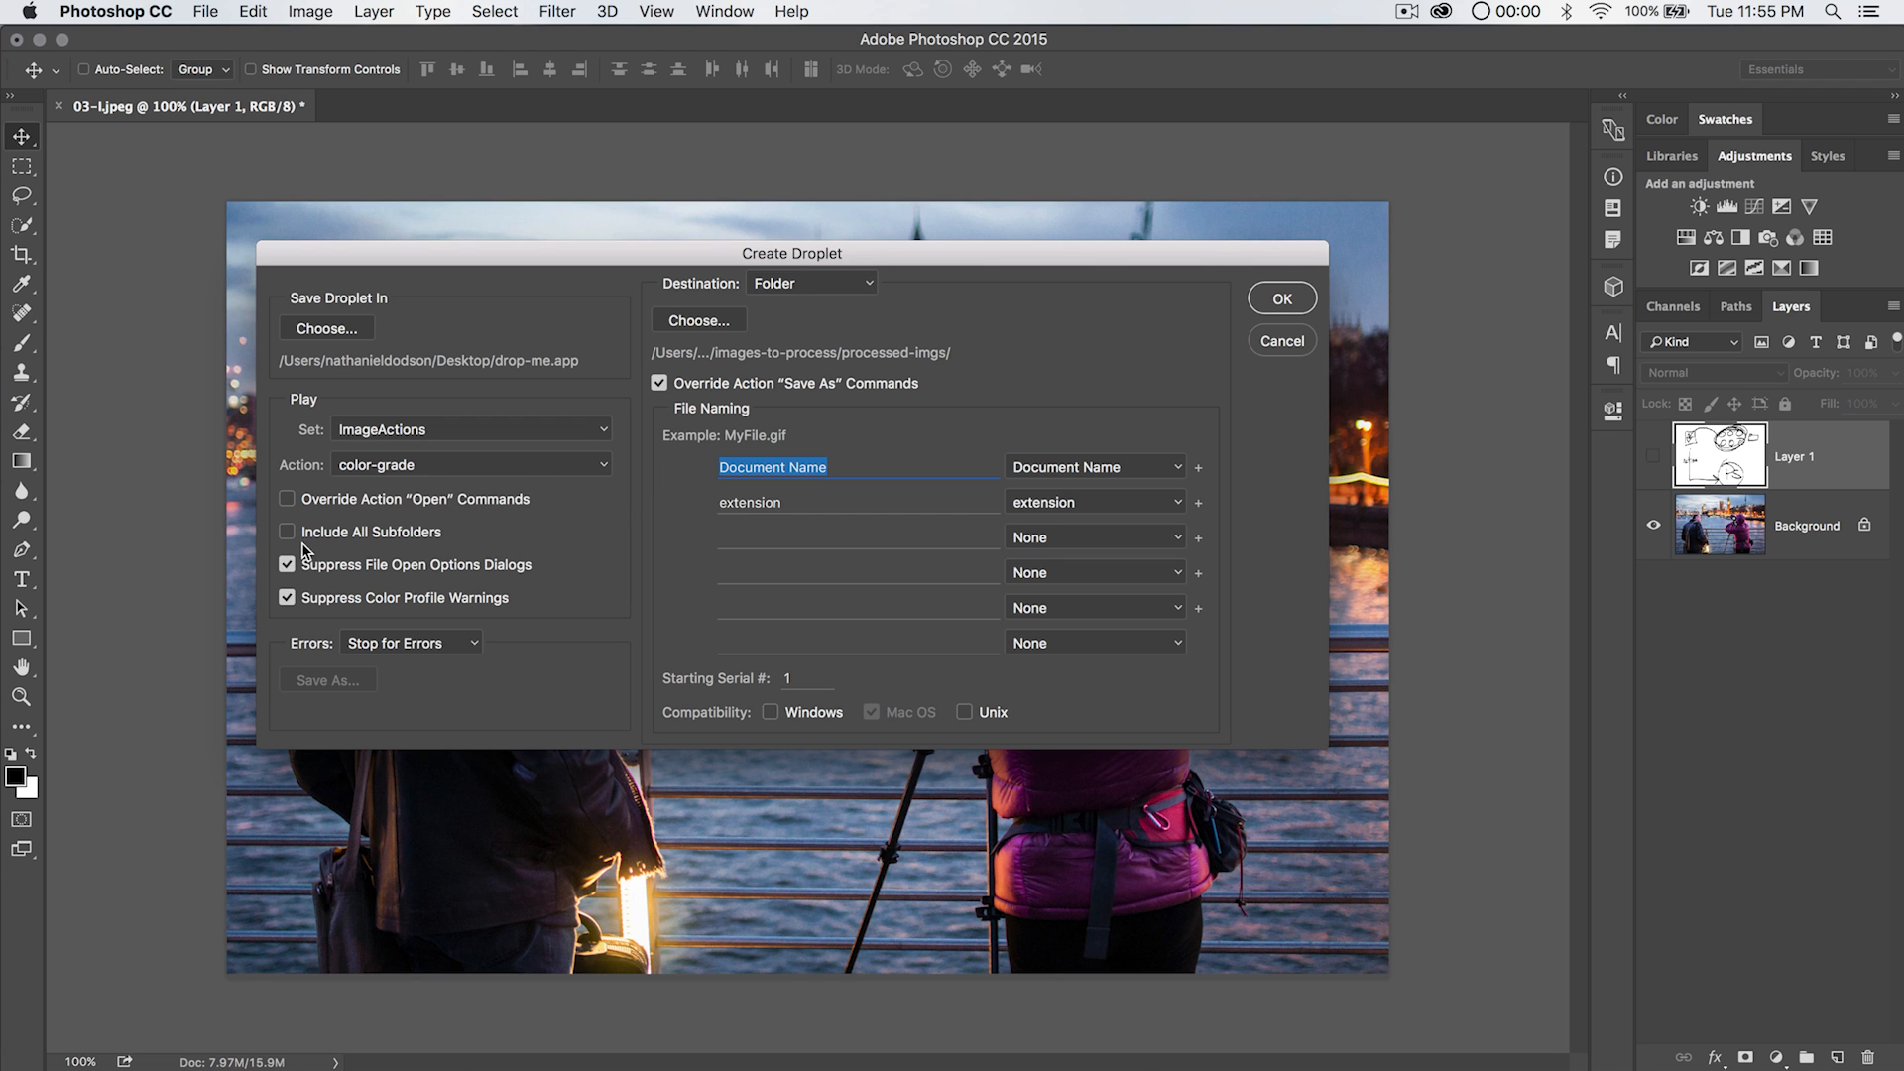
left_click_drag(791, 252, 753, 268)
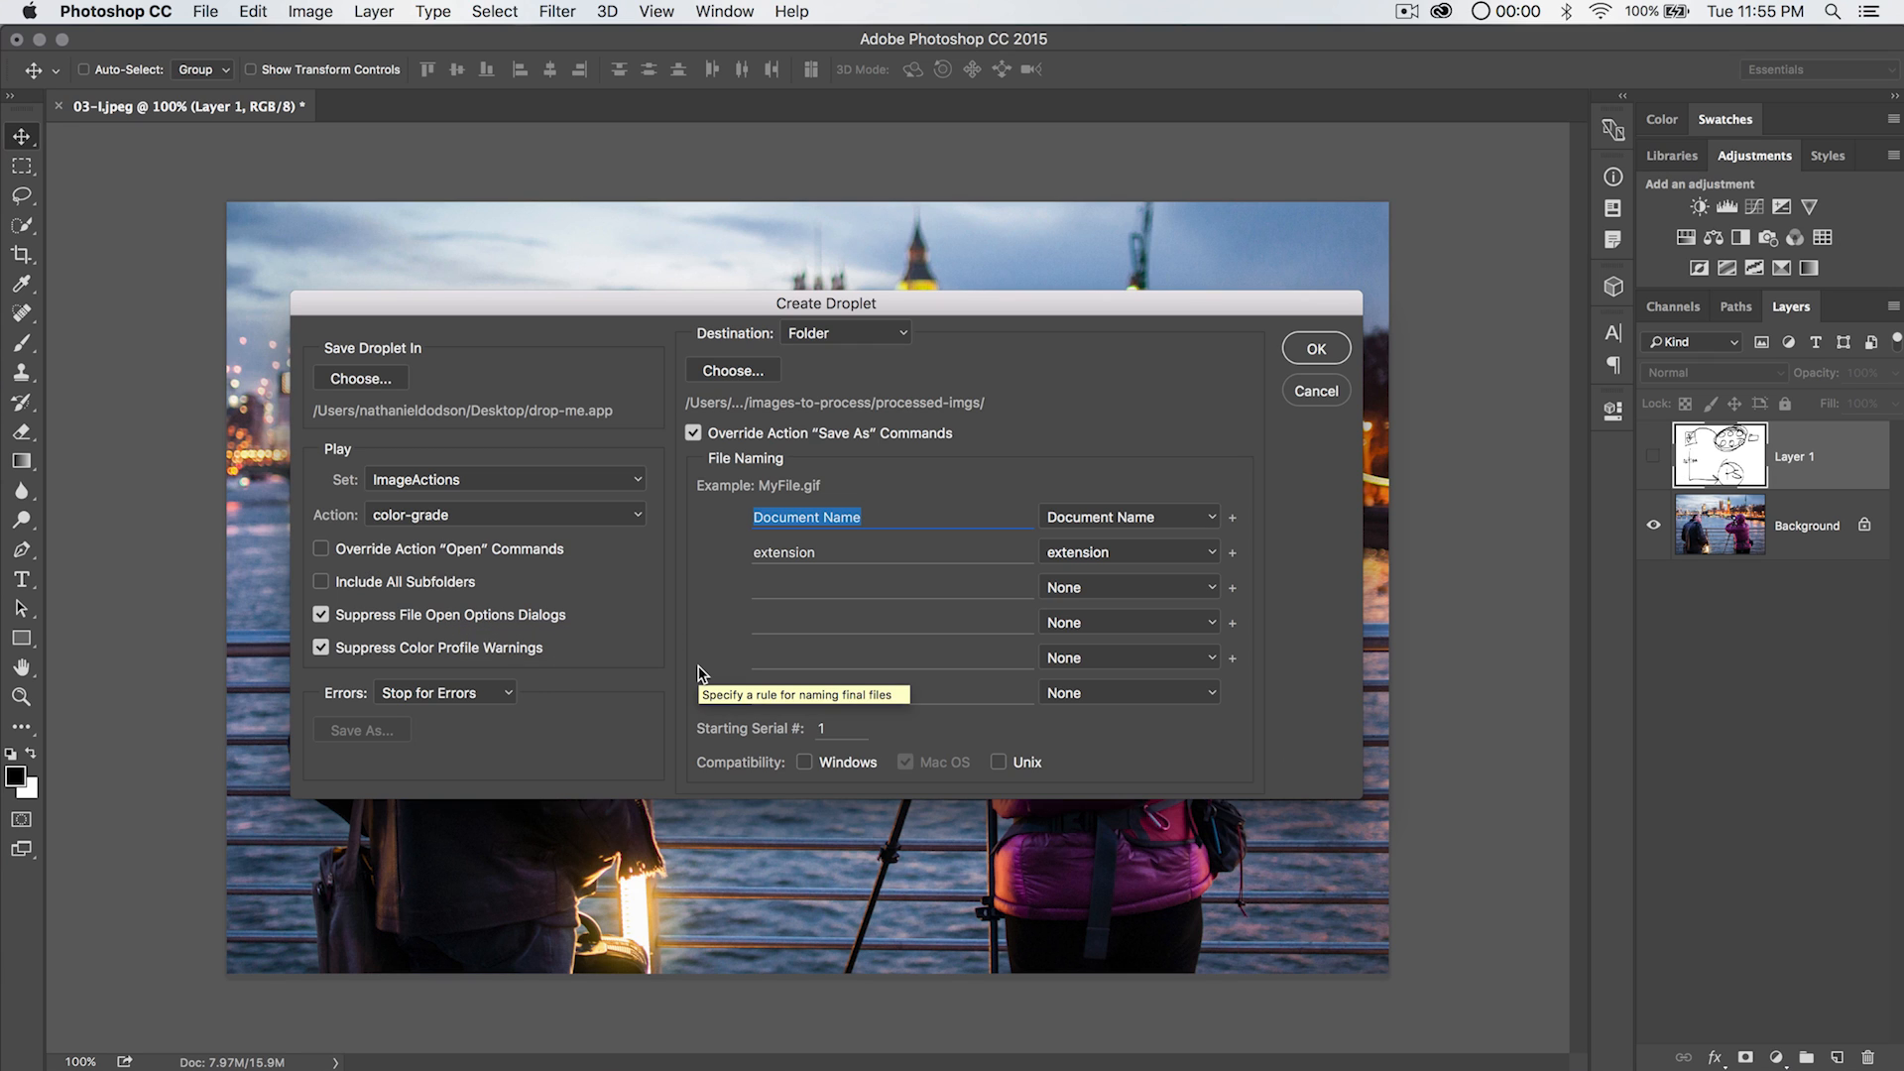
mouse_move(617, 657)
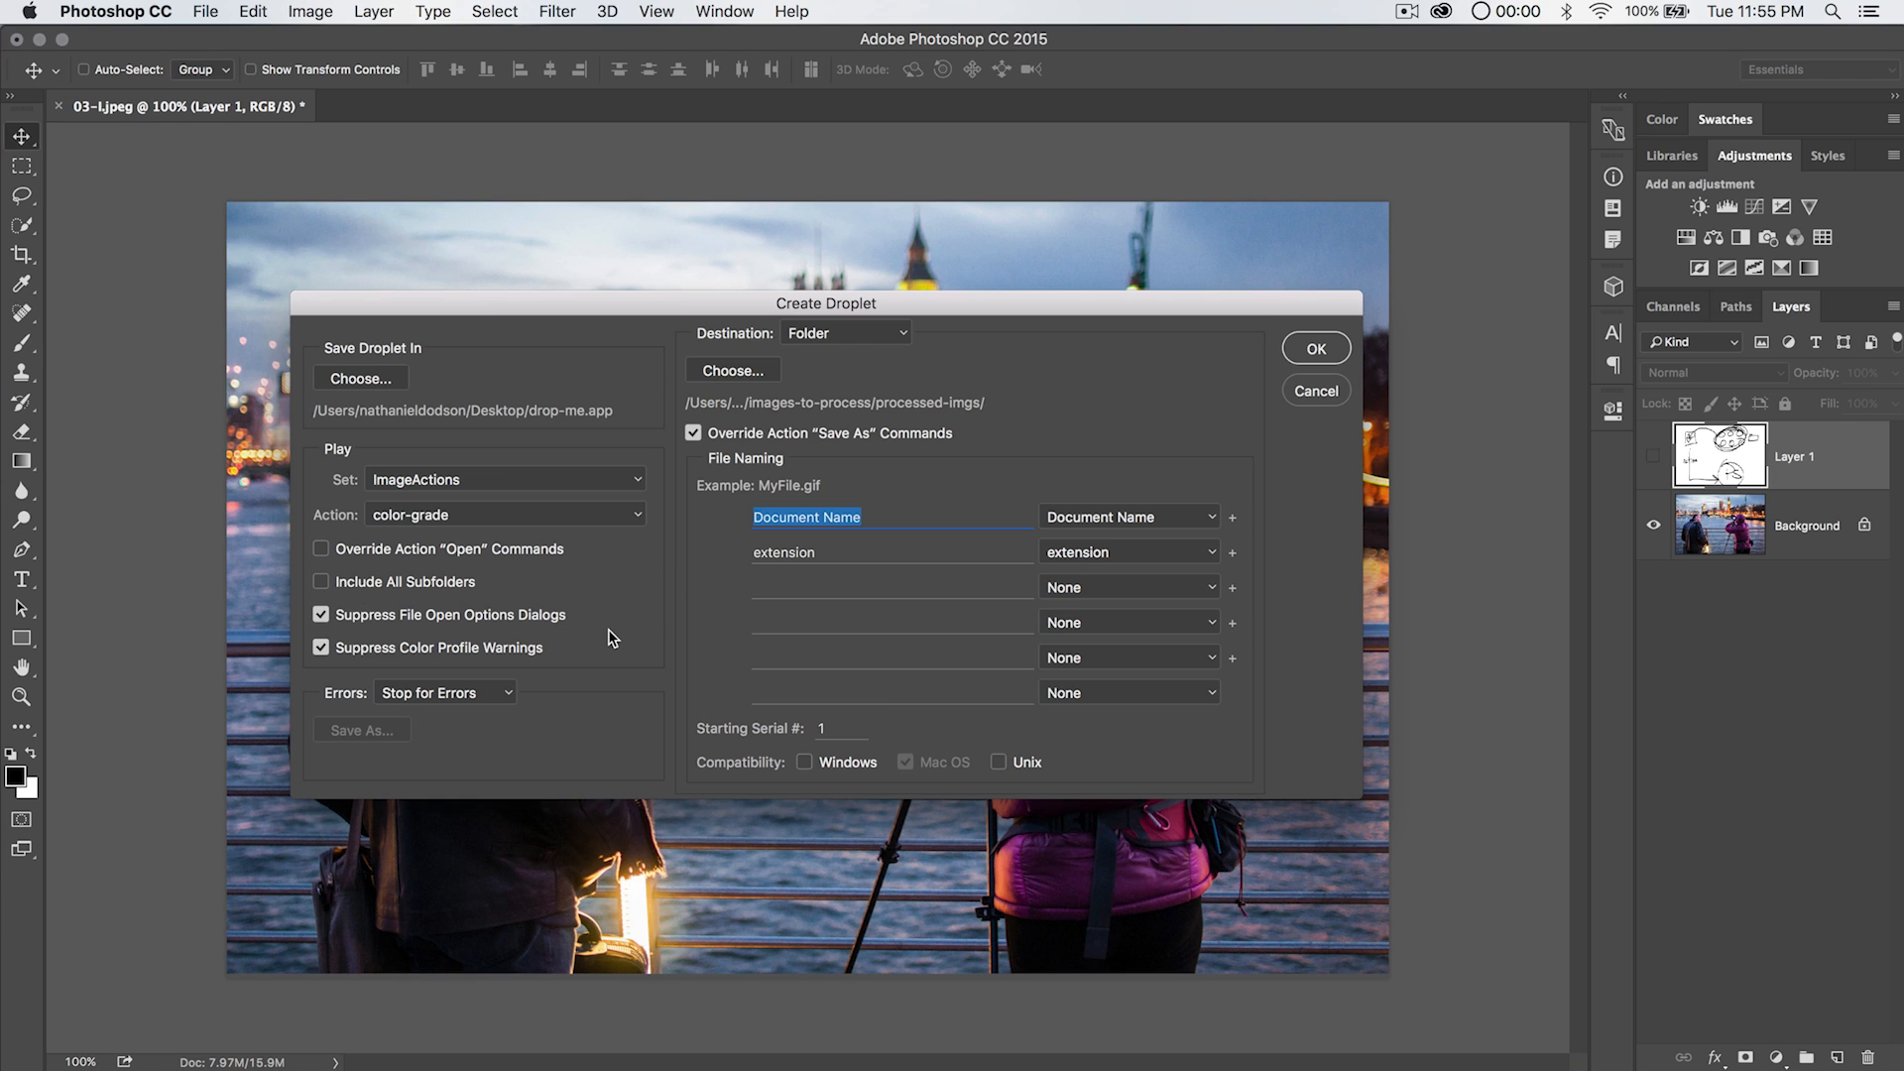
mouse_move(377, 653)
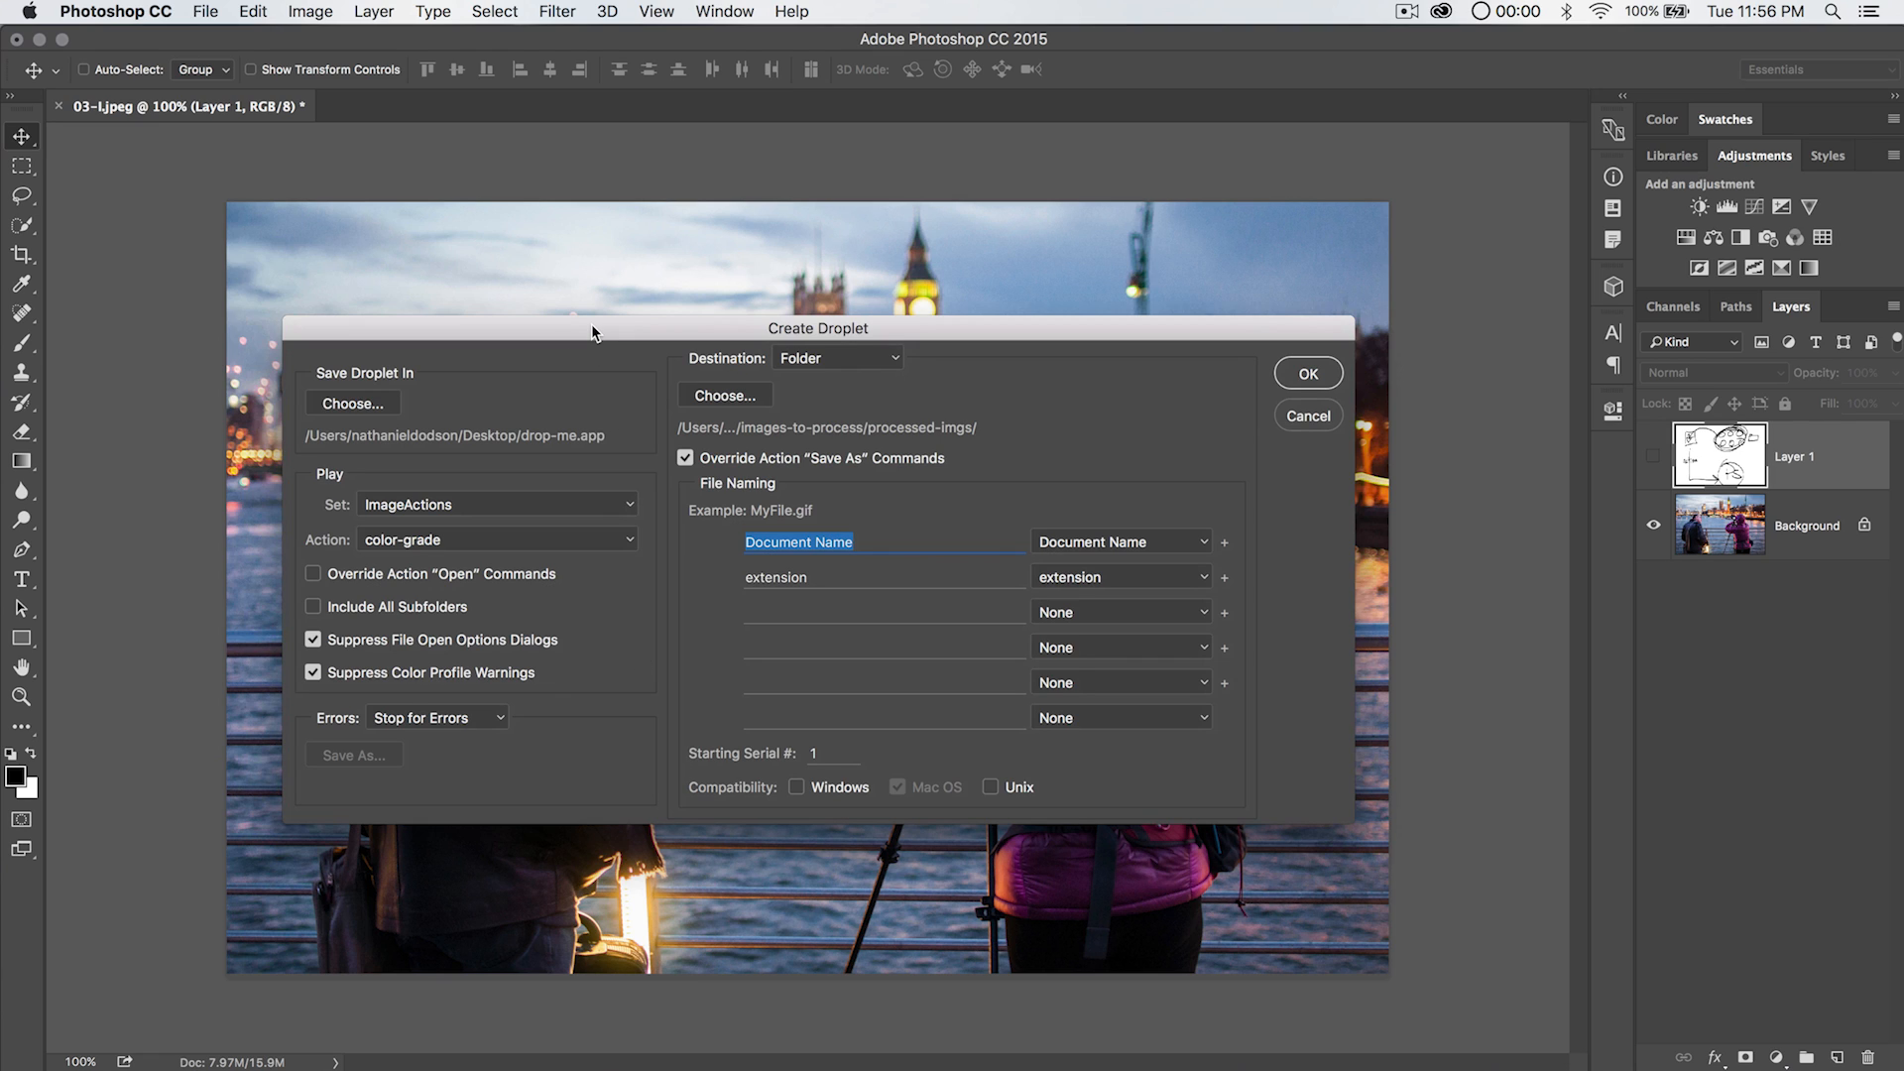
mouse_move(589, 351)
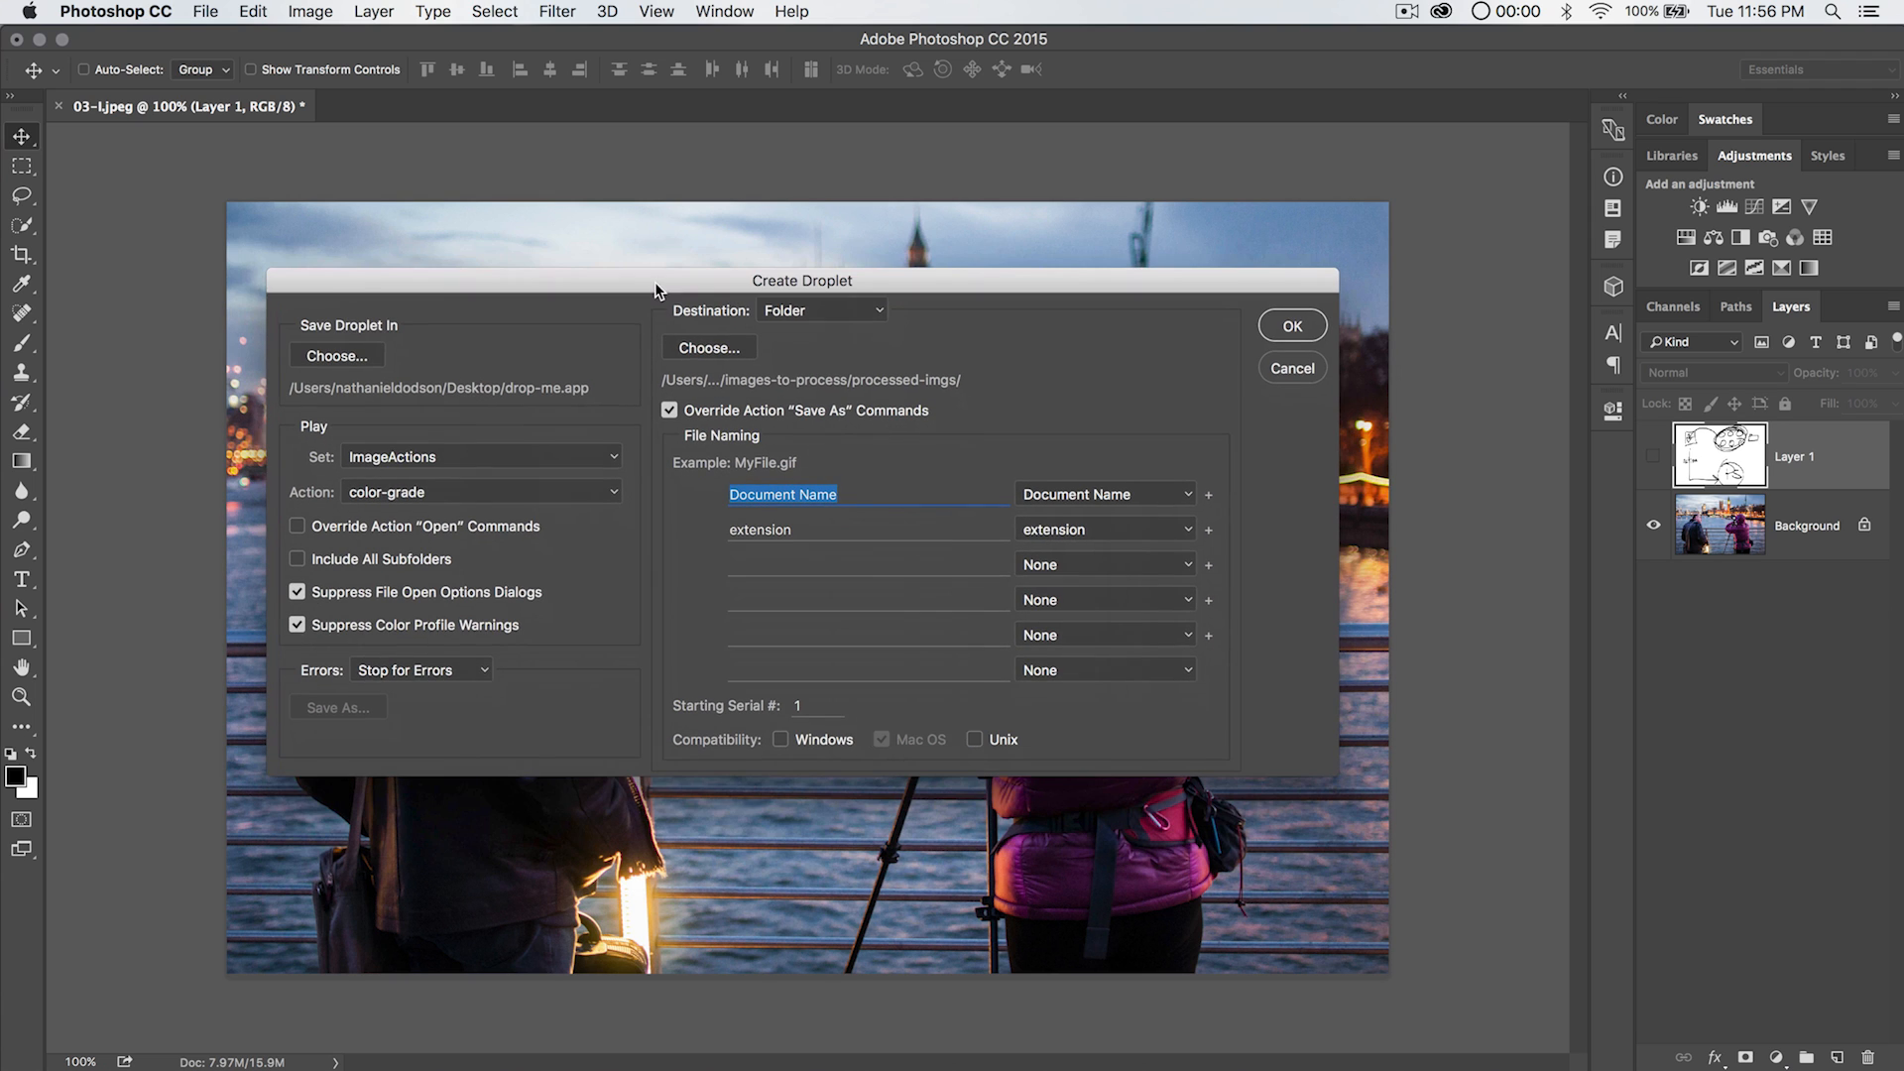
left_click(421, 668)
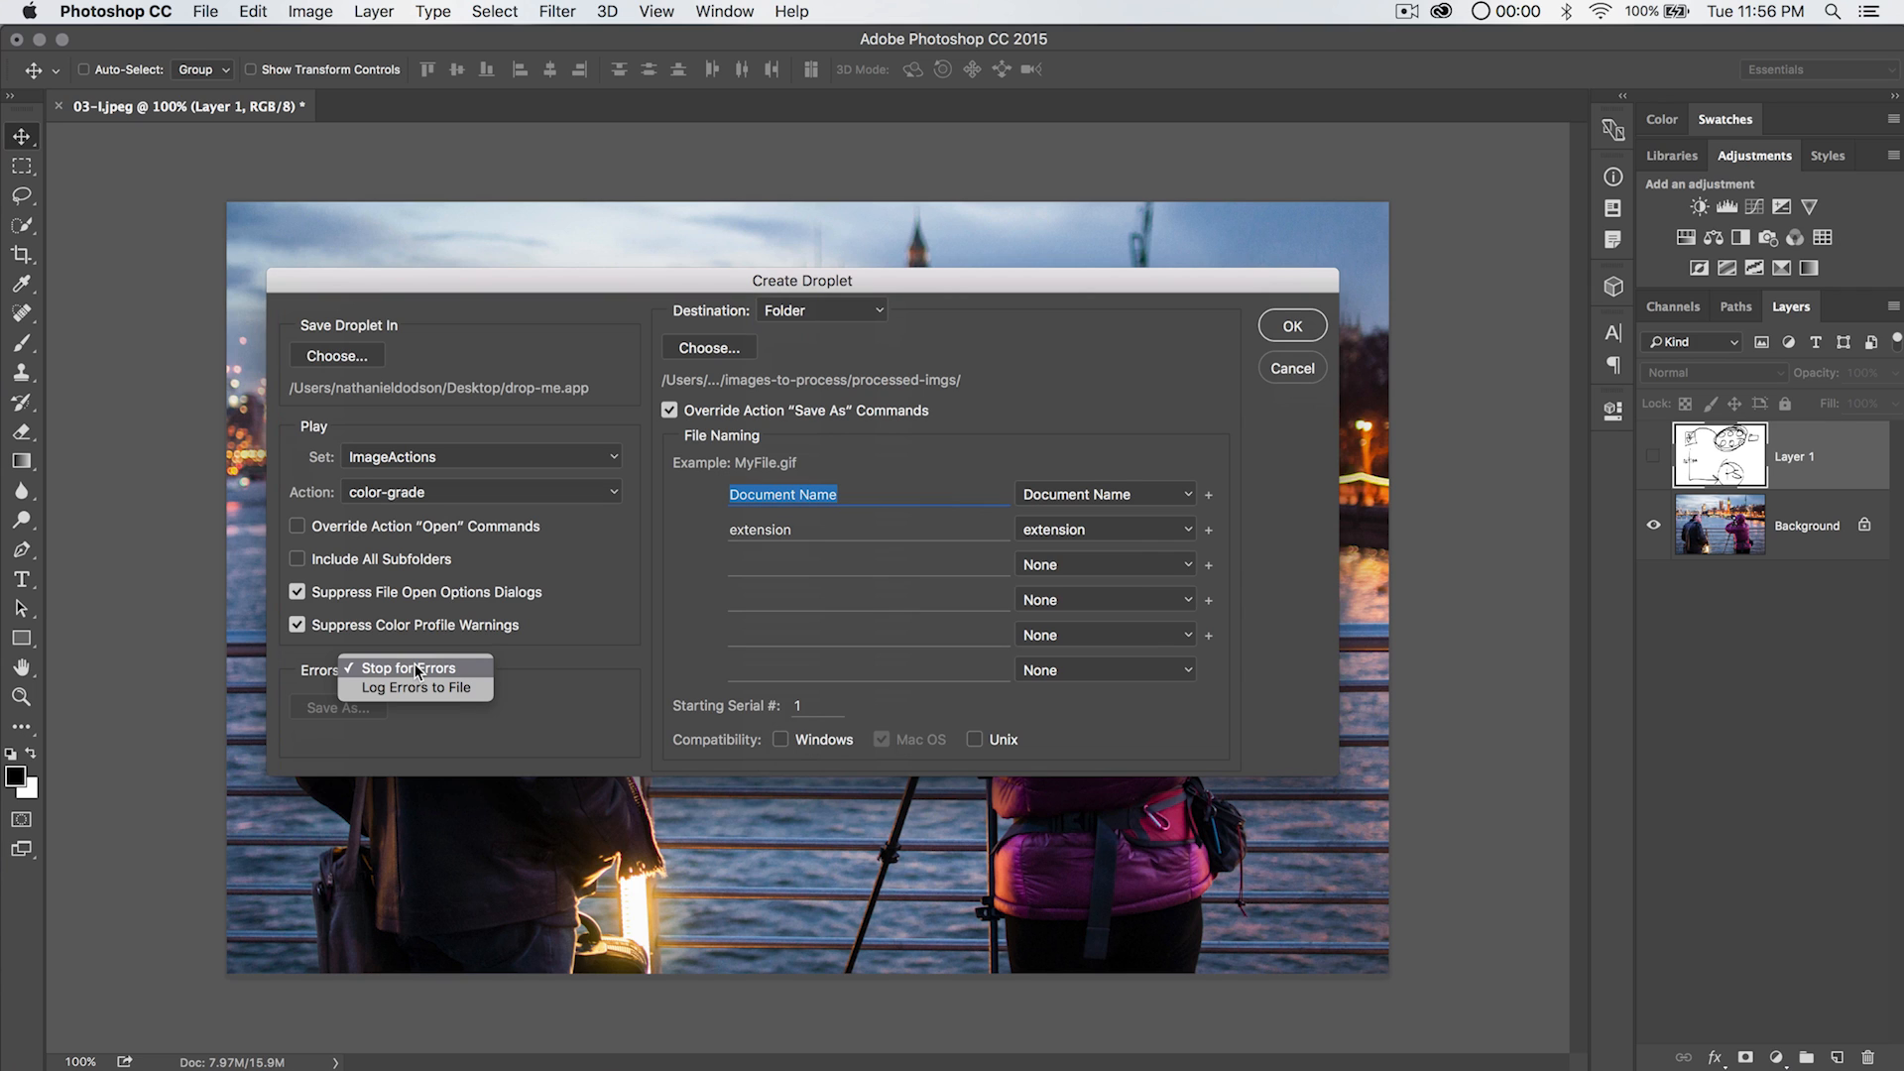
left_click(406, 669)
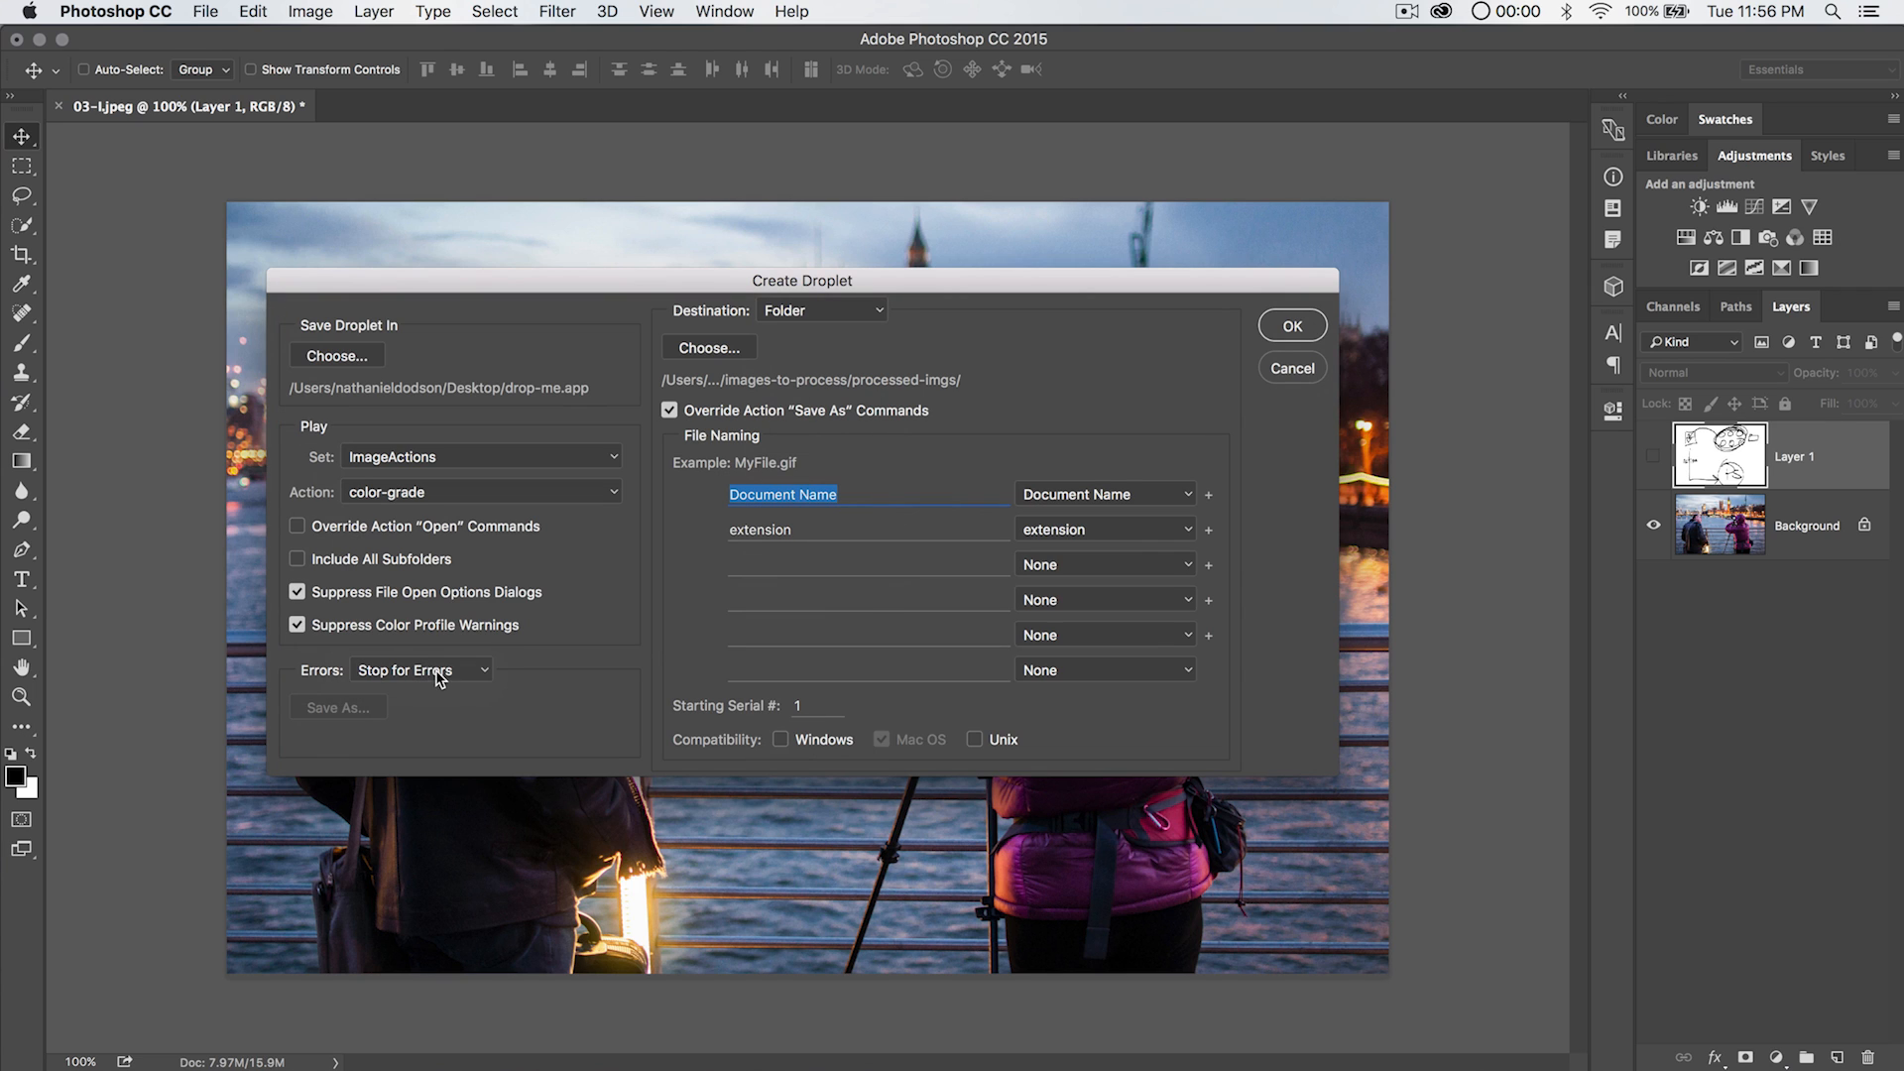
mouse_move(420, 670)
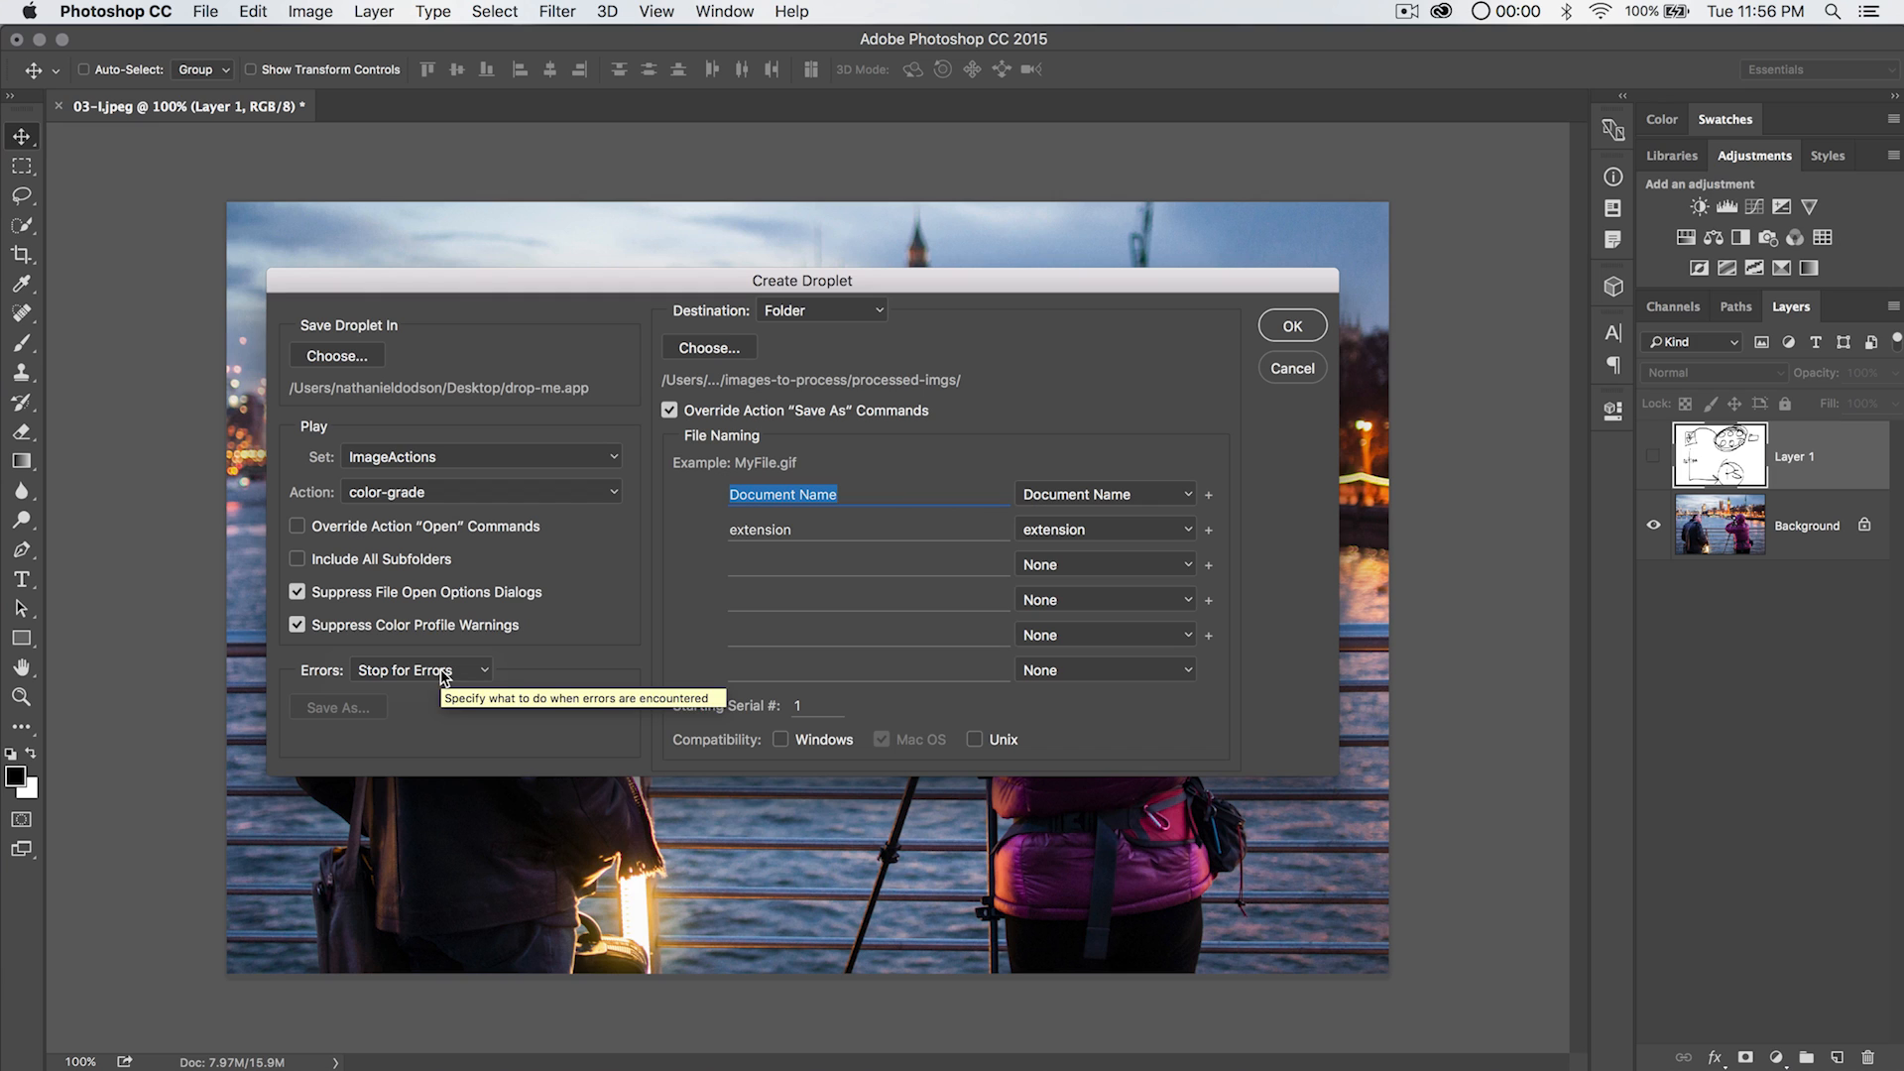
left_click(419, 671)
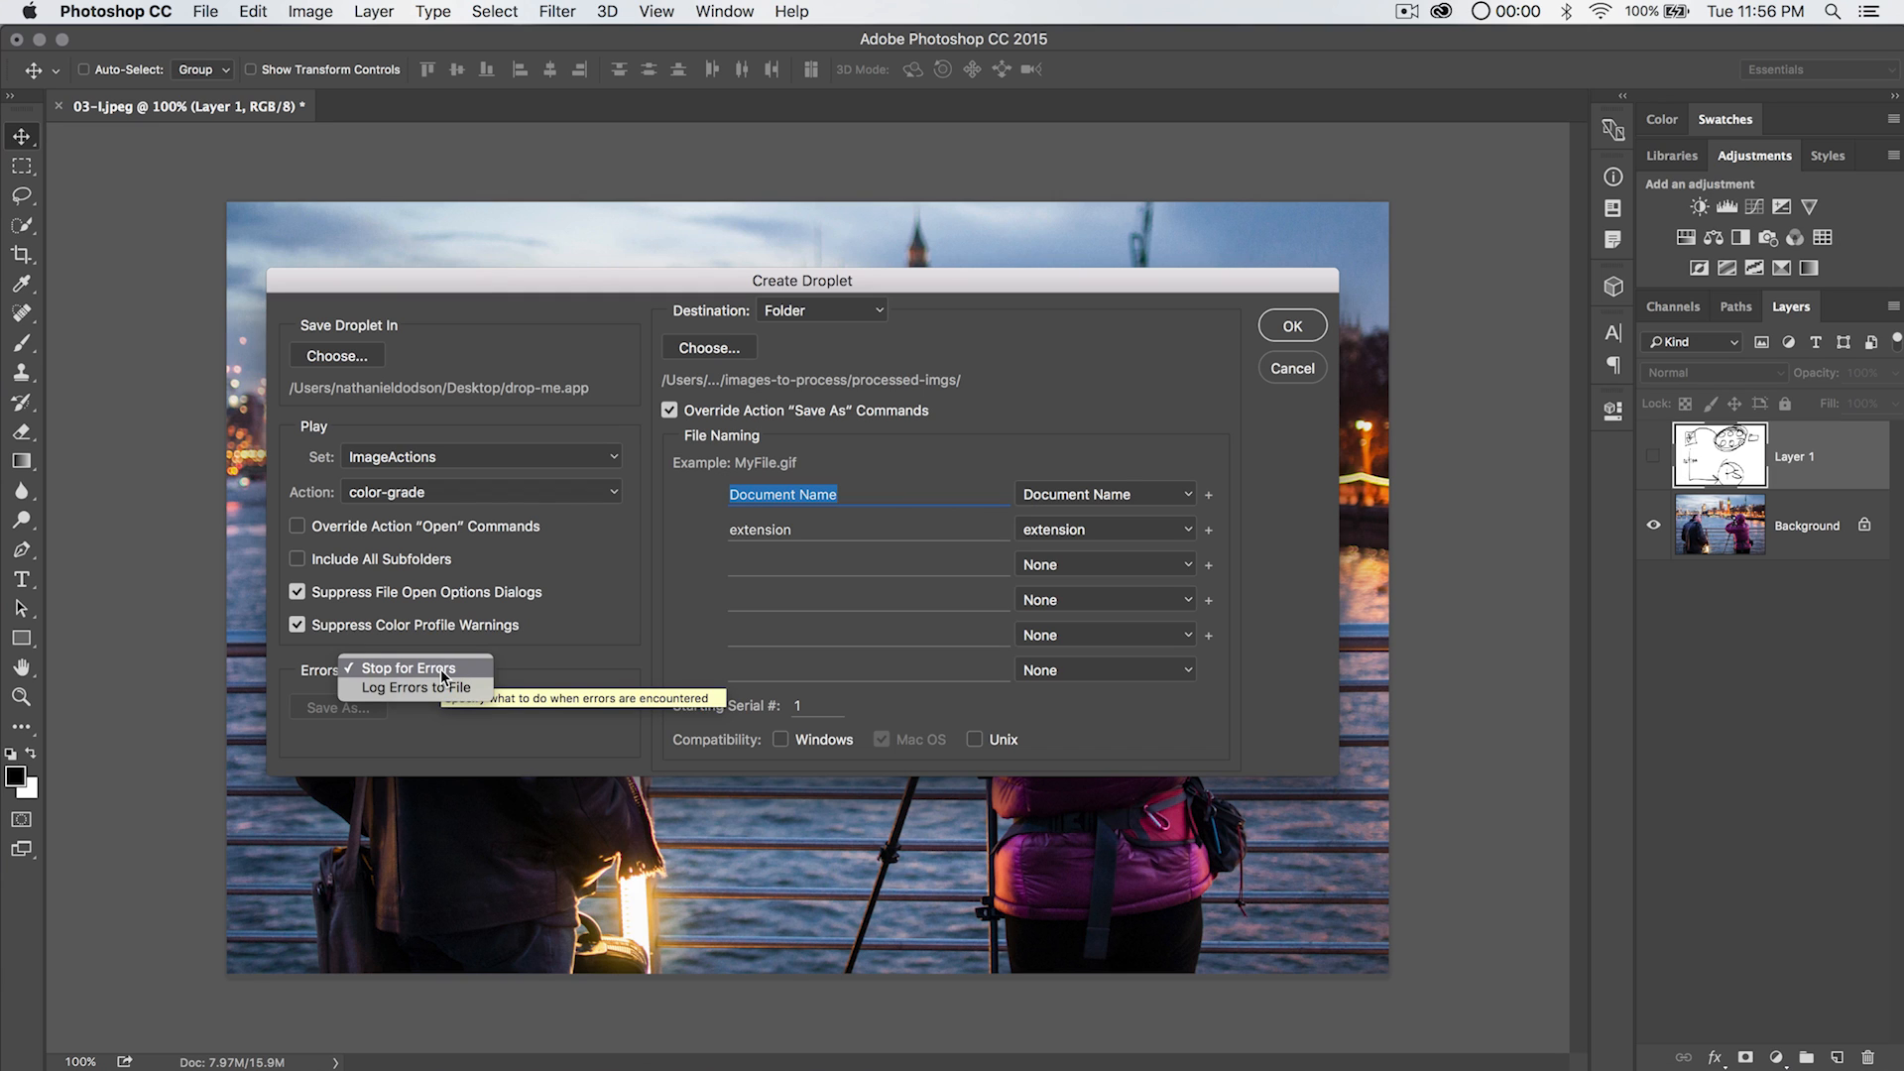
mouse_move(442, 678)
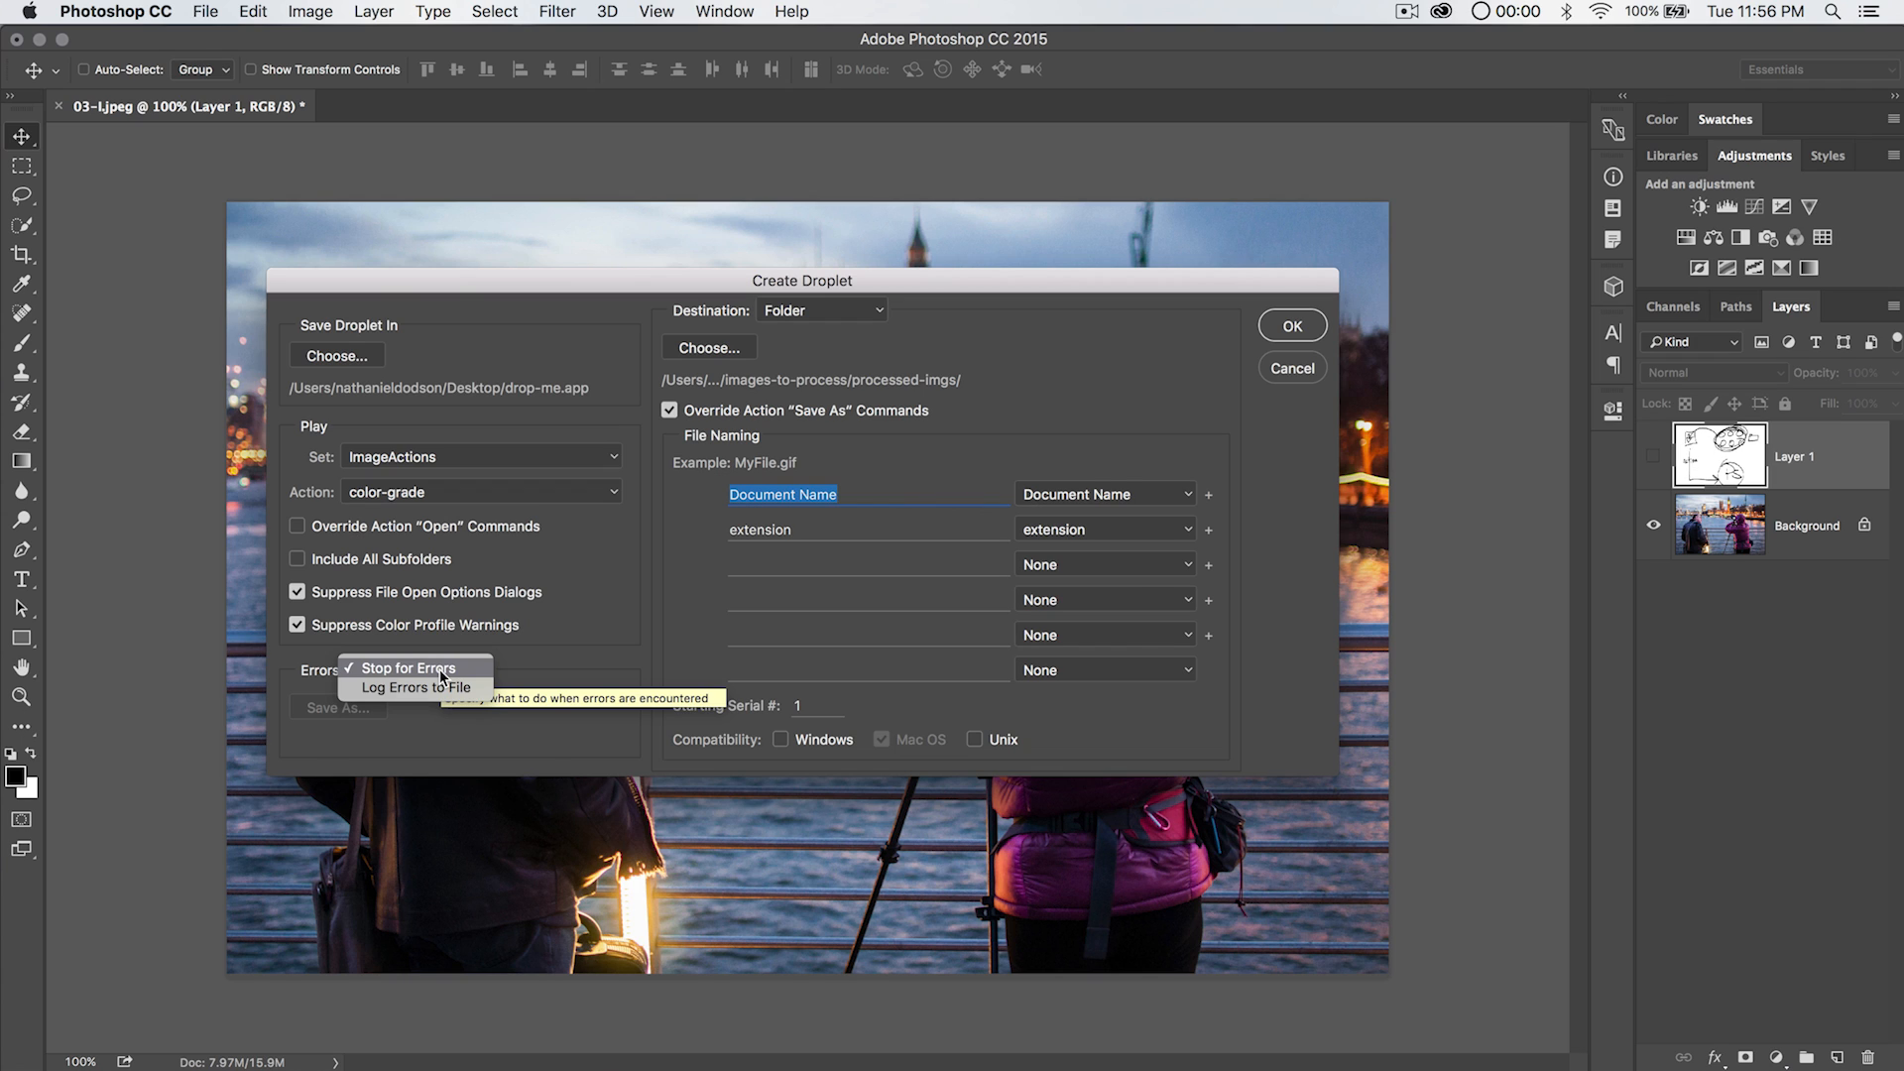
mouse_move(440, 678)
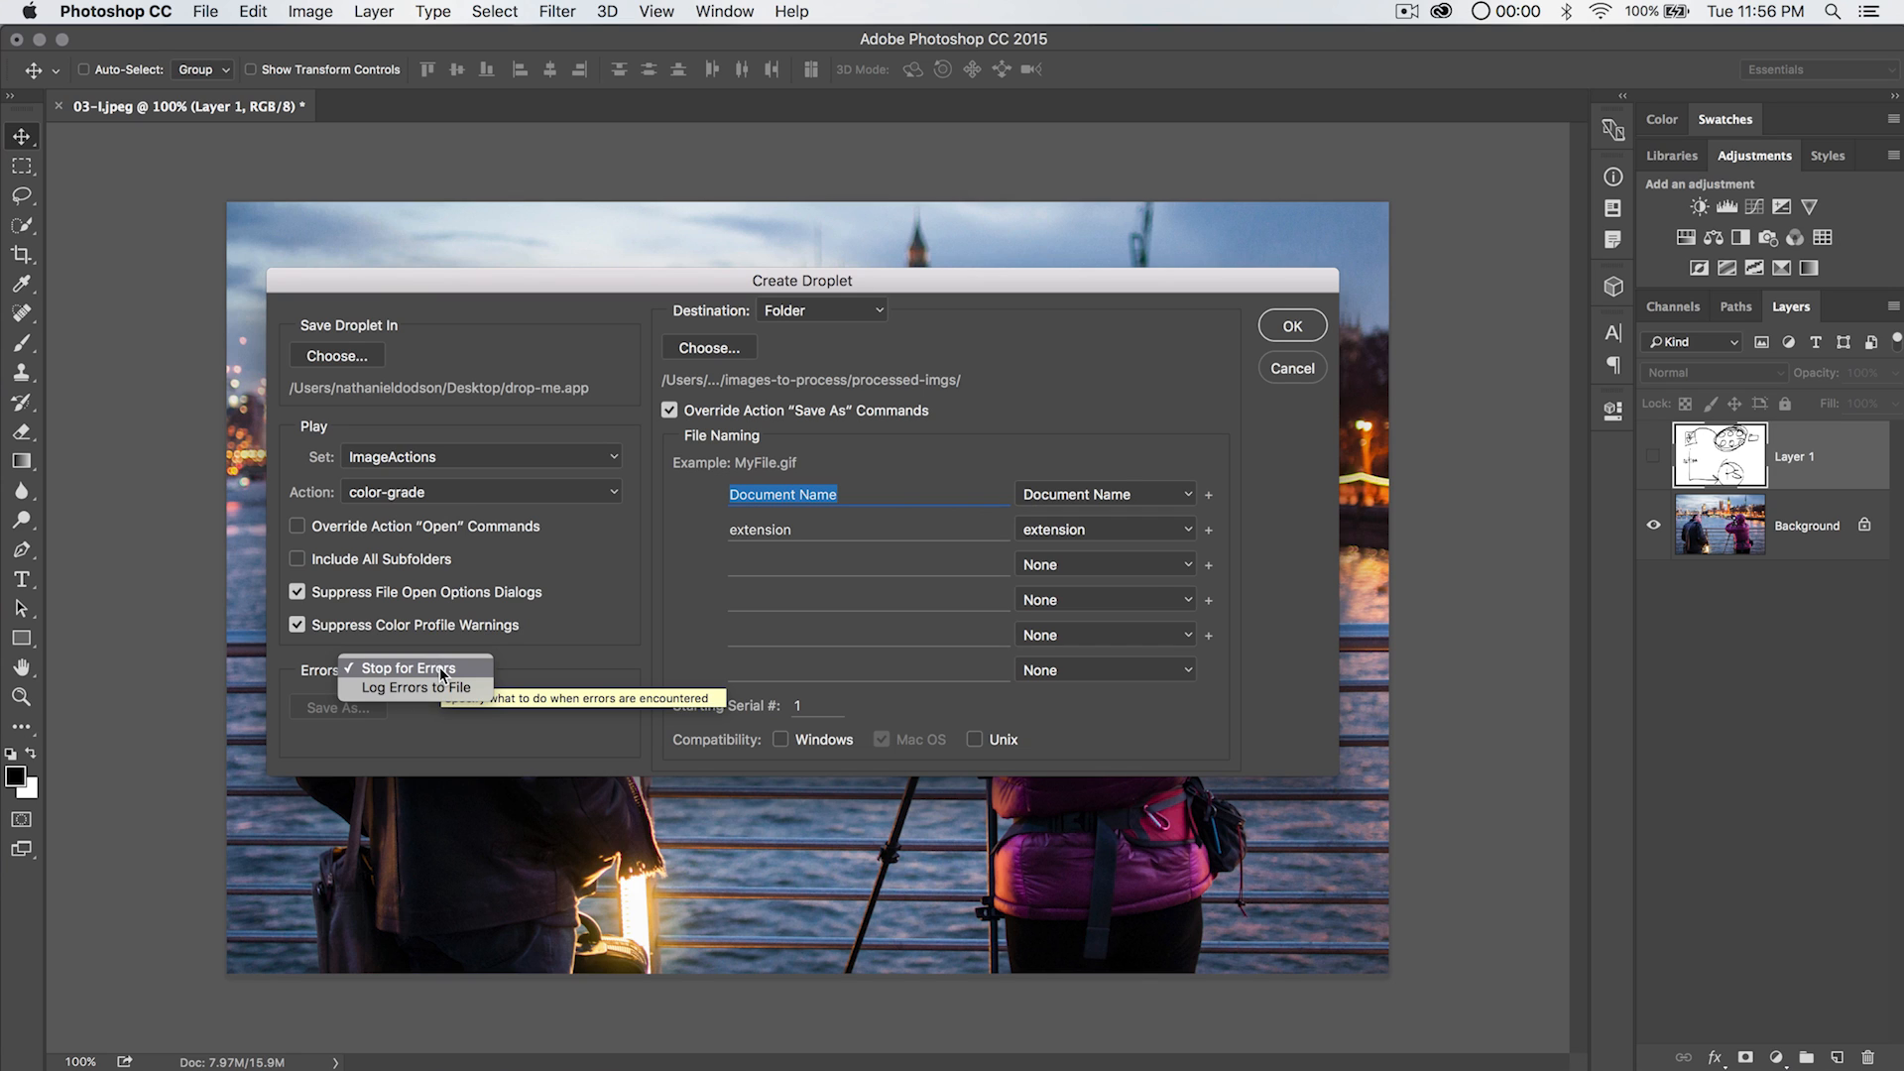
mouse_move(417, 689)
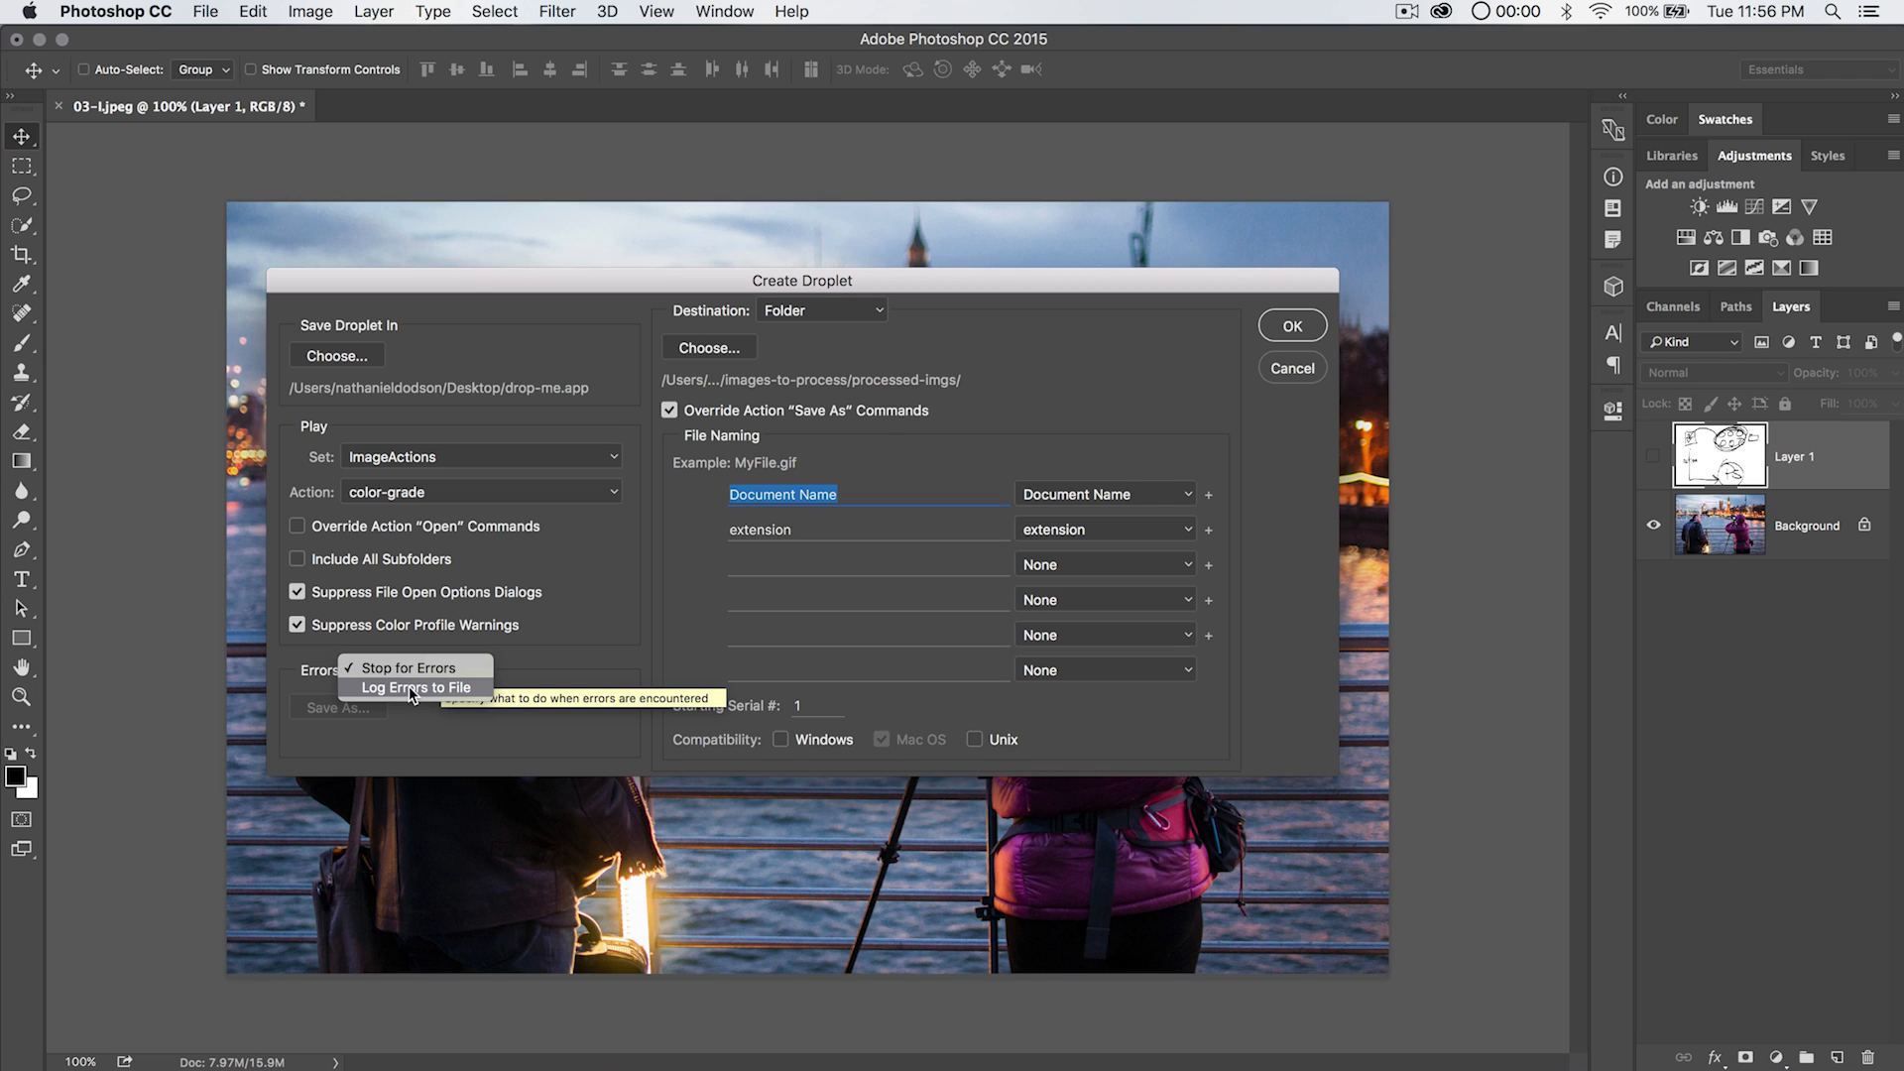
left_click(416, 688)
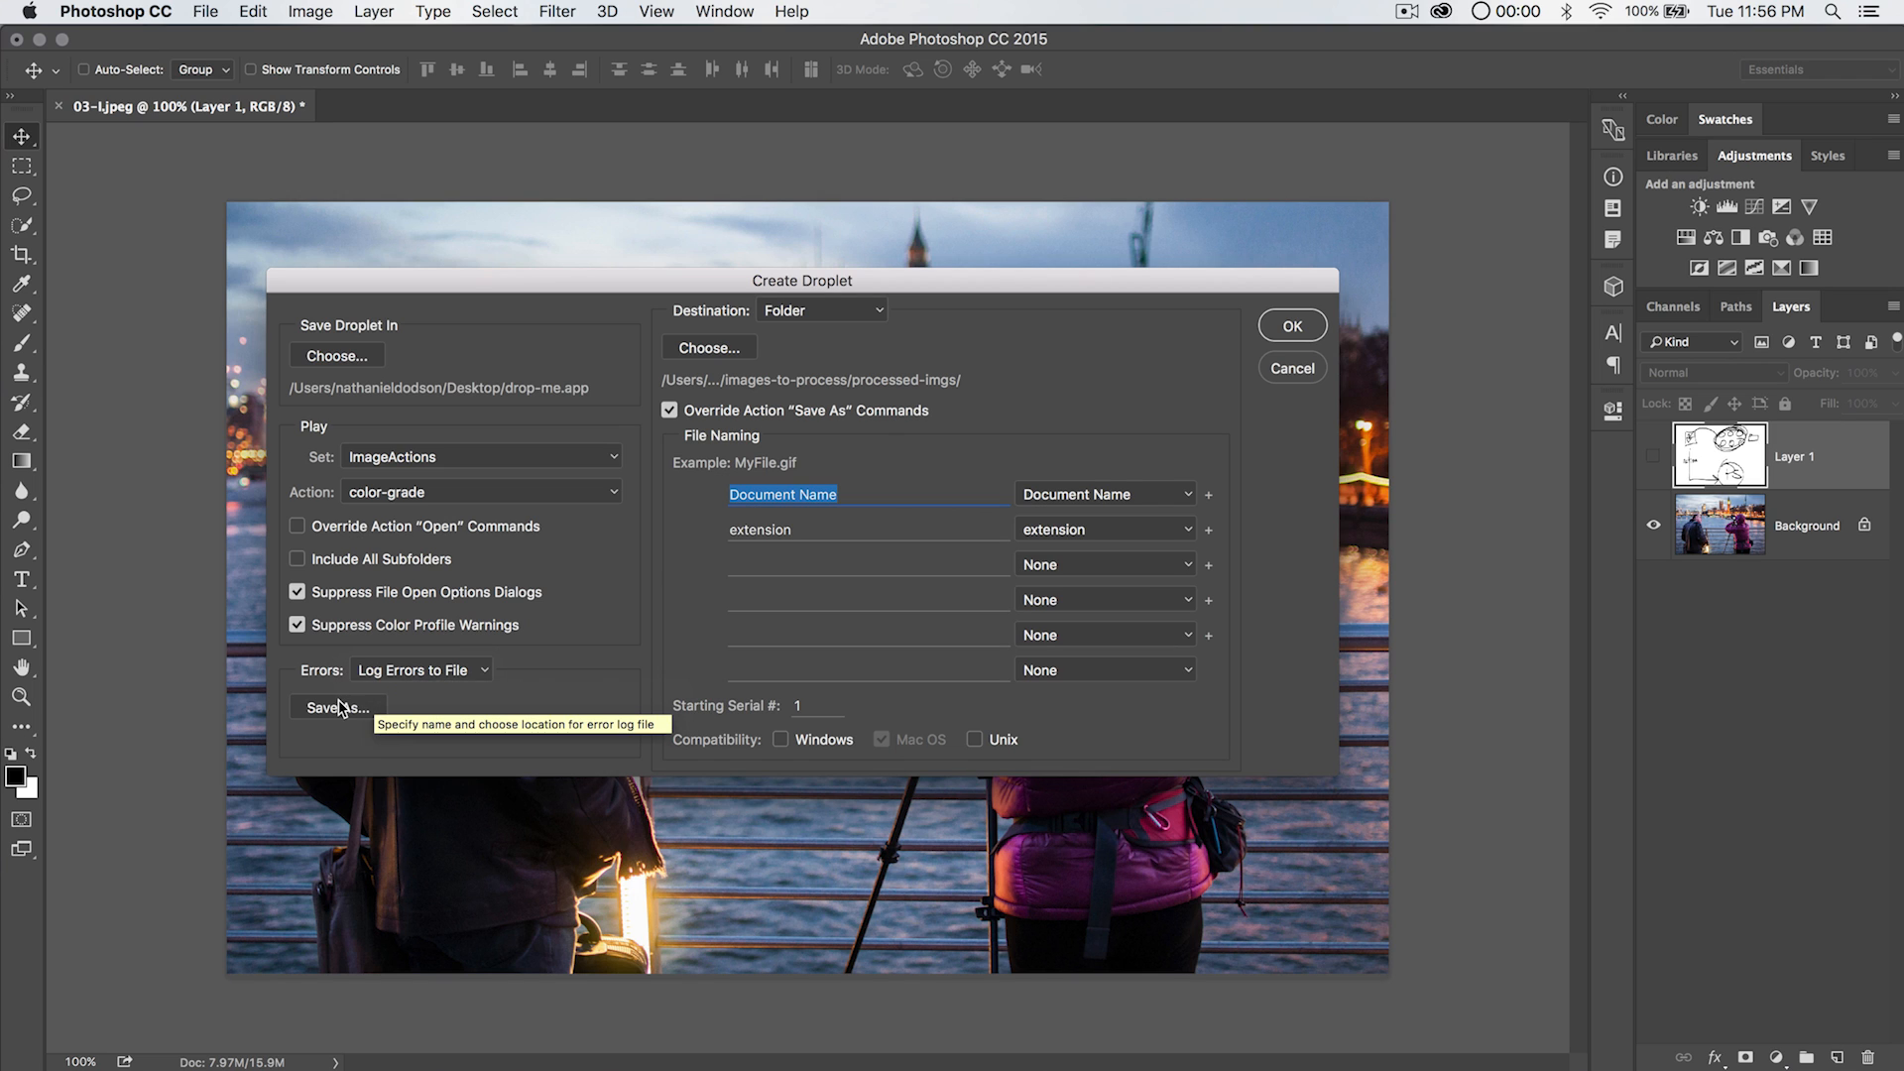
left_click(419, 668)
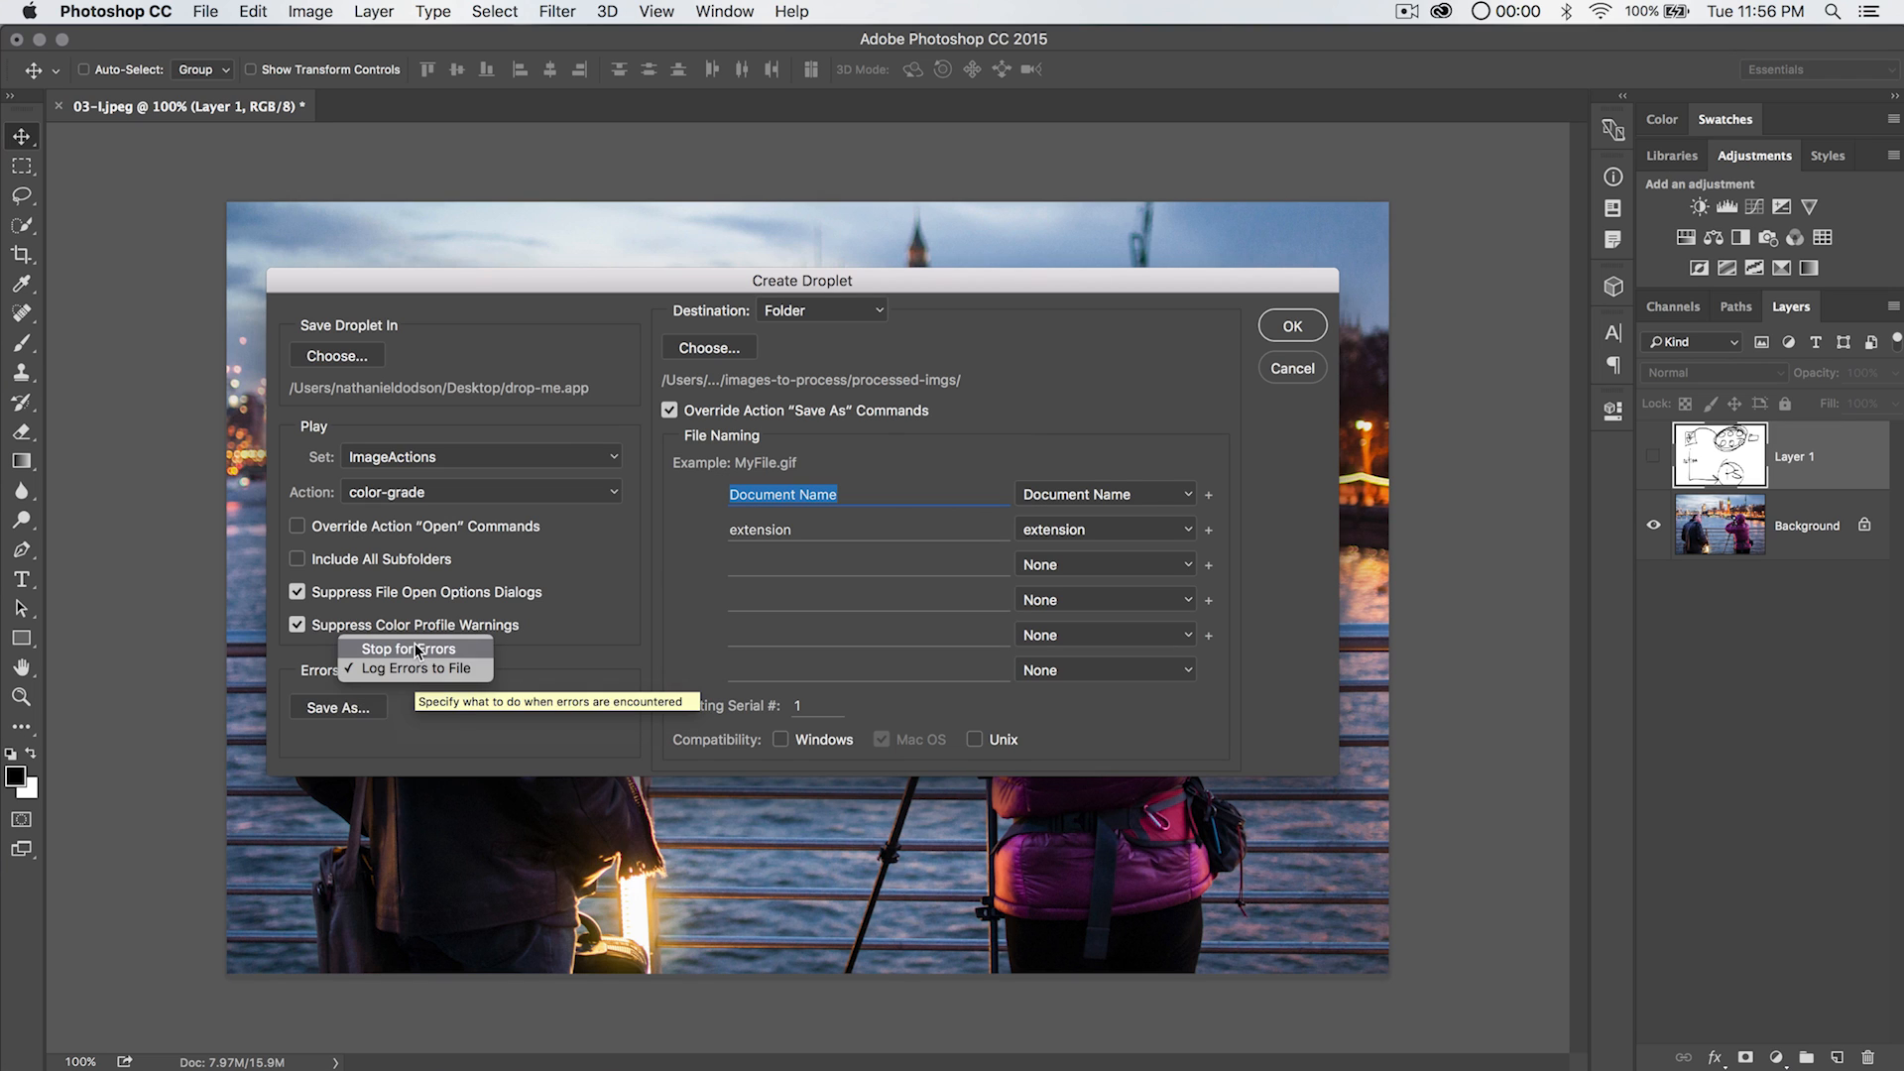
left_click(409, 647)
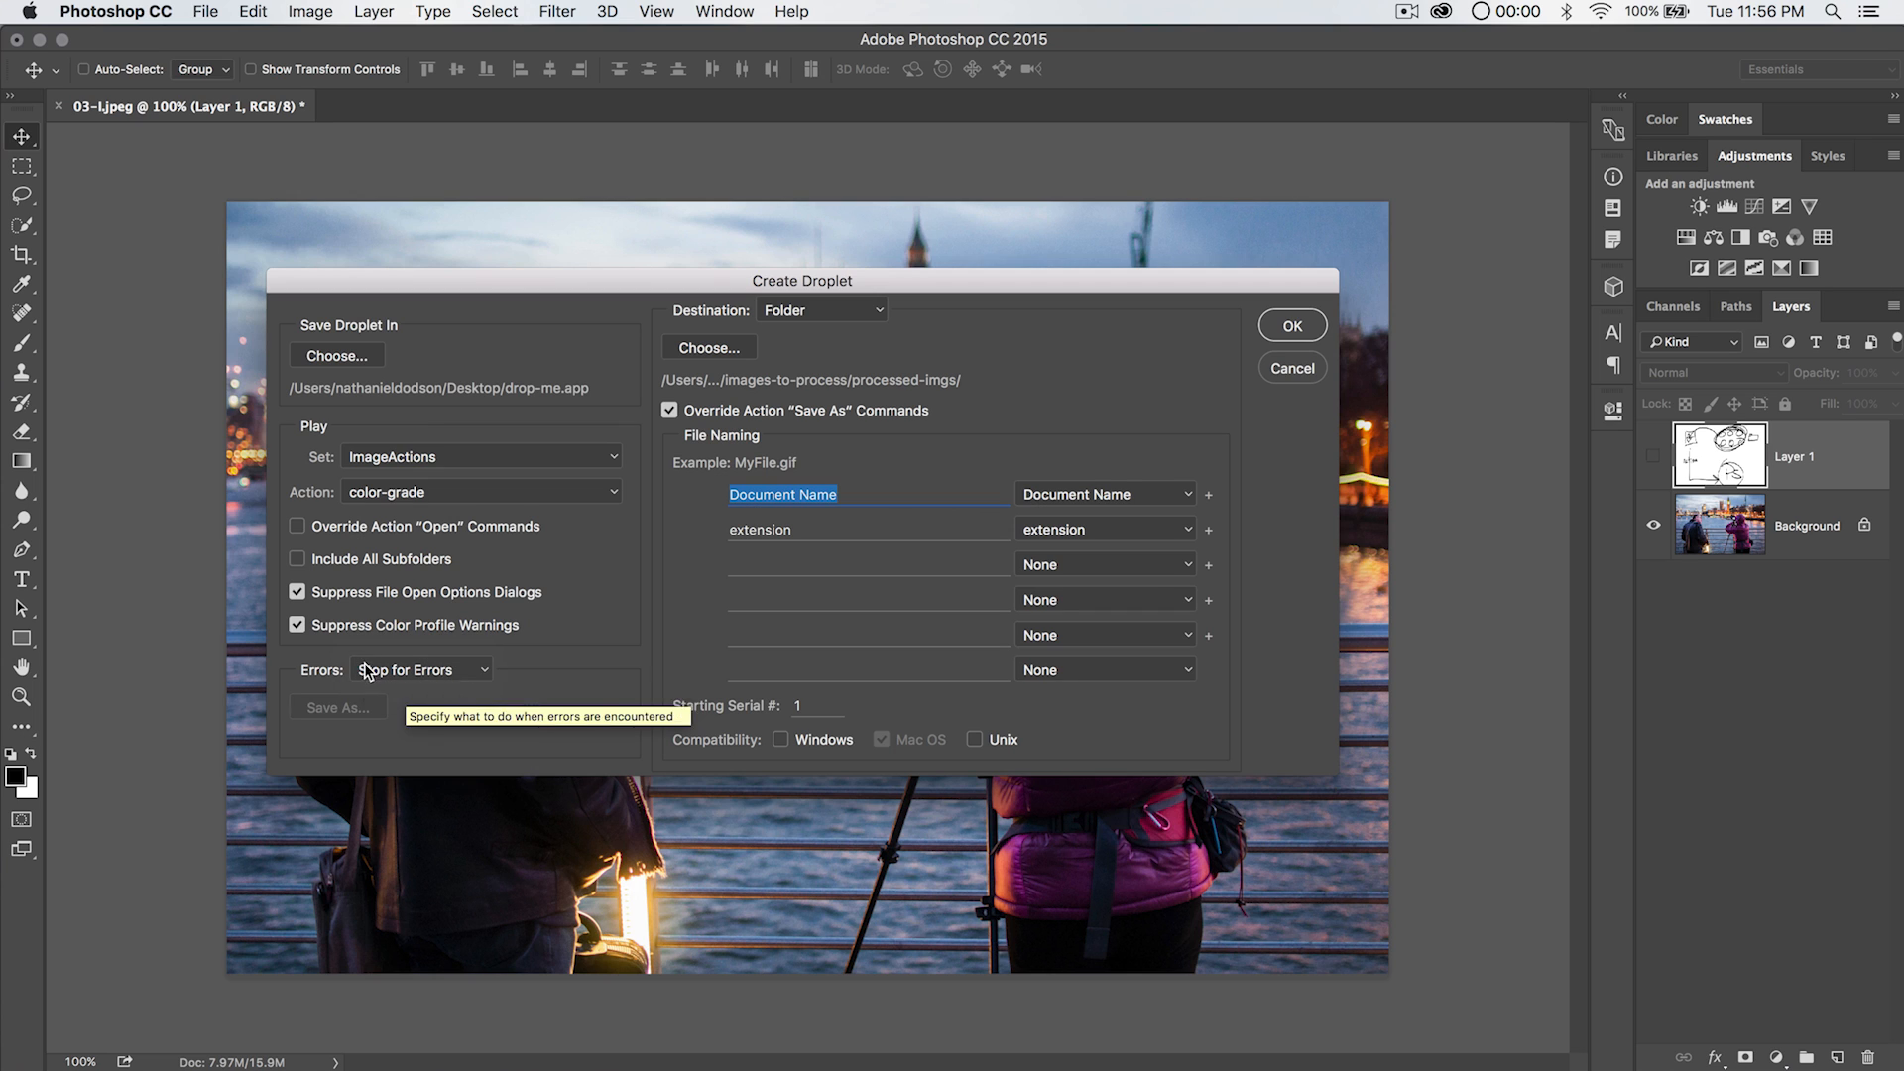
left_click(821, 309)
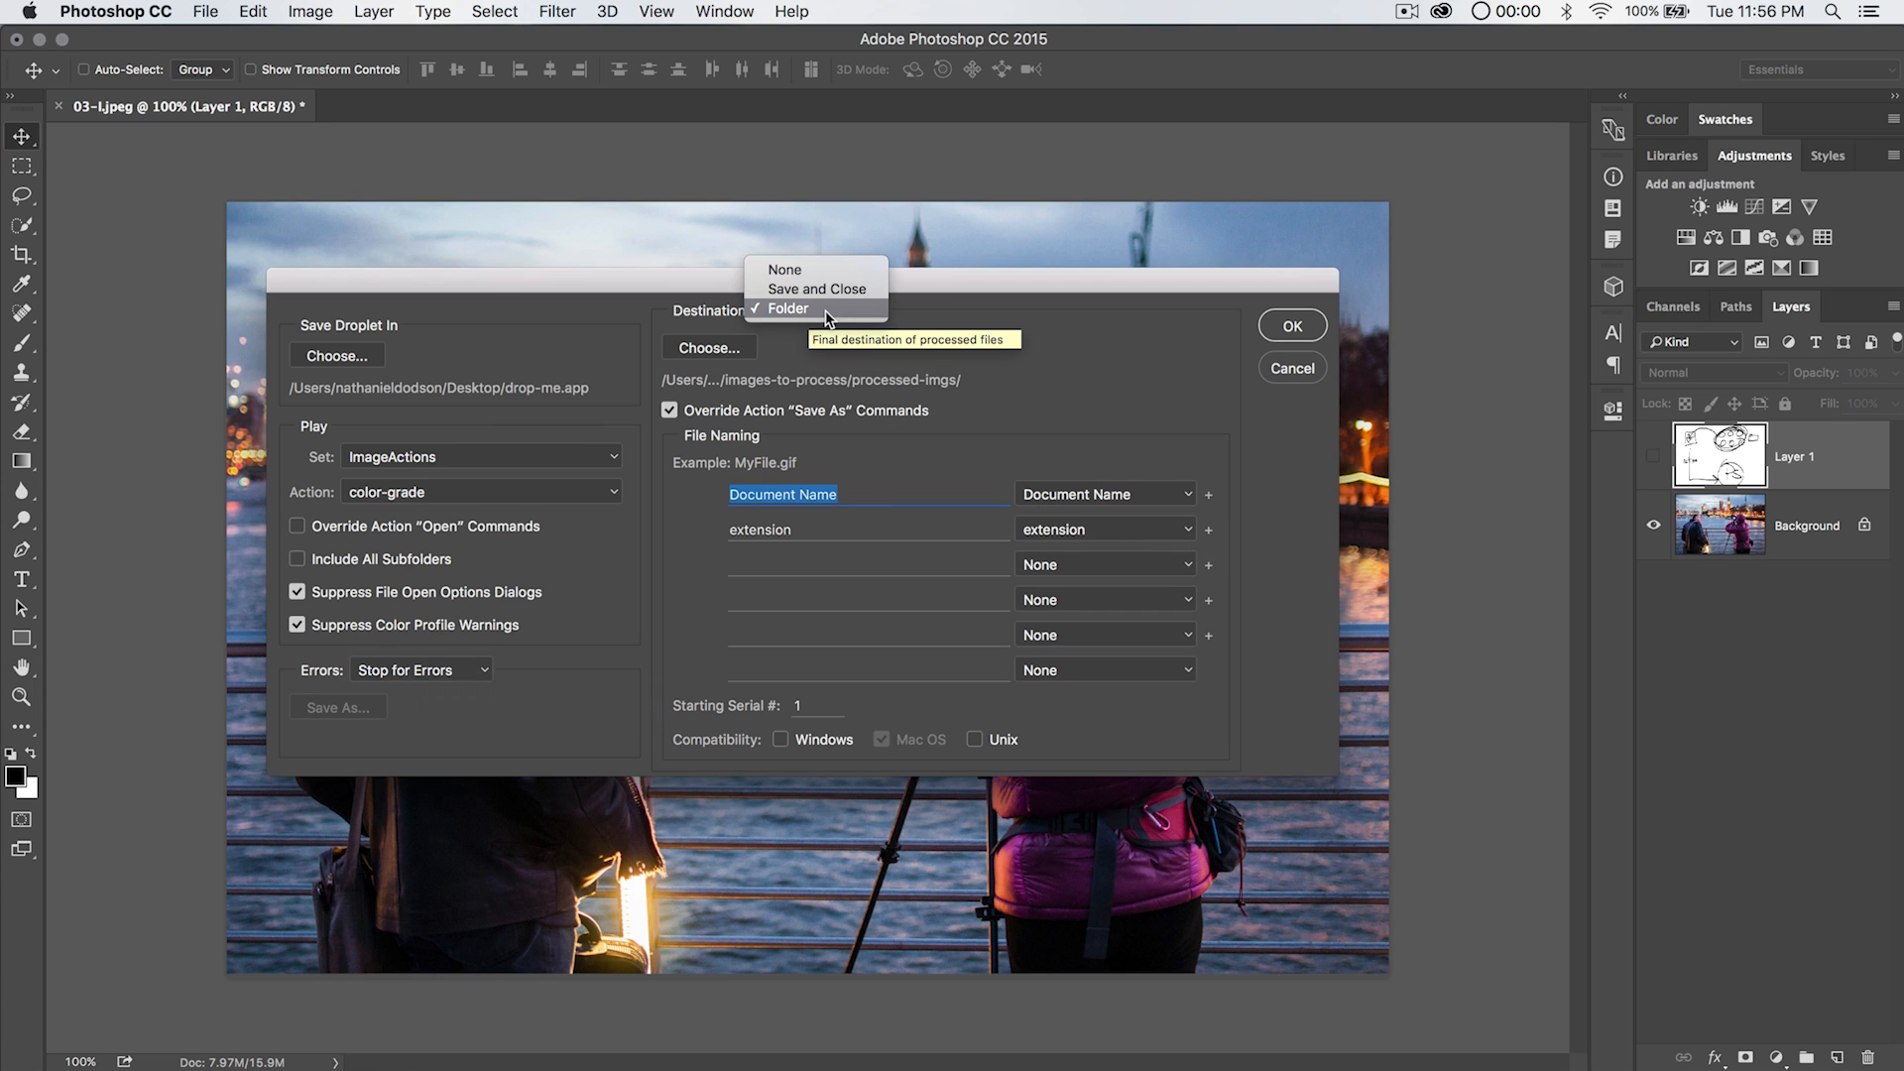
Try None and Save and Close as destinations, then return to Folder and start choosing one.
left_click(788, 307)
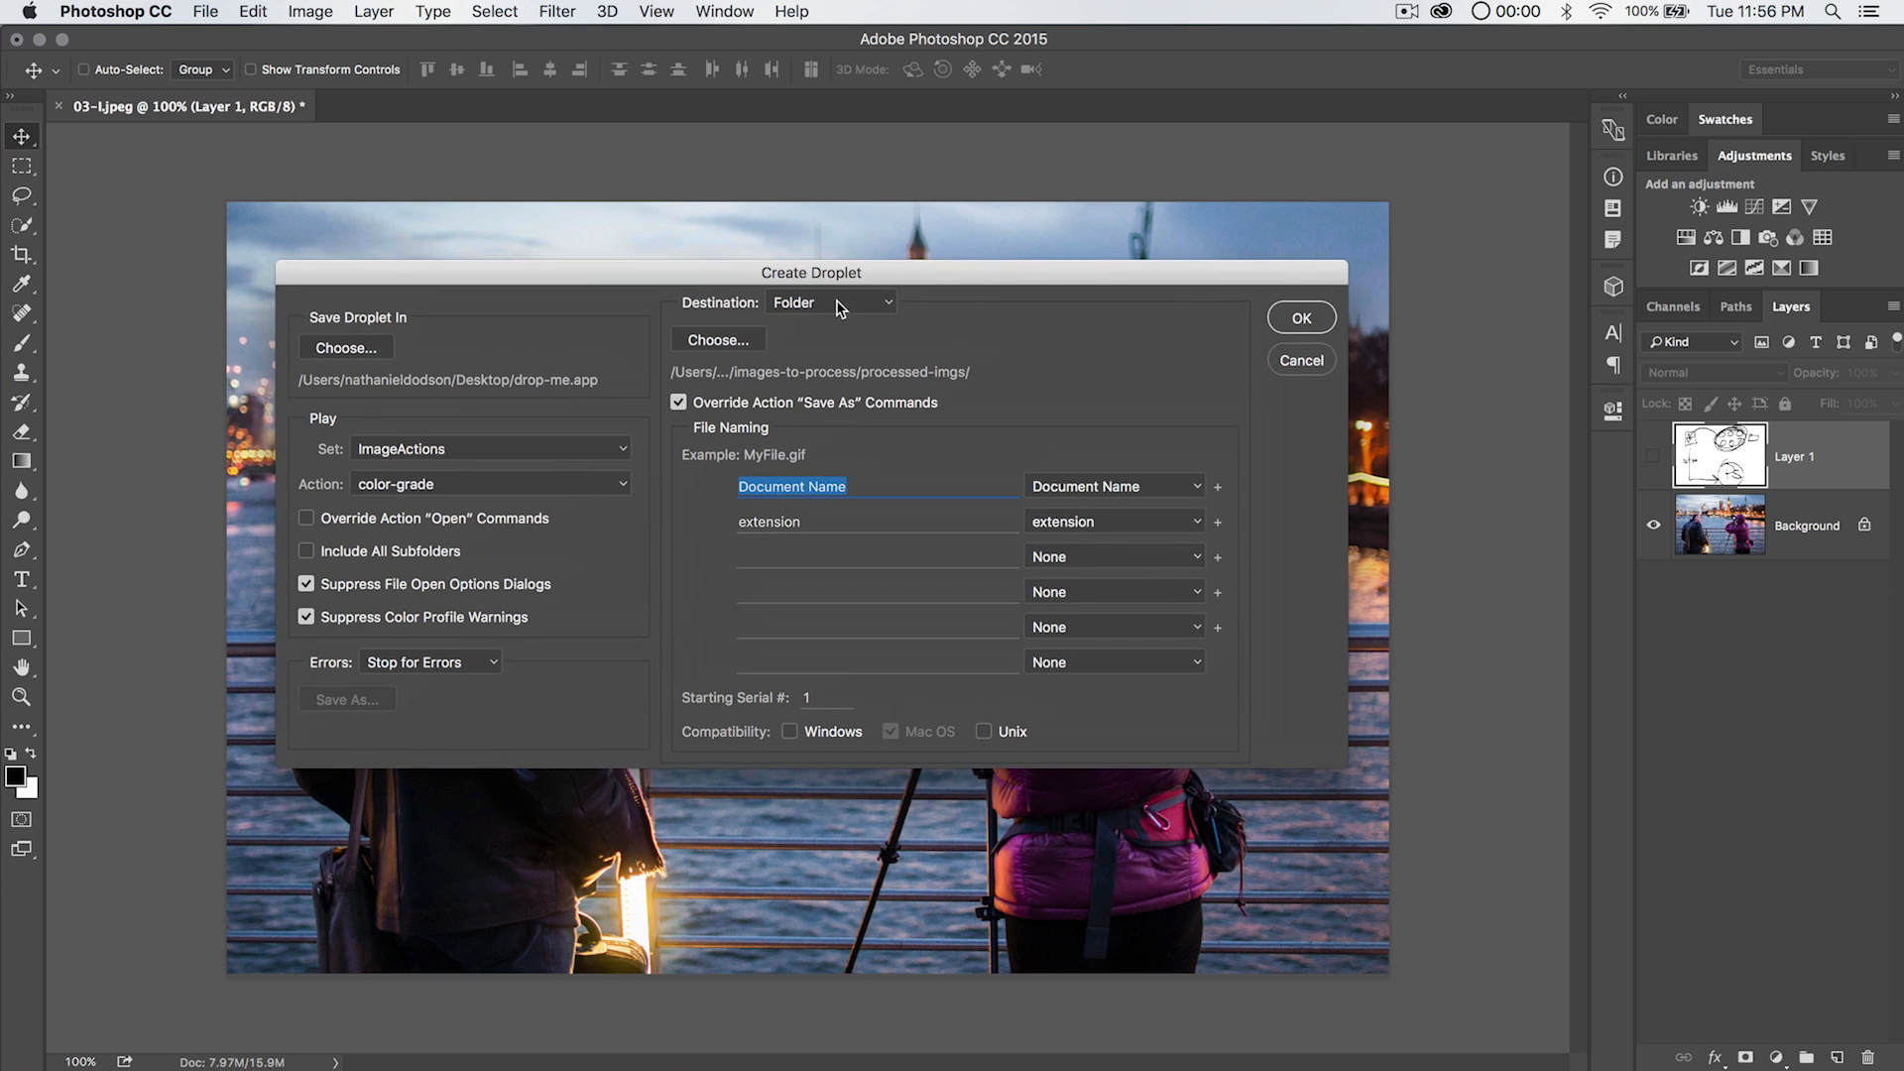
left_click(831, 301)
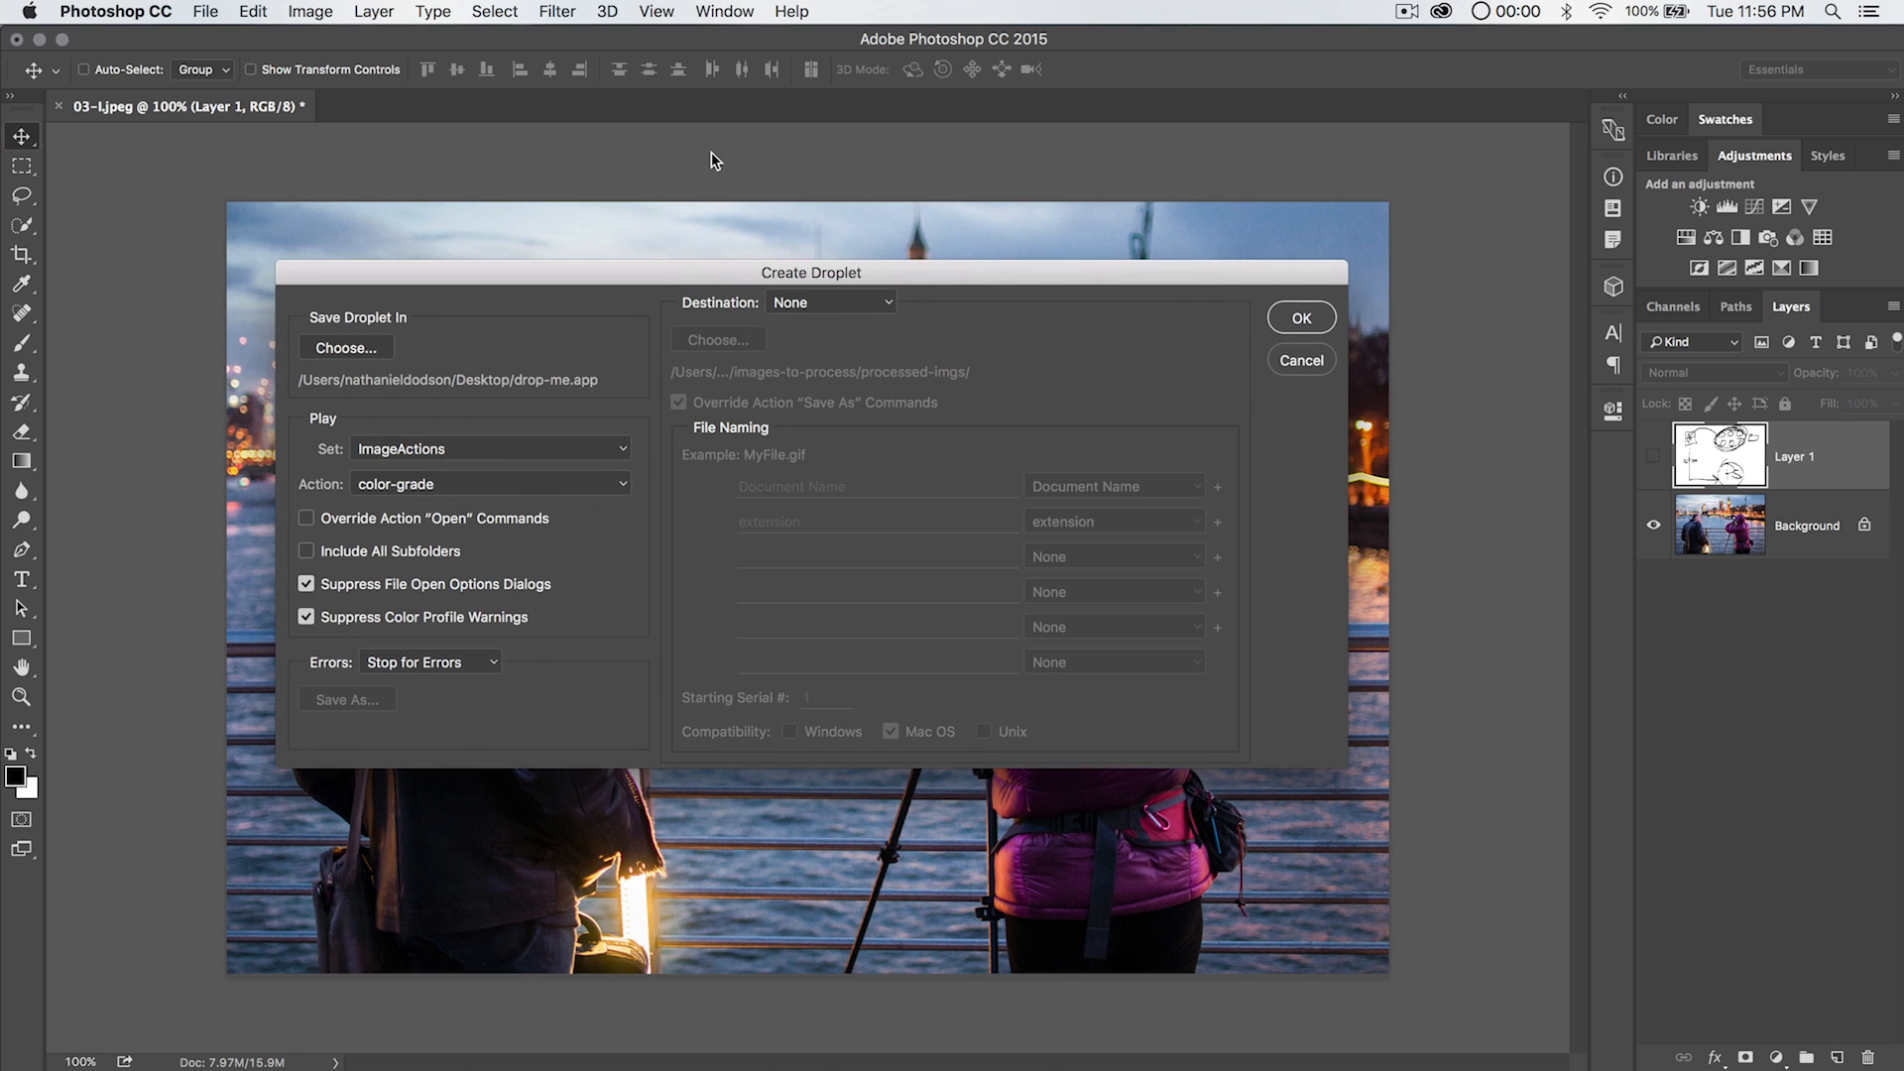
left_click(829, 302)
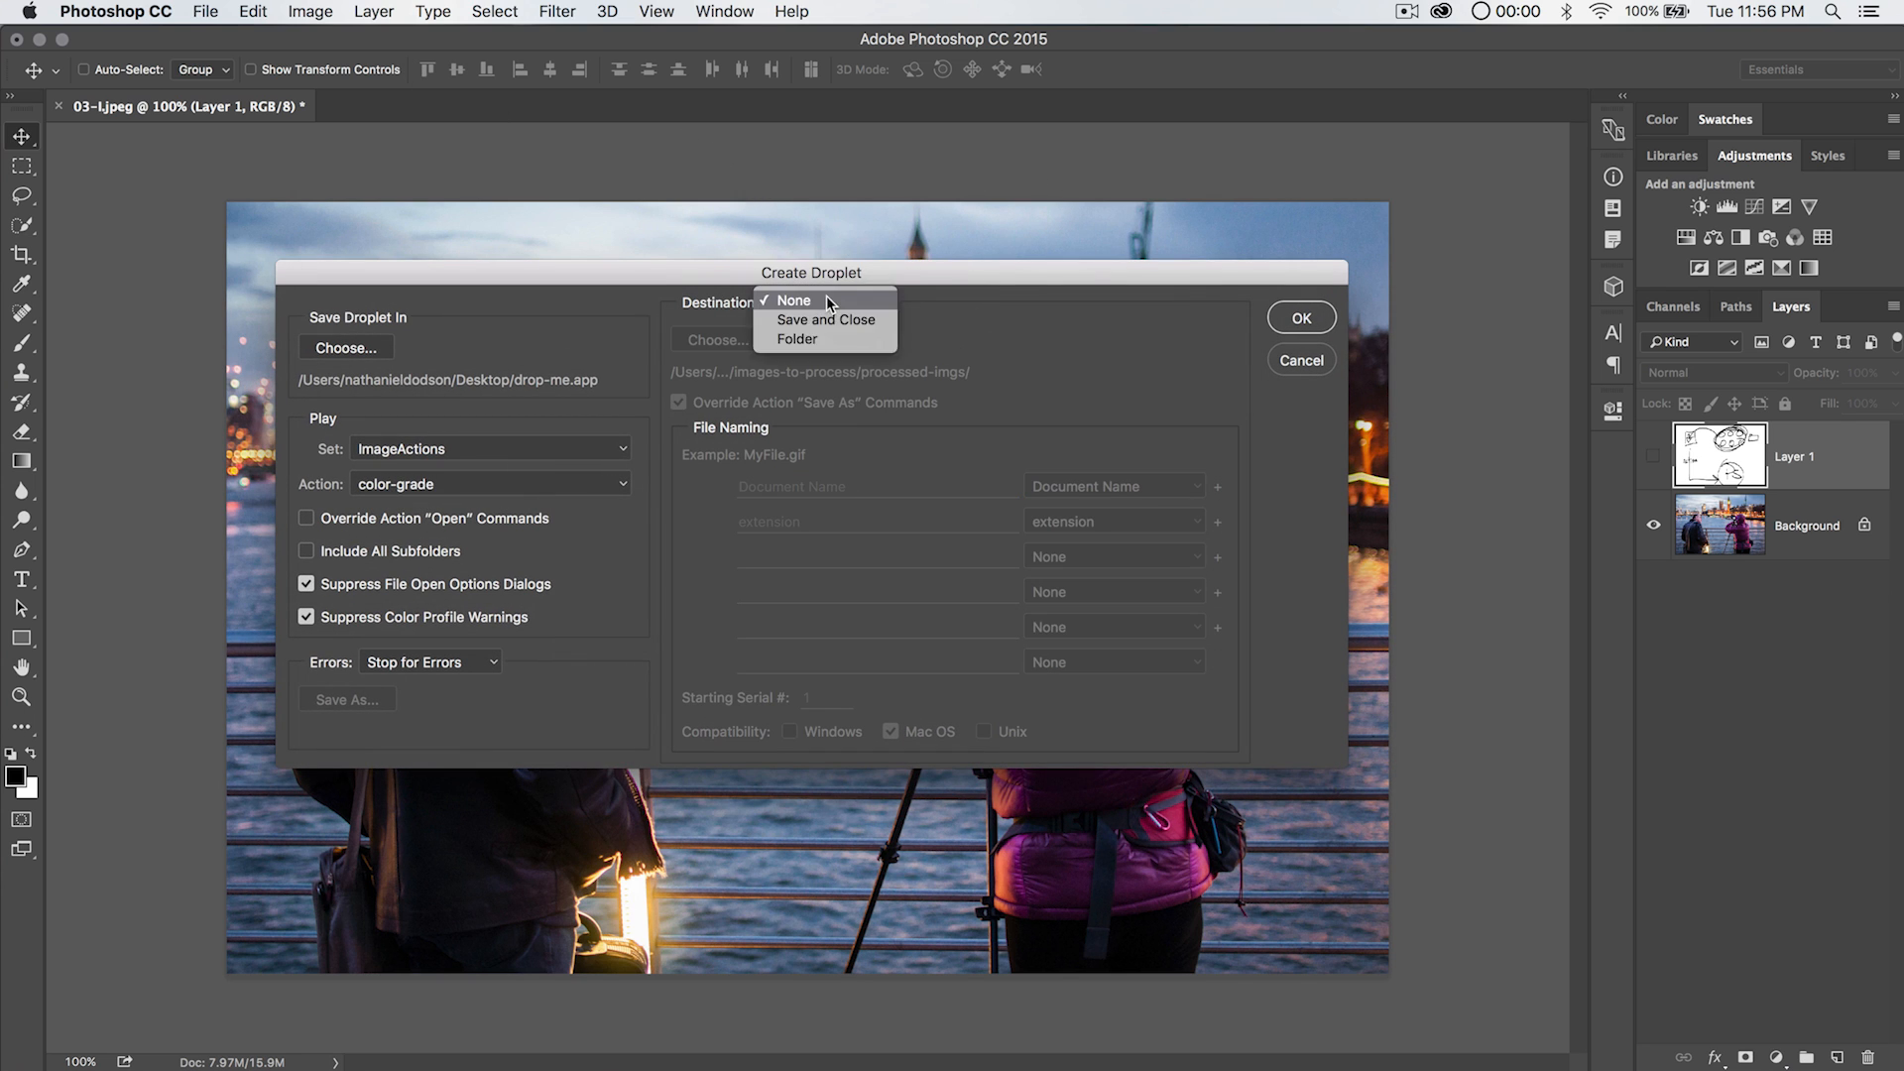
left_click(825, 318)
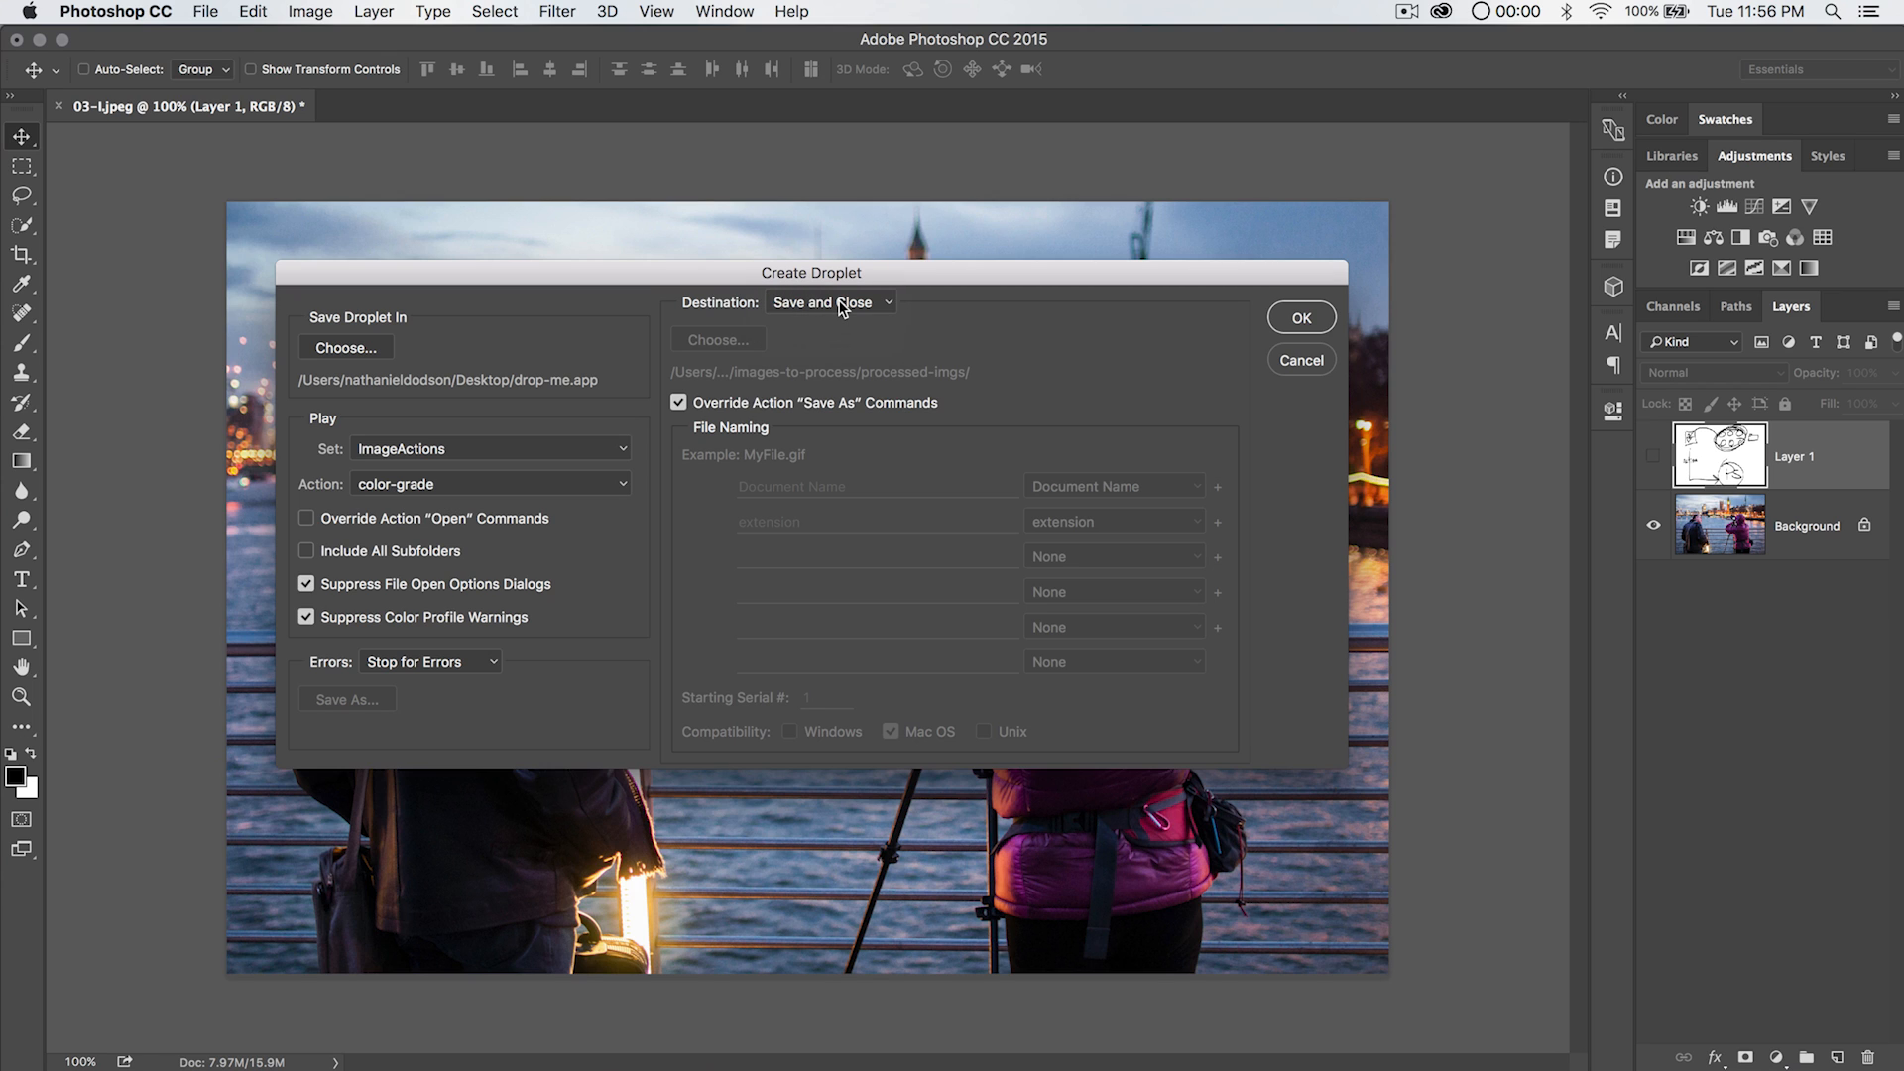
mouse_move(831, 302)
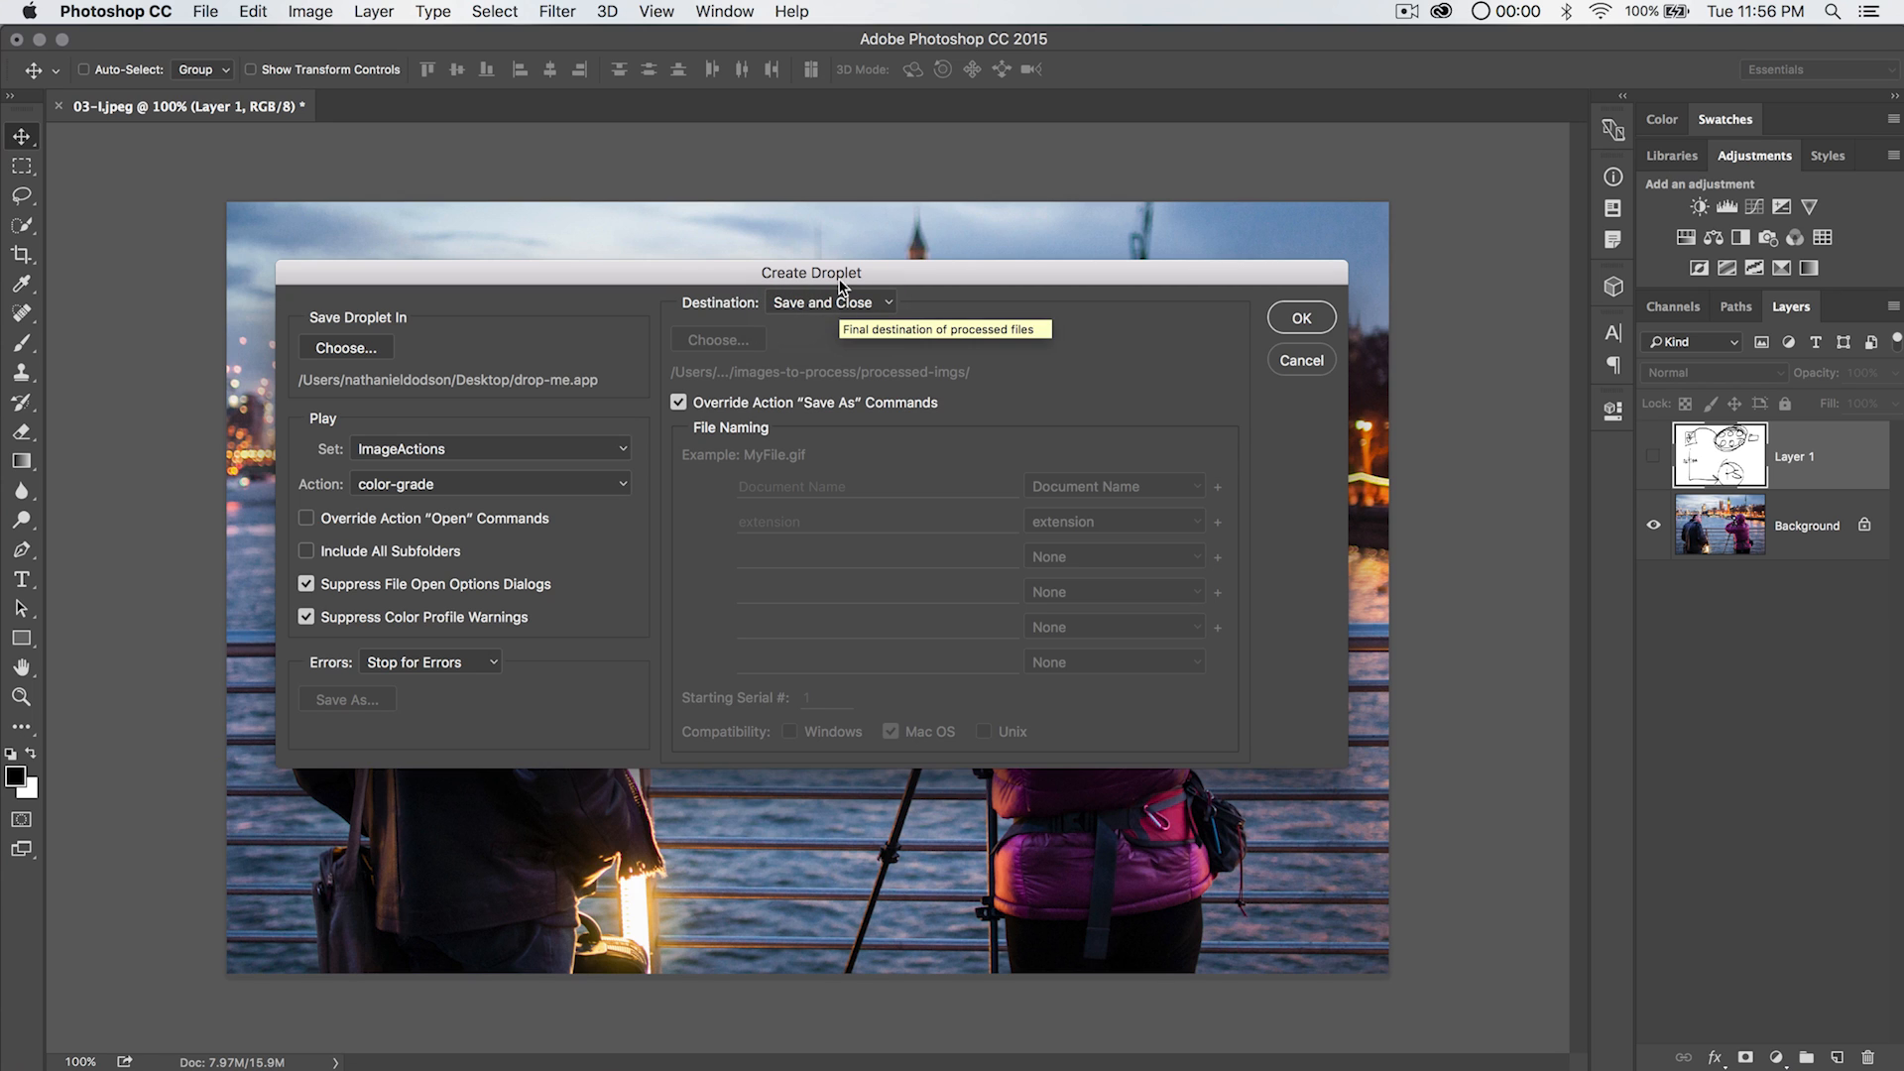
left_click(831, 301)
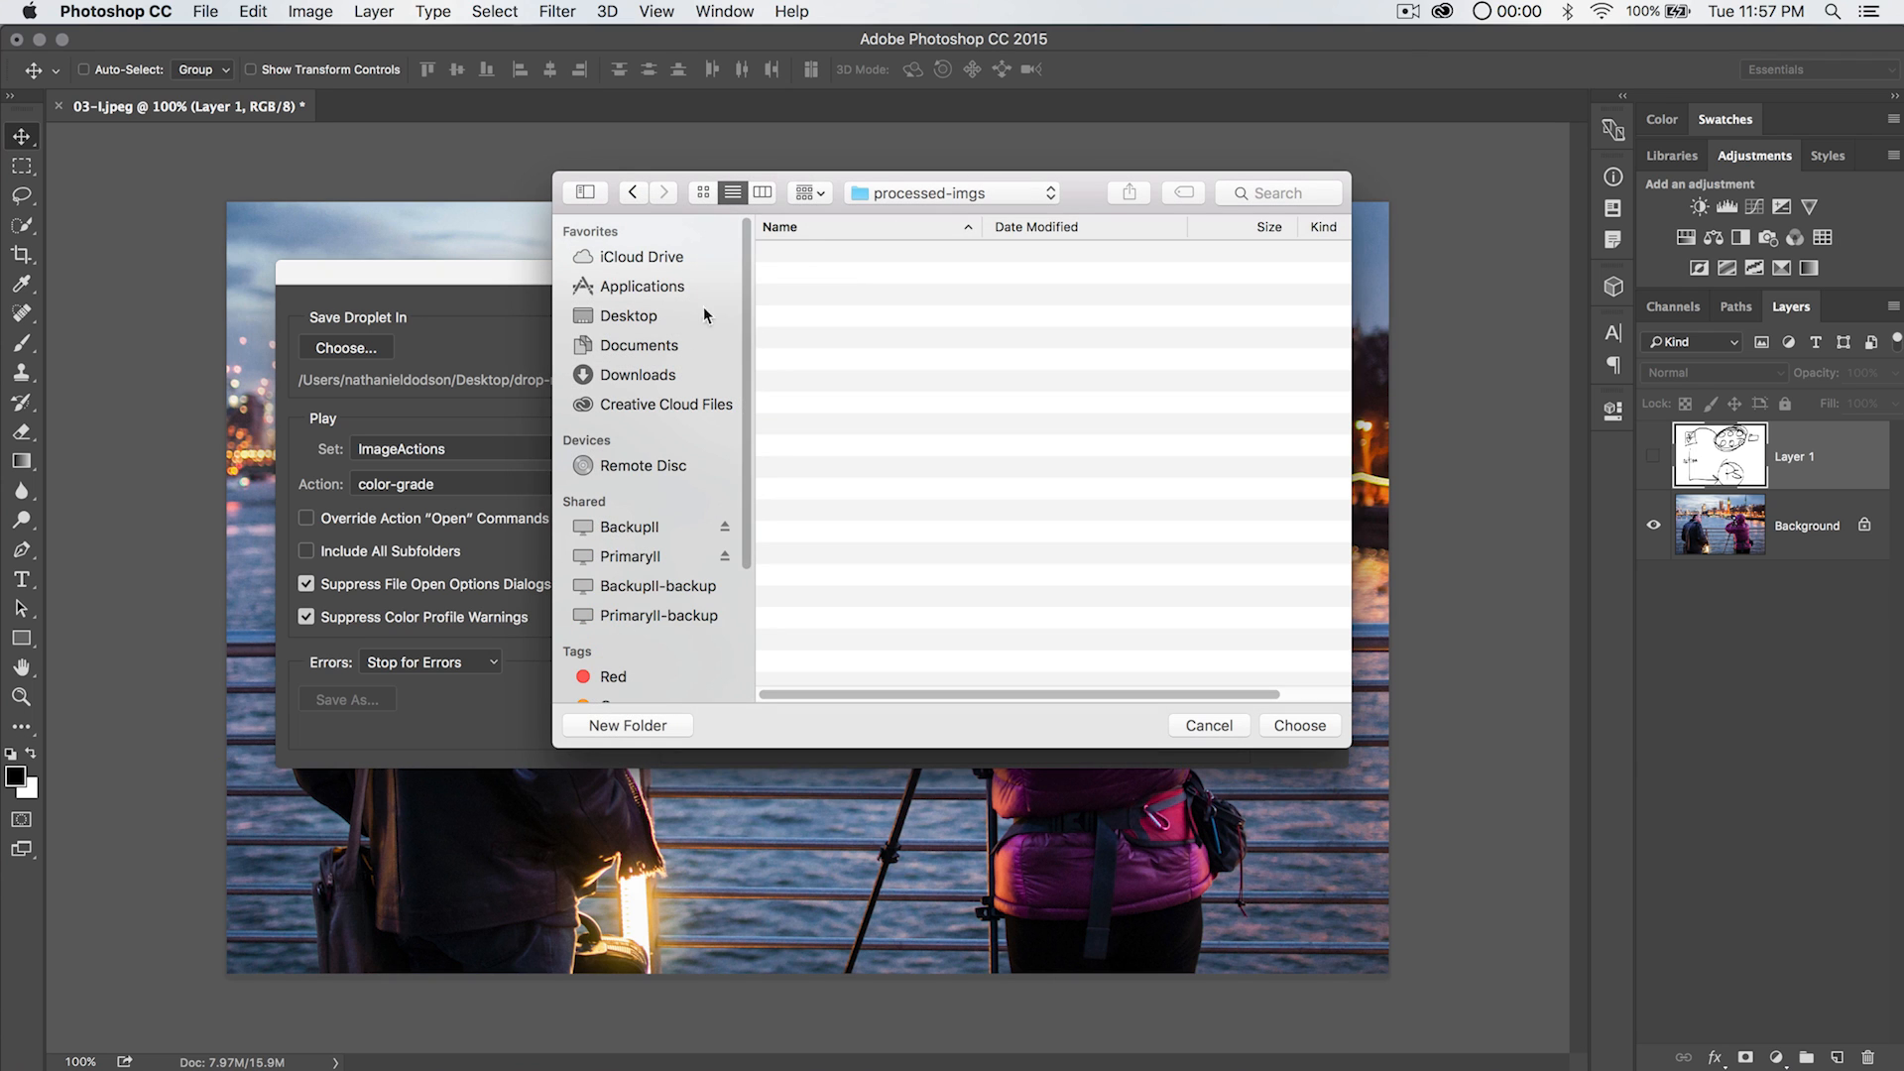
Choose Desktop > images-to-process > processed-imgs as the droplet's destination folder.
left_click(628, 315)
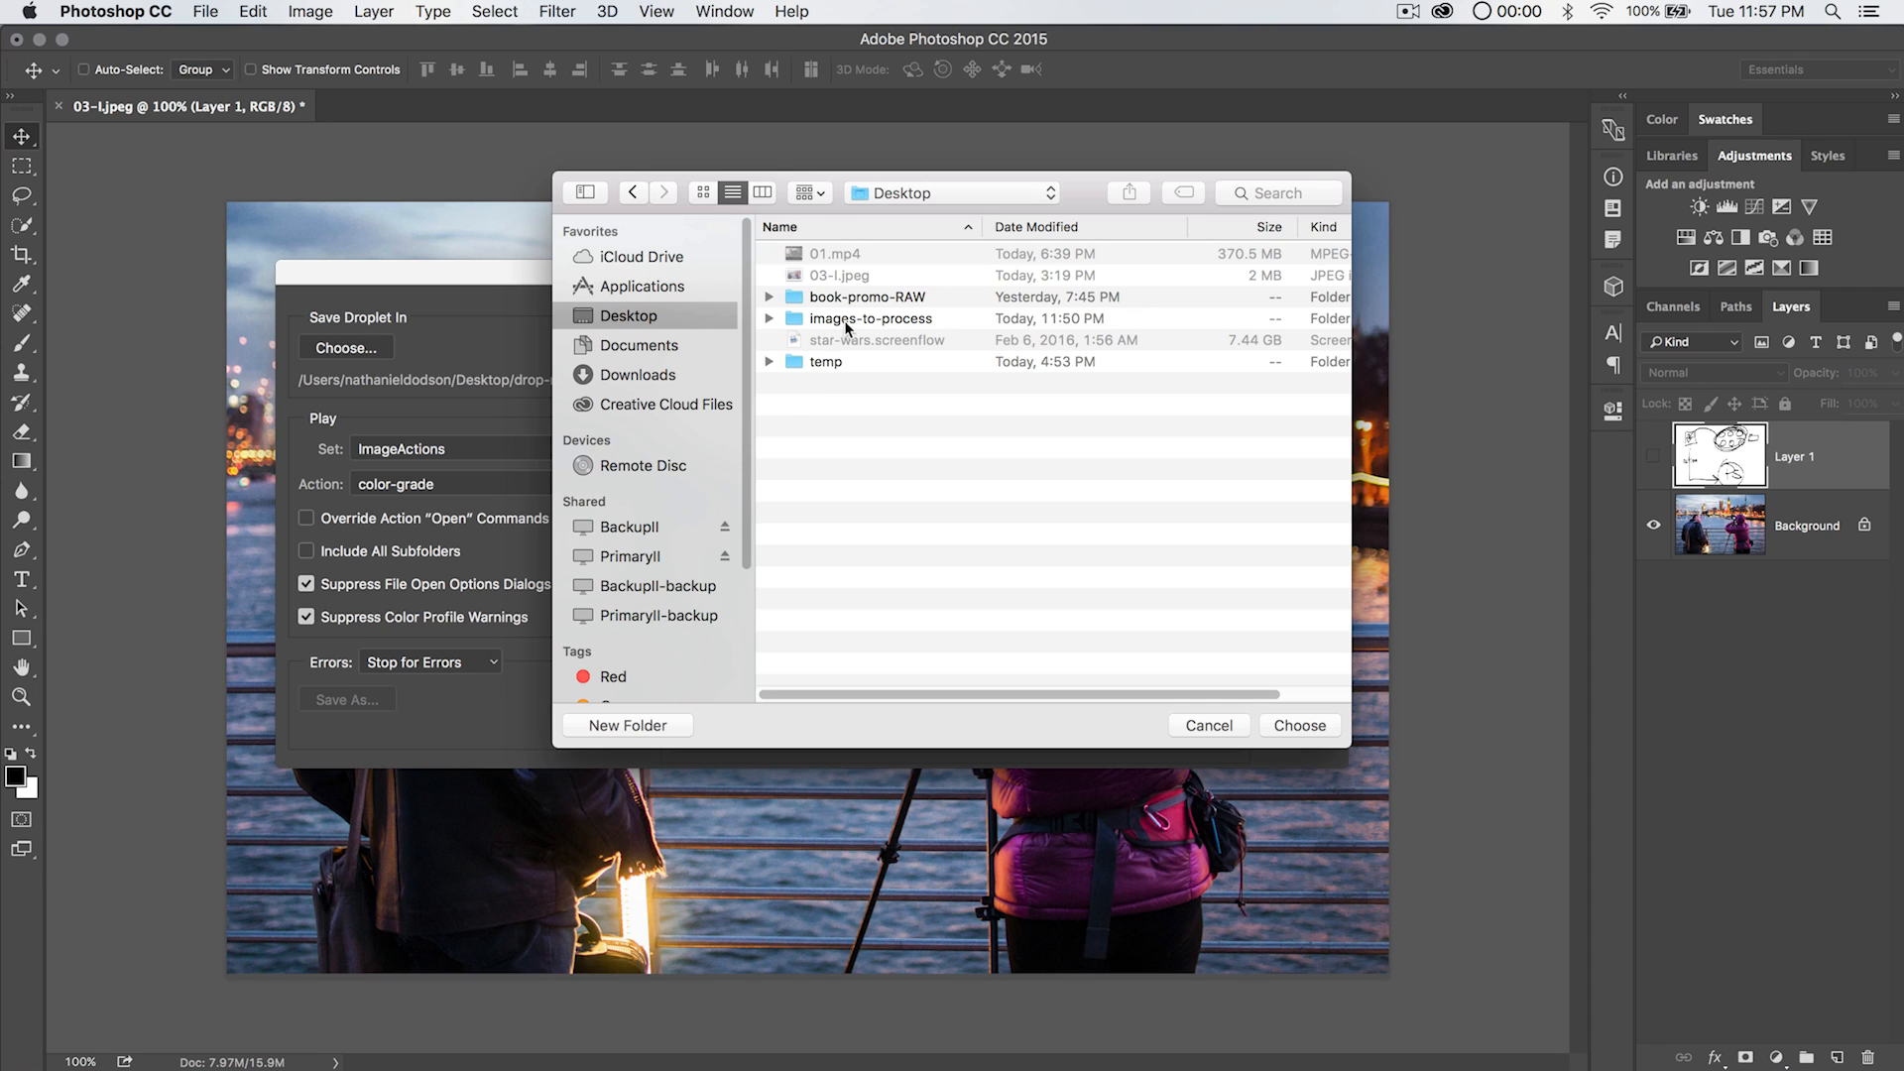
double_click(871, 317)
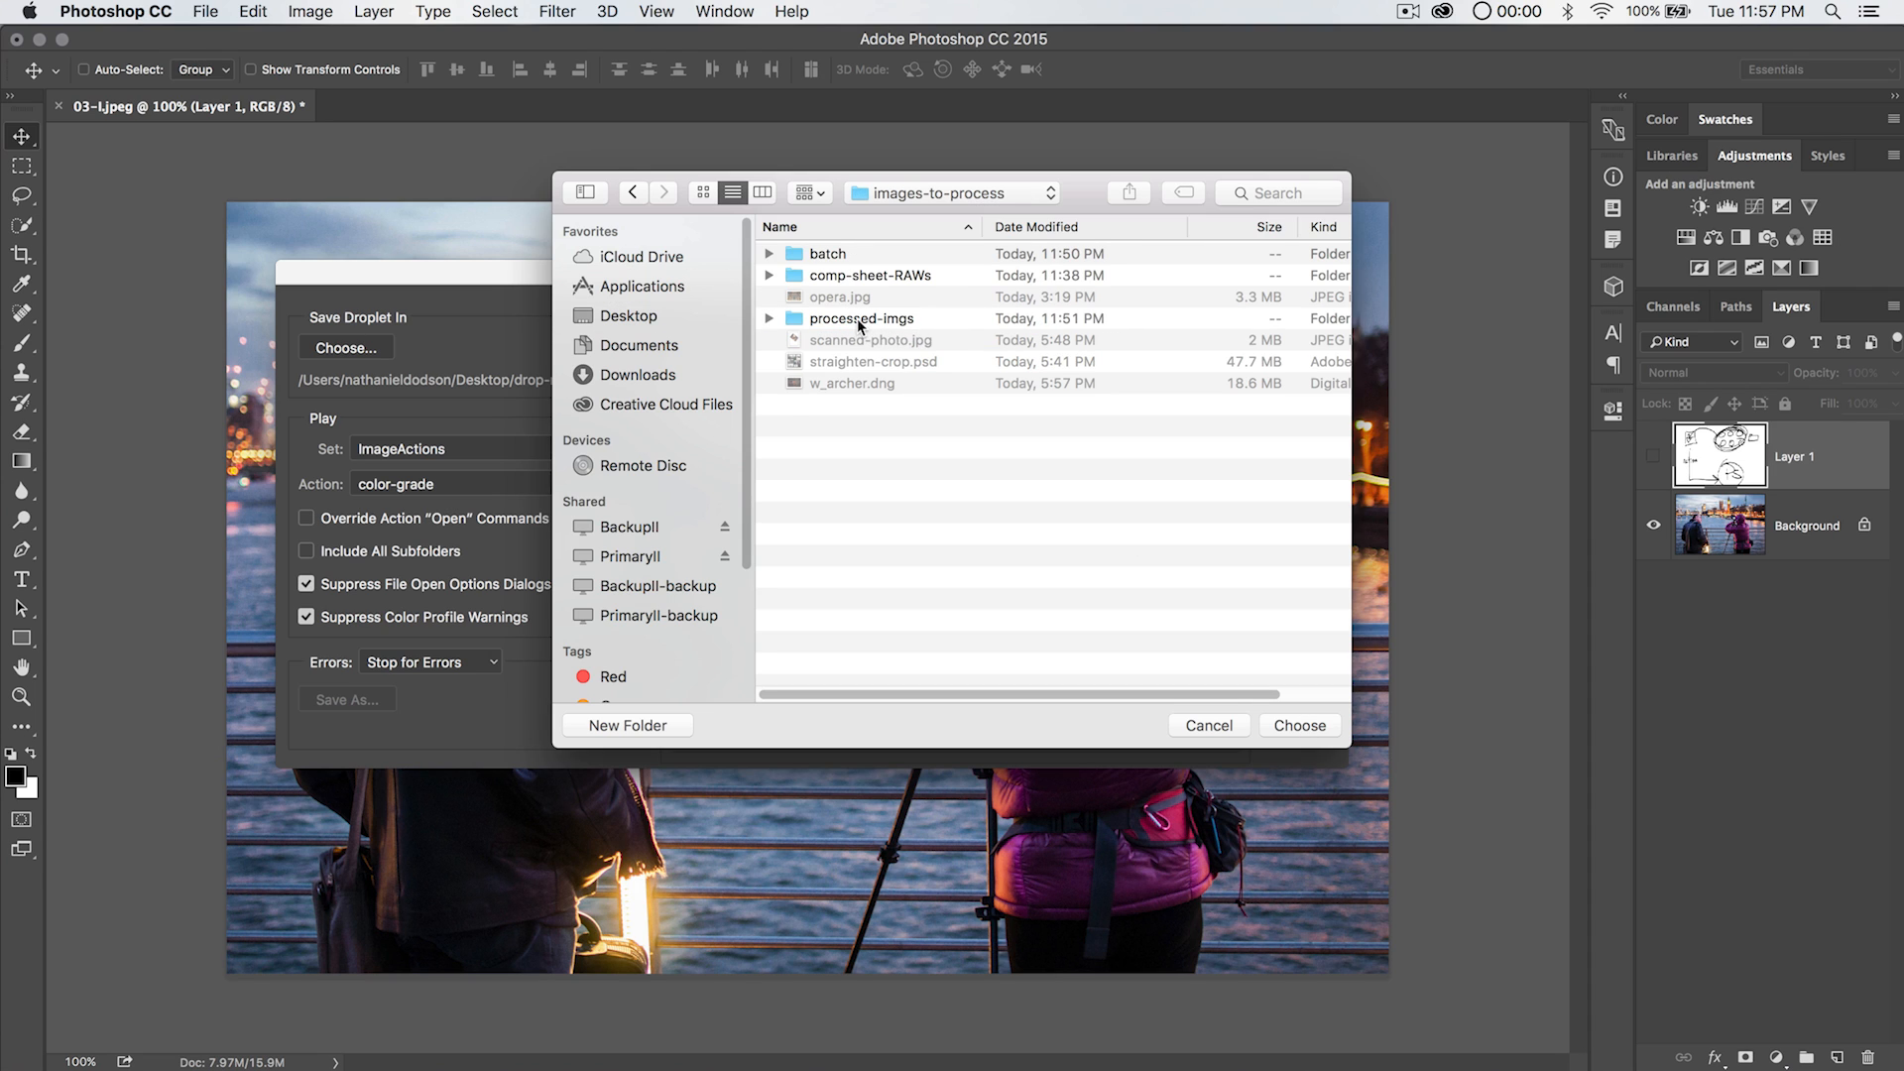
double_click(858, 317)
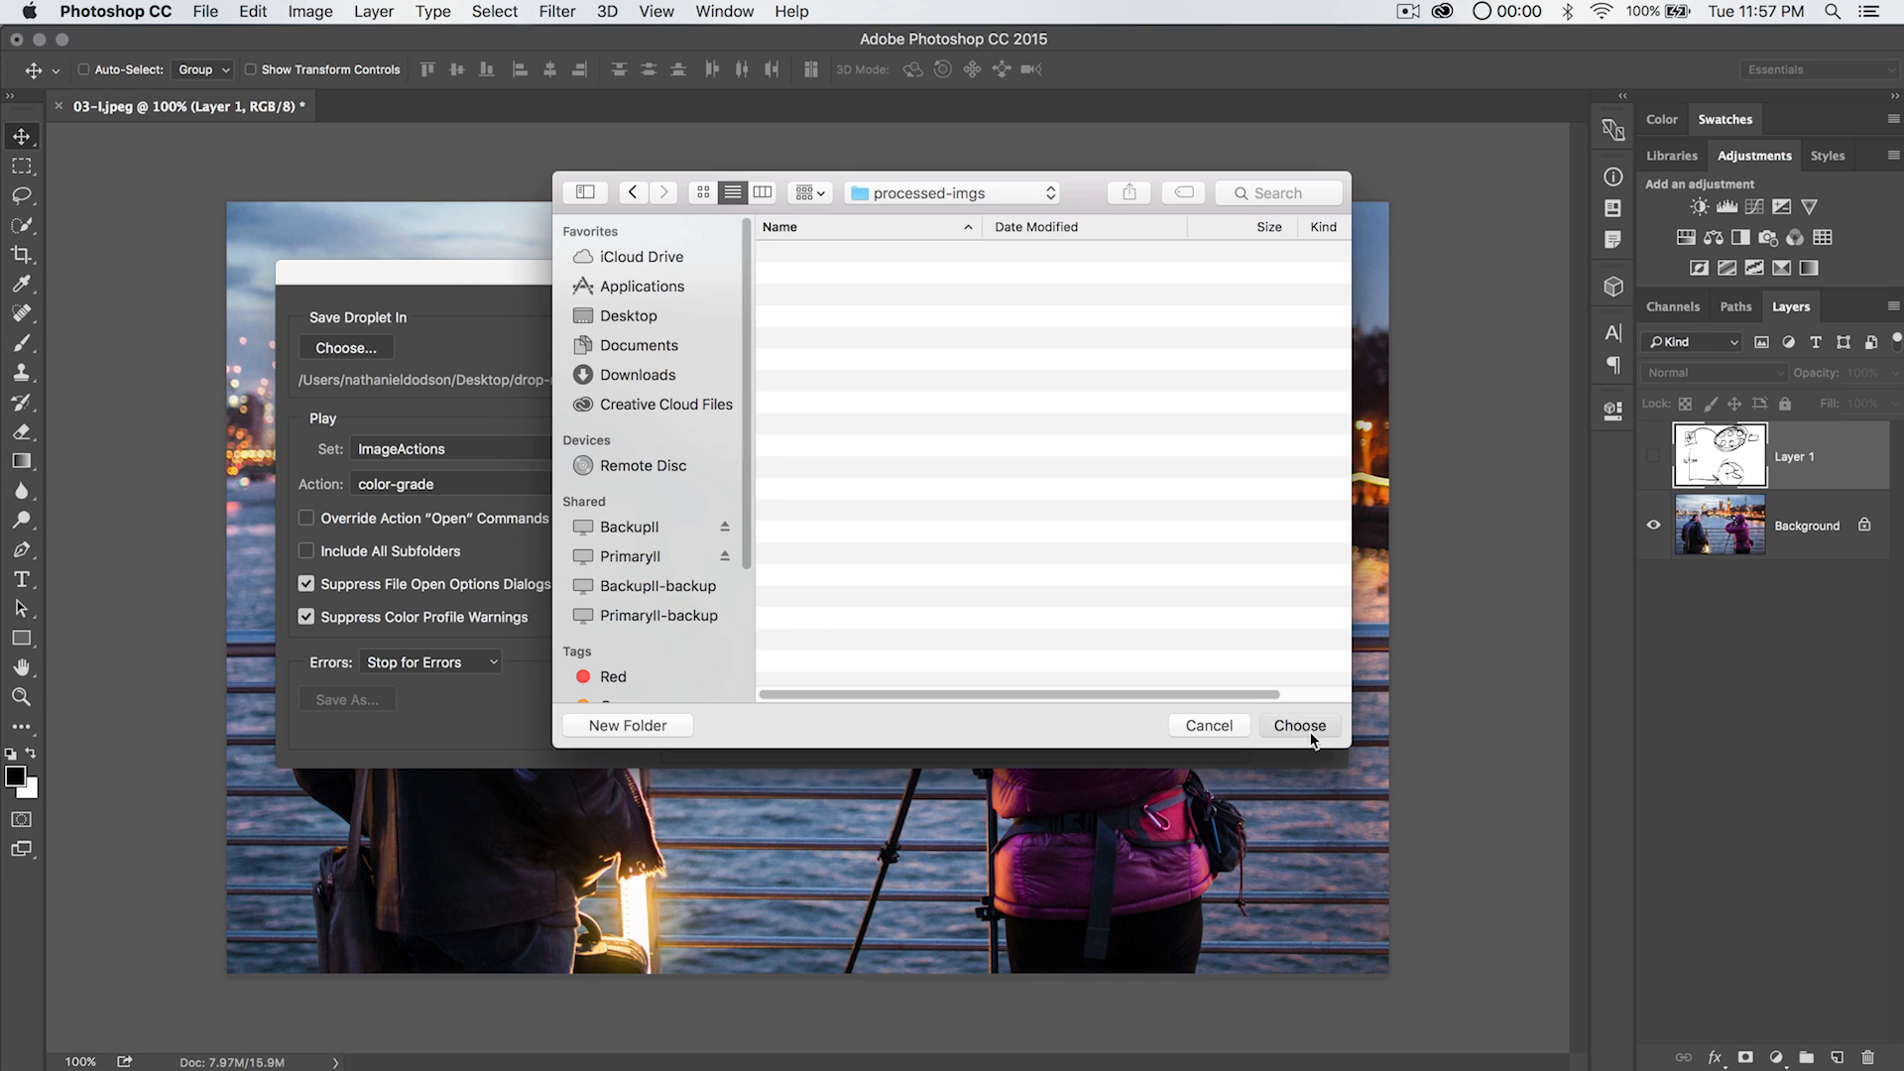
left_click(1297, 726)
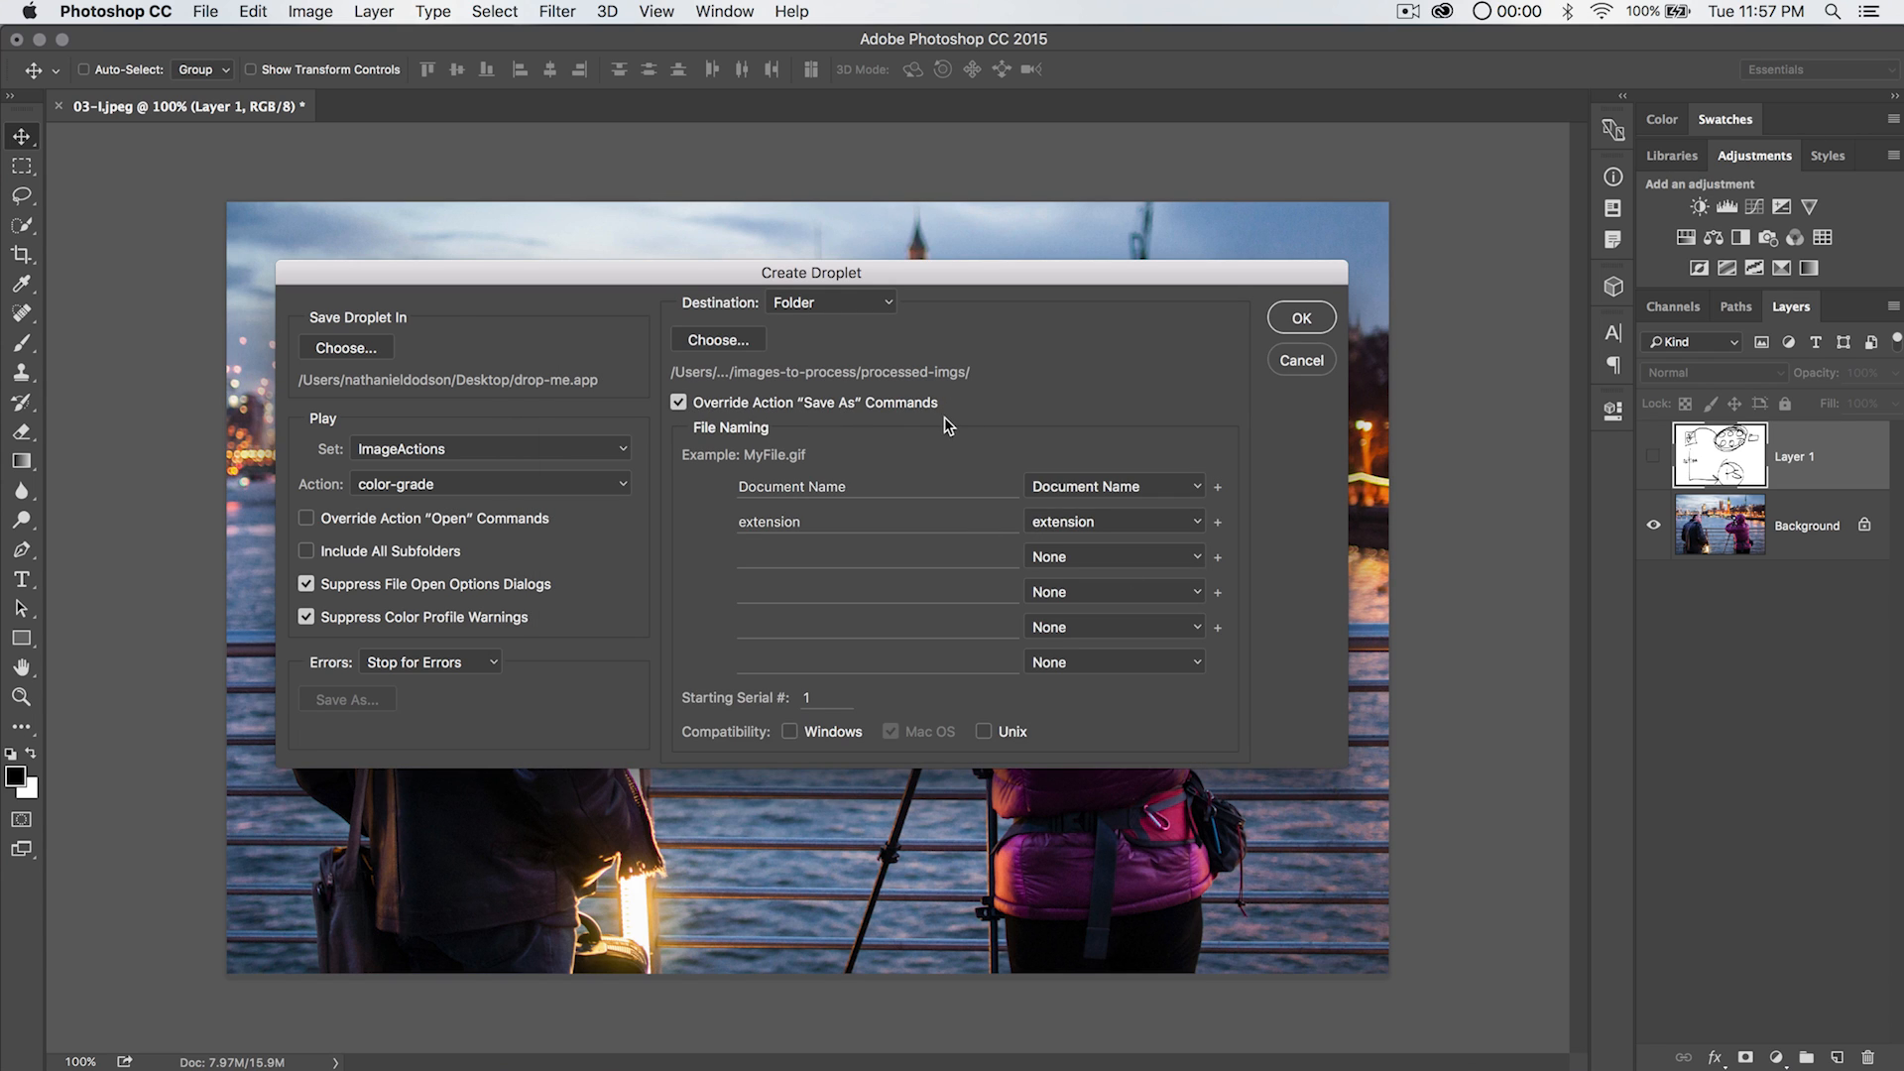
Confirm the settings and create drop-me.app running color-grade into processed-imgs.
left_click(679, 403)
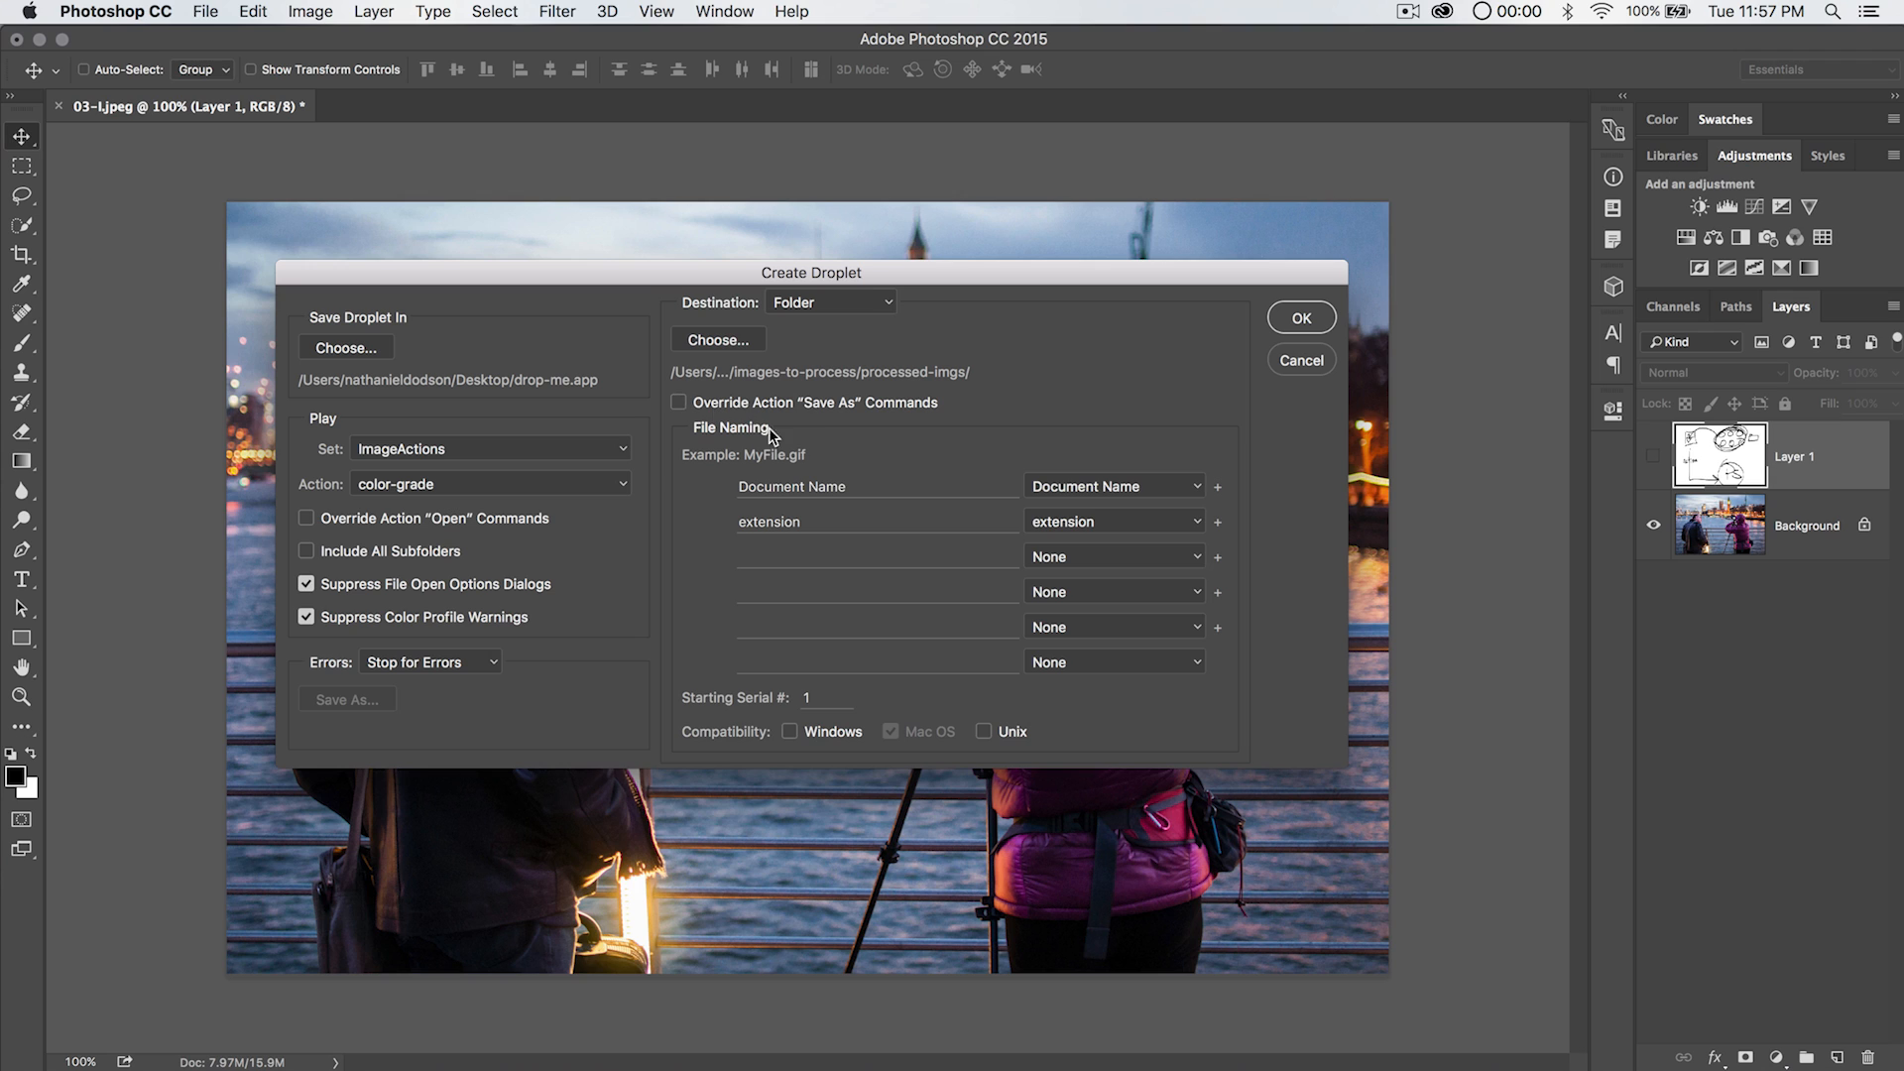
mouse_move(664, 373)
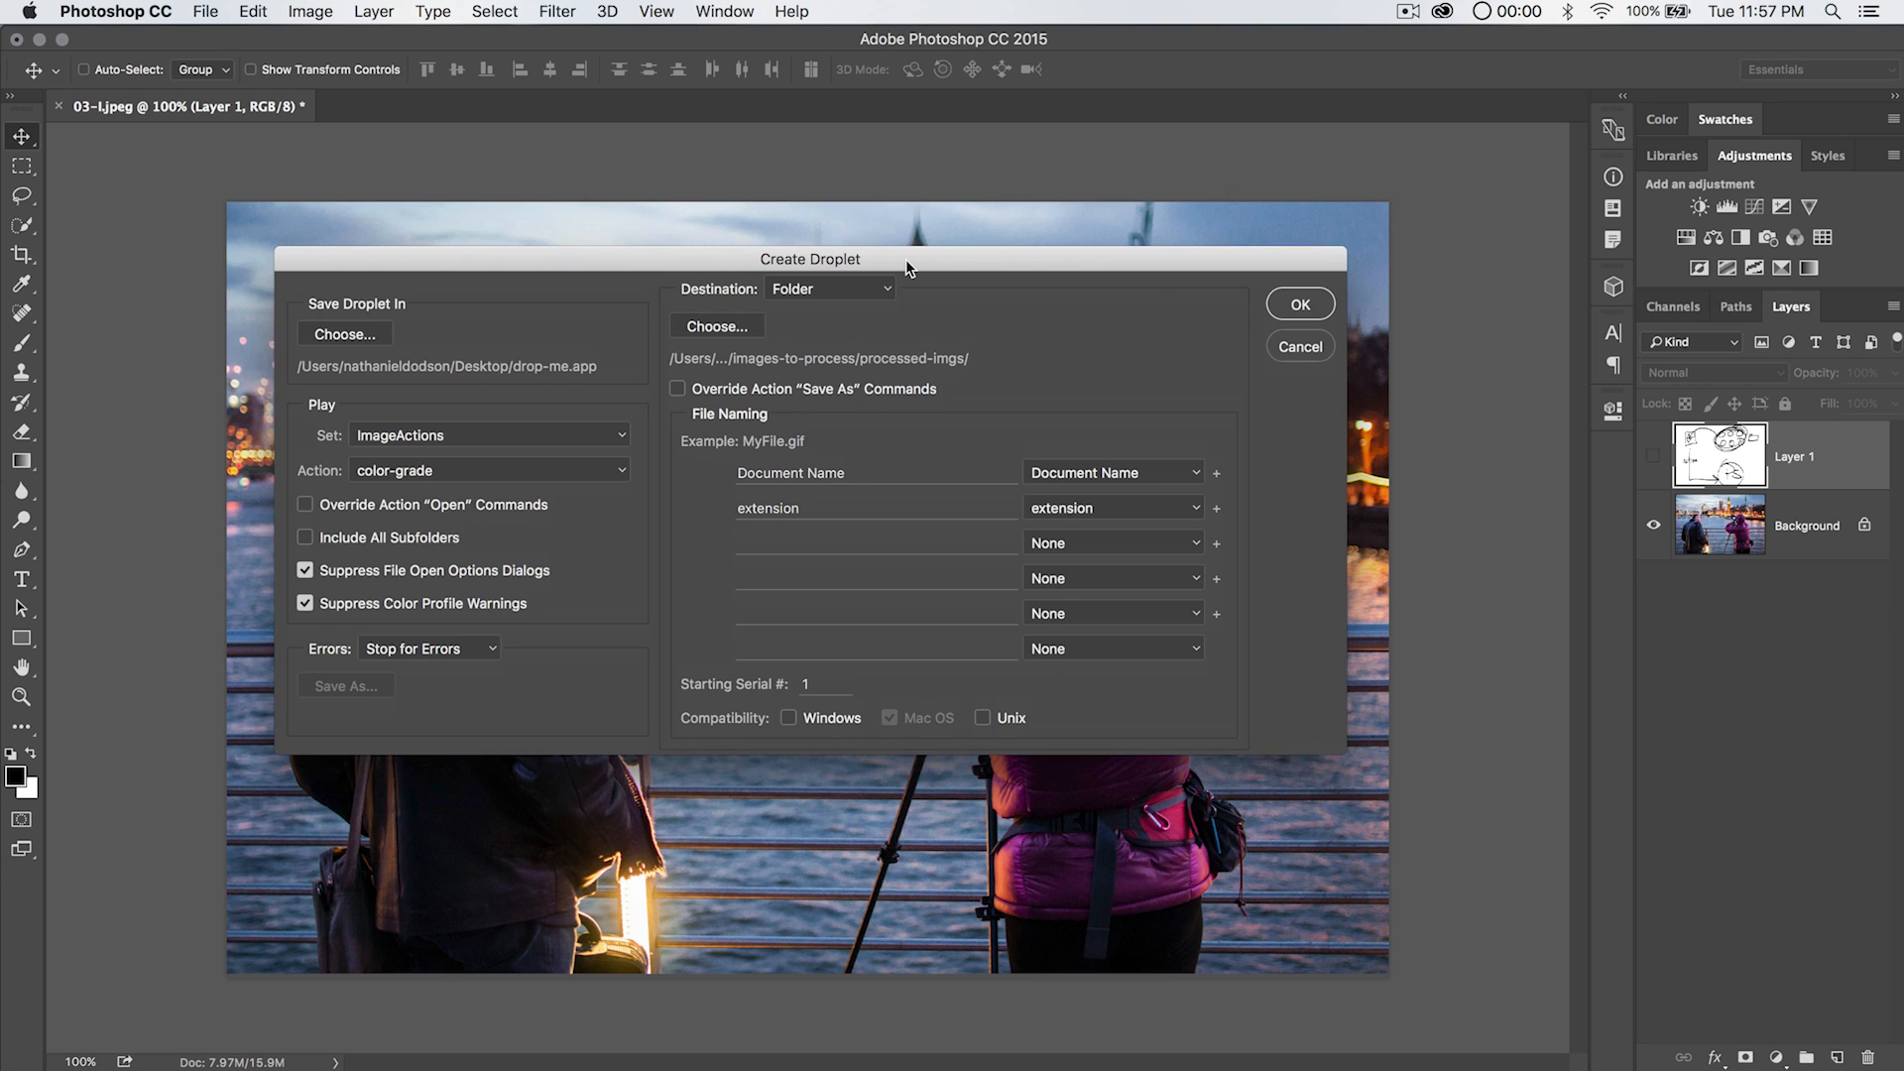
mouse_move(680, 397)
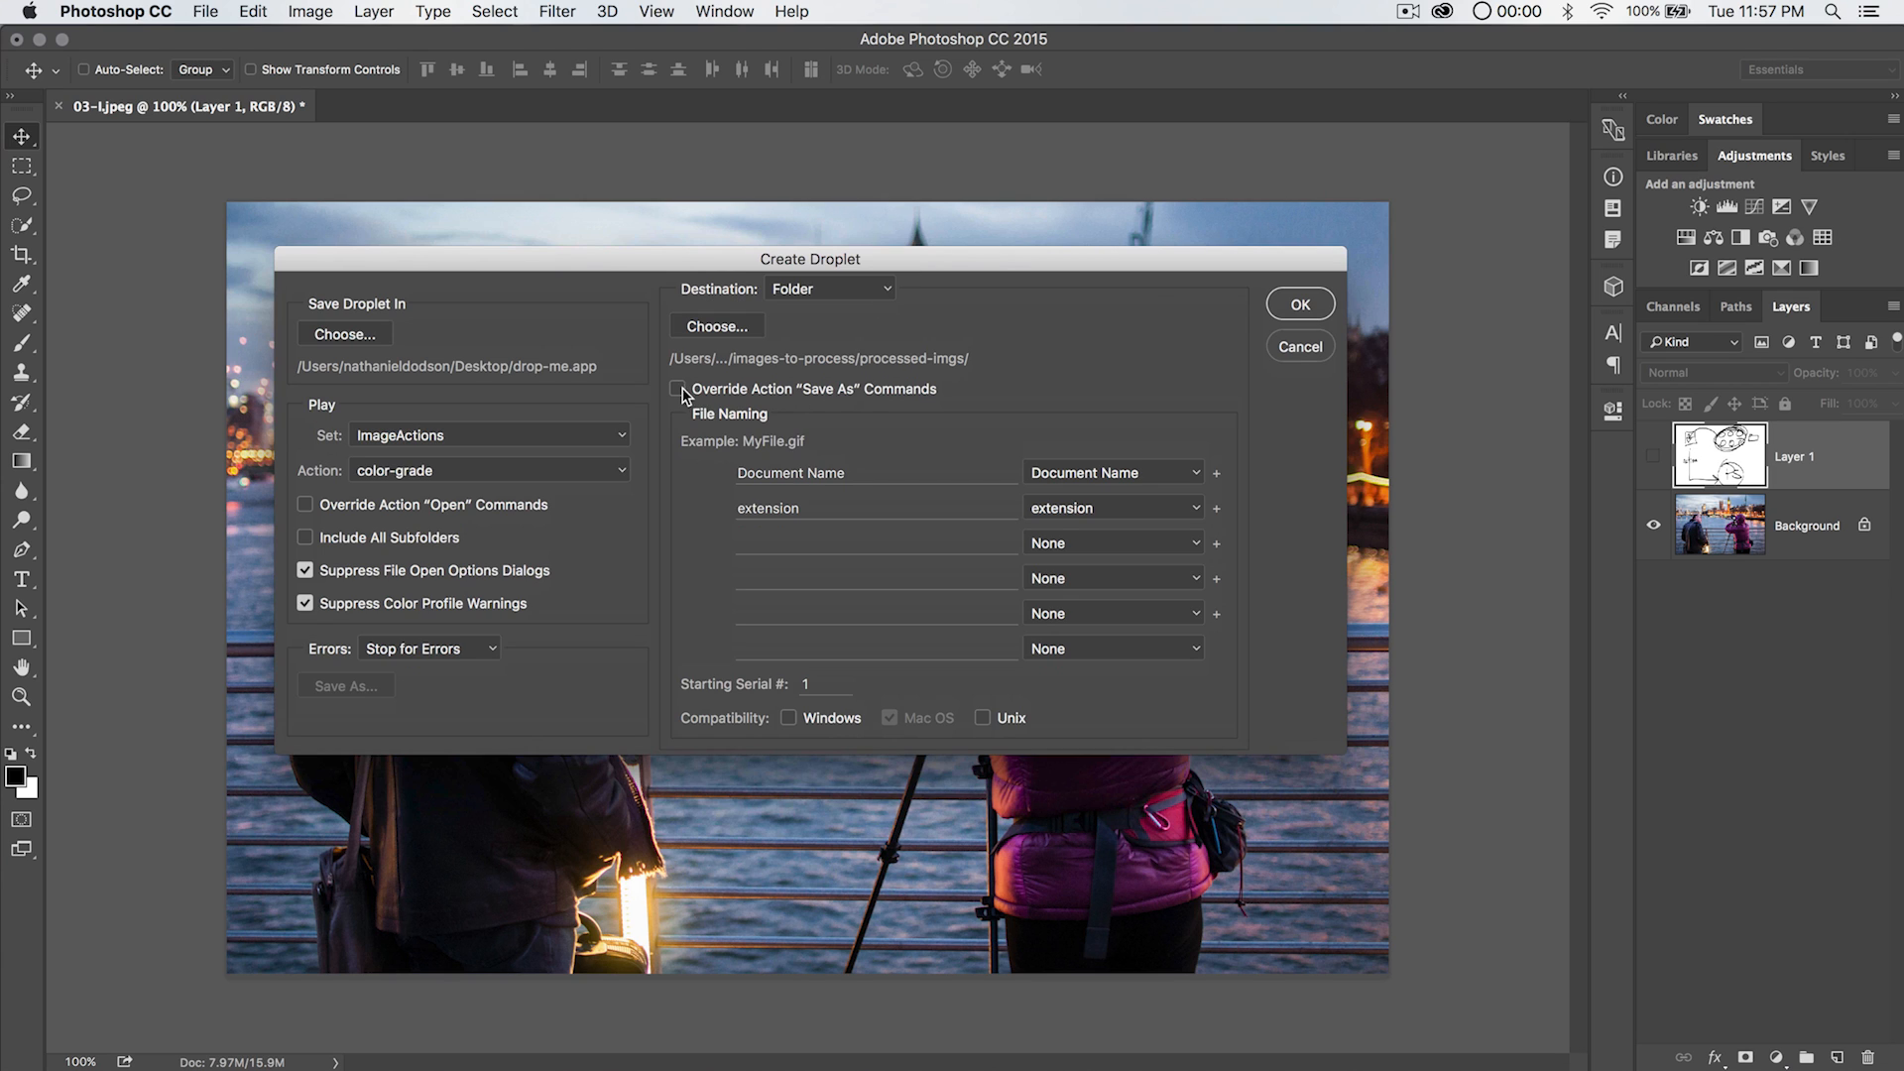
mouse_move(984, 387)
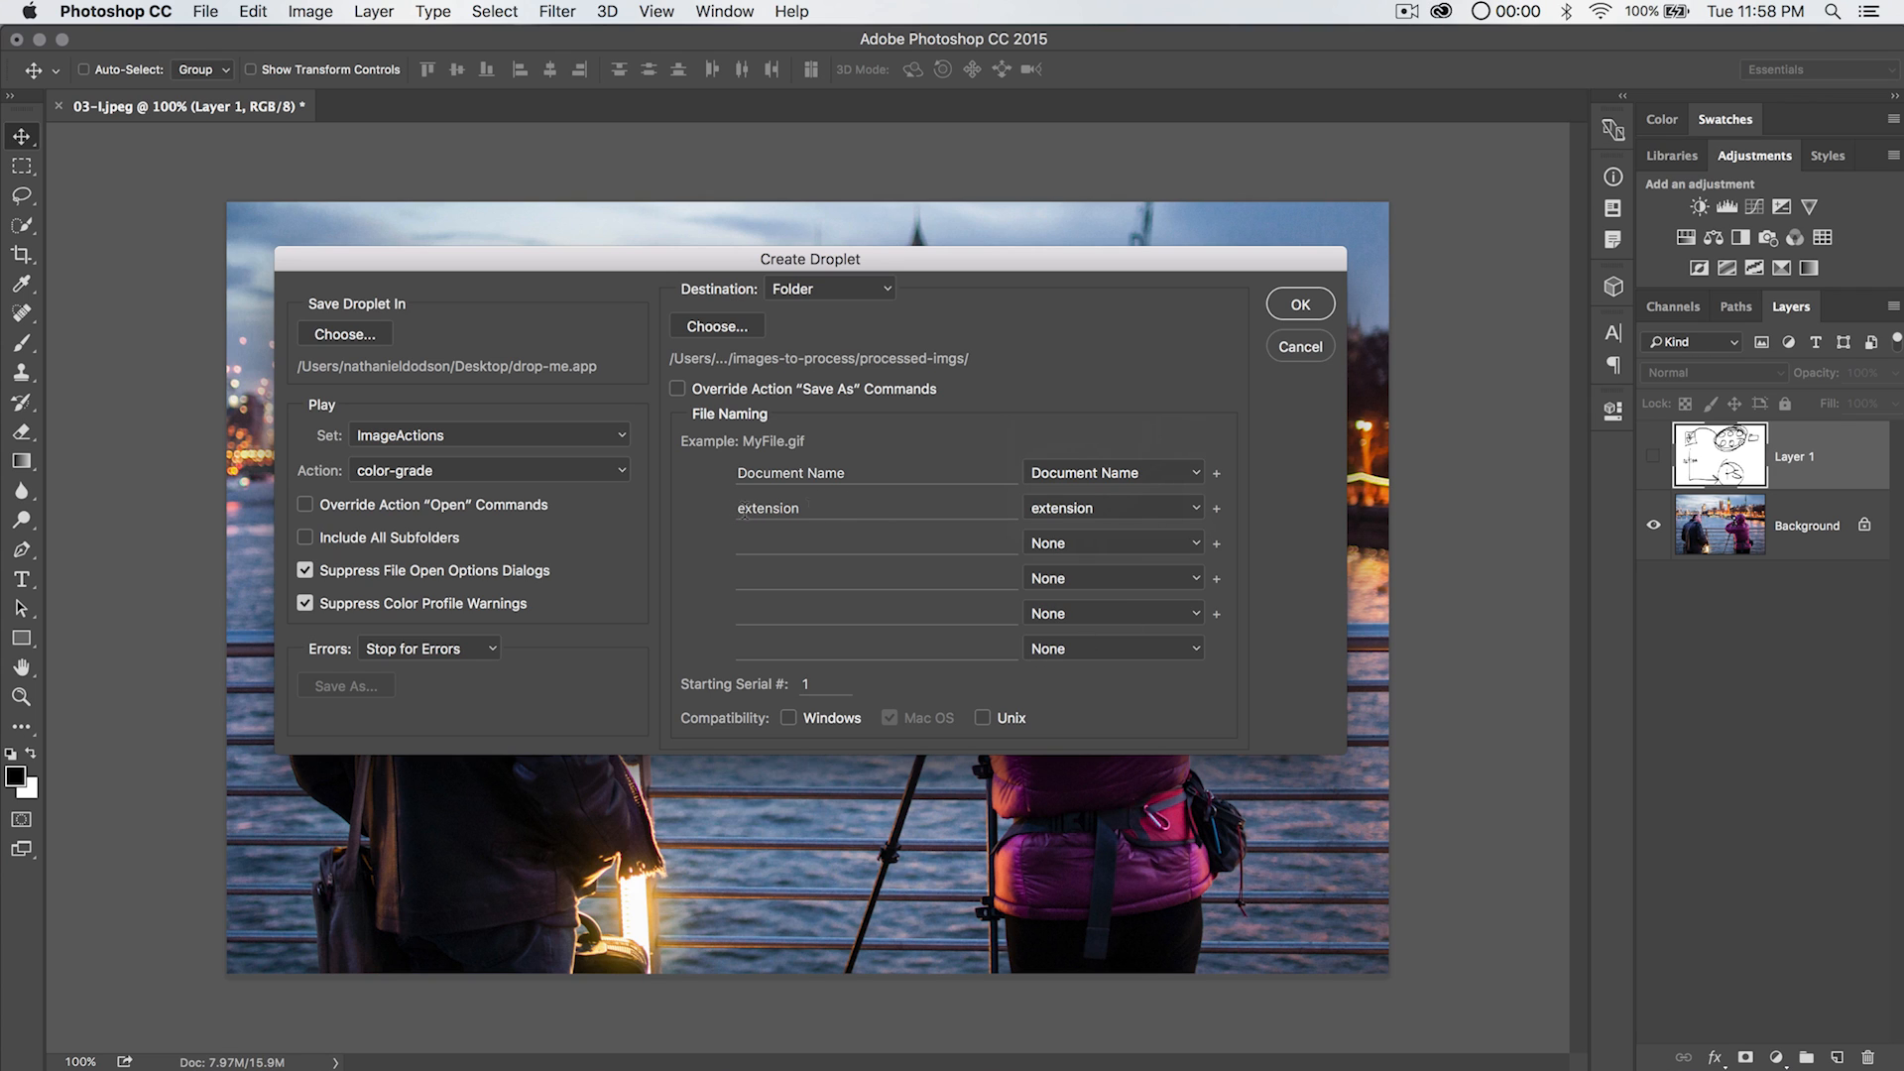
mouse_move(783, 468)
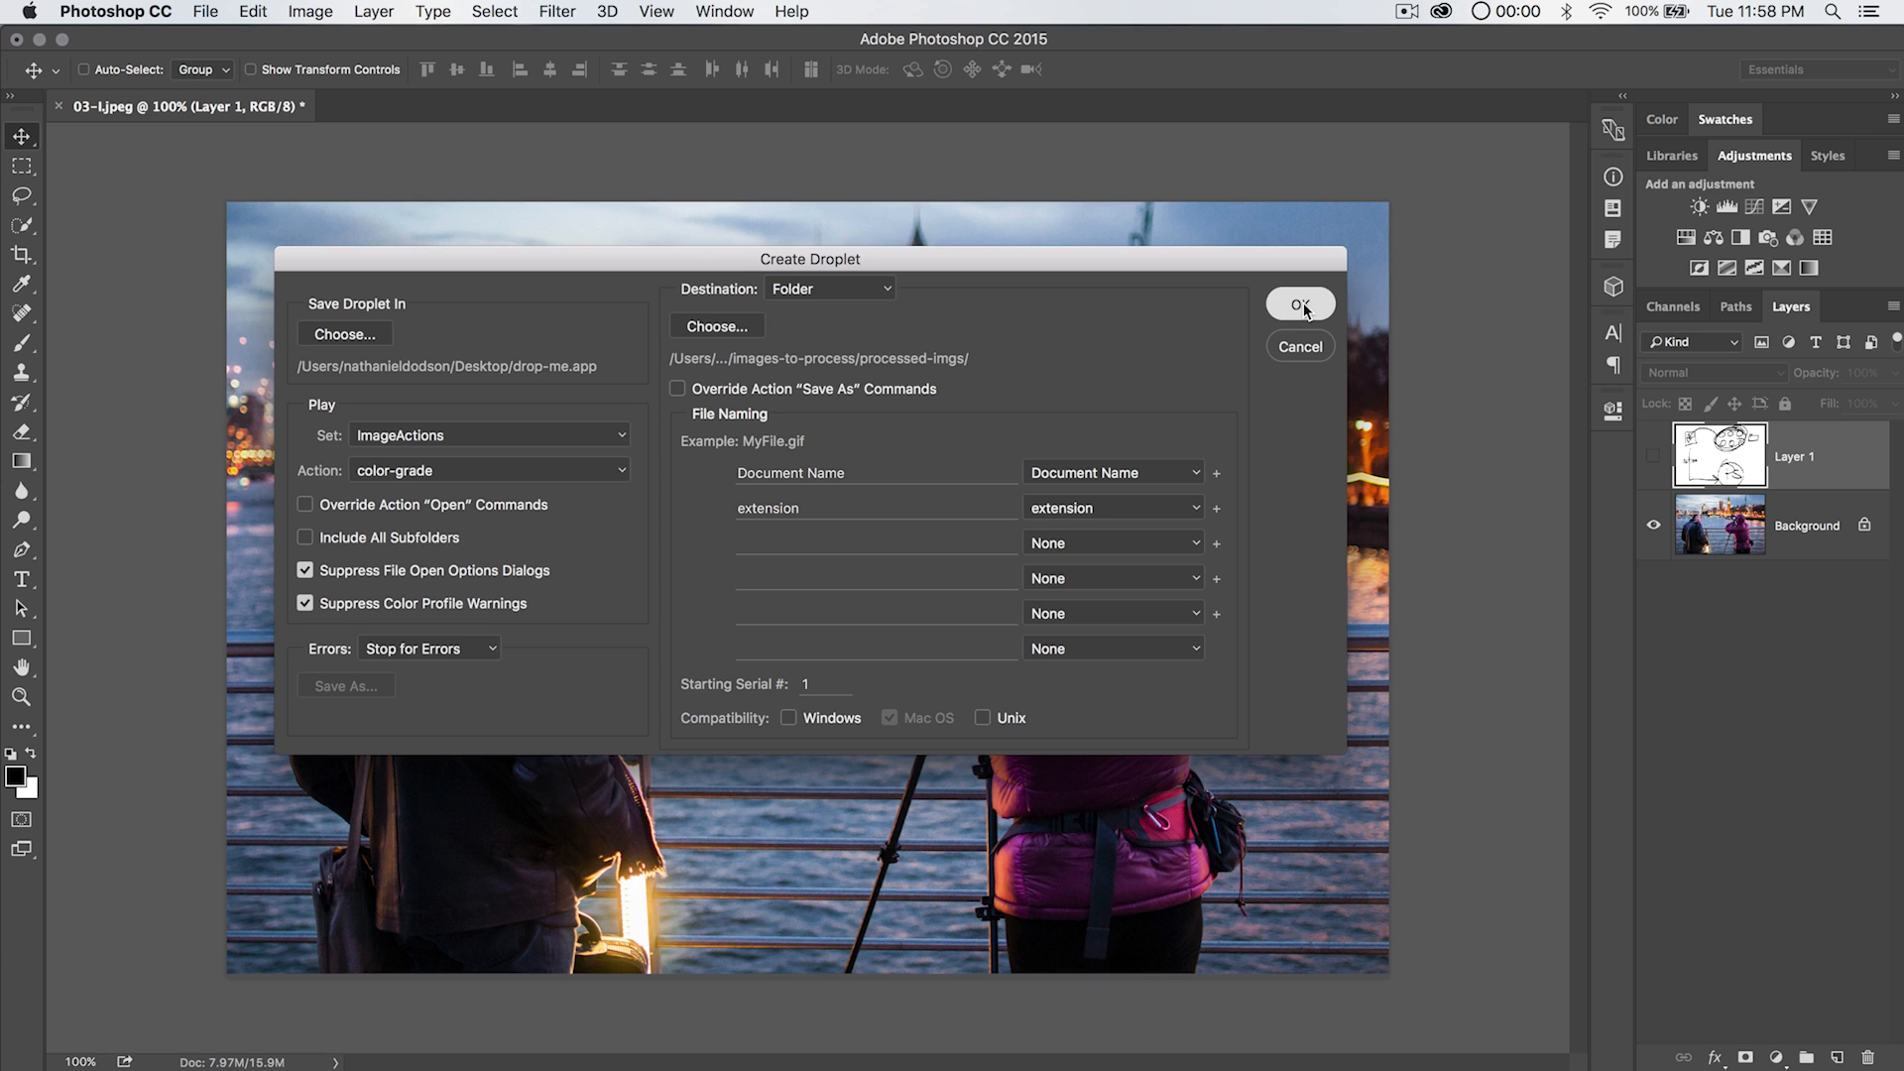
left_click(1299, 304)
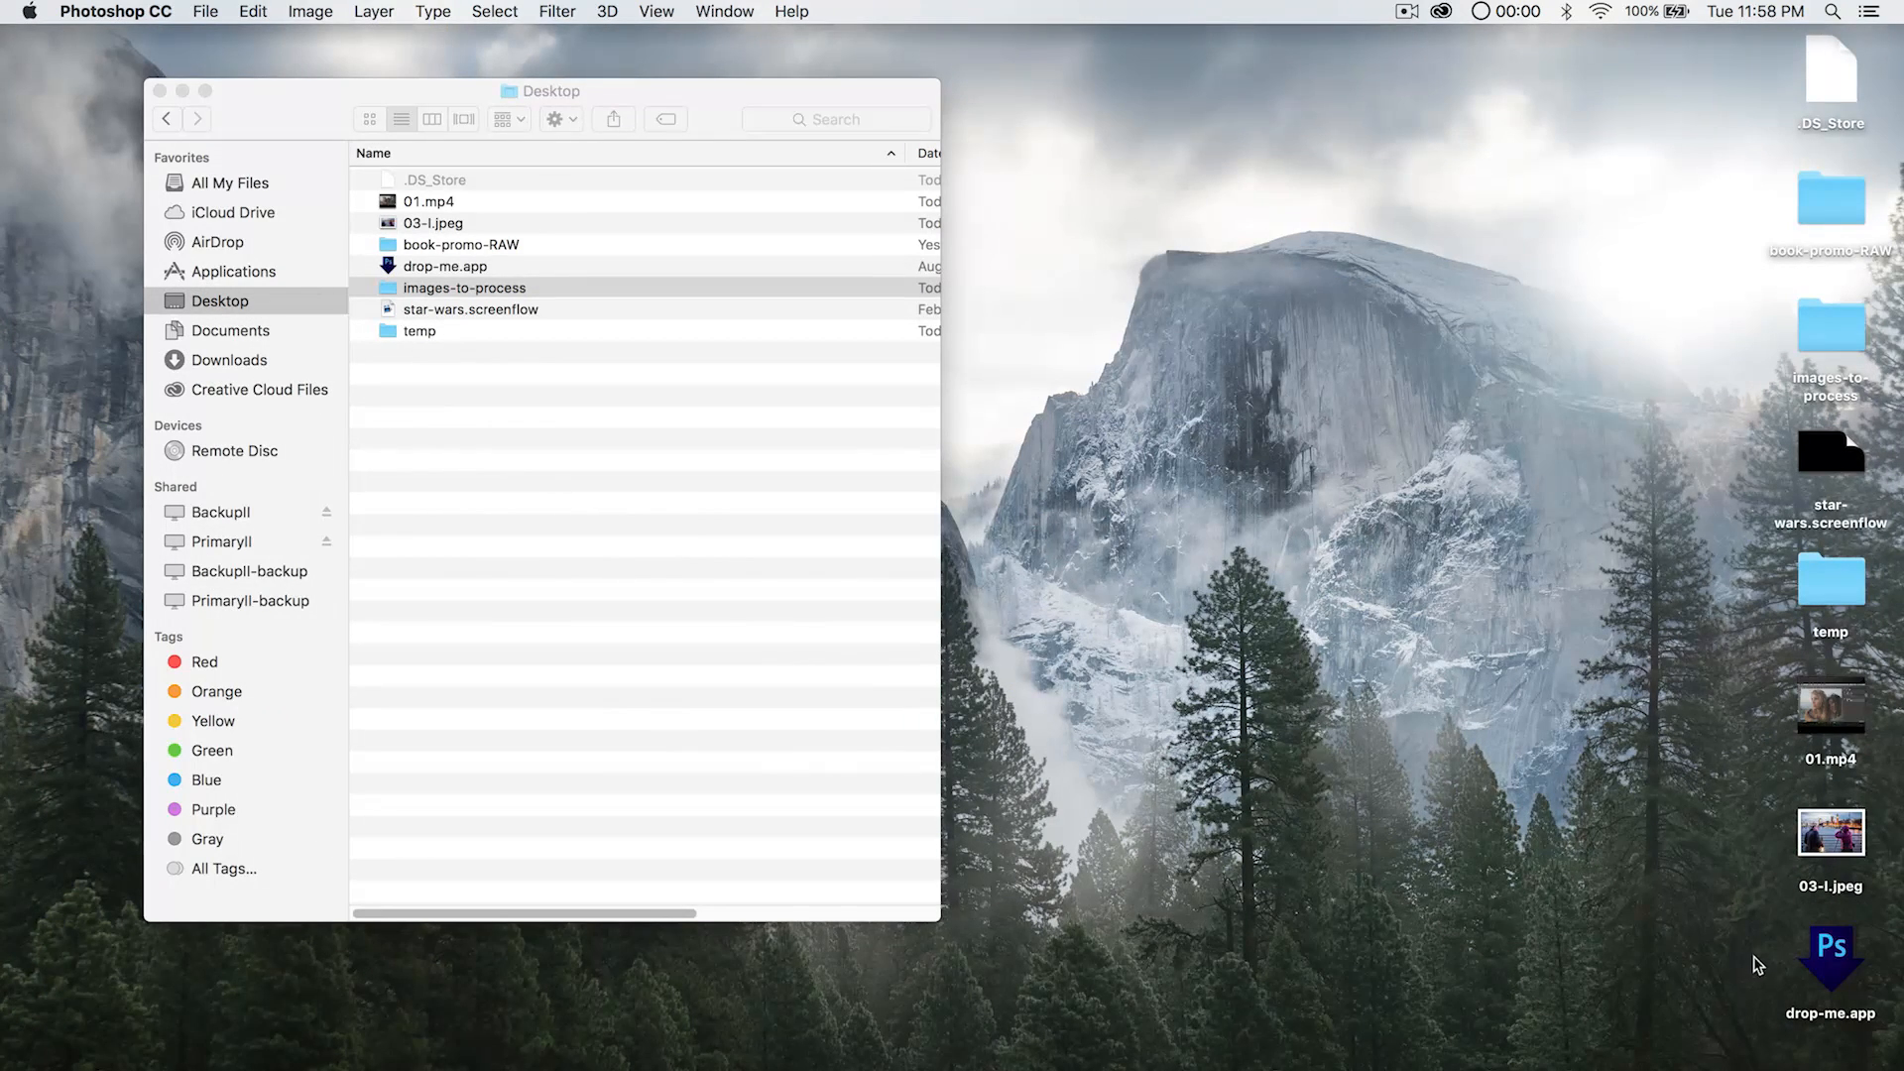
Move drop-me.app toward the desktop centre and select the images-to-process folder.
left_click_drag(1829, 954, 1263, 389)
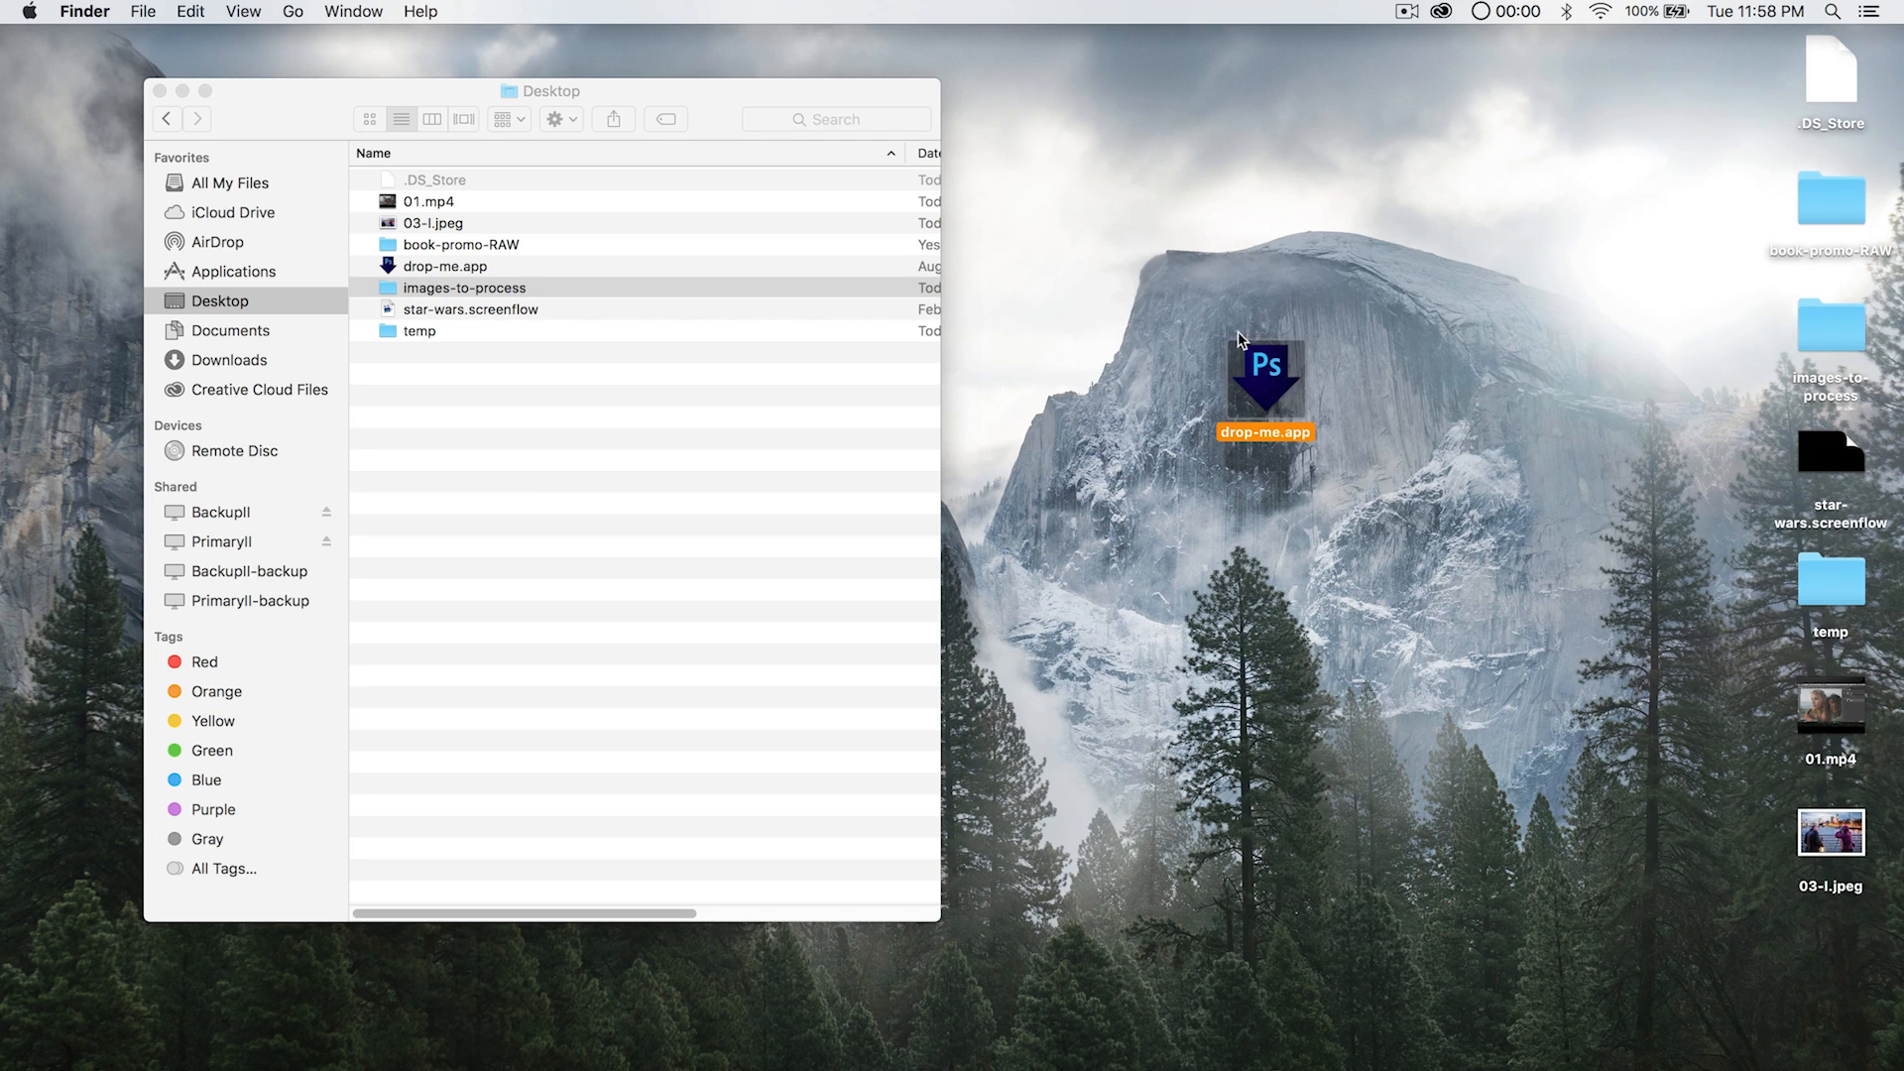
left_click_drag(1264, 389, 1233, 200)
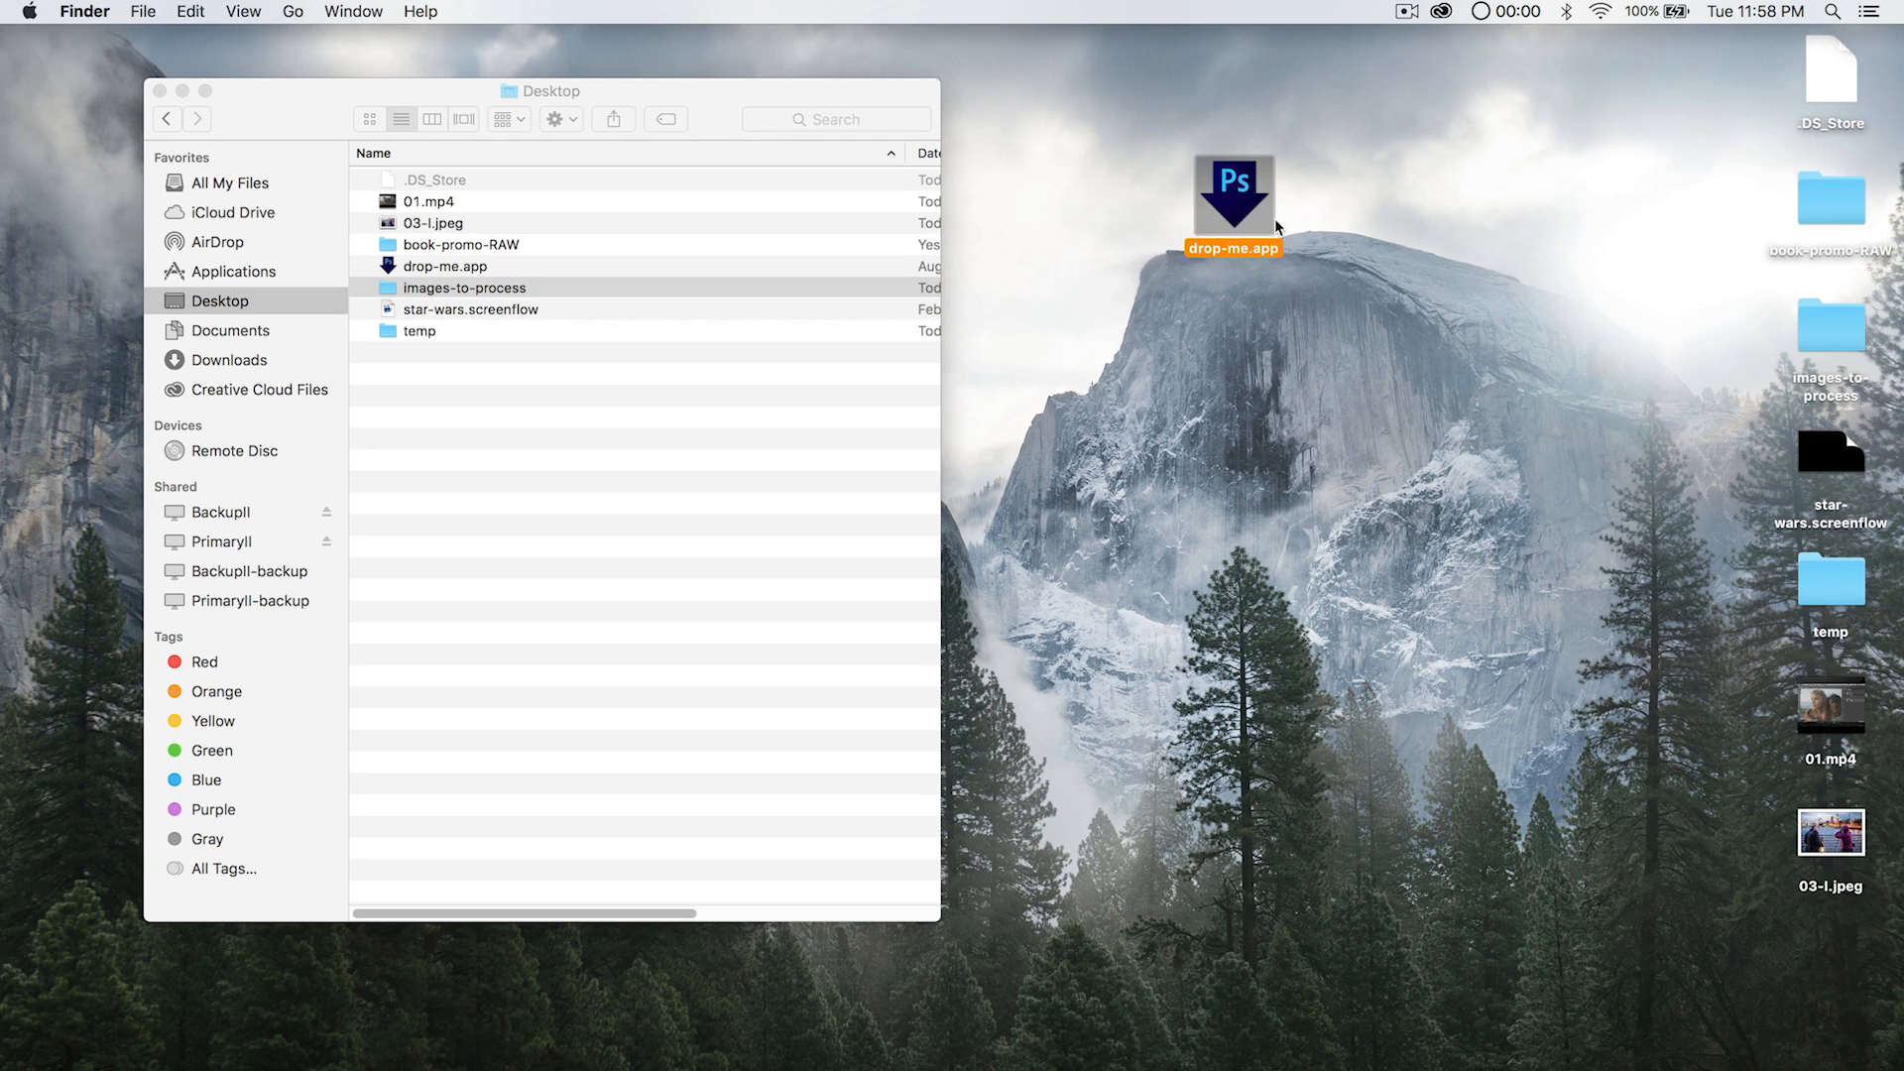
left_click(465, 287)
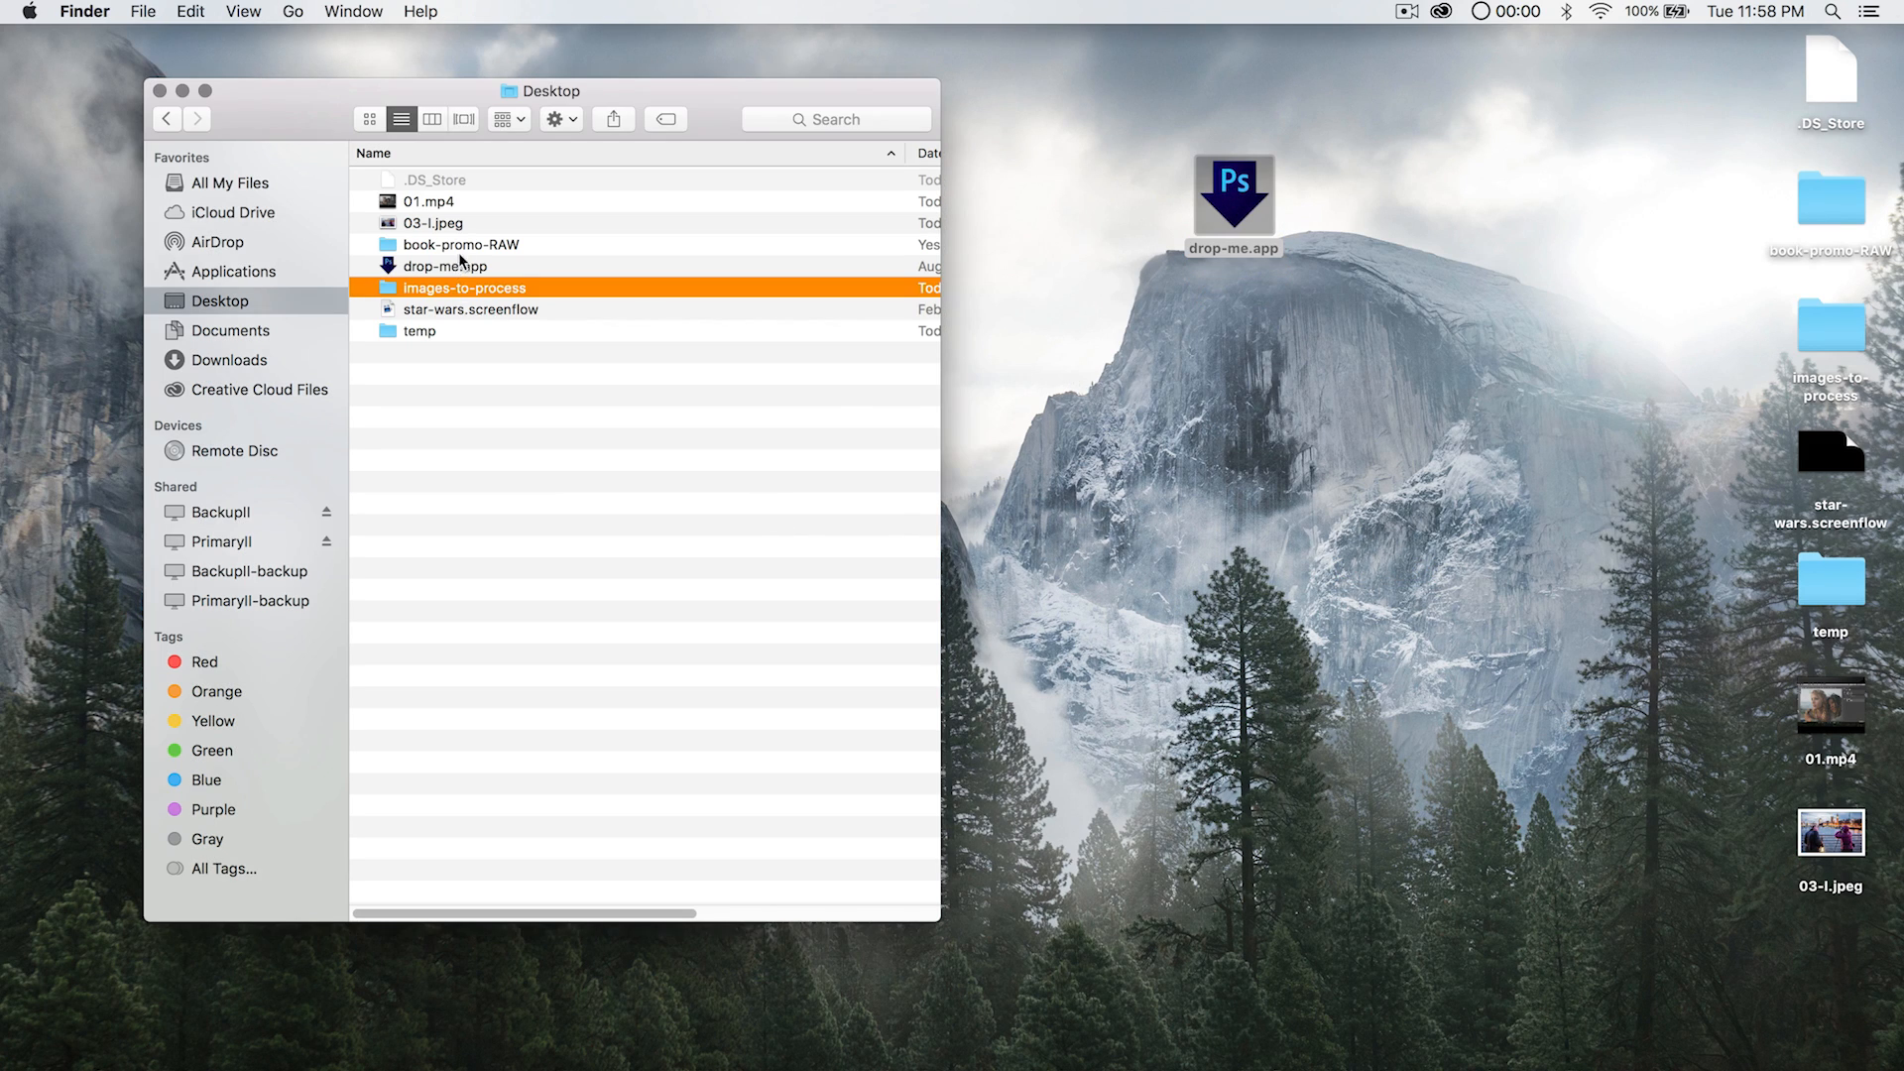
Go into images-to-process and hand the batch folder to the droplet.
double_click(464, 286)
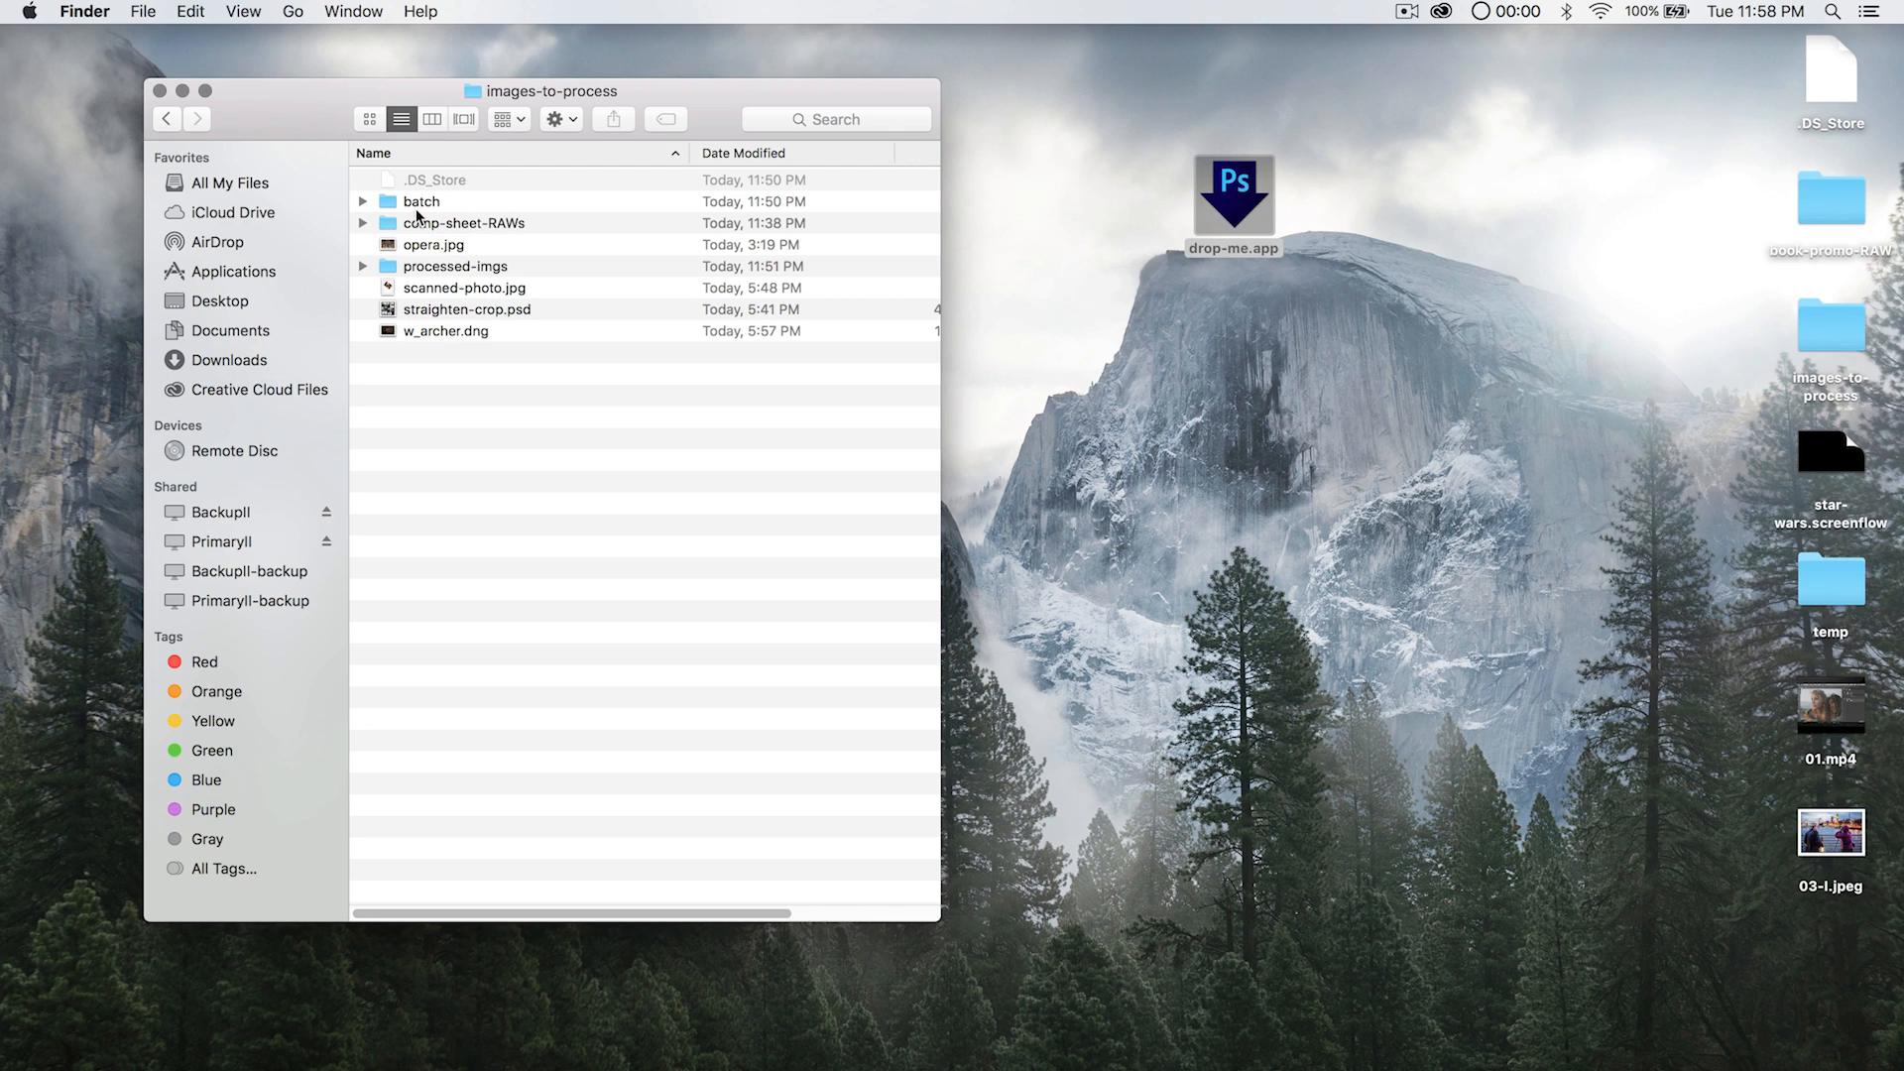
double_click(421, 201)
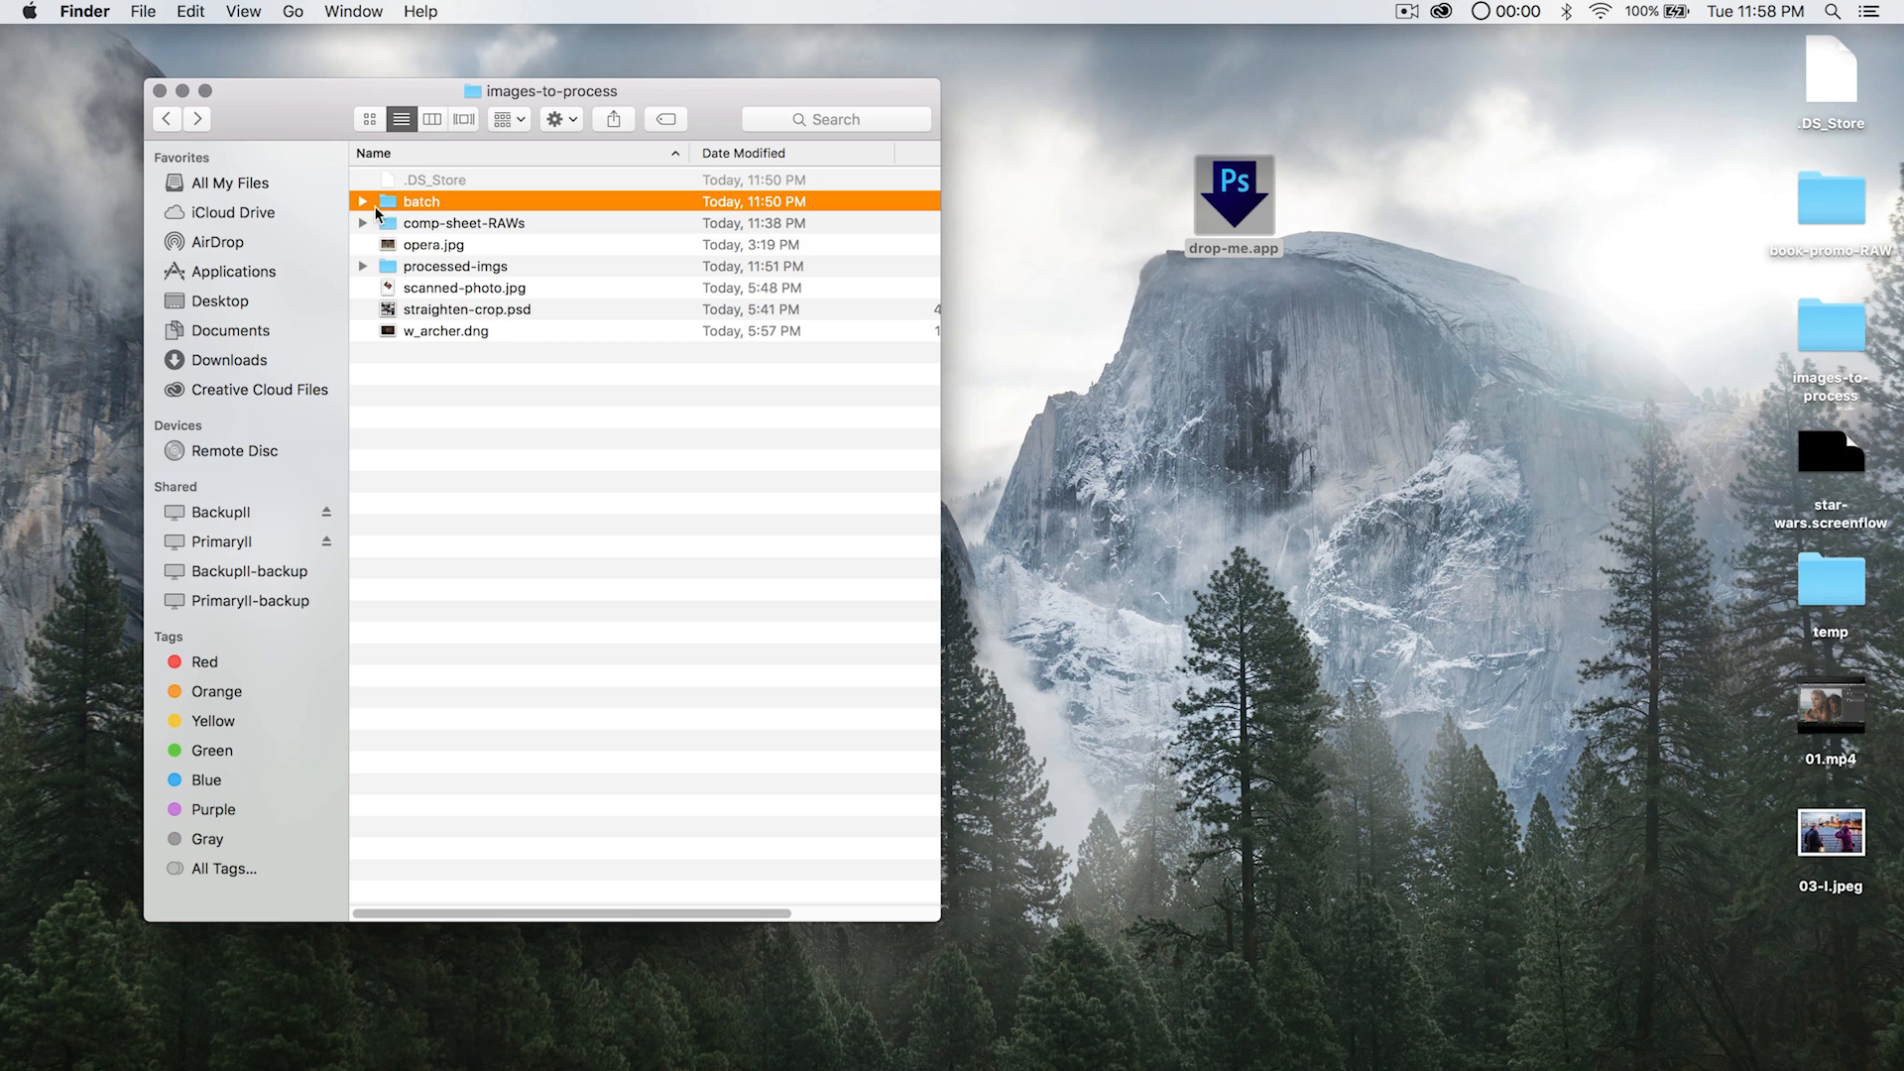
double_click(420, 201)
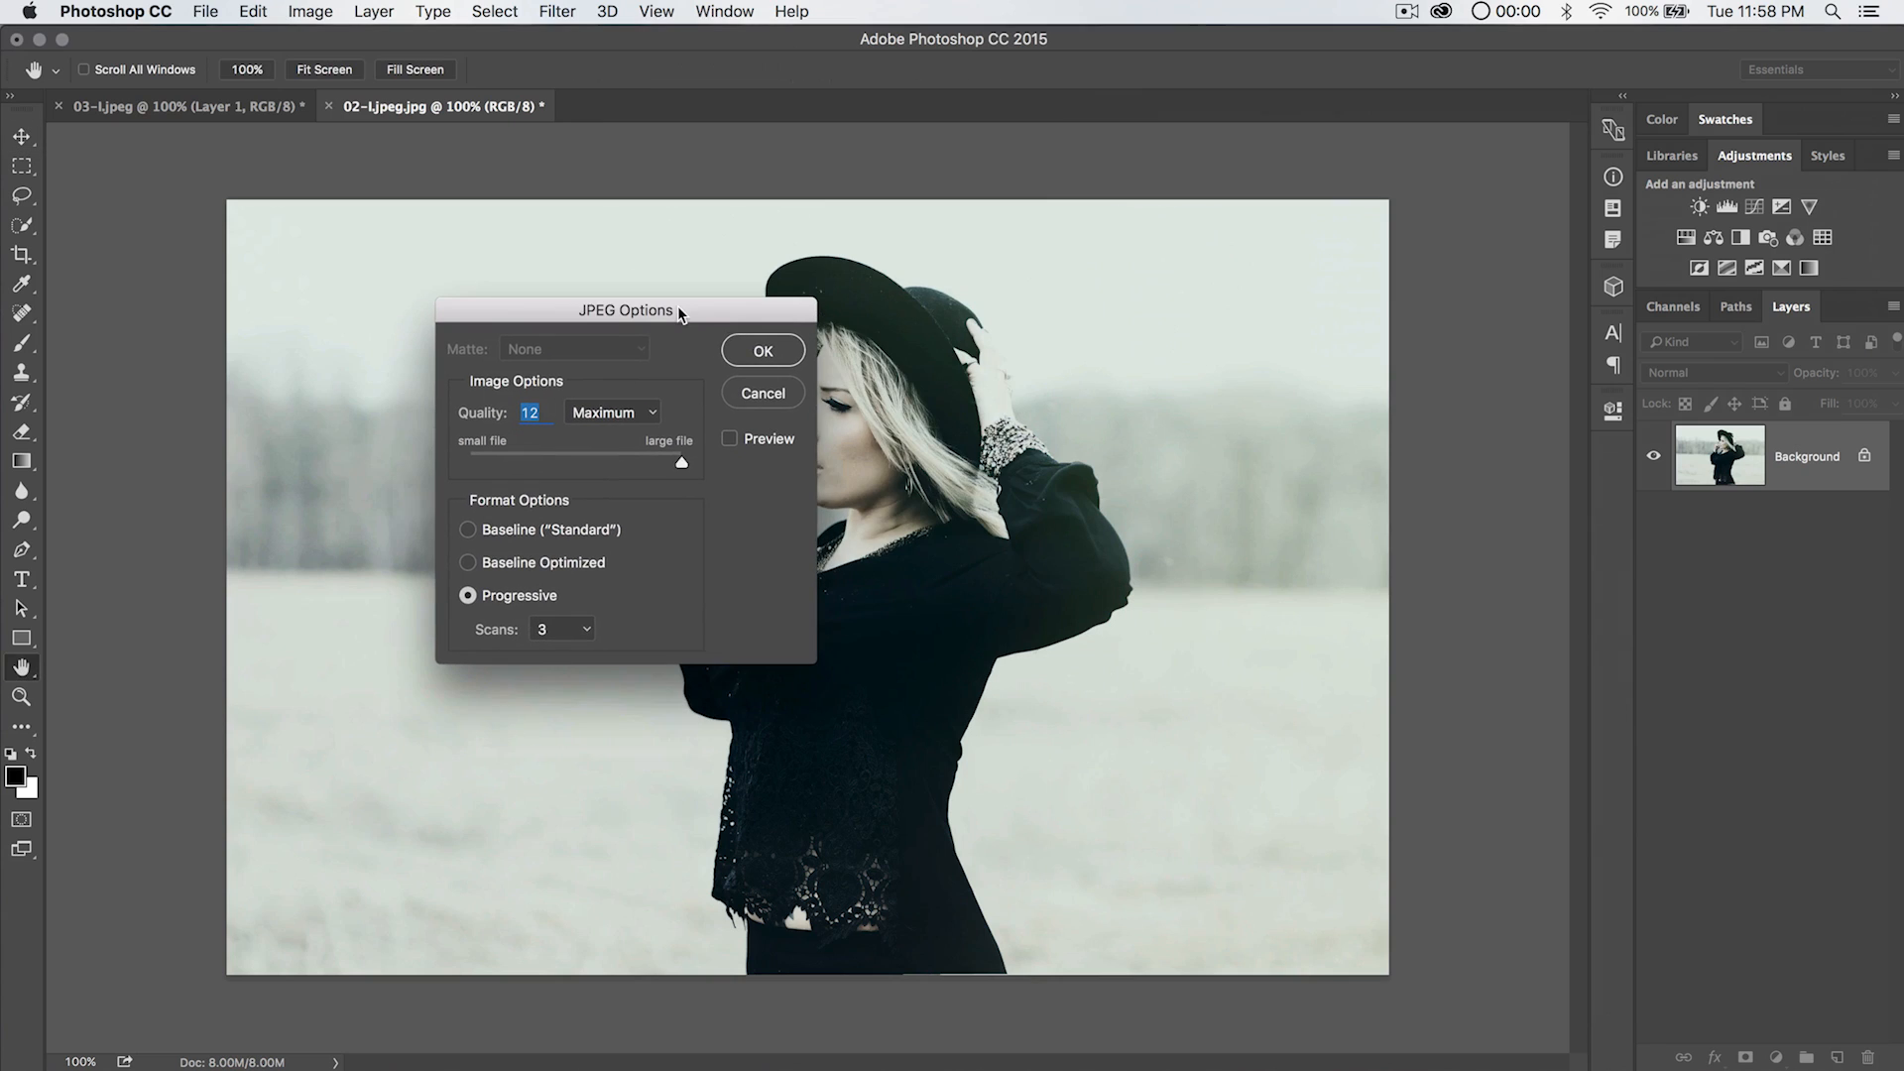
Accept Quality 12 Maximum JPEG settings with processed-imgs opened to watch the output.
left_click_drag(625, 309, 575, 329)
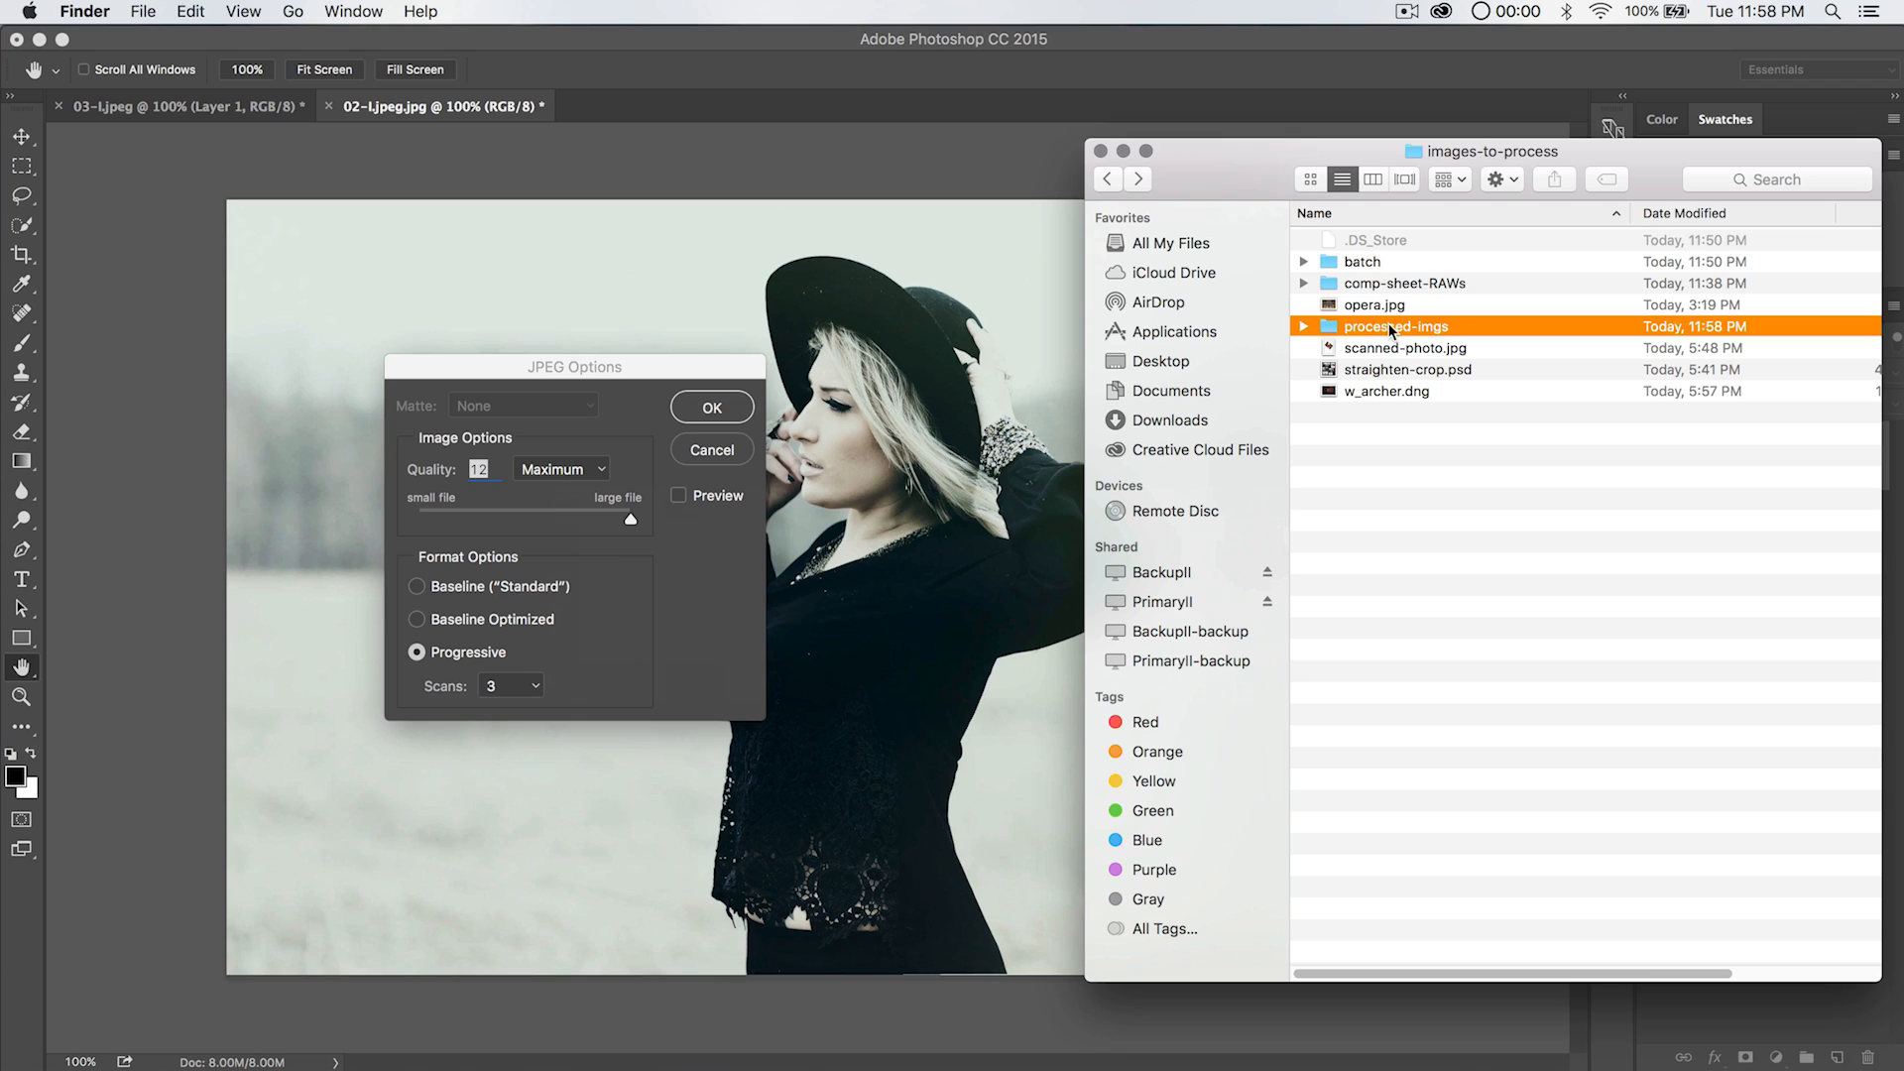
double_click(1396, 325)
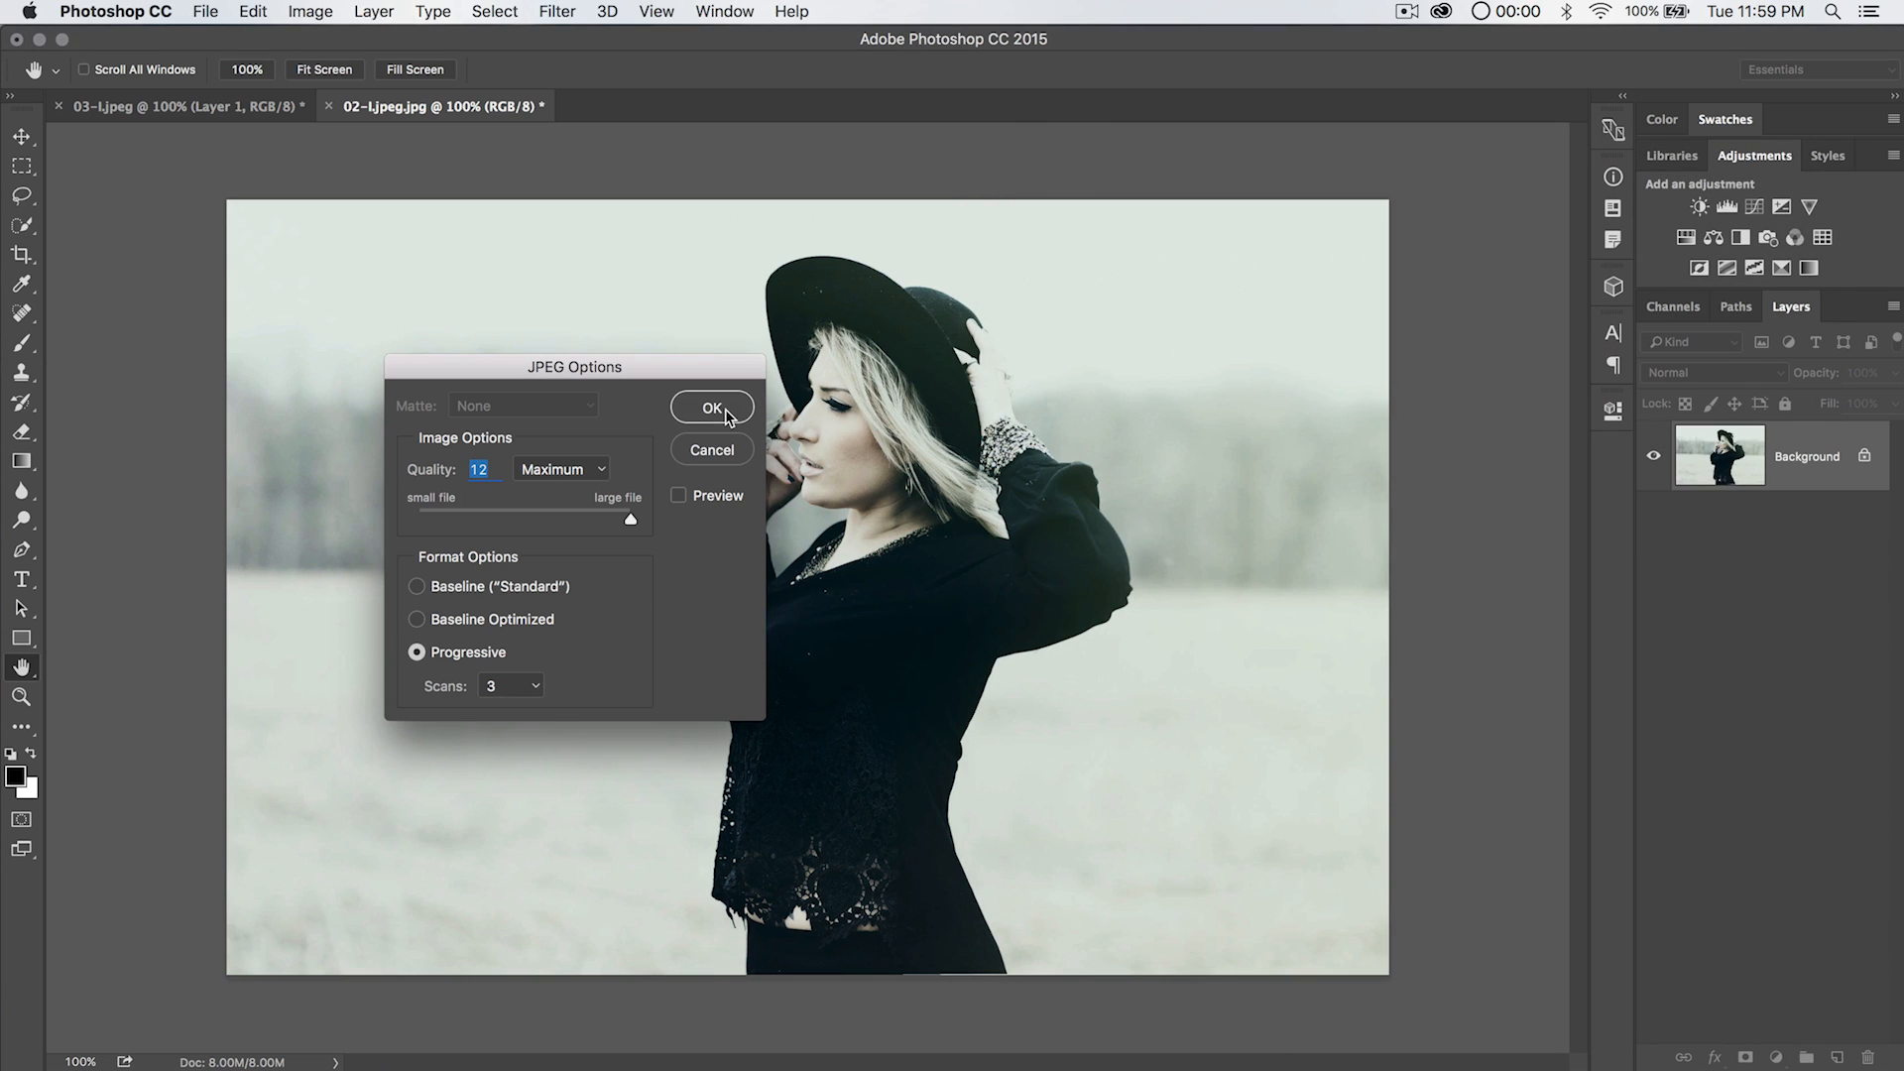
left_click(713, 406)
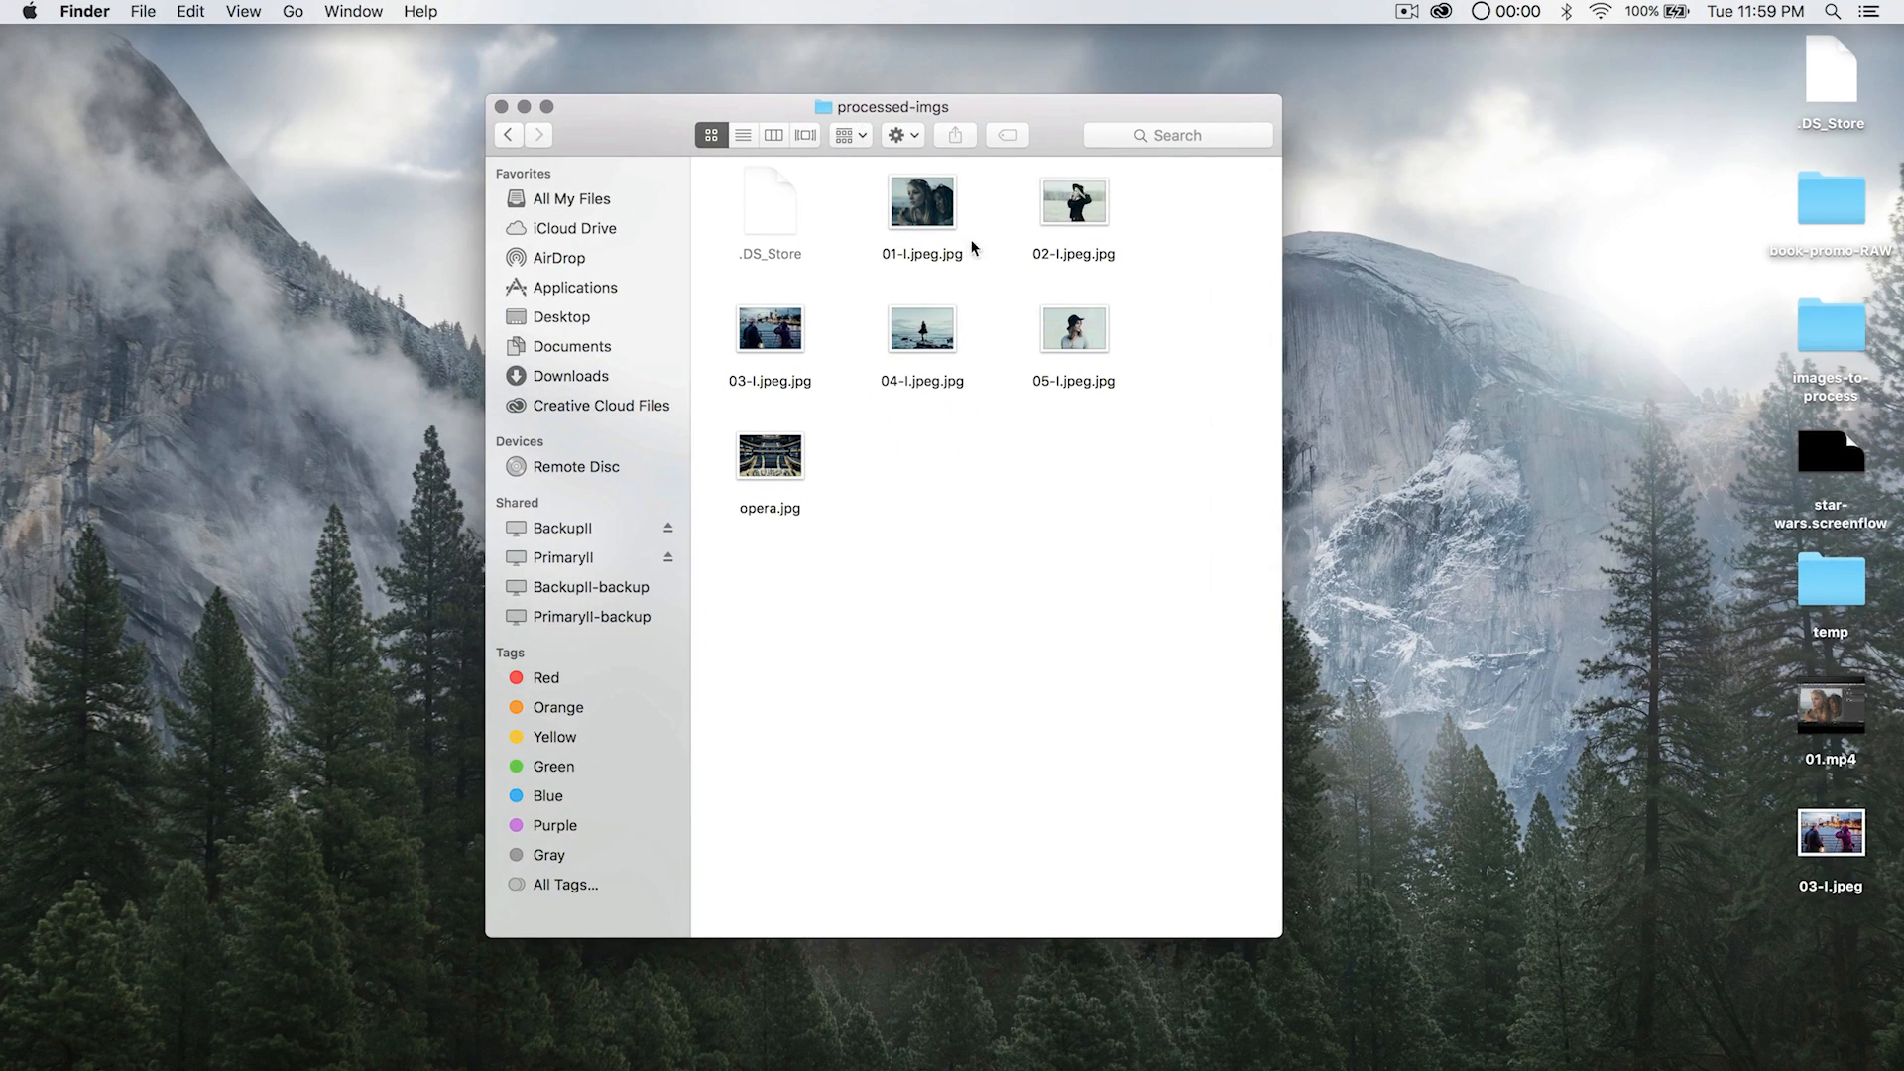
Return to Photoshop after viewing the five graded JPEGs and opera.jpg in processed-imgs.
left_click(1073, 201)
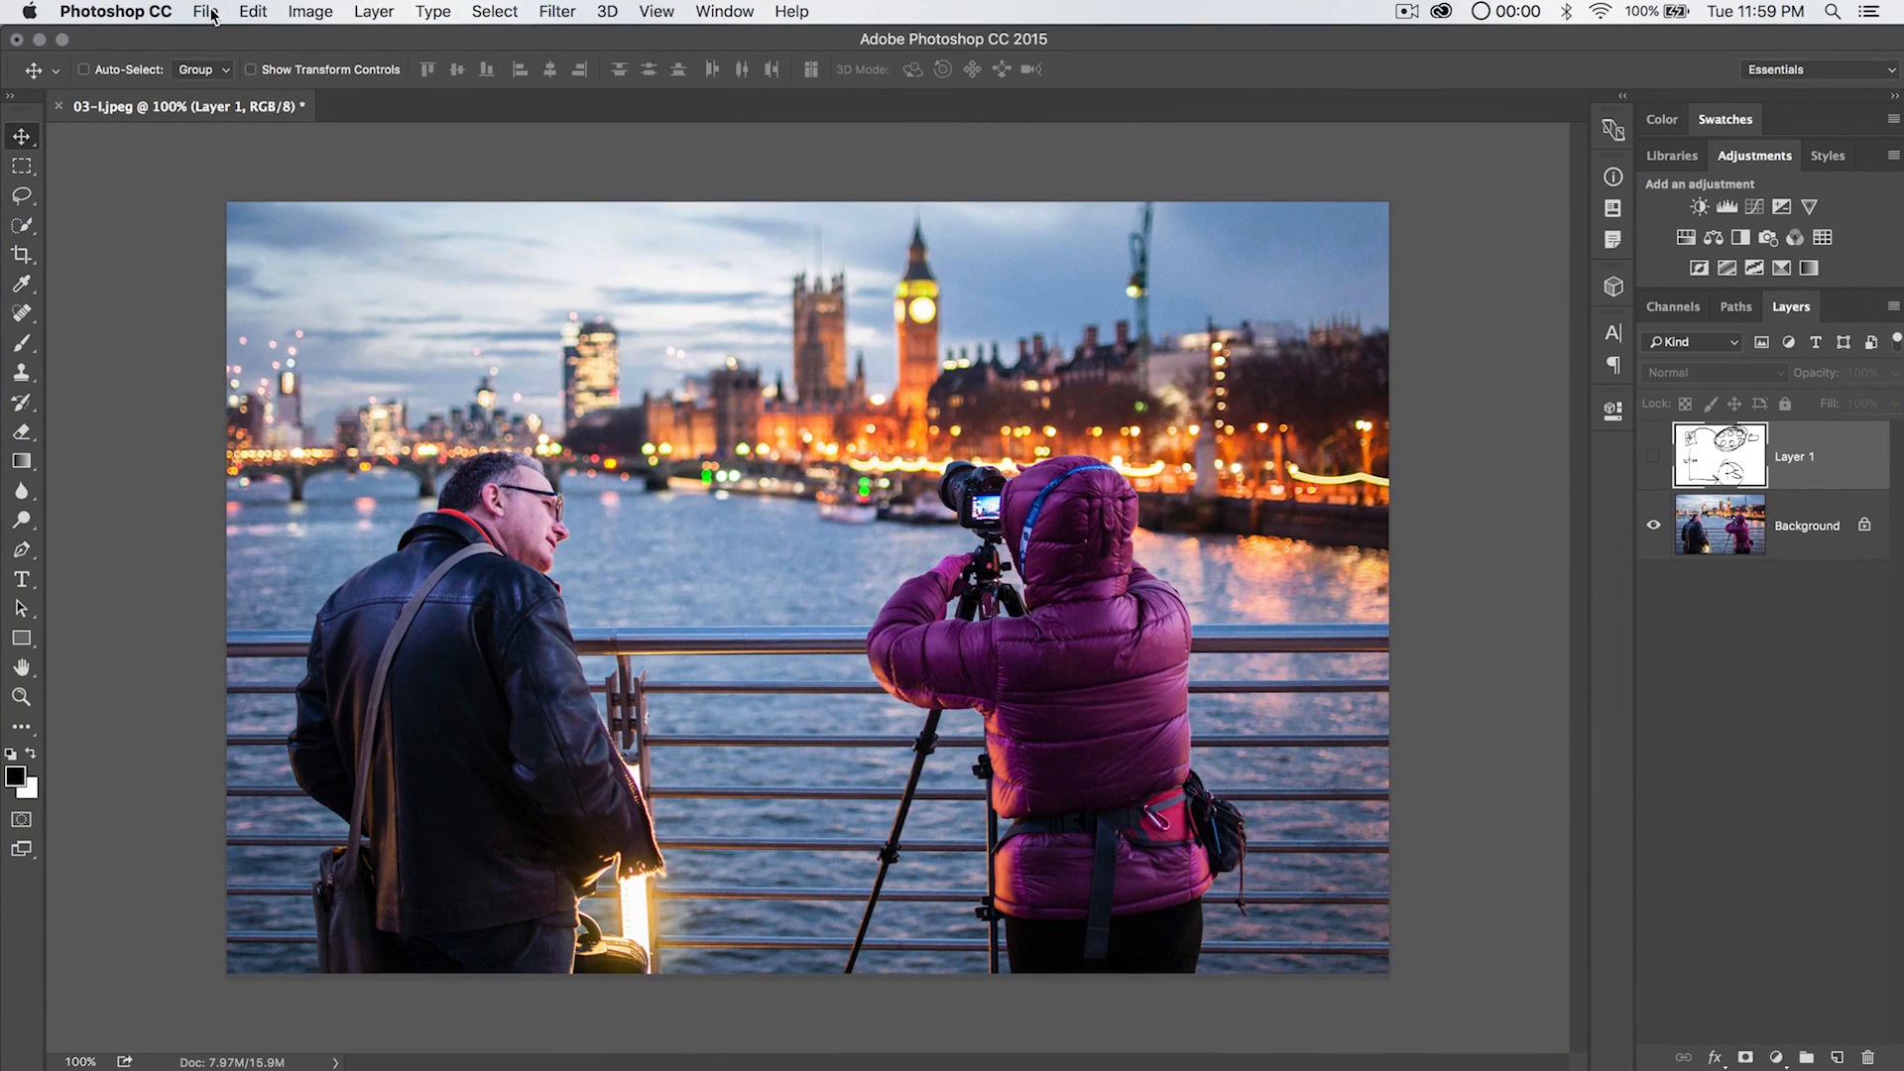
Recreate the droplet with Override Action "Save As" Commands ticked, acknowledging the warning.
left_click(204, 11)
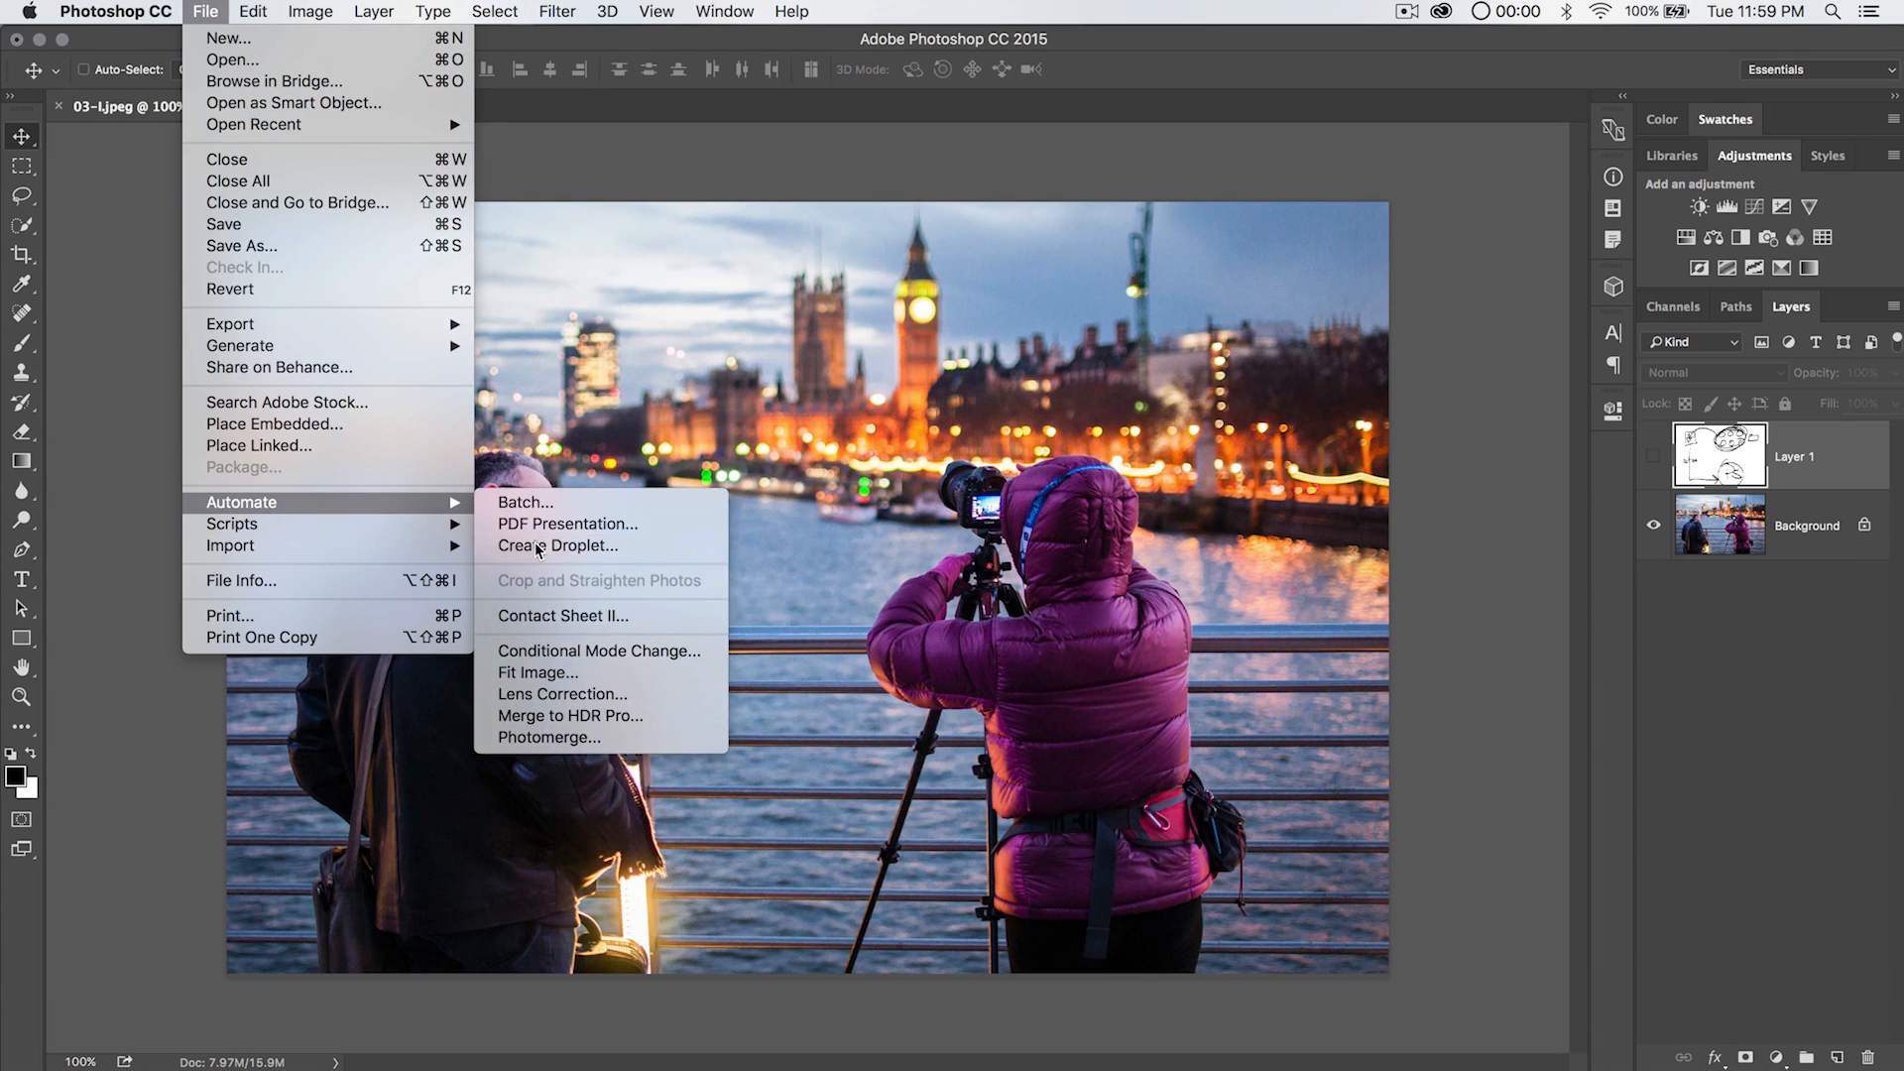
left_click(558, 545)
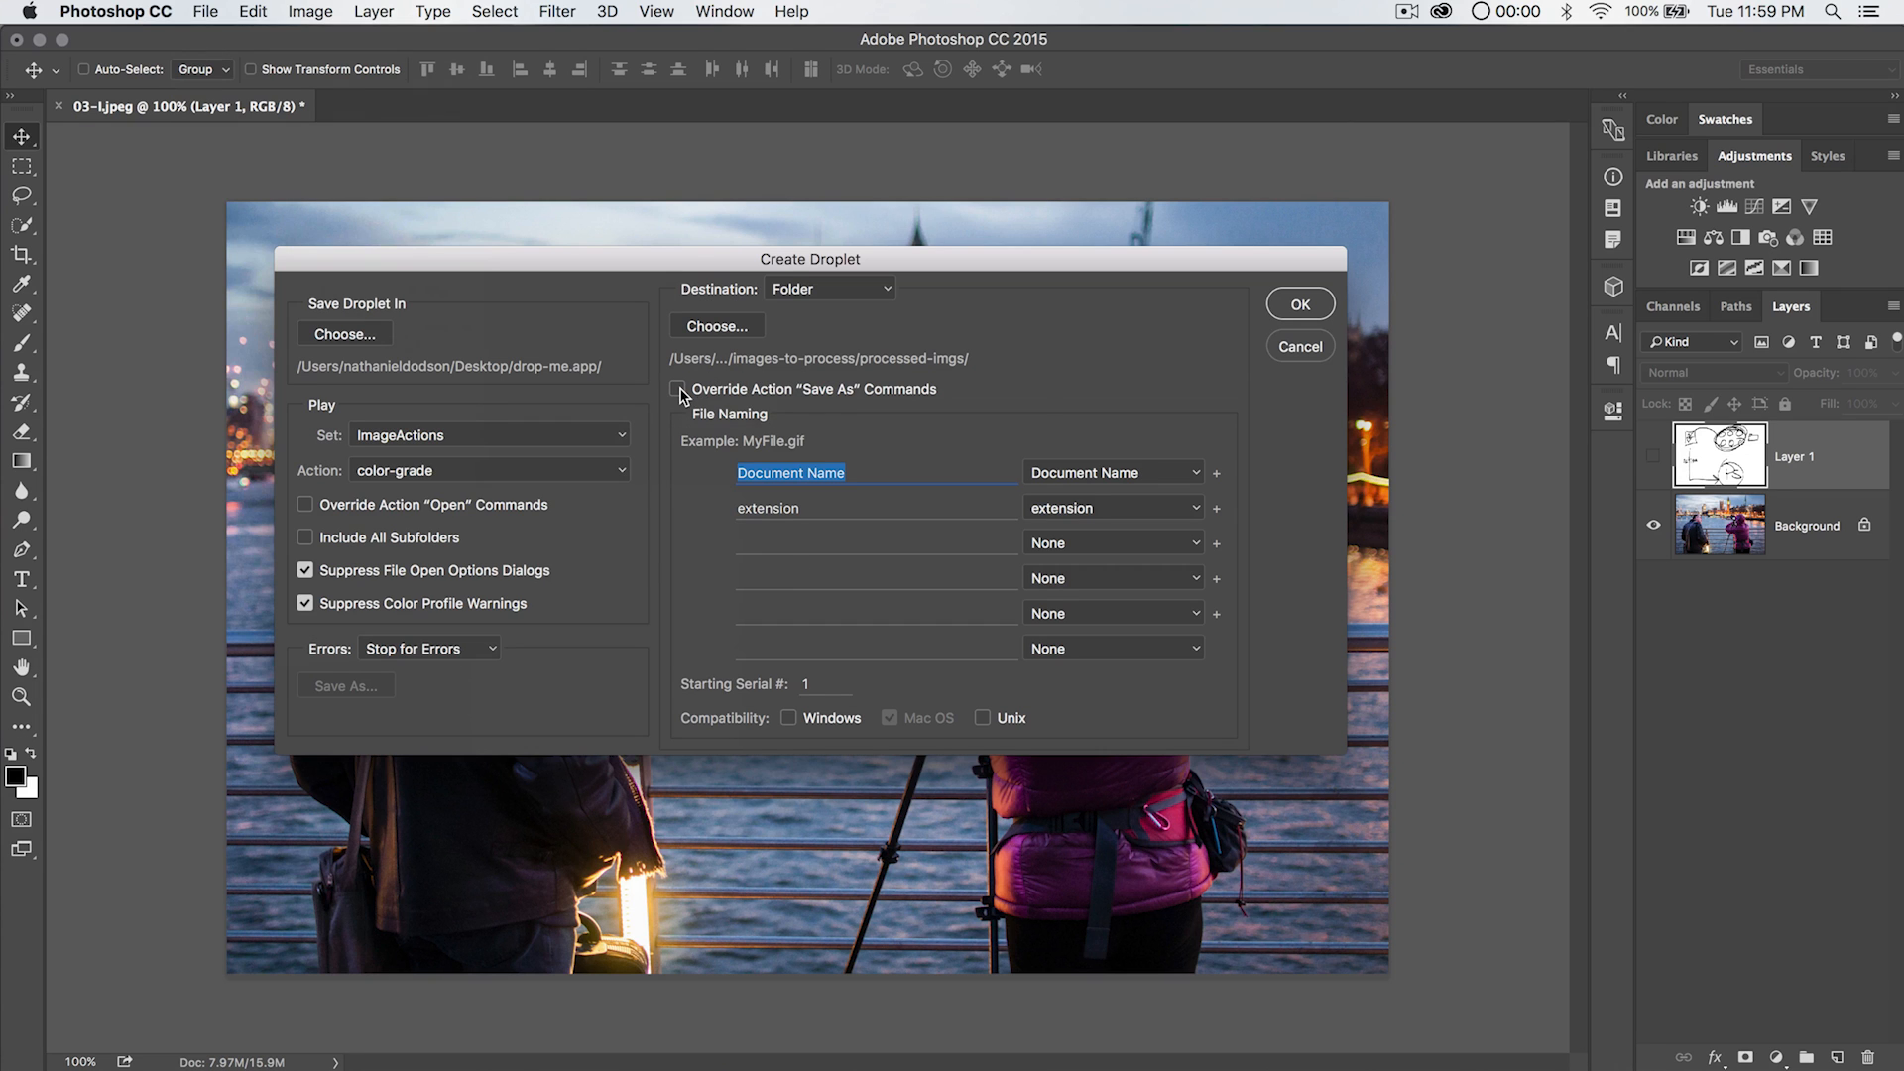
left_click(678, 389)
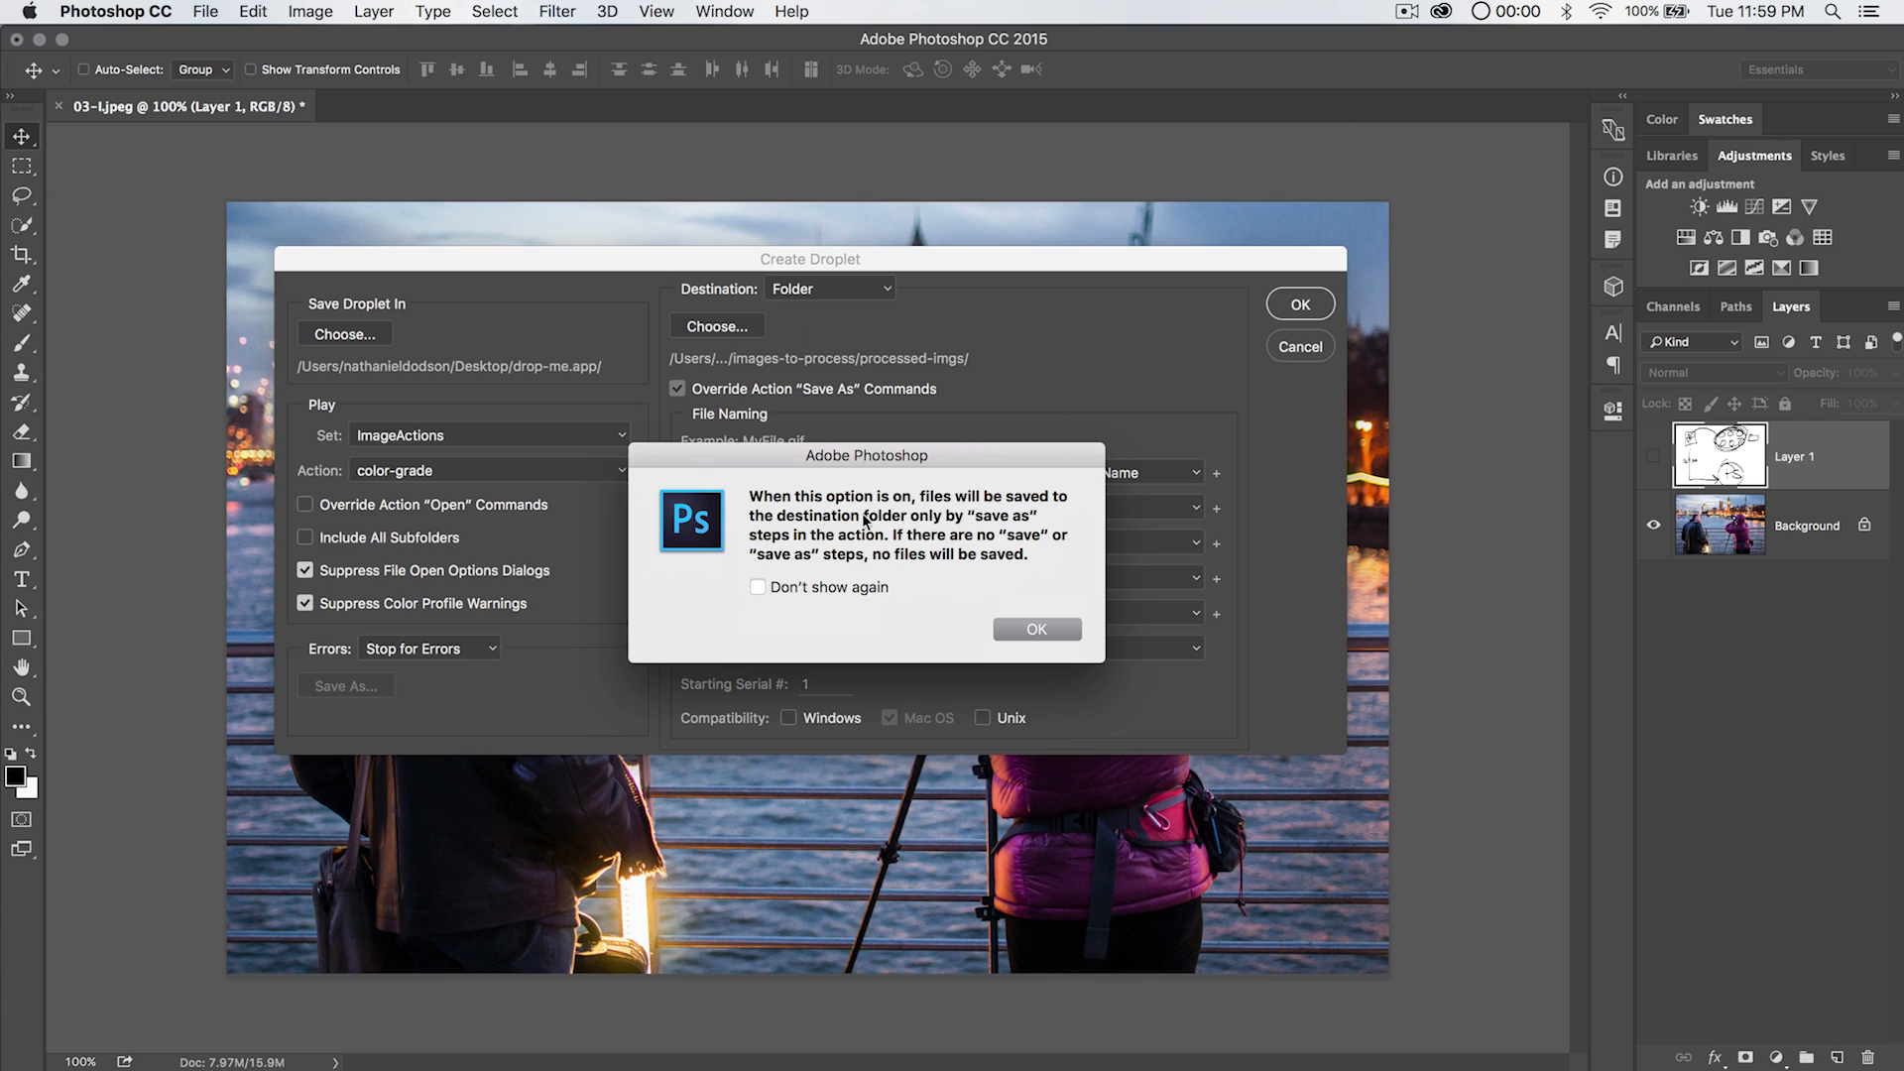
left_click(1035, 628)
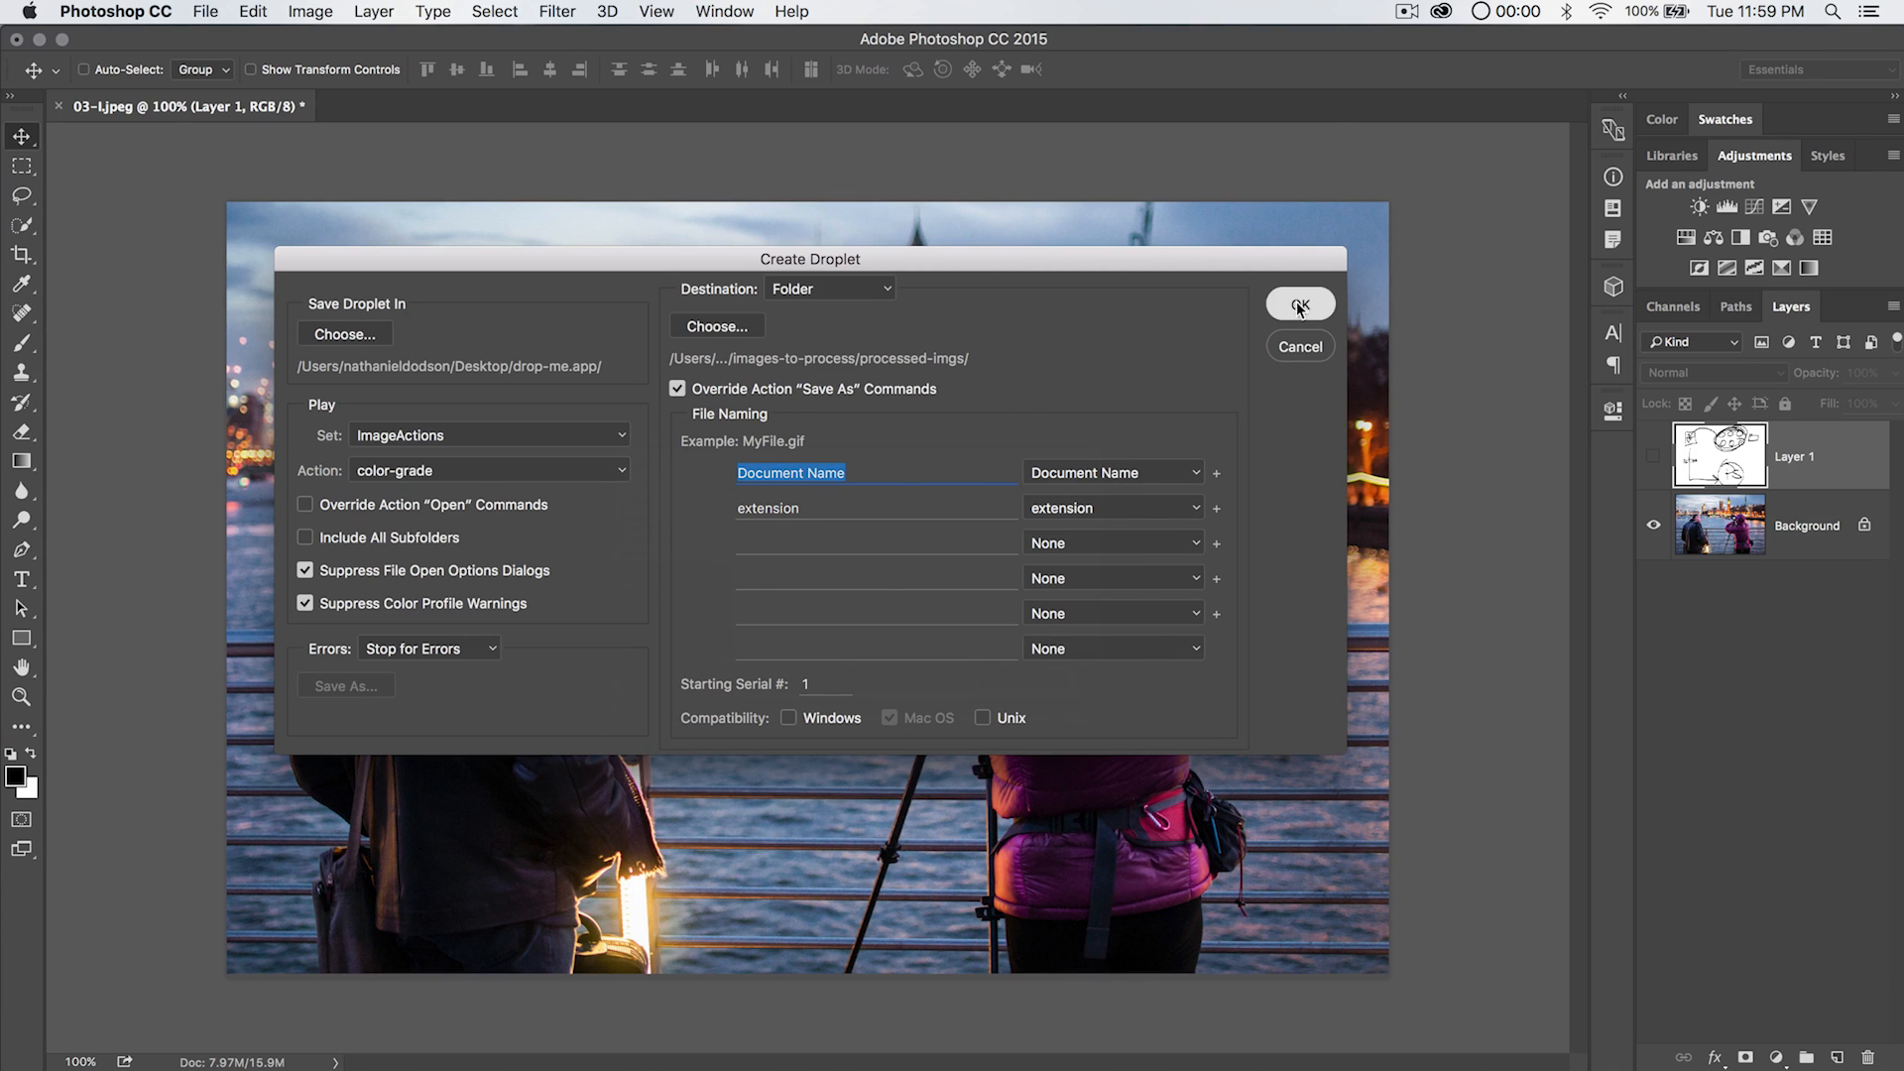
left_click(1297, 304)
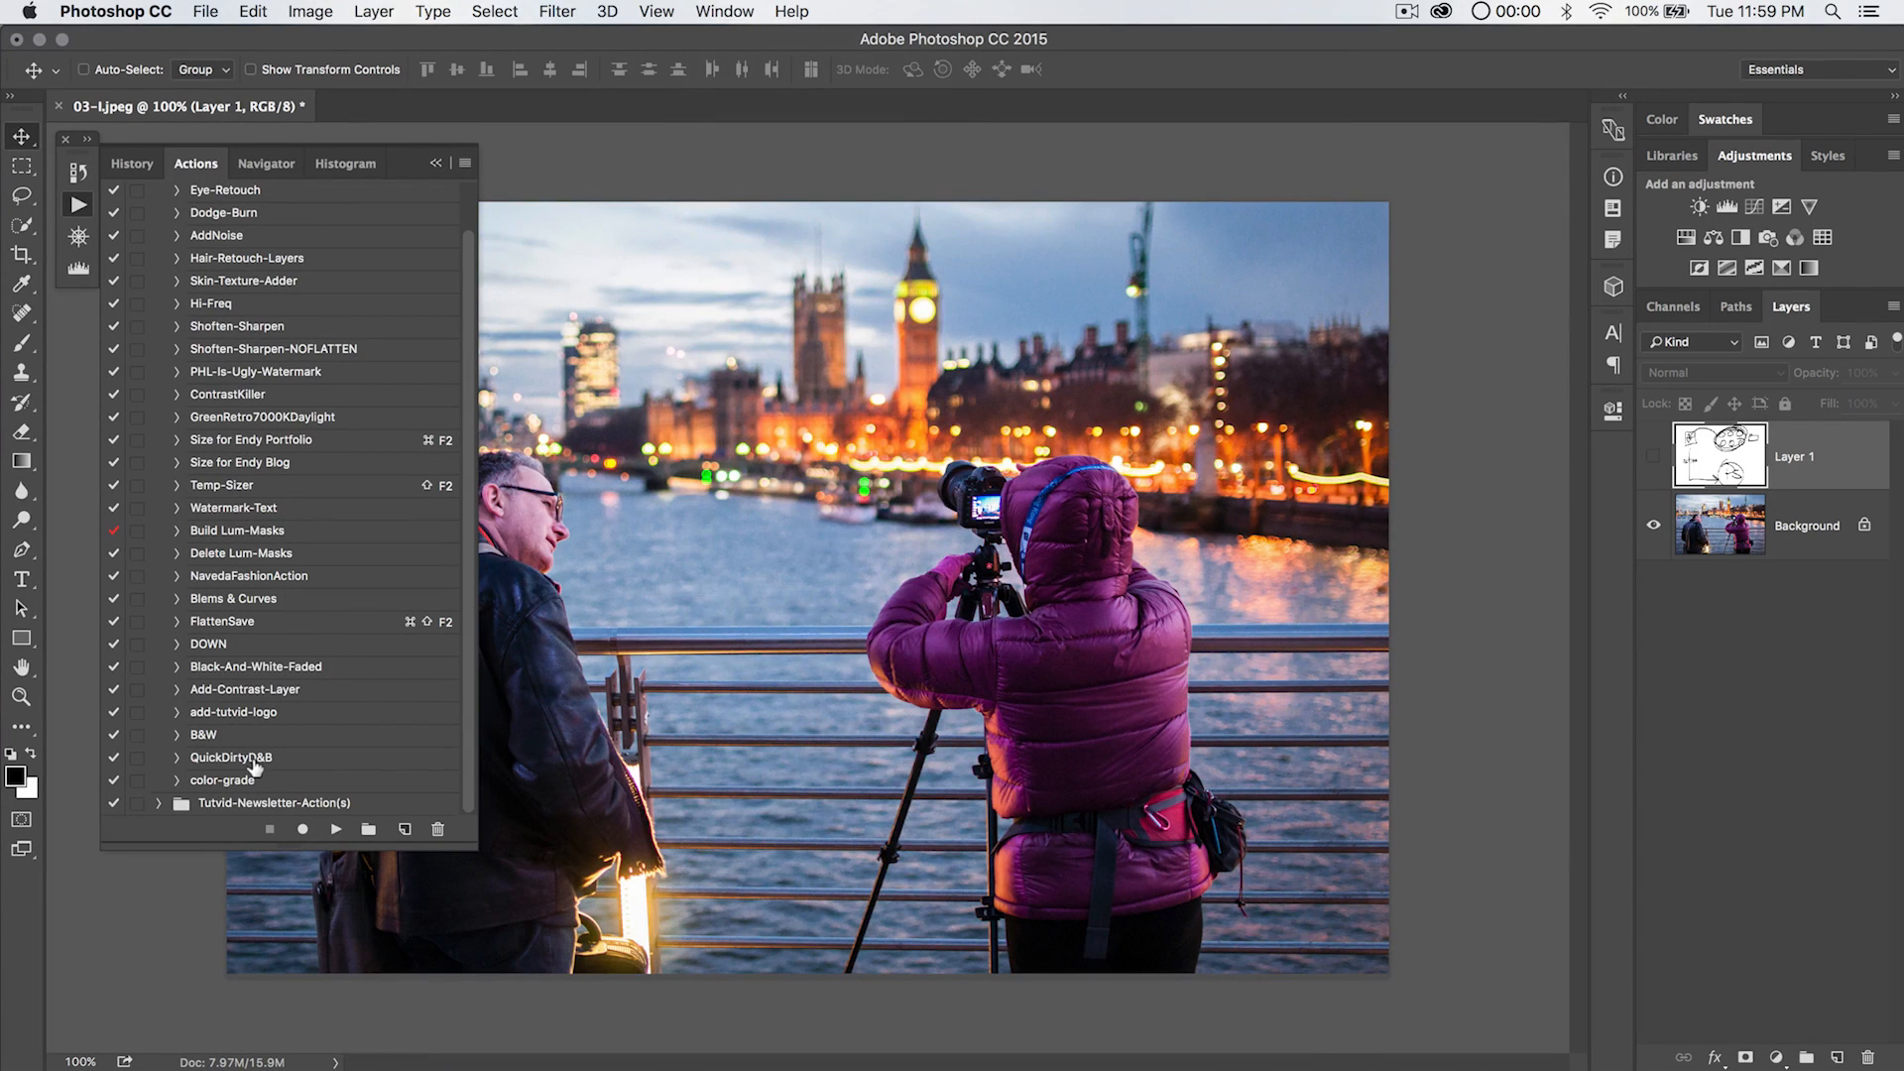
Expand color-grade and begin recording new steps after Flatten Image.
left_click(176, 779)
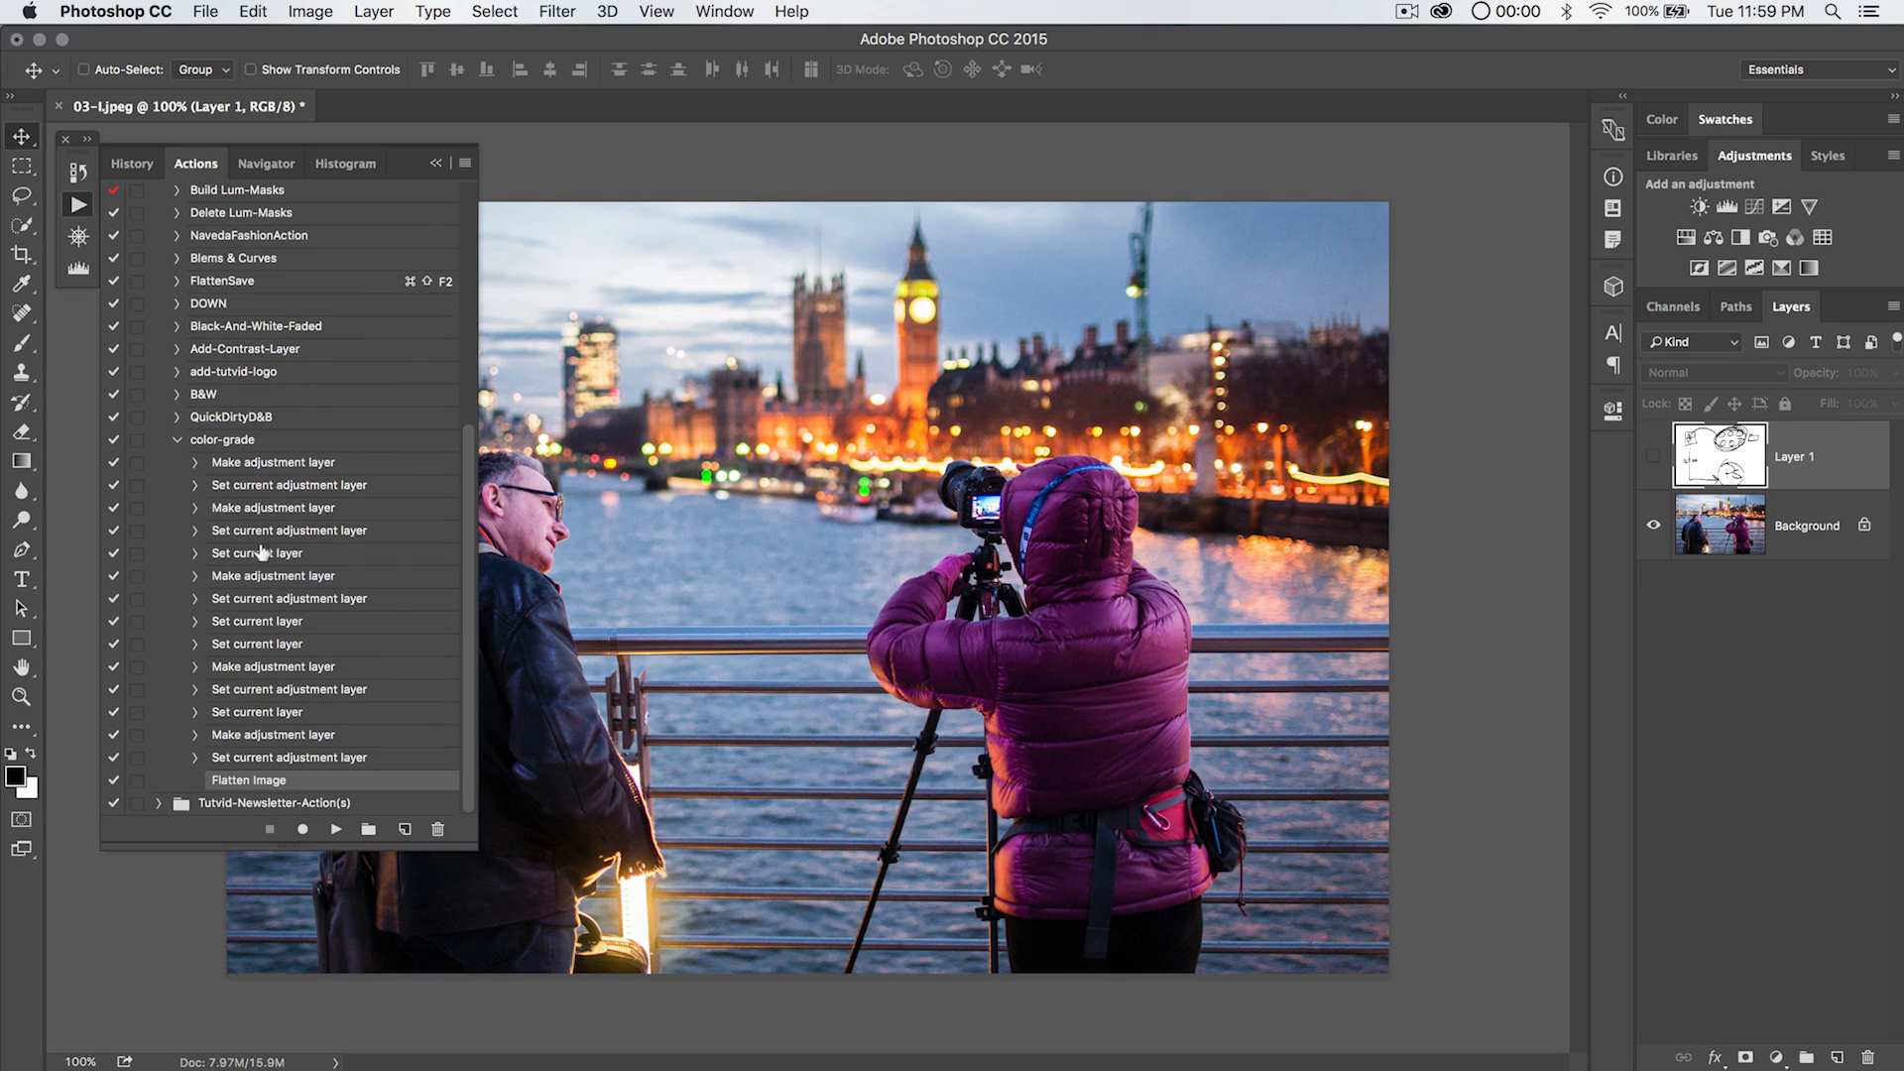
mouse_move(338, 669)
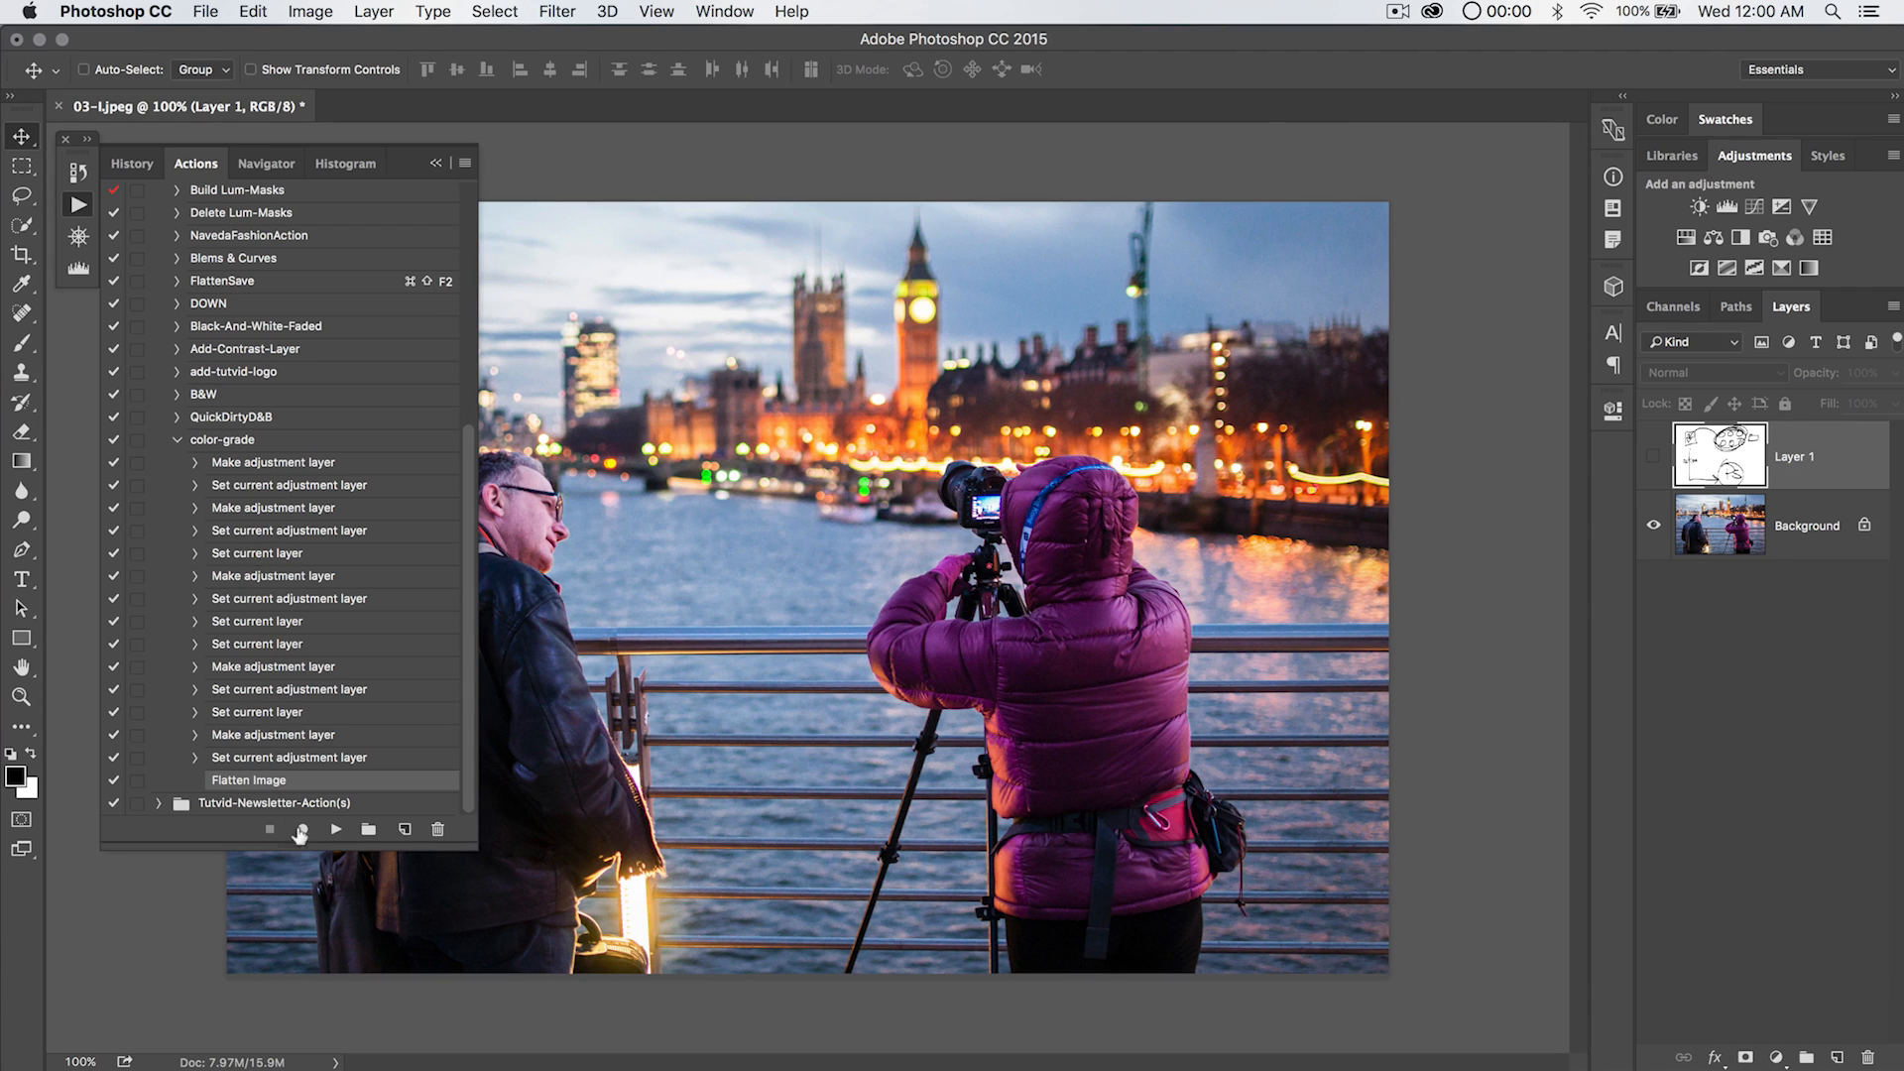
left_click(302, 829)
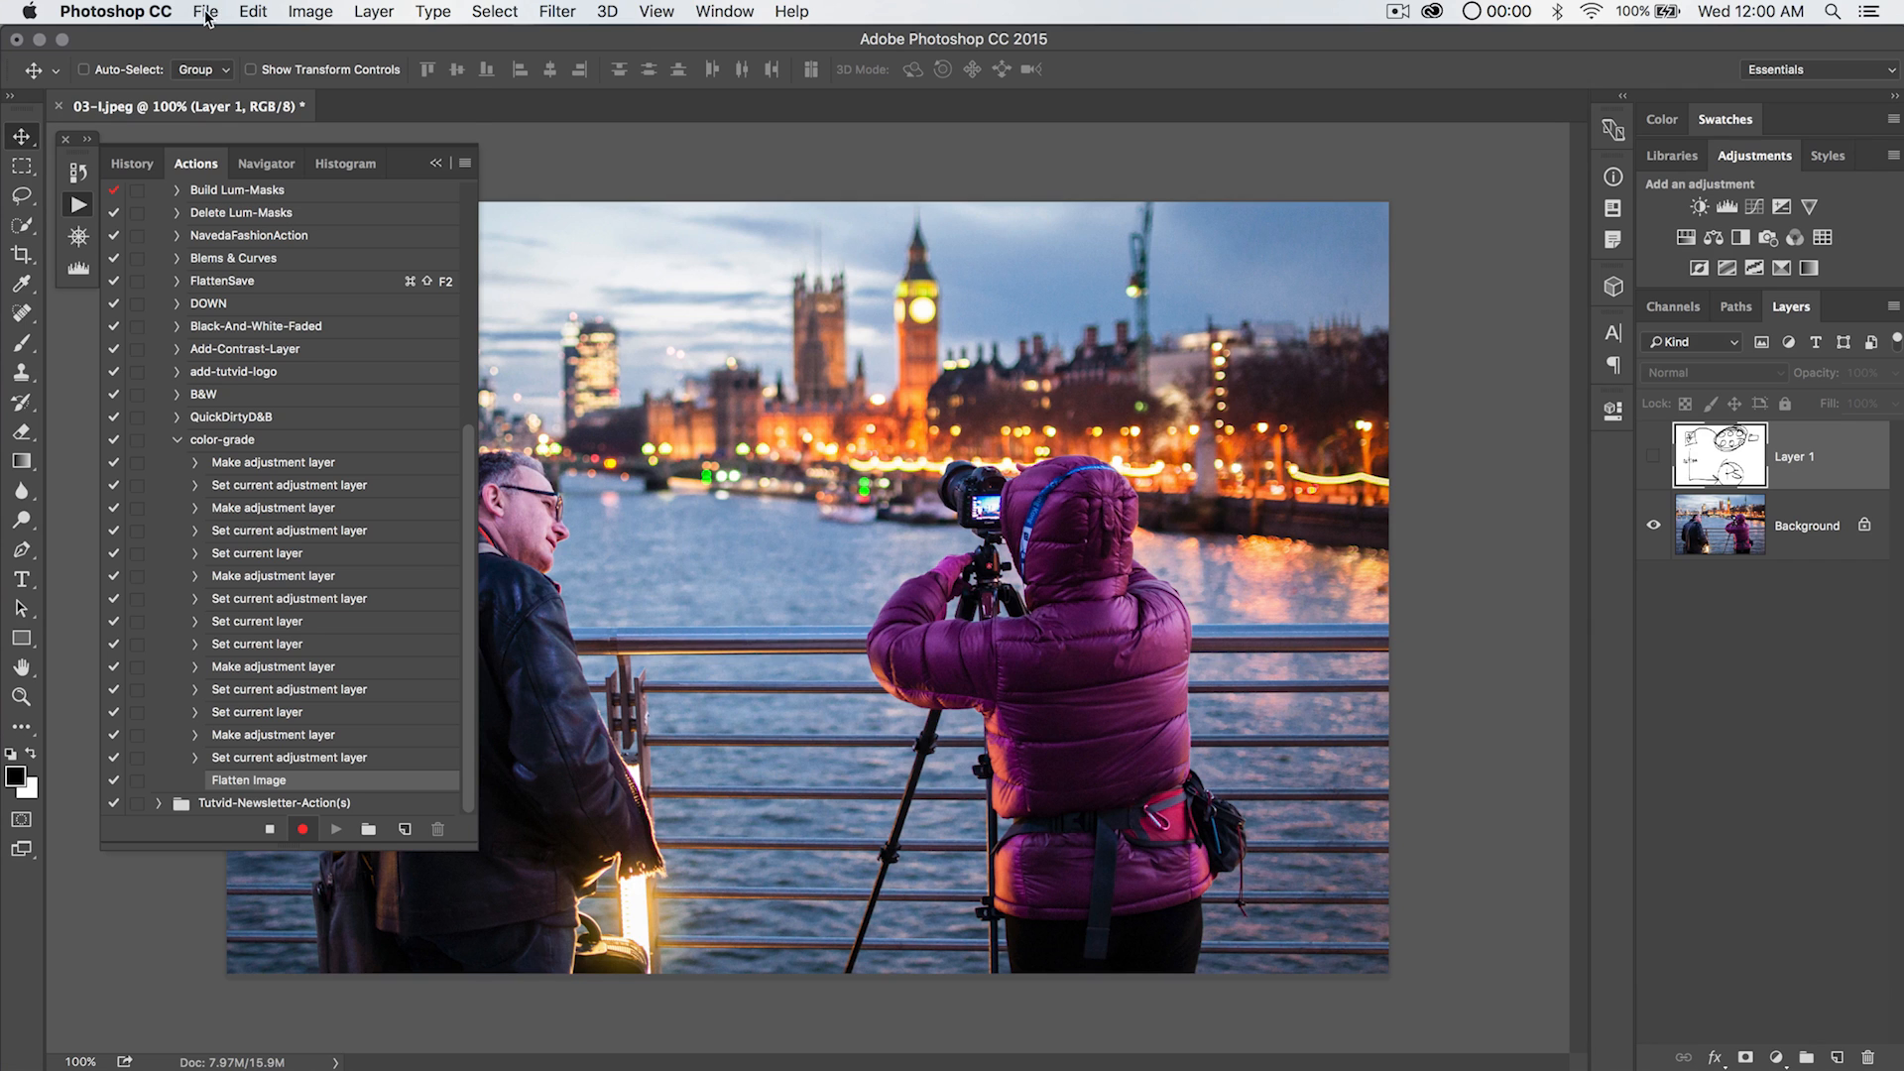
left_click(204, 12)
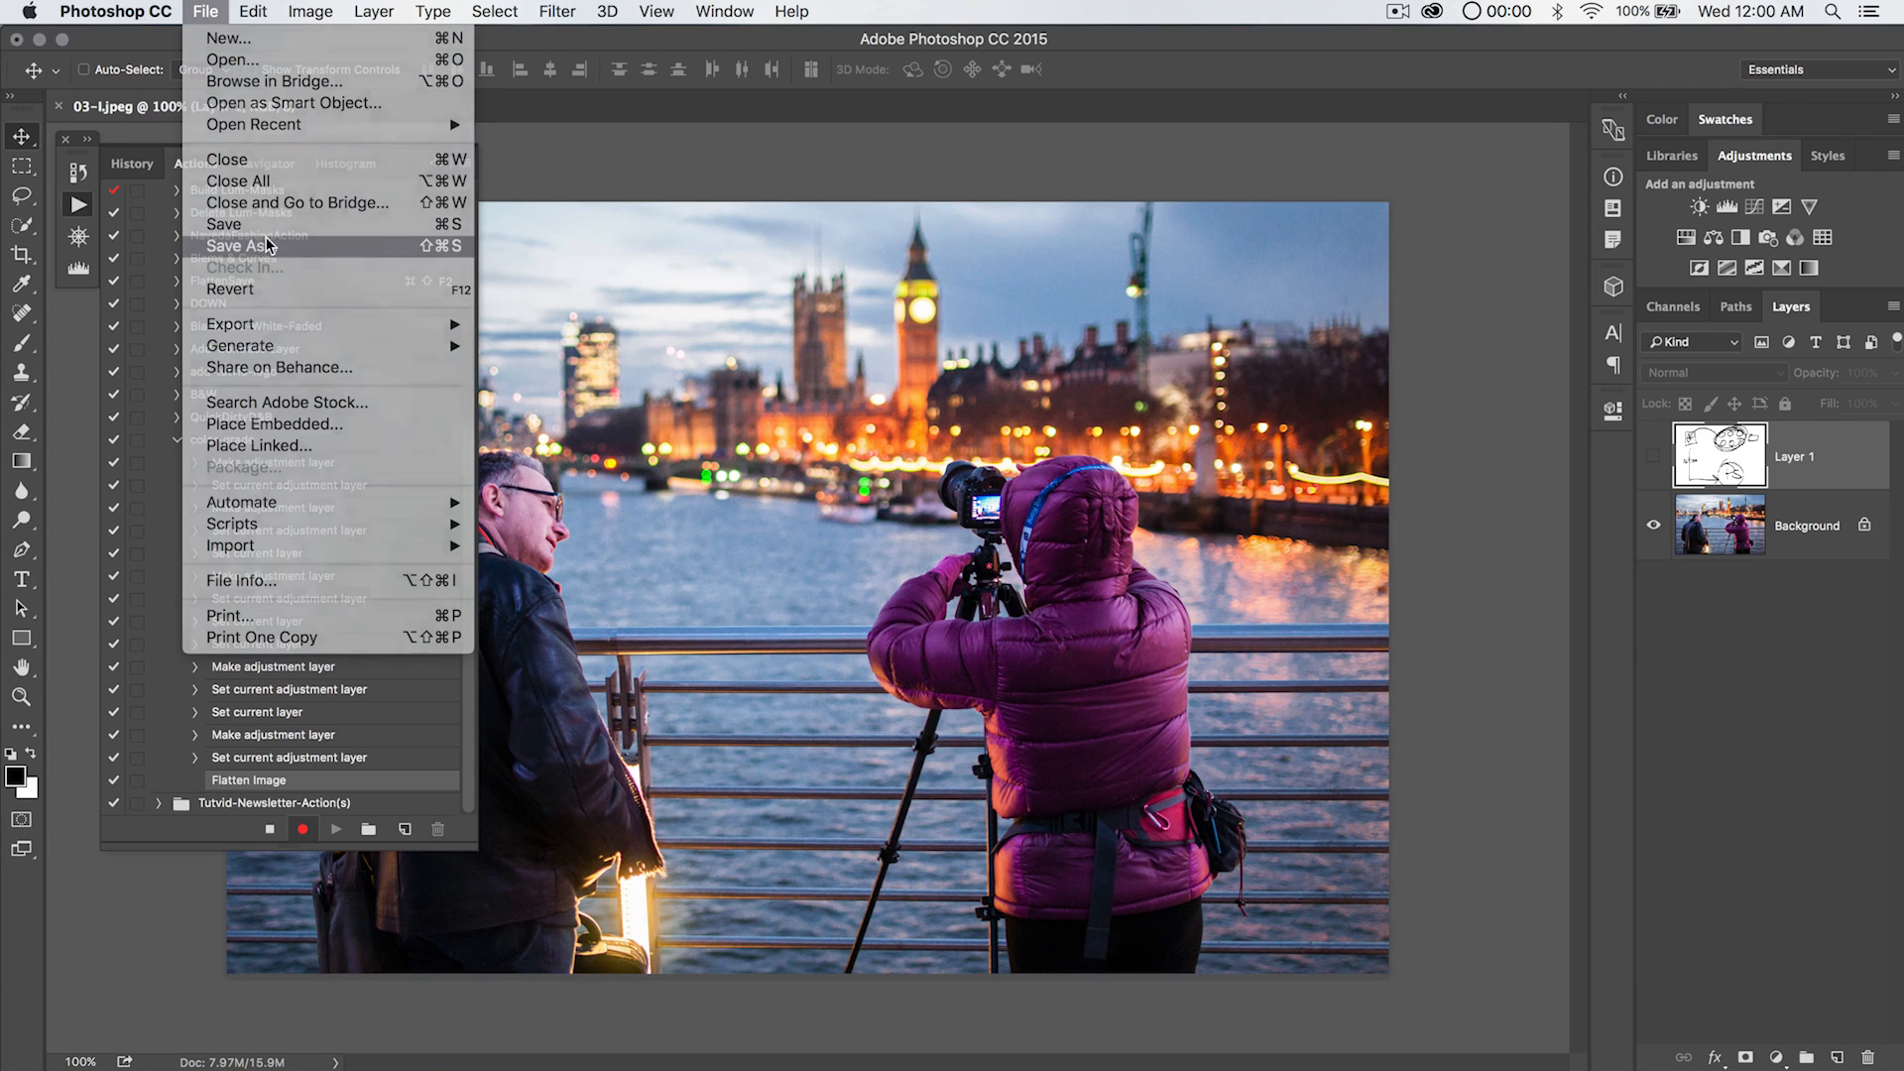
Record a Save As step into color-grade, saving the image as test.jpg in JPEG format.
left_click(244, 246)
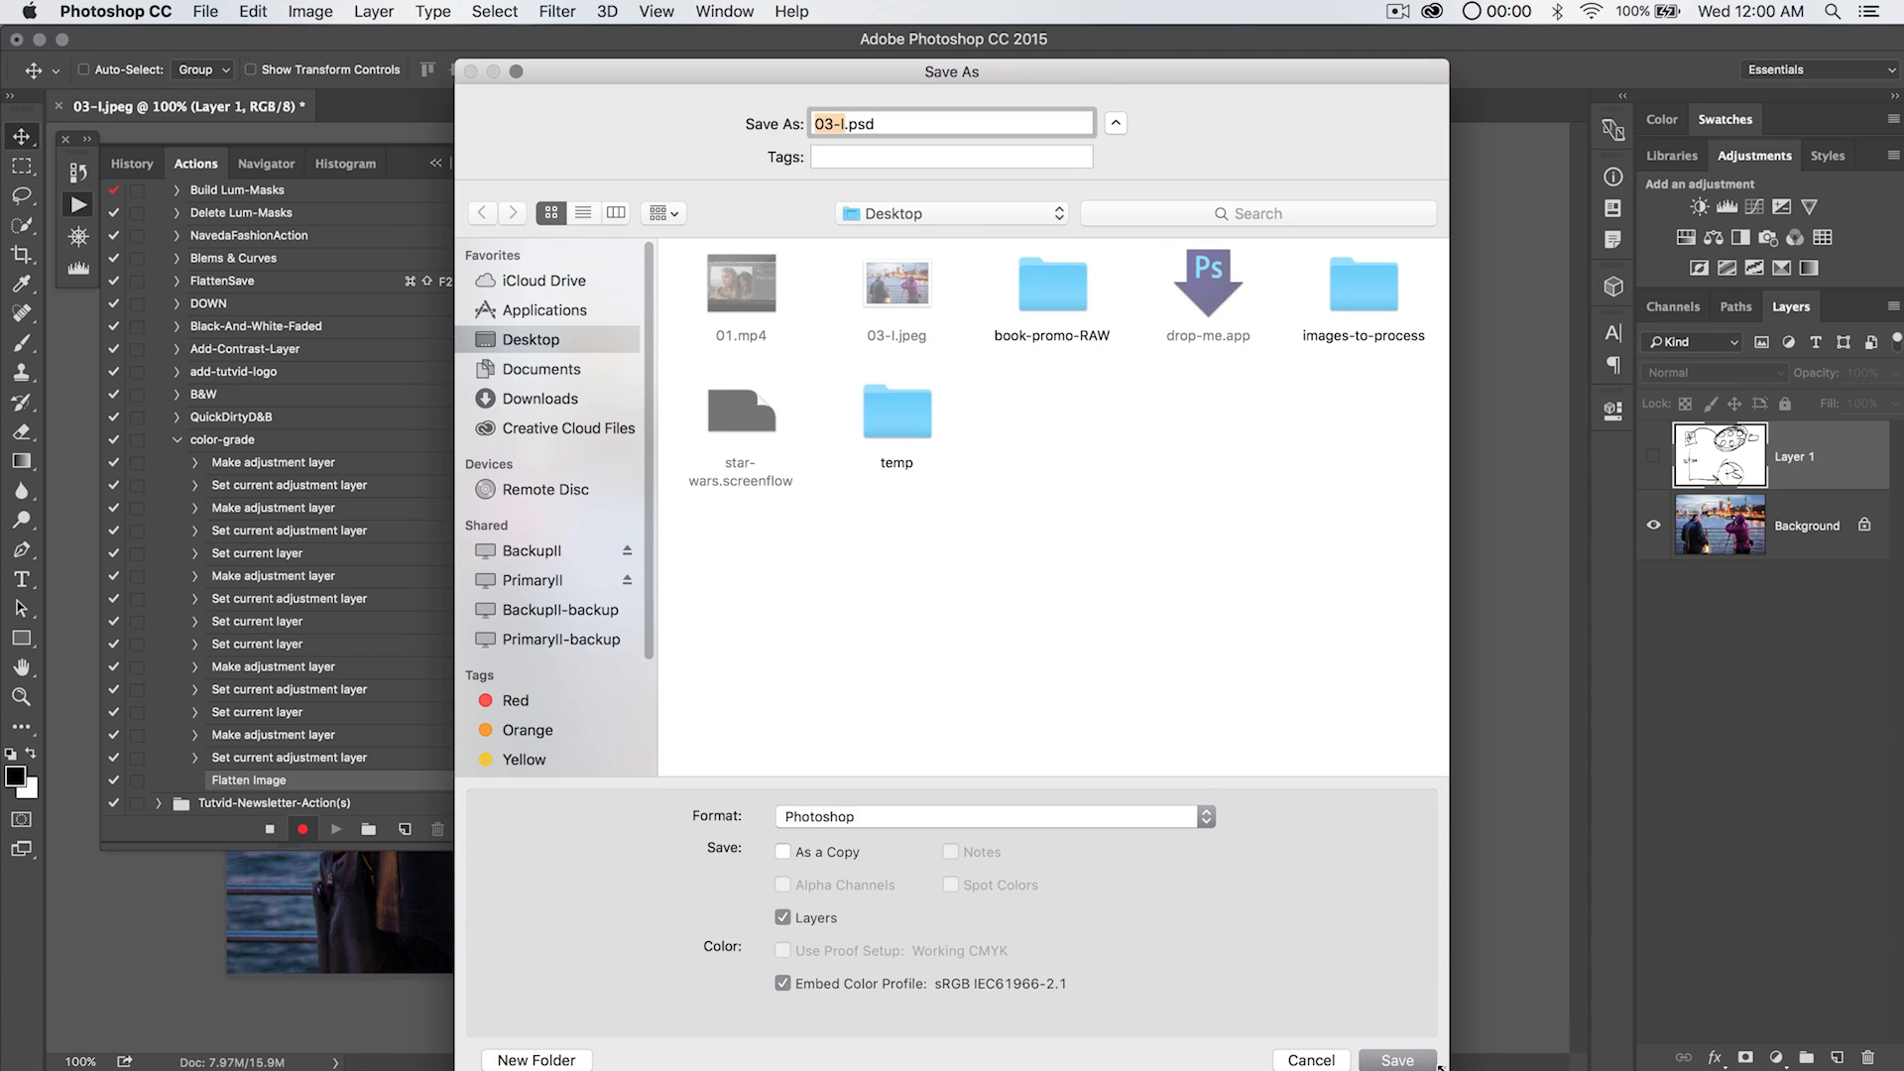
left_click(992, 816)
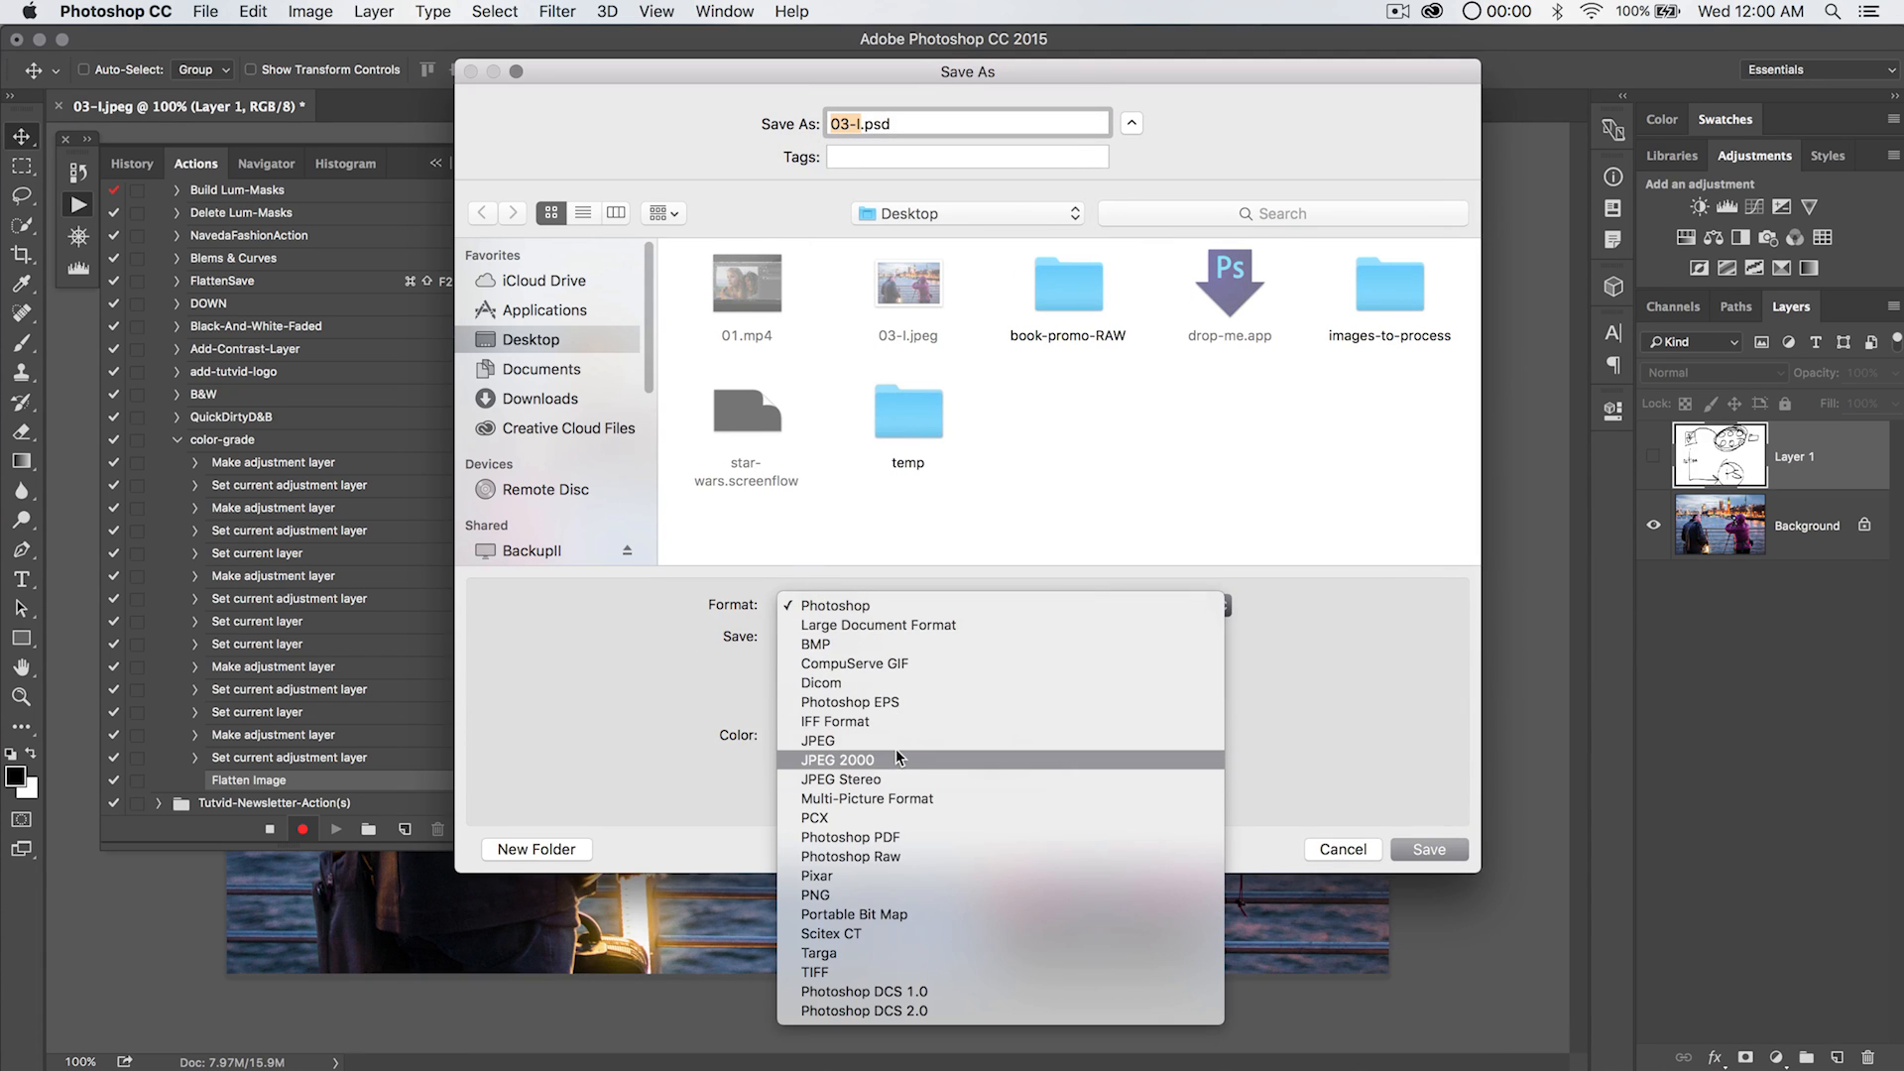
left_click(816, 740)
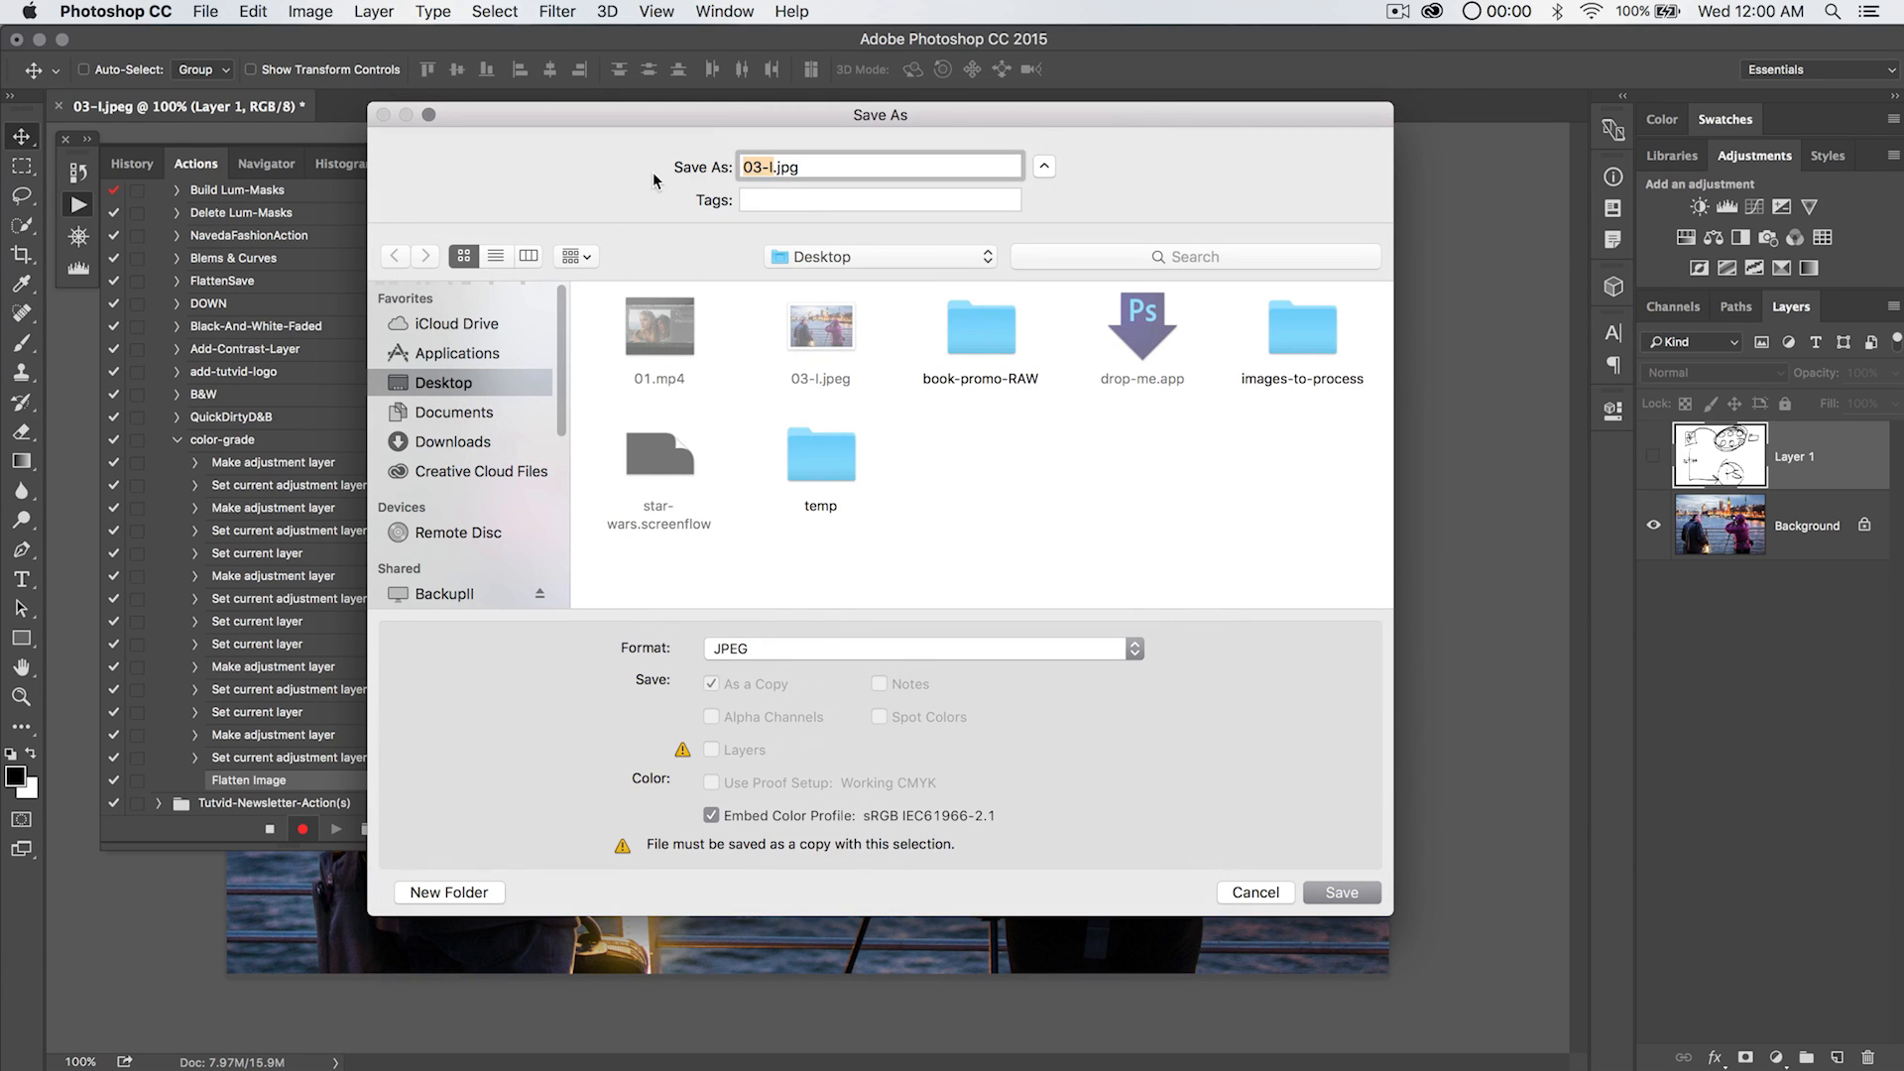
type("test")
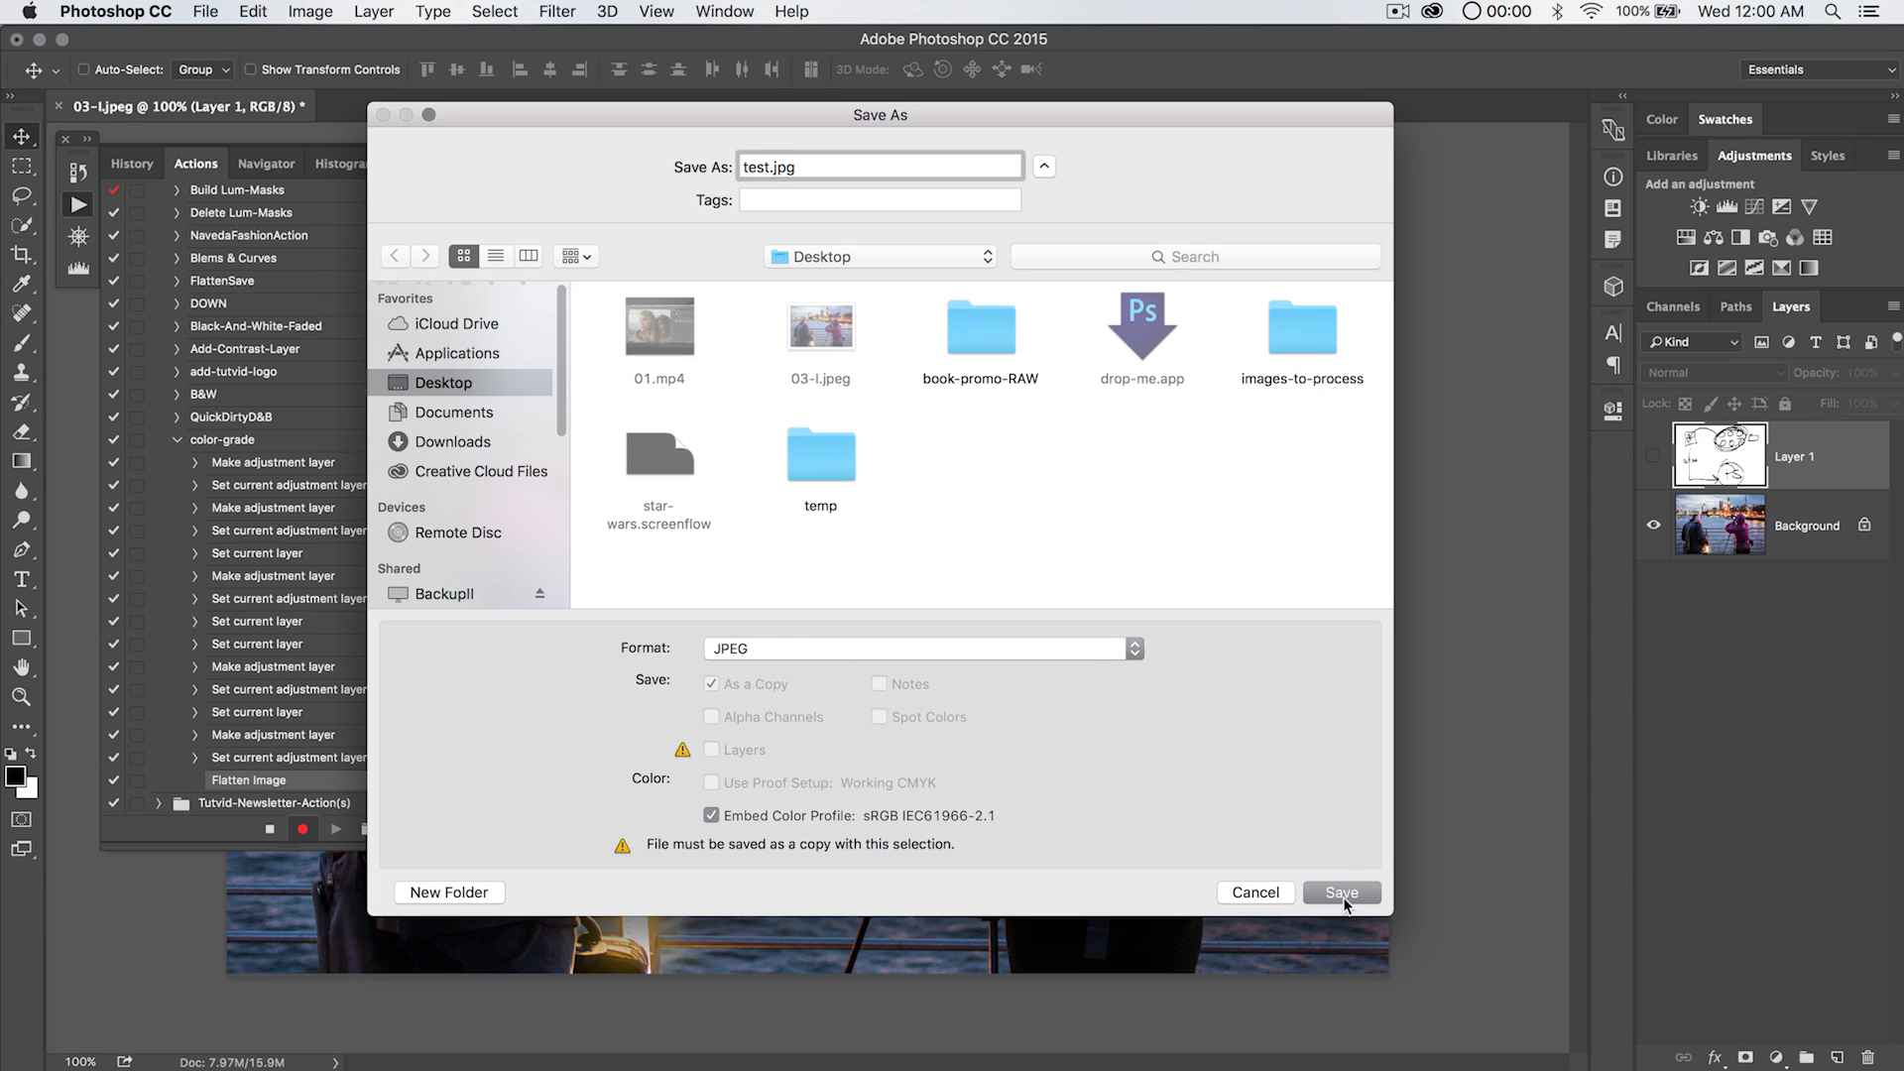
left_click(1341, 891)
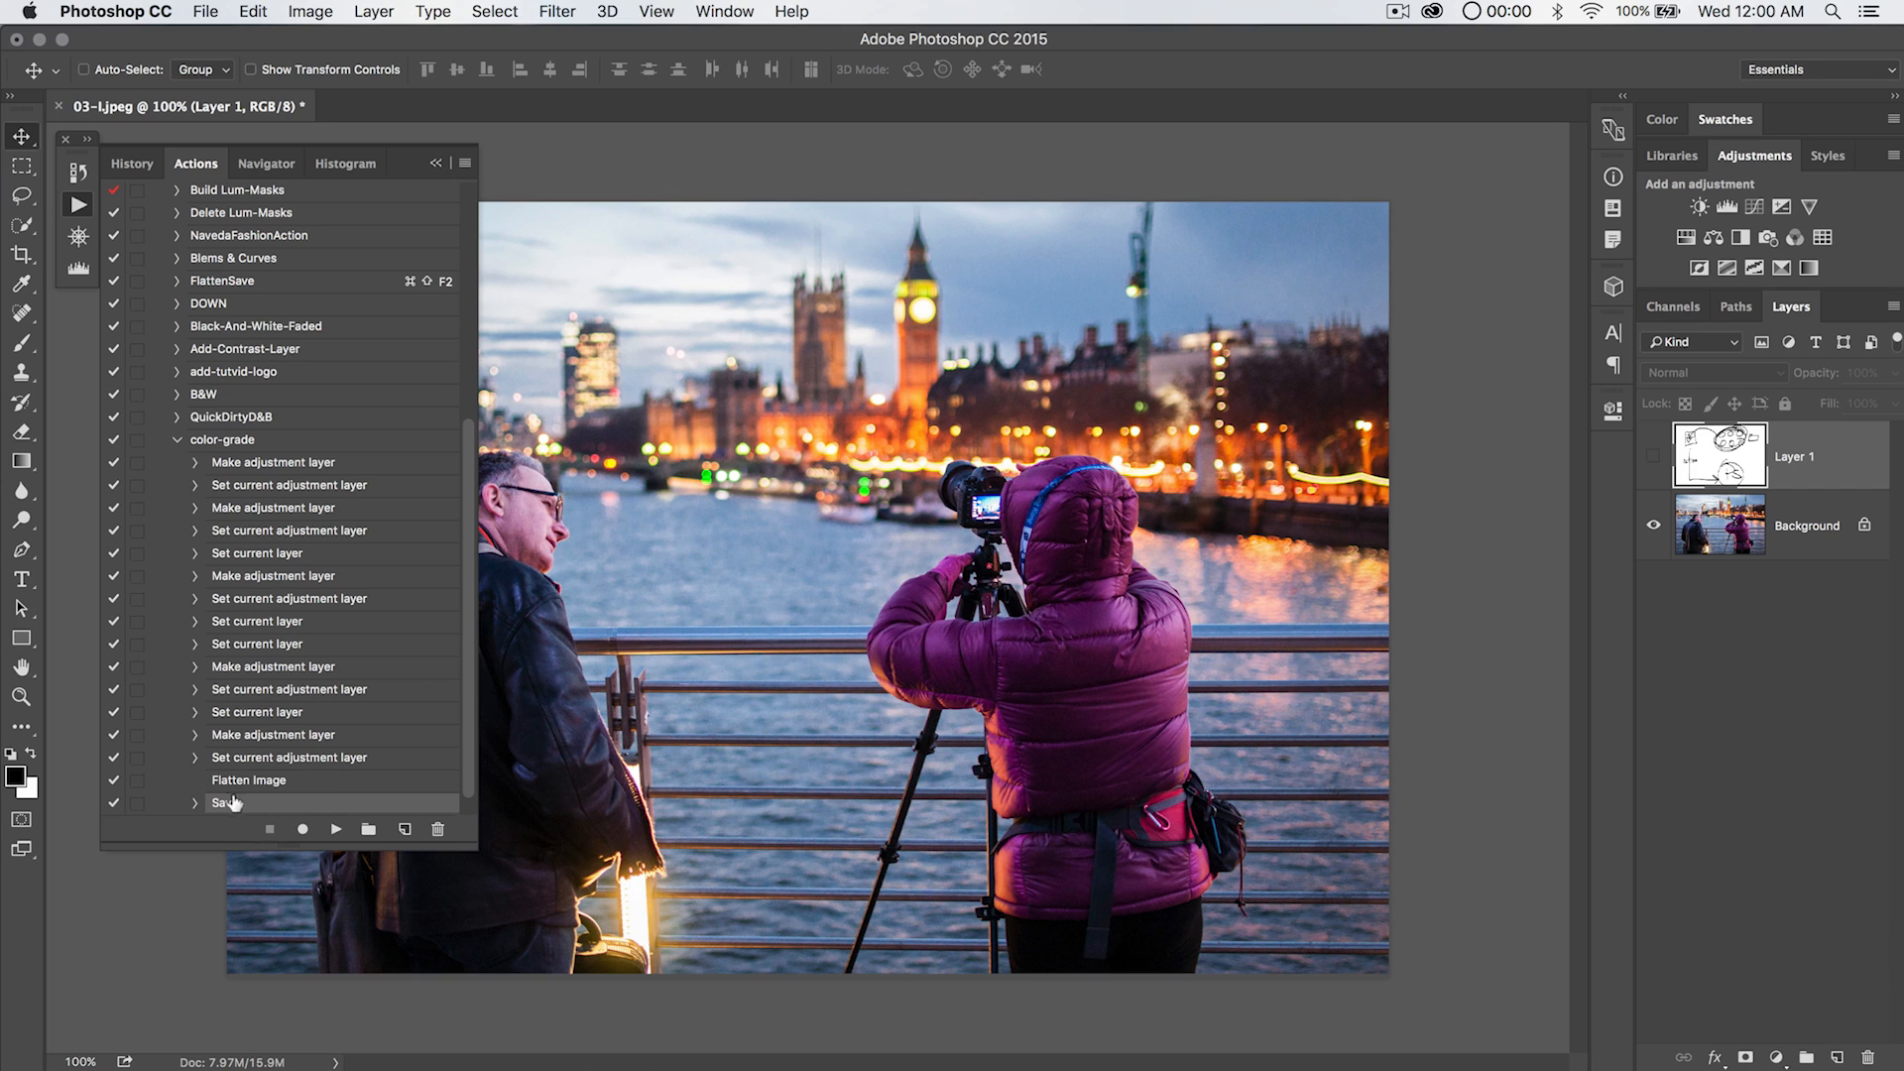
mouse_move(224, 756)
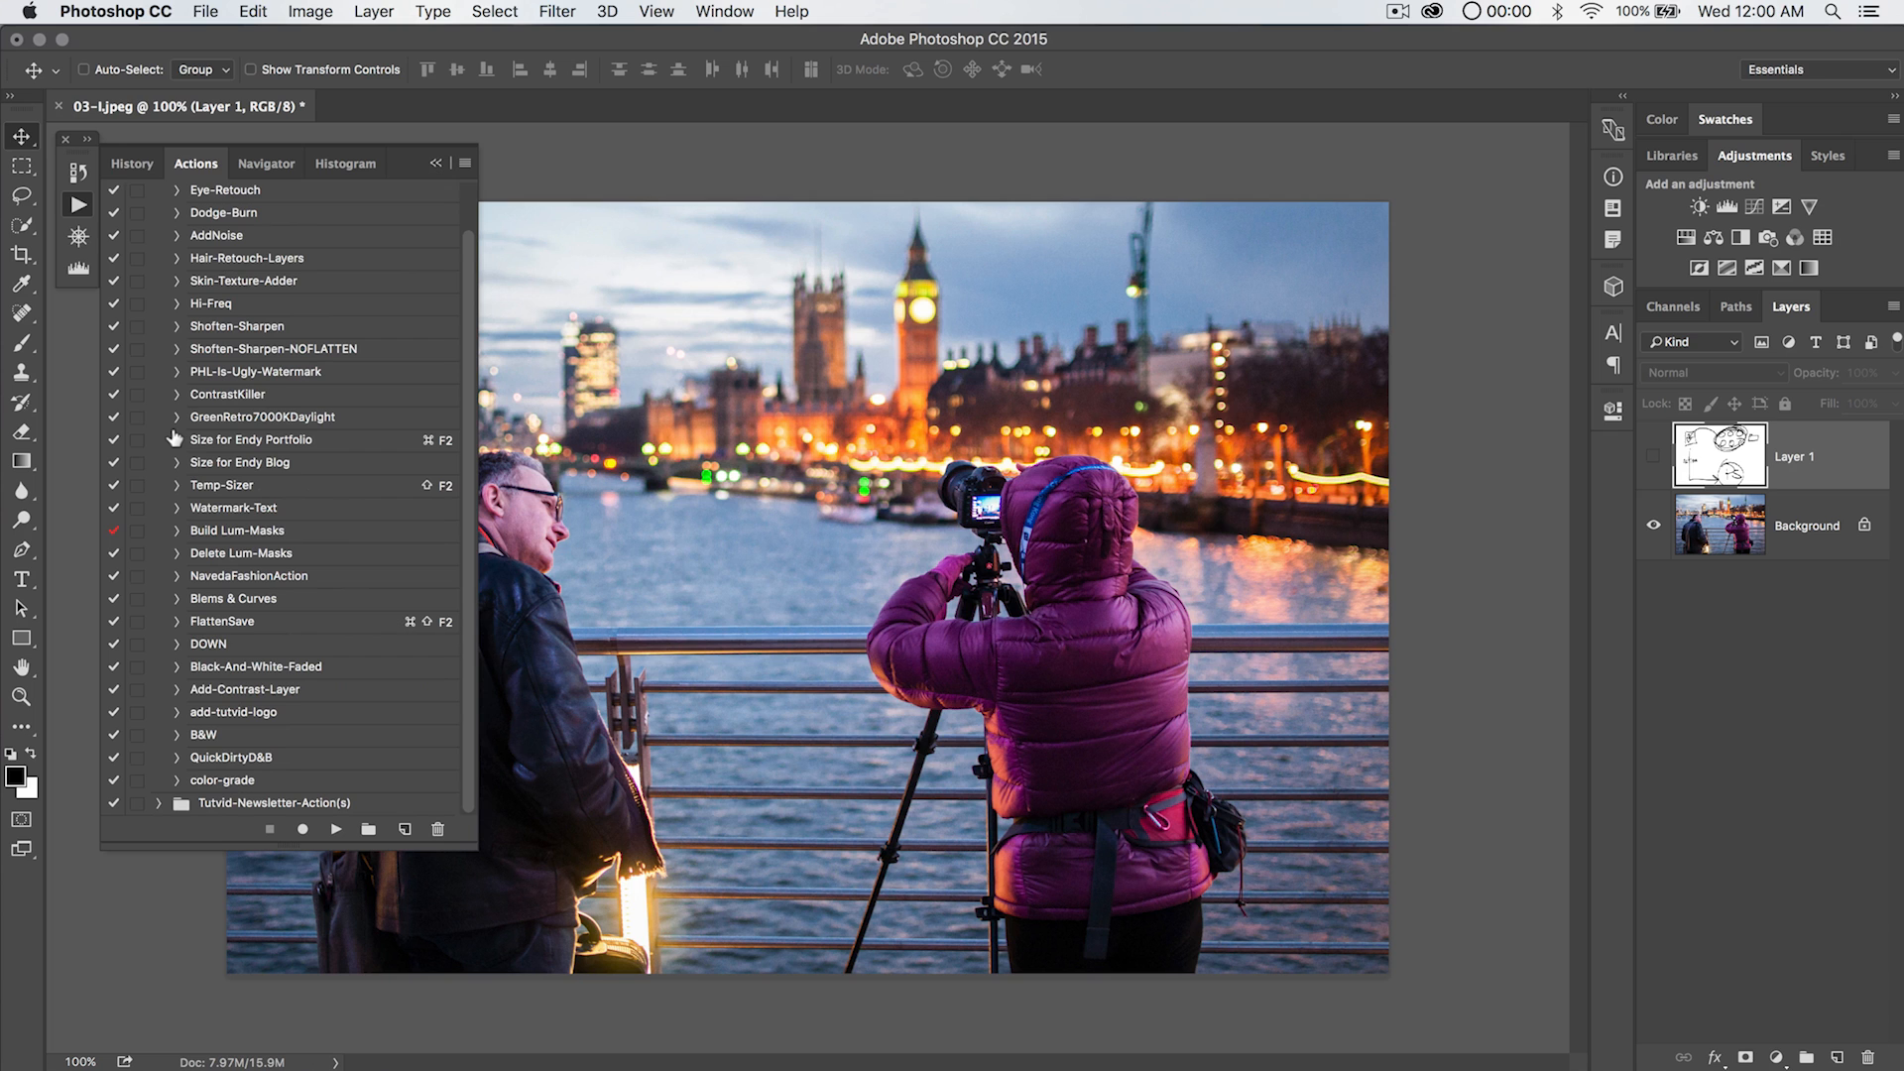
Reach the File commands to recreate the drop-me droplet for the updated action.
left_click(204, 12)
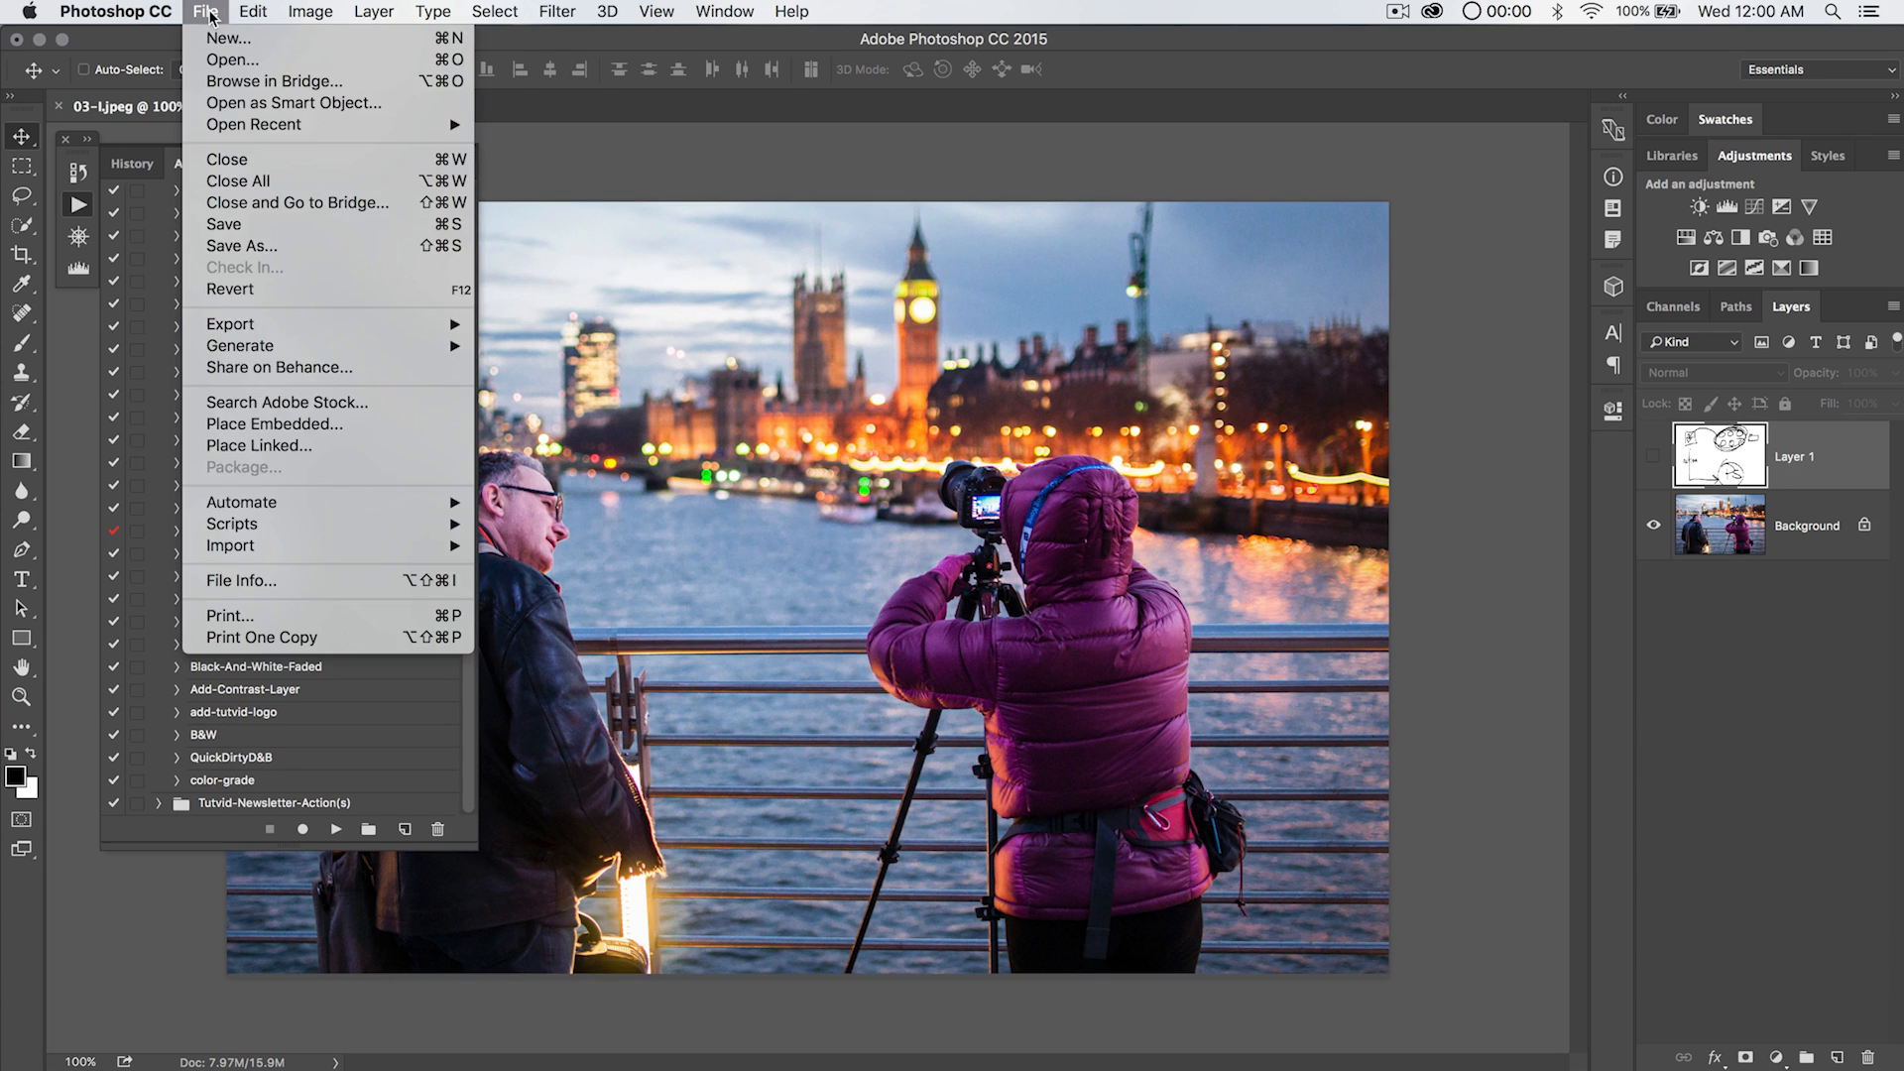
mouse_move(240, 502)
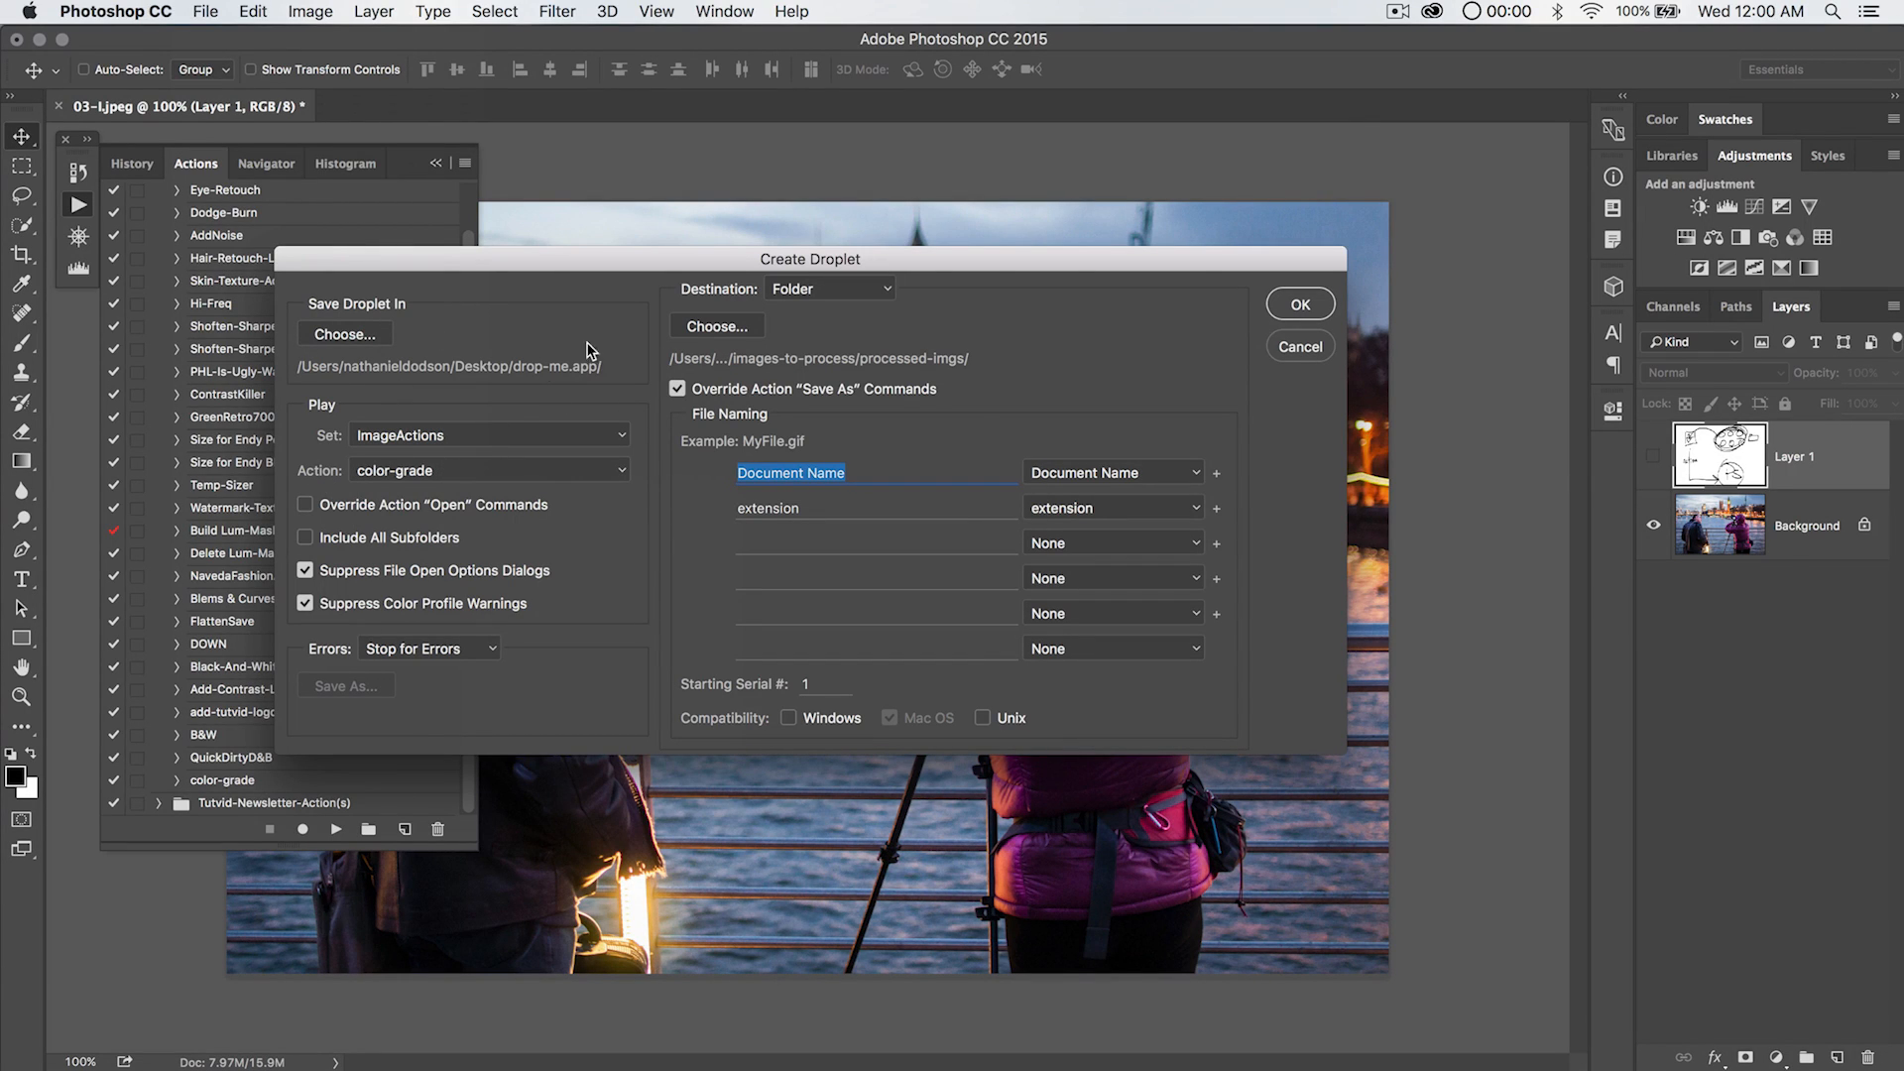
mouse_move(1303, 333)
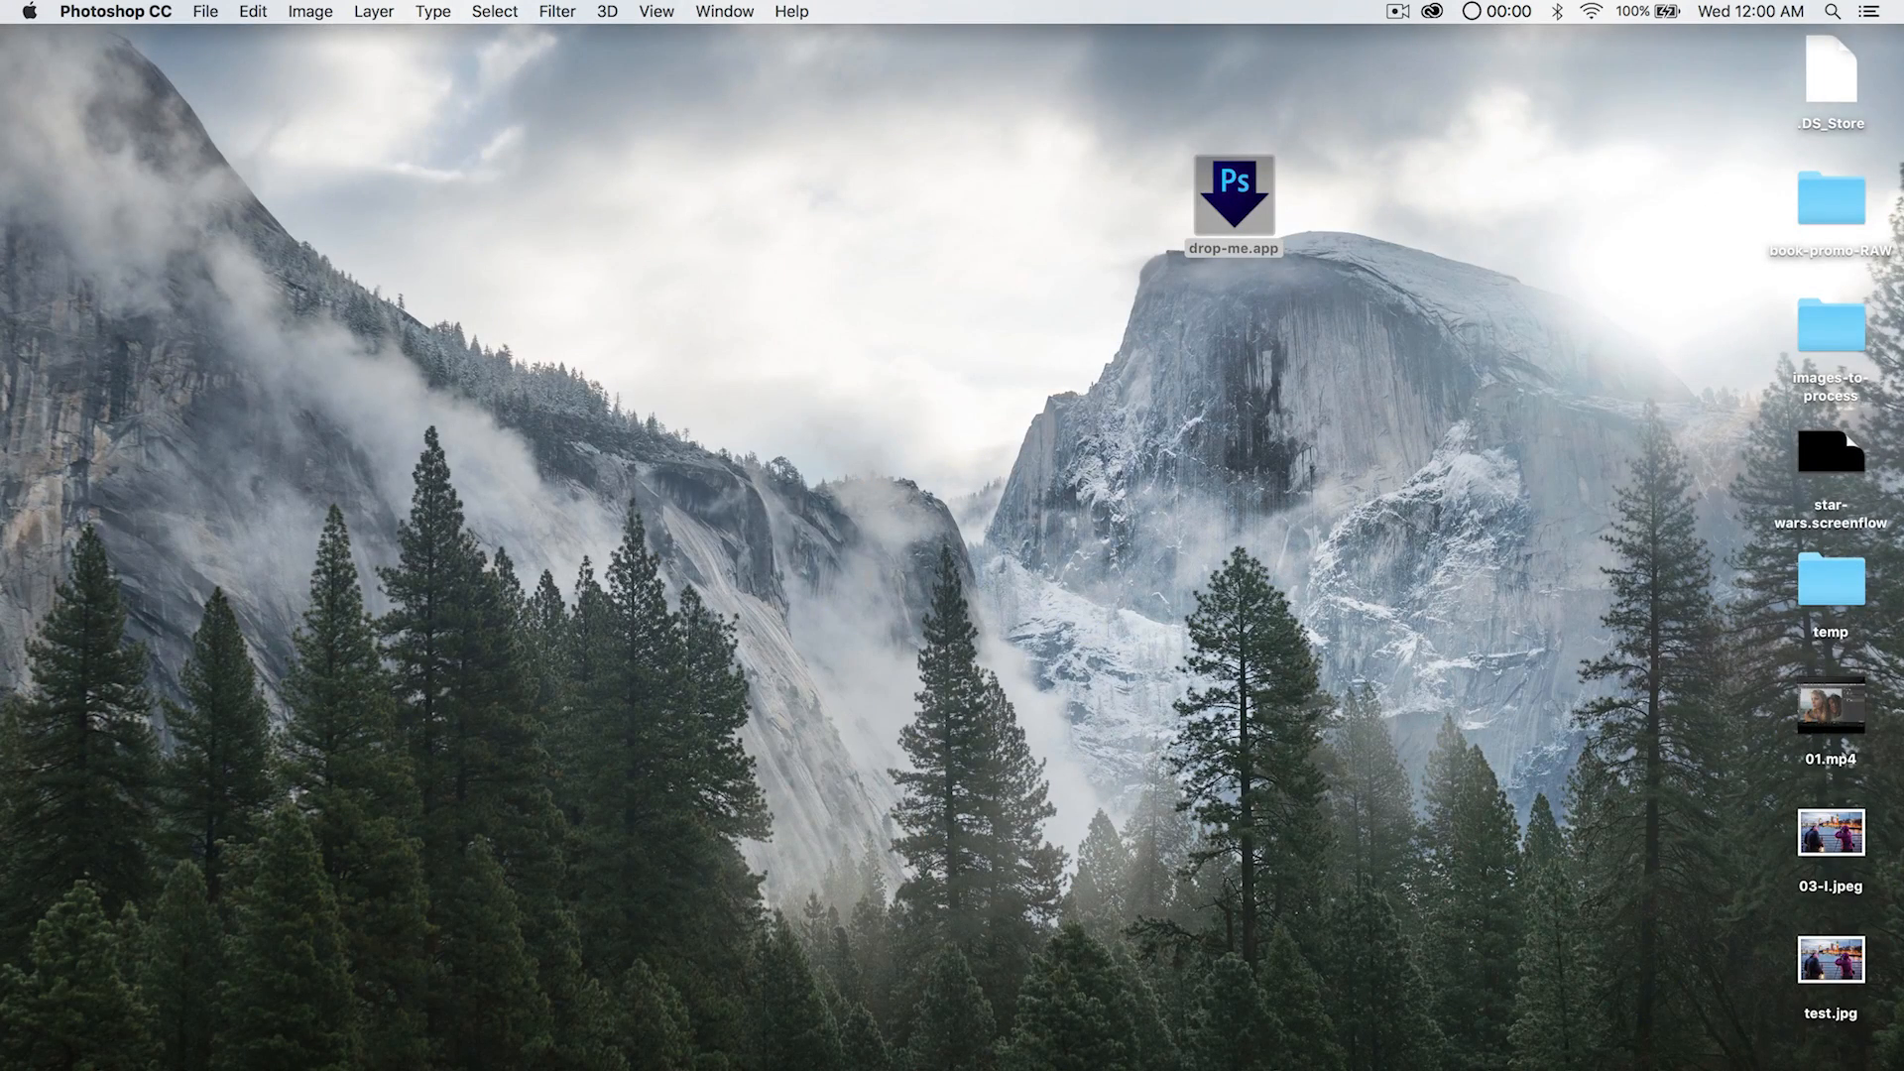
Check processed-imgs for the droplet's JPEG outputs and return to images-to-process.
double_click(1234, 203)
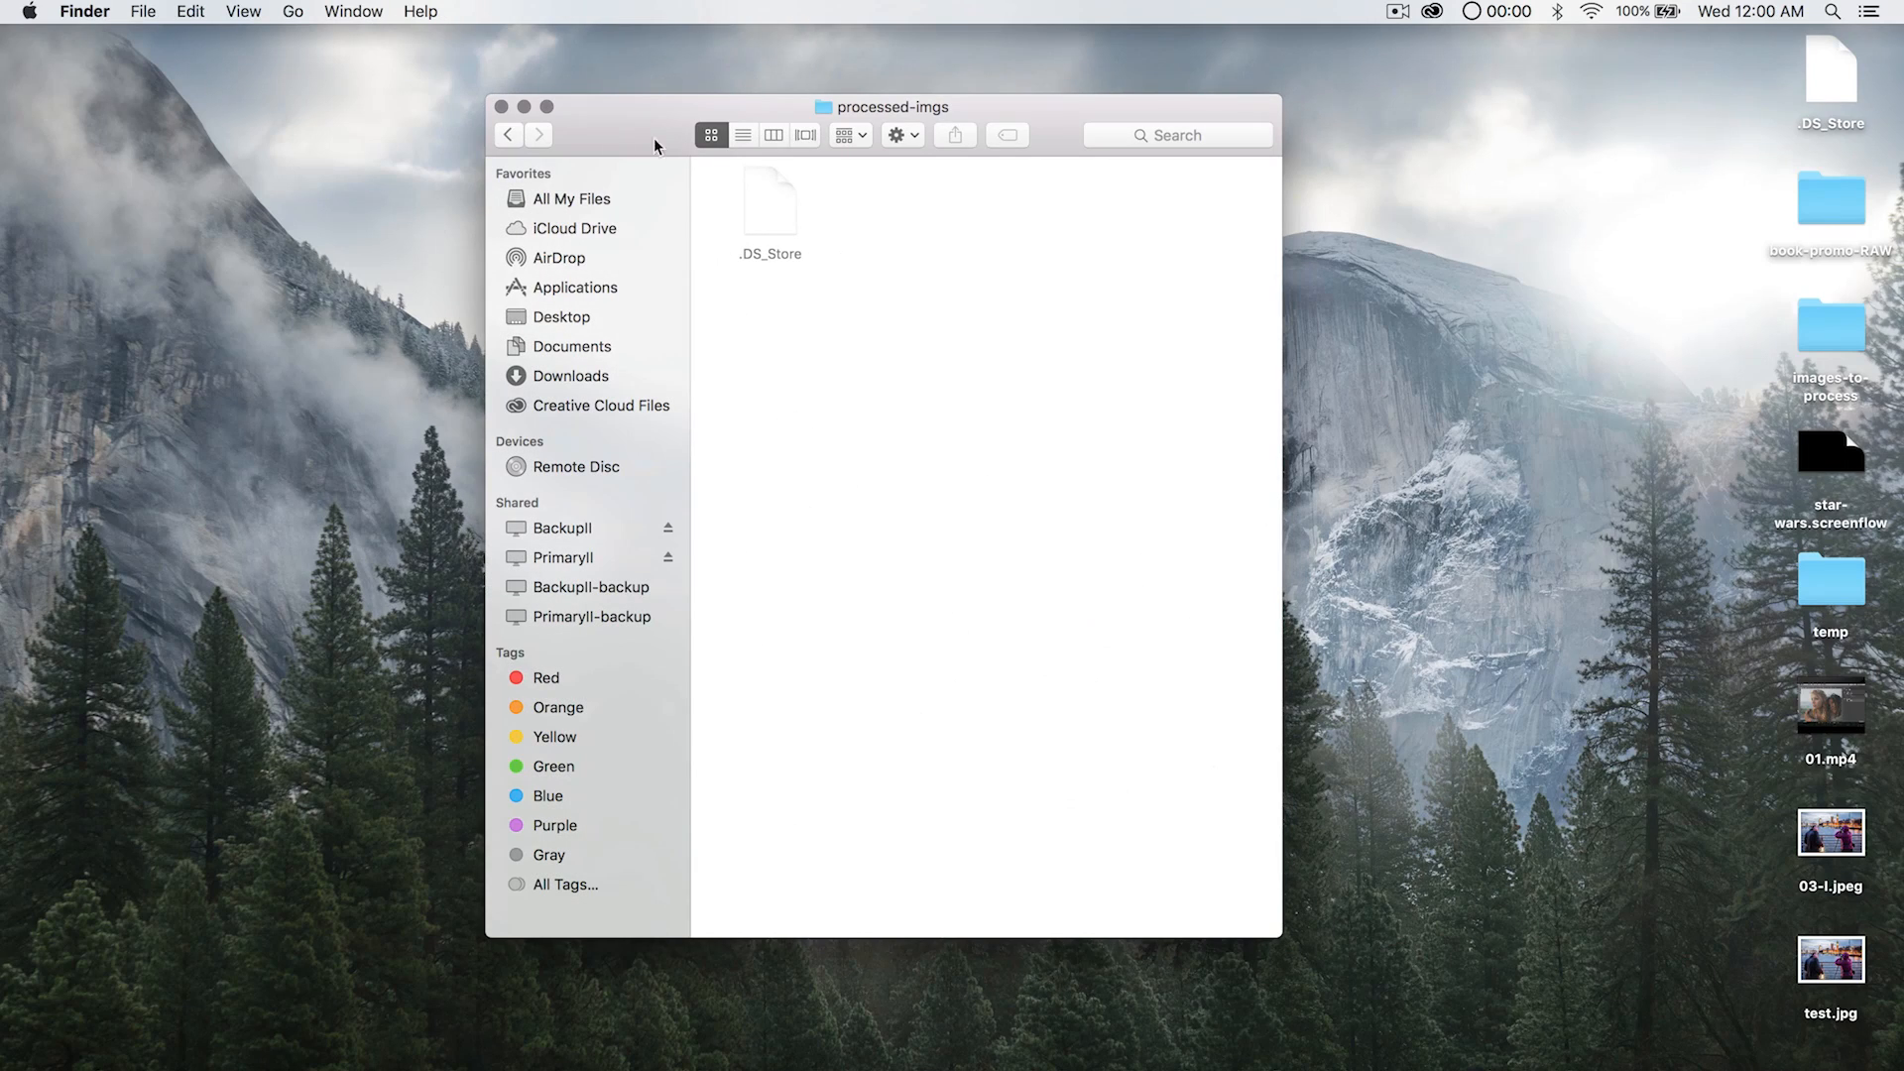
left_click(845, 135)
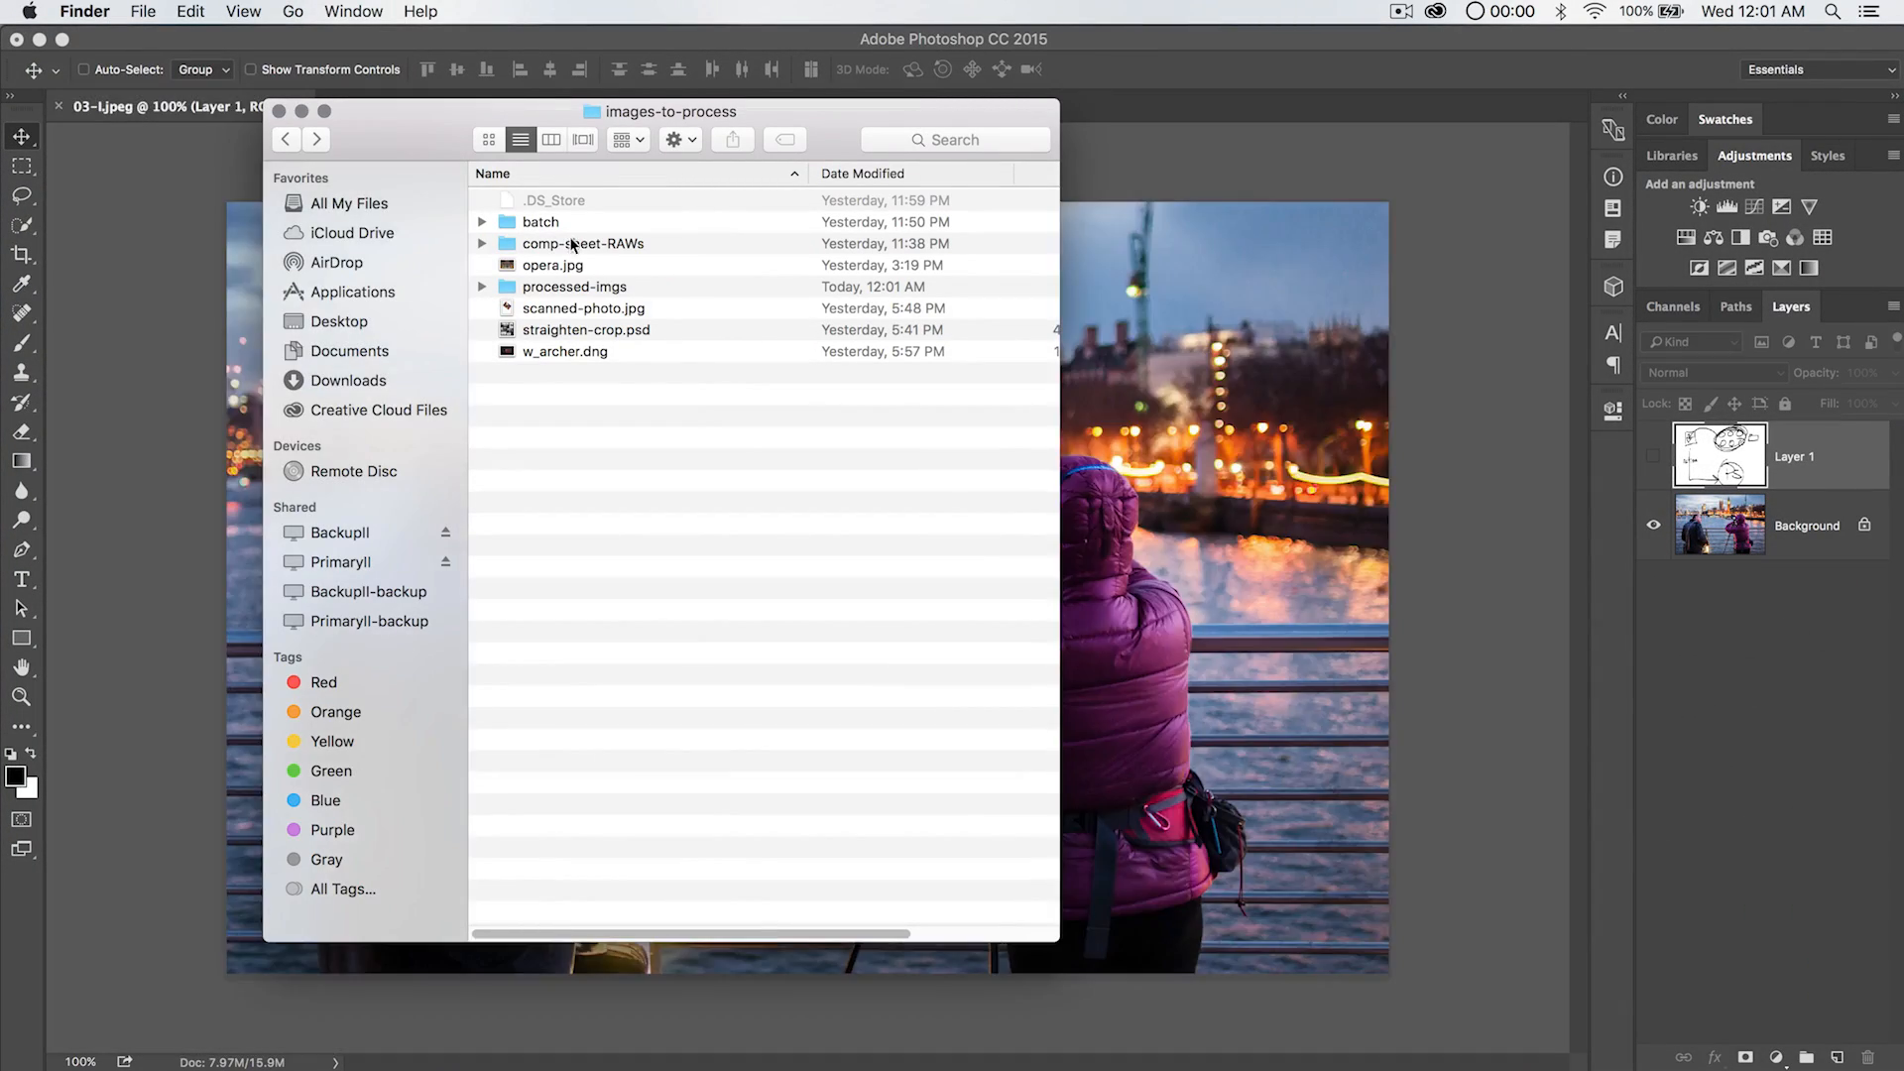
double_click(540, 220)
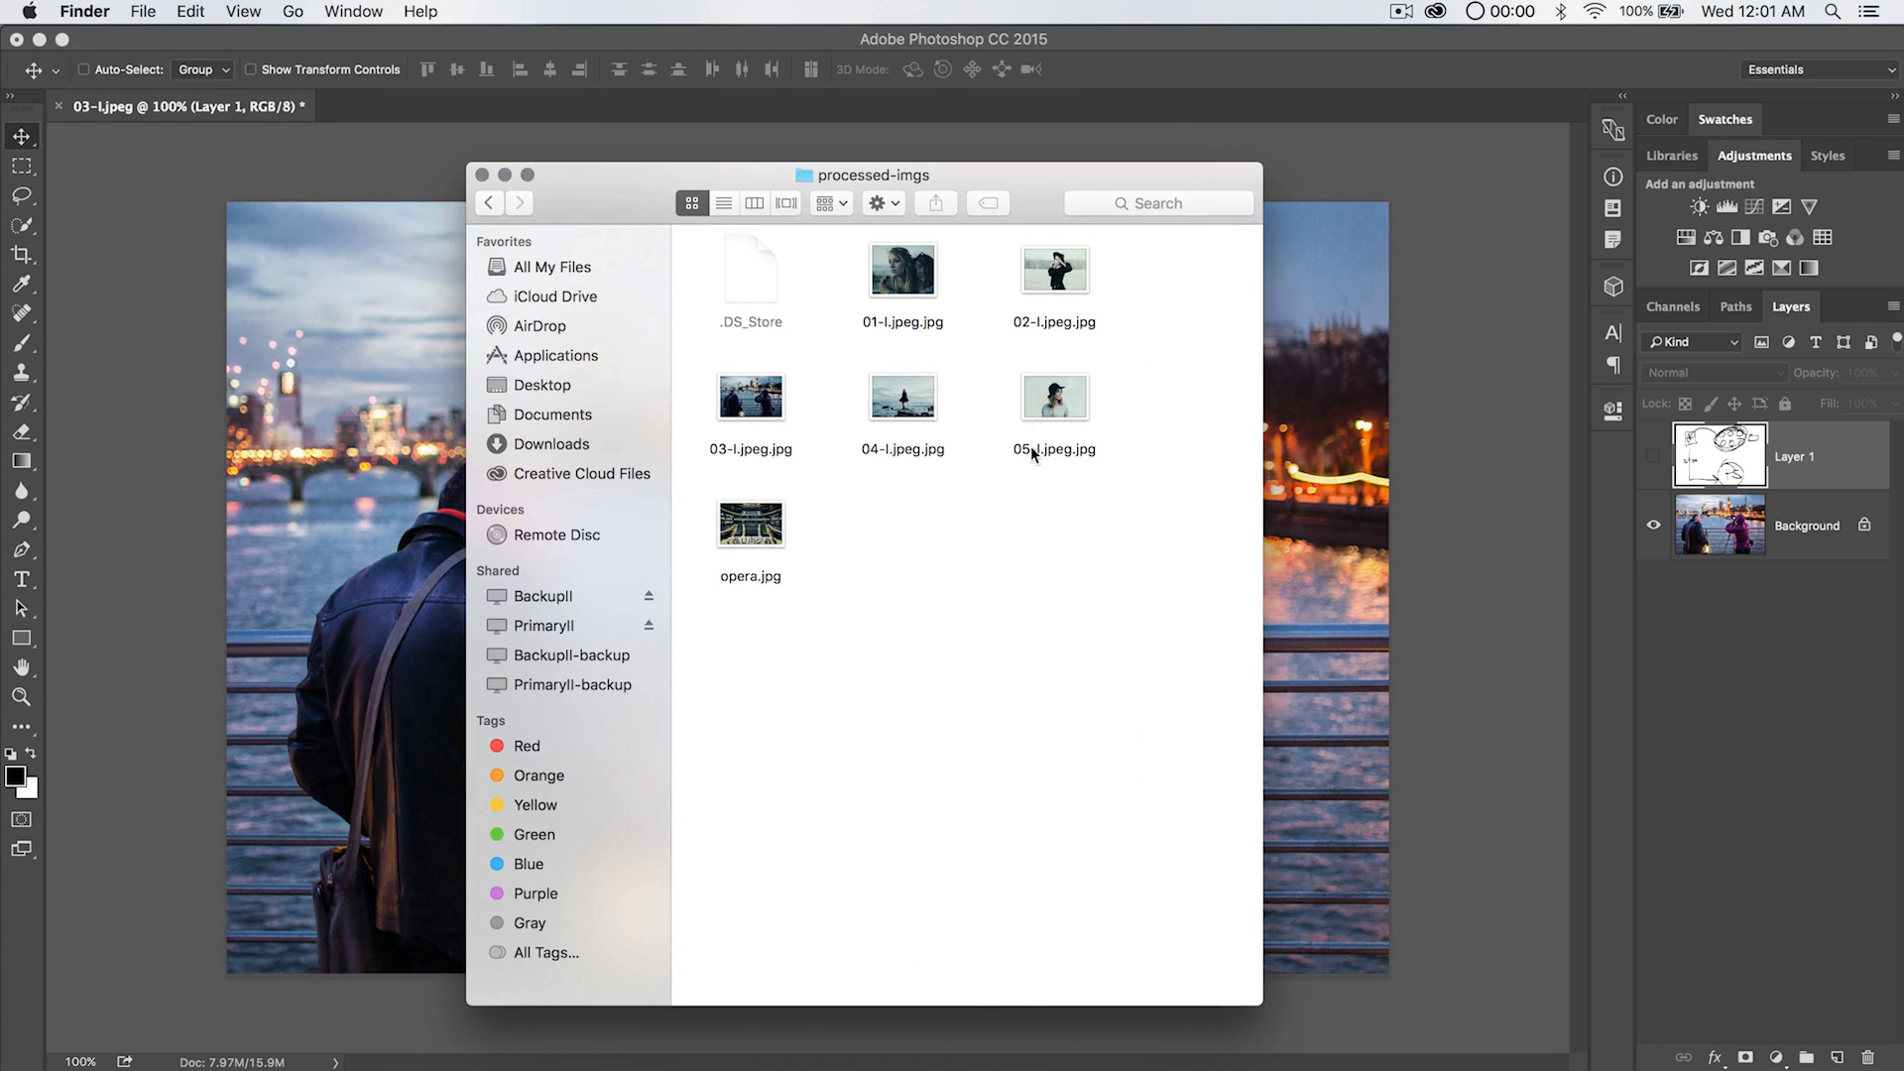
mouse_move(714, 320)
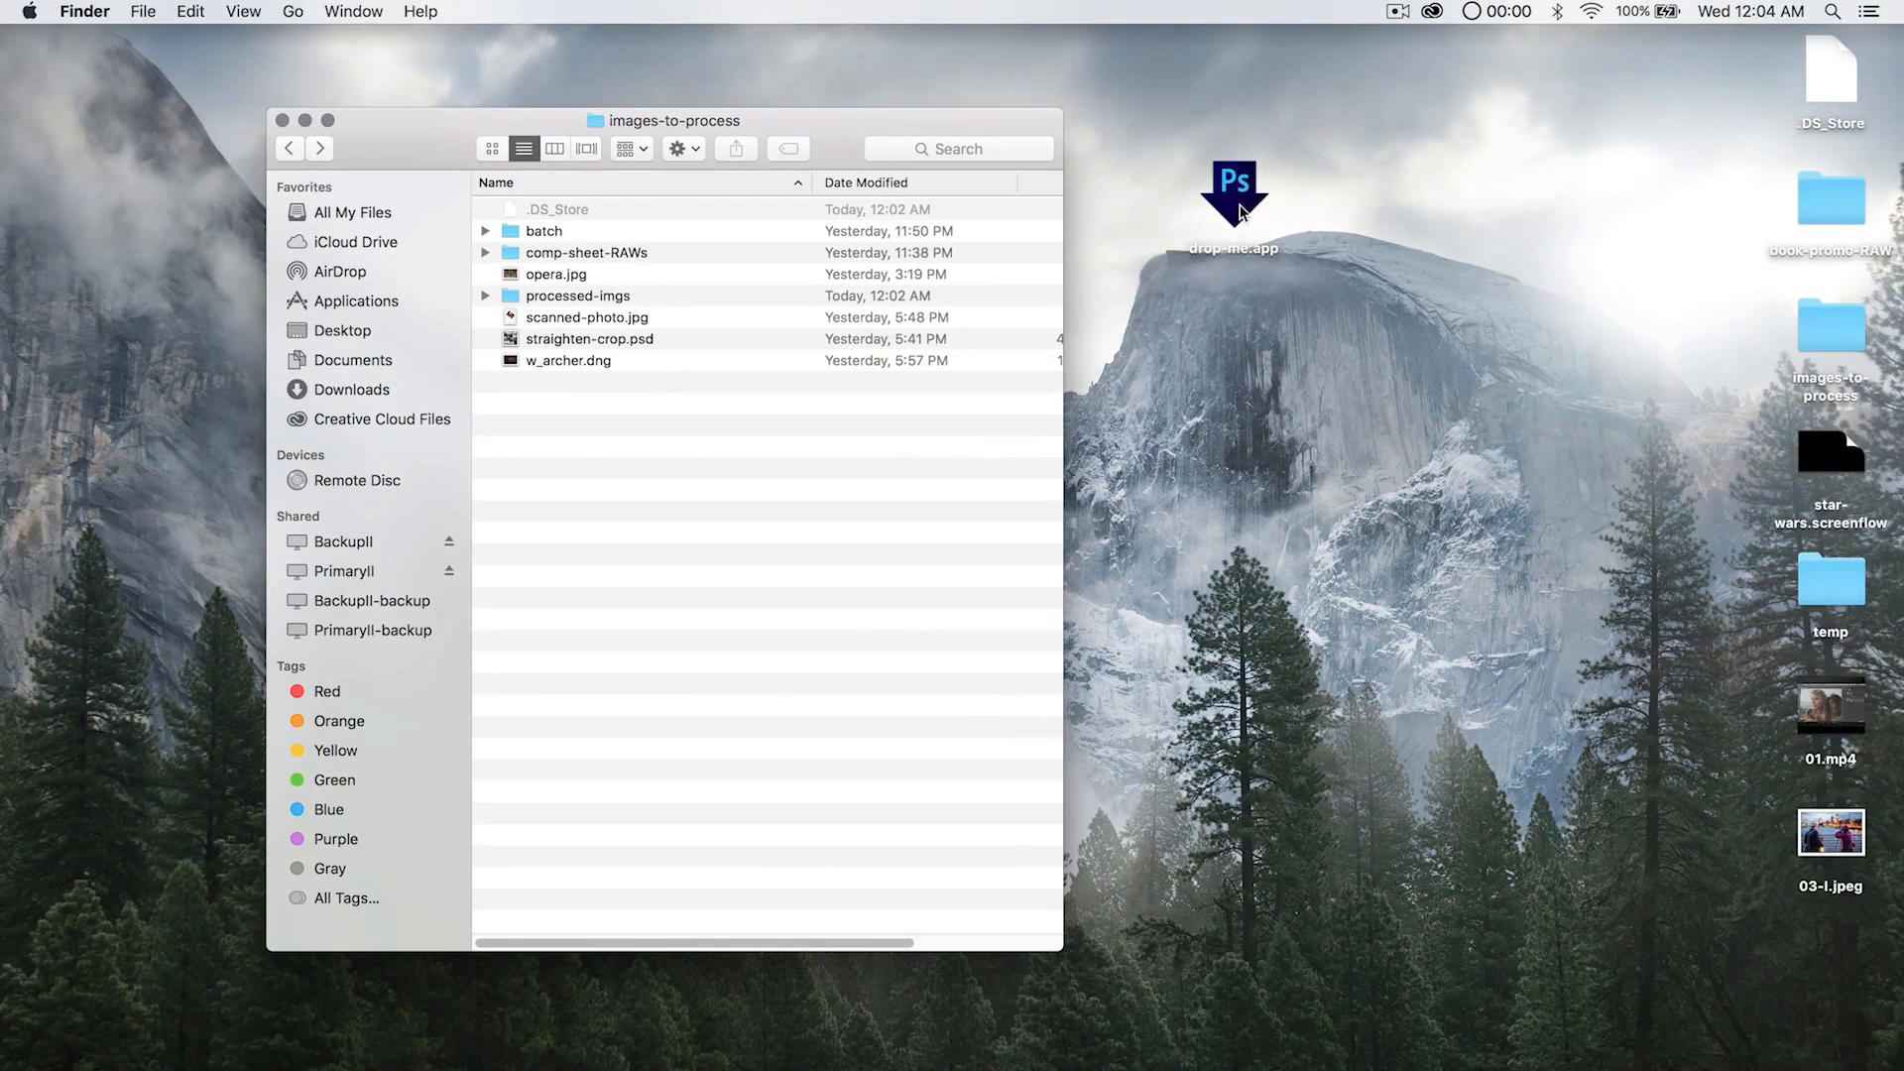
Select and enter the comp-sheet-RAWs folder to hand its RAW files to drop-me.app.
left_click(587, 252)
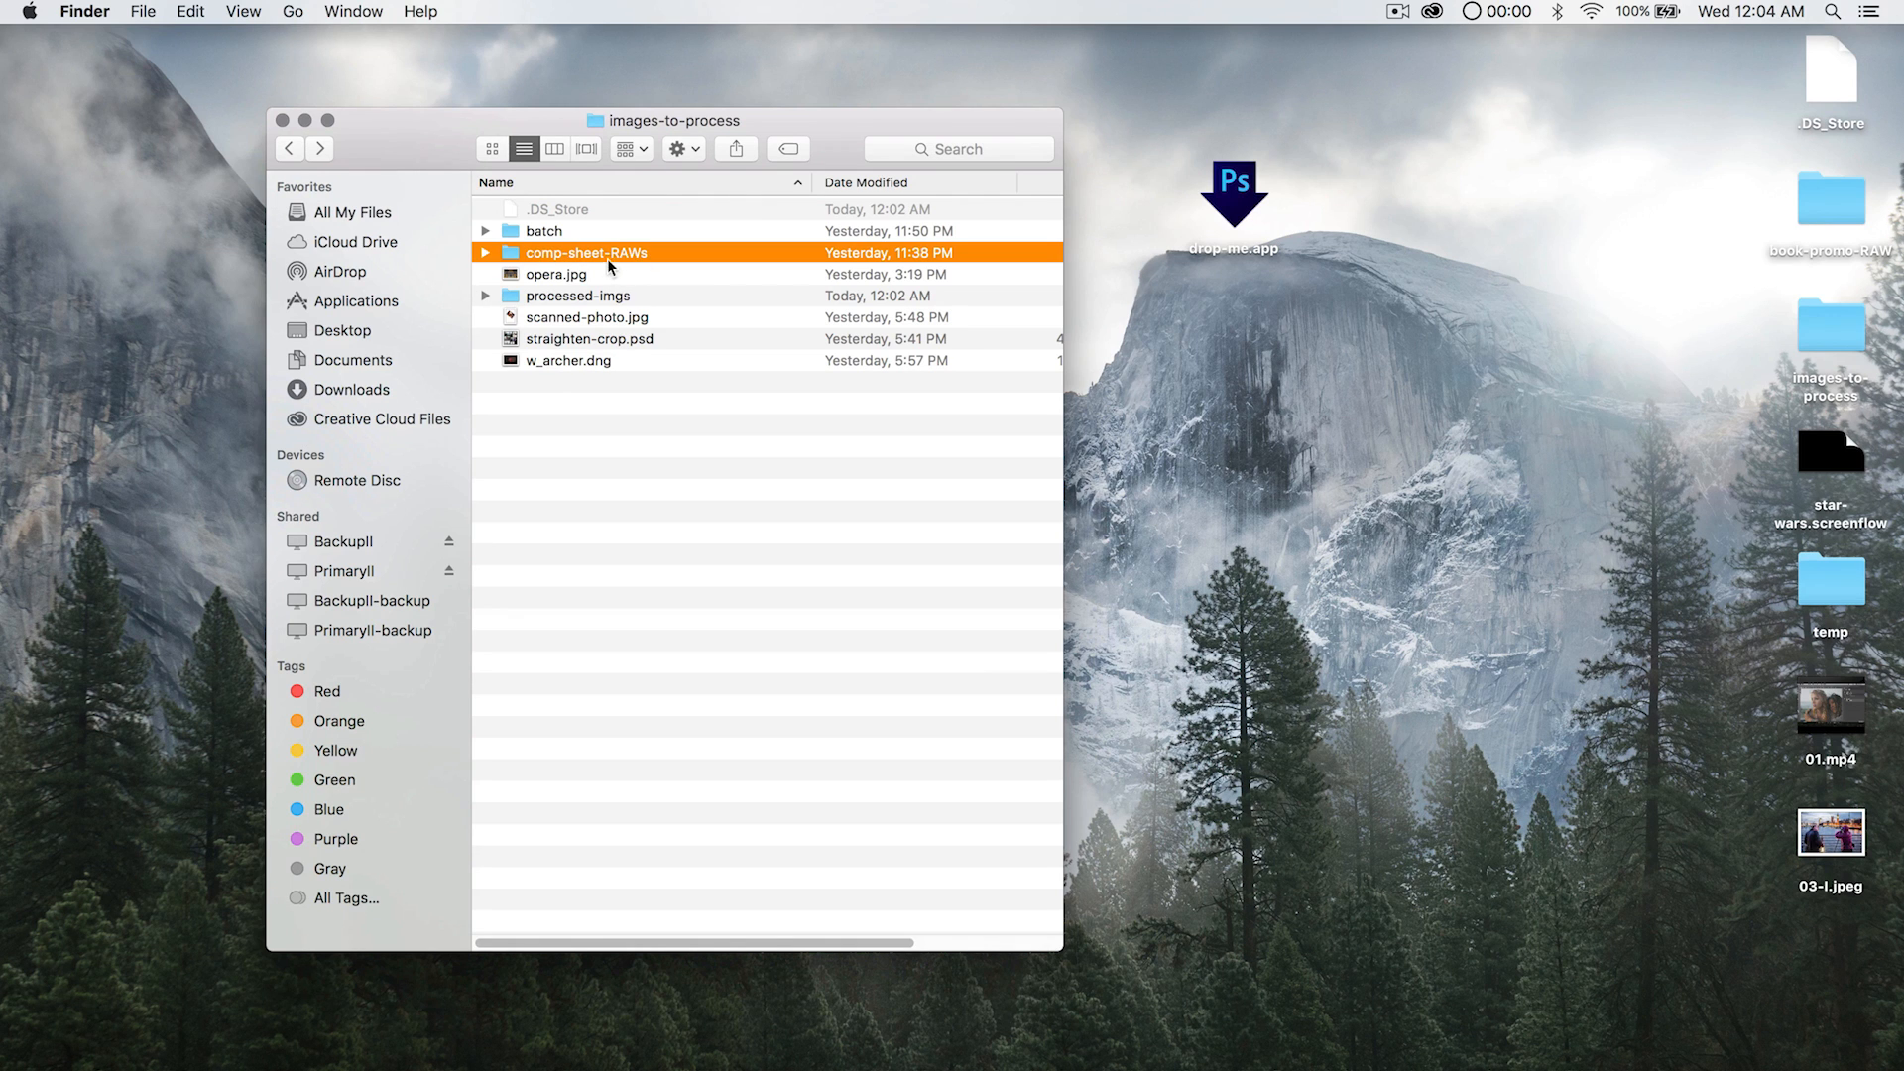
double_click(585, 251)
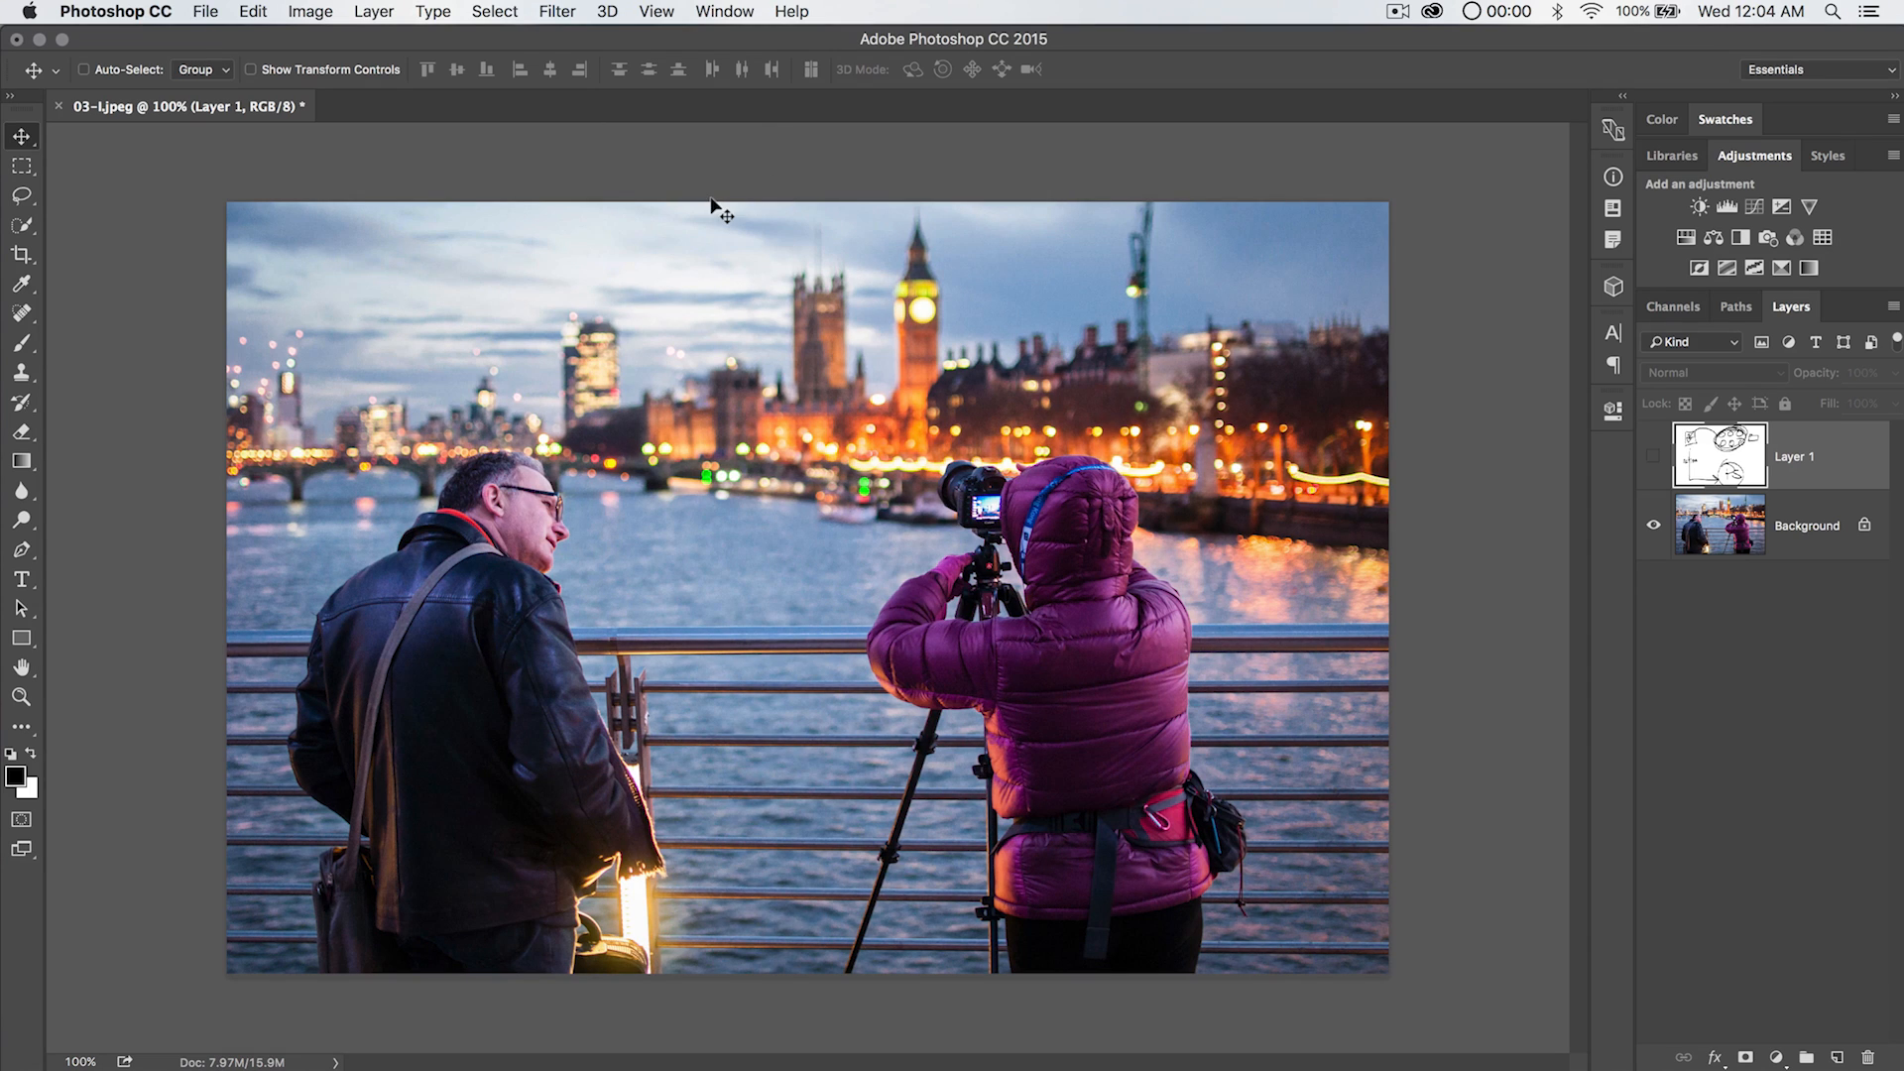
Show the Actions panel to verify color-grade ends with Flatten Image and Save, then hide it.
left_click(722, 12)
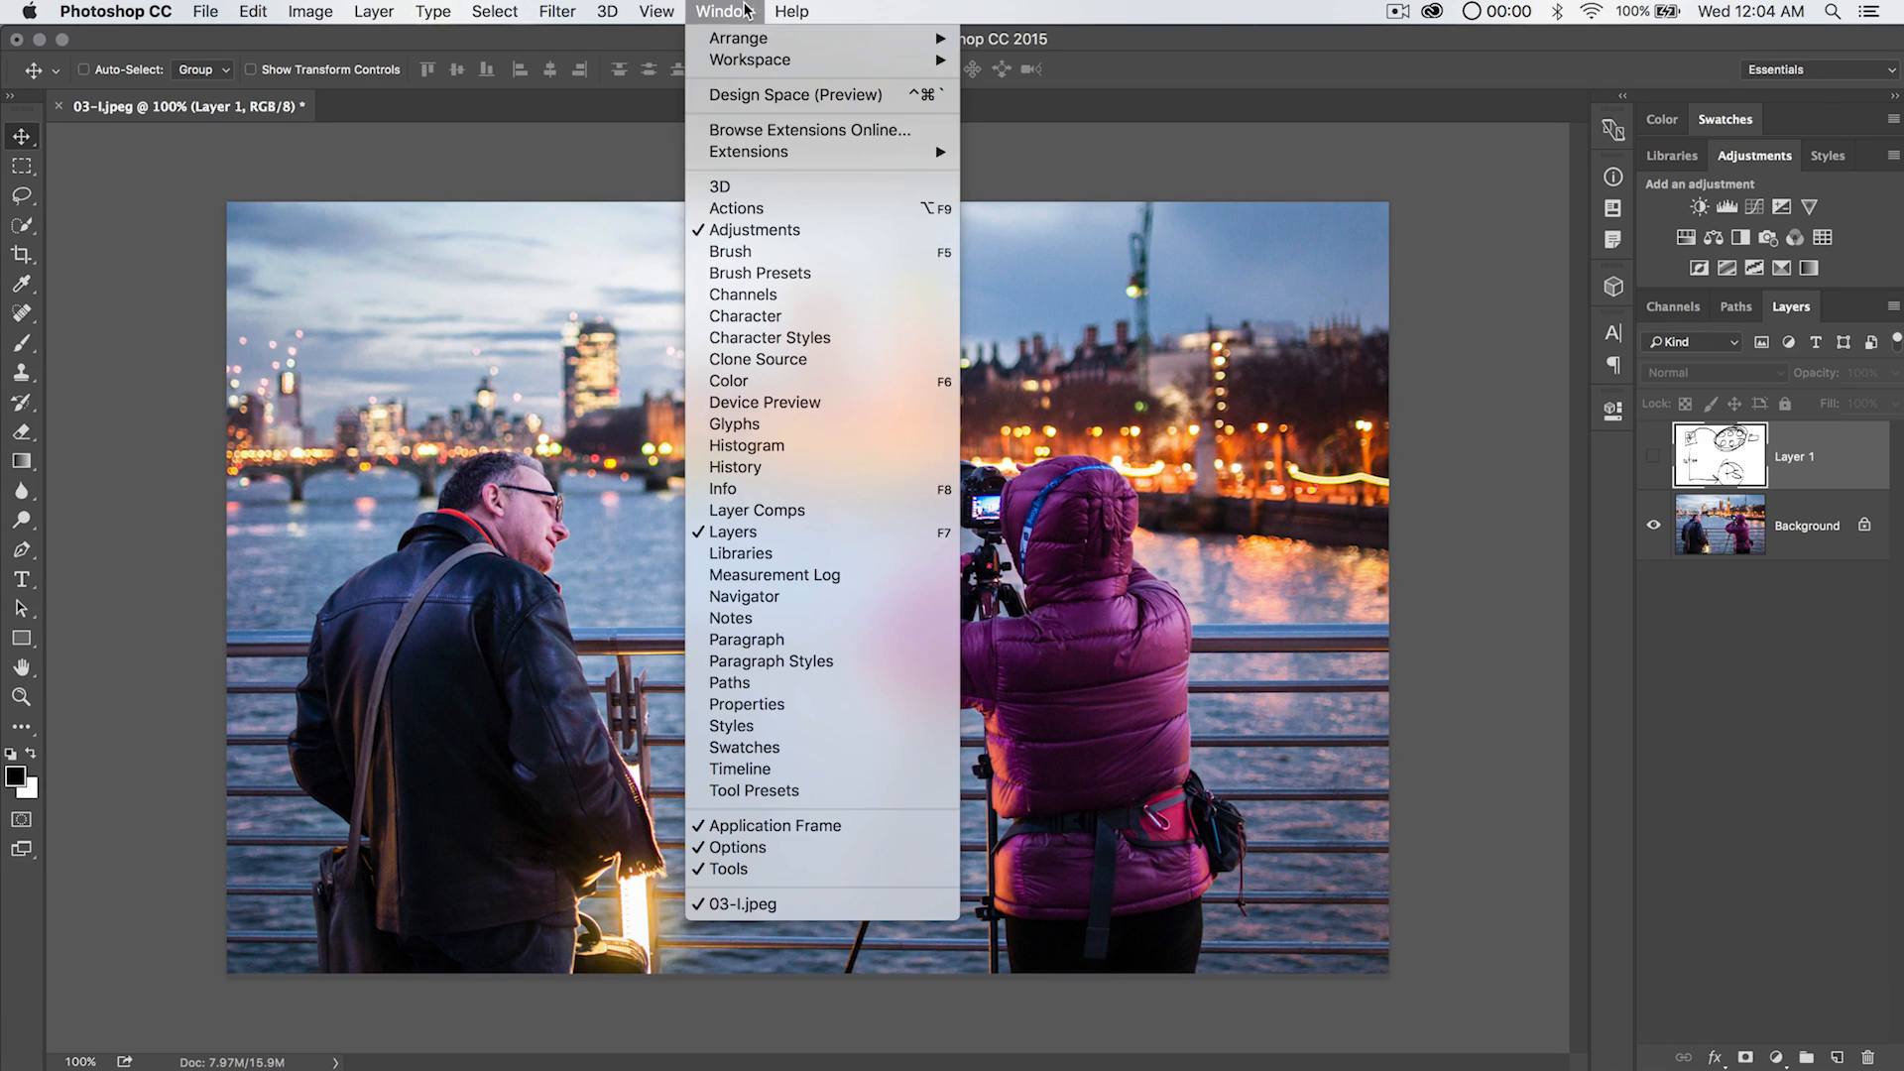
left_click(736, 208)
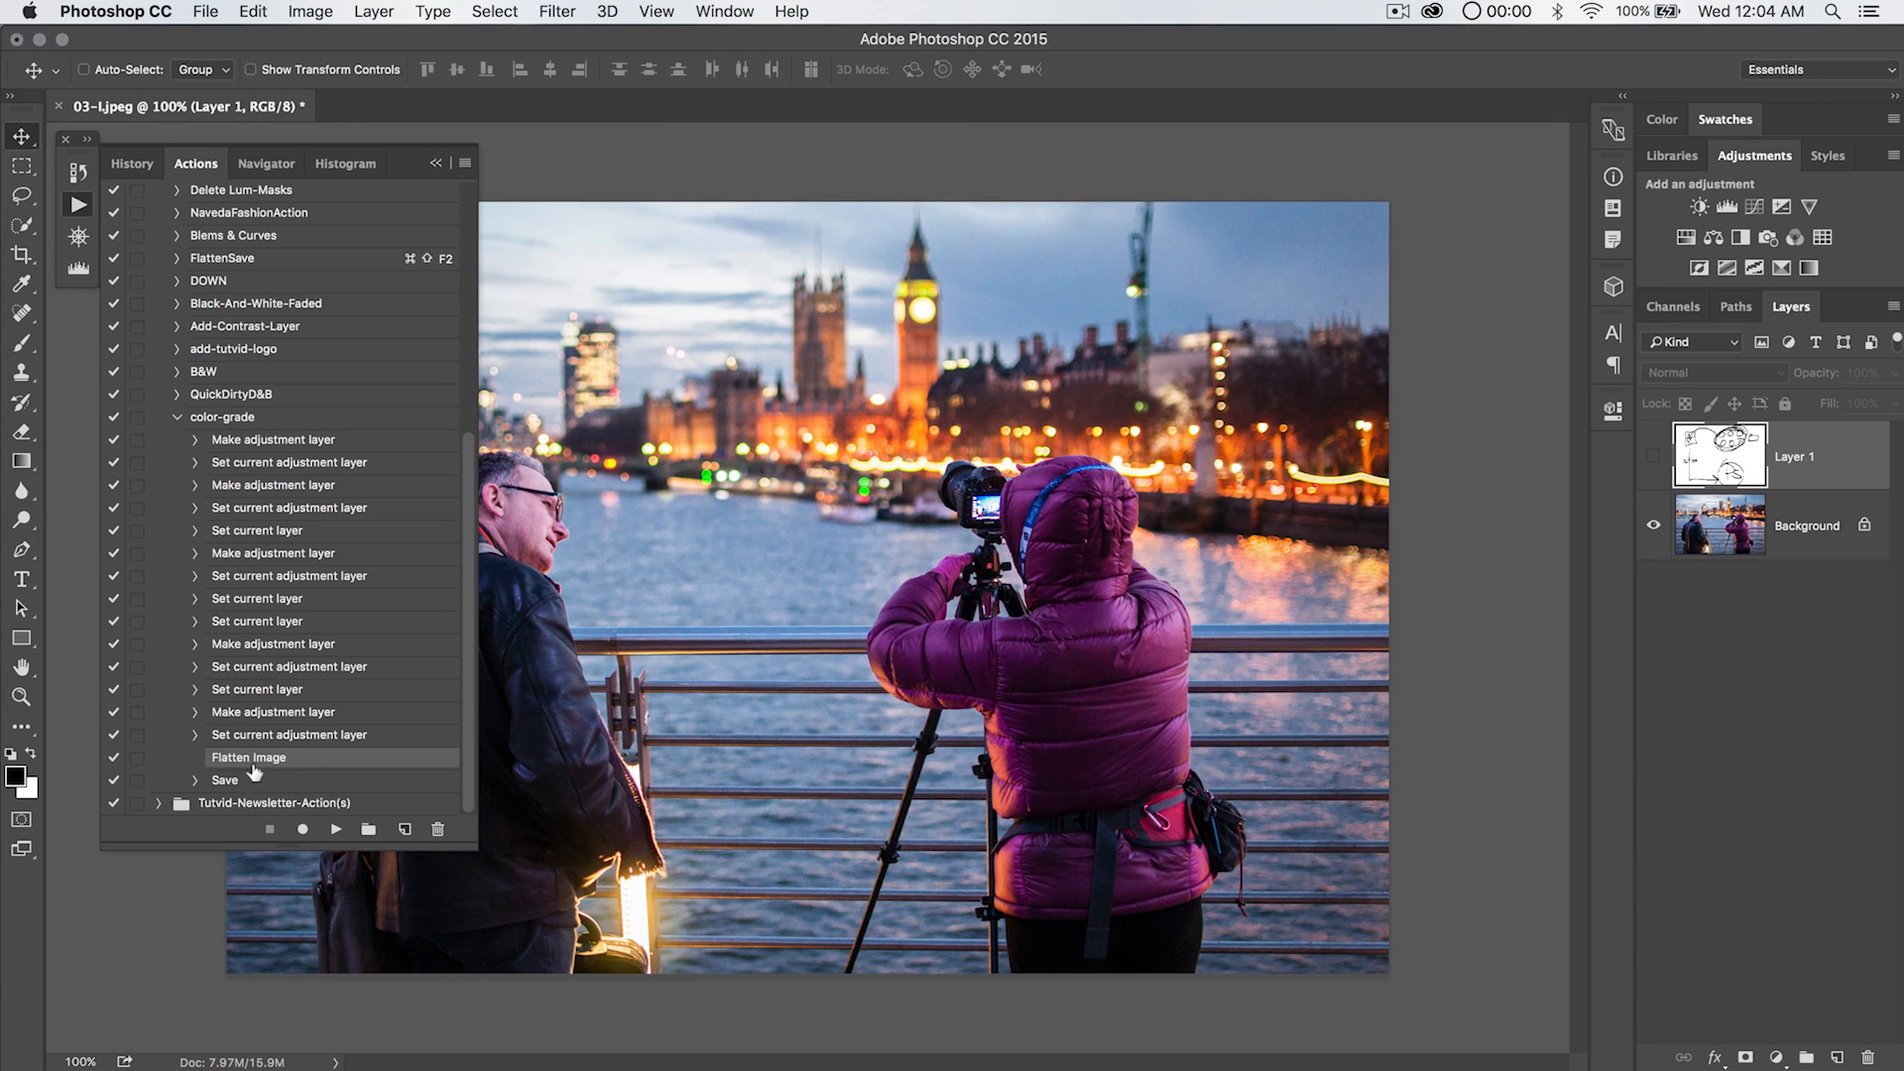
left_click(309, 12)
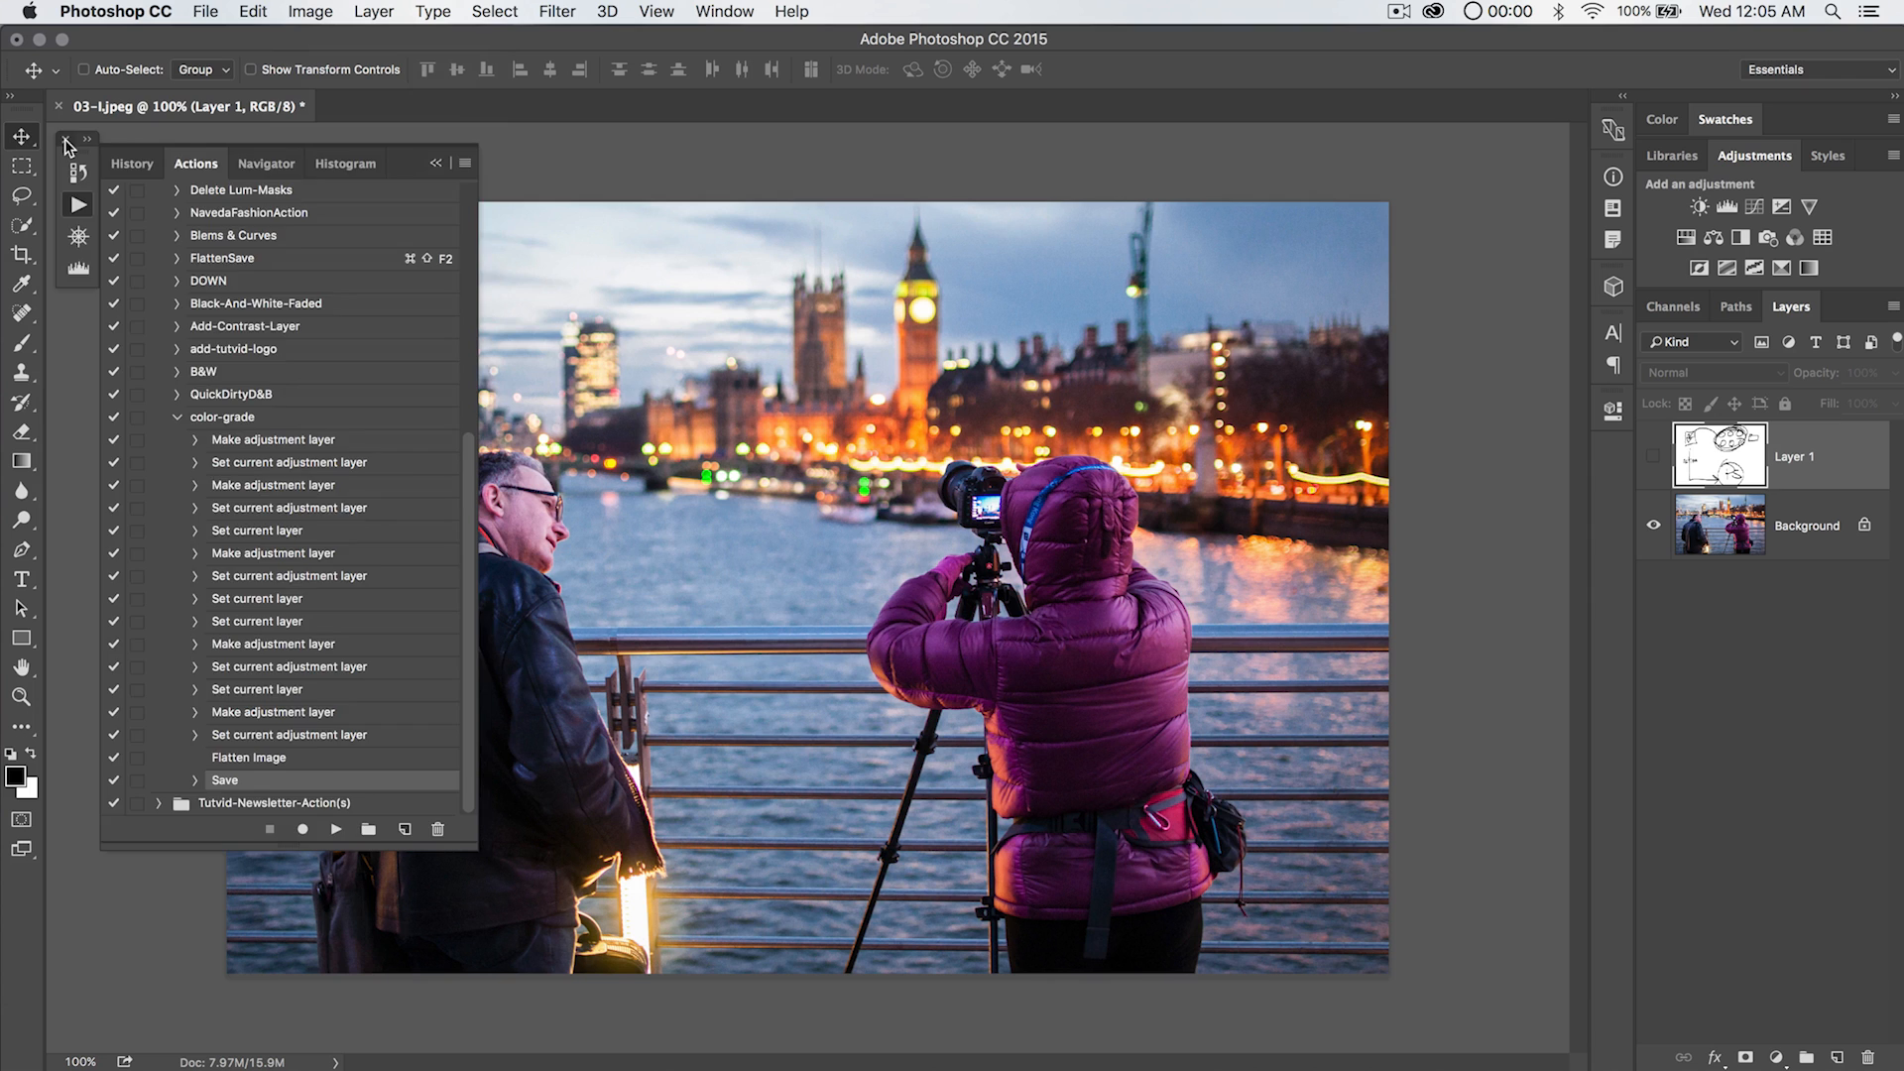
left_click(84, 138)
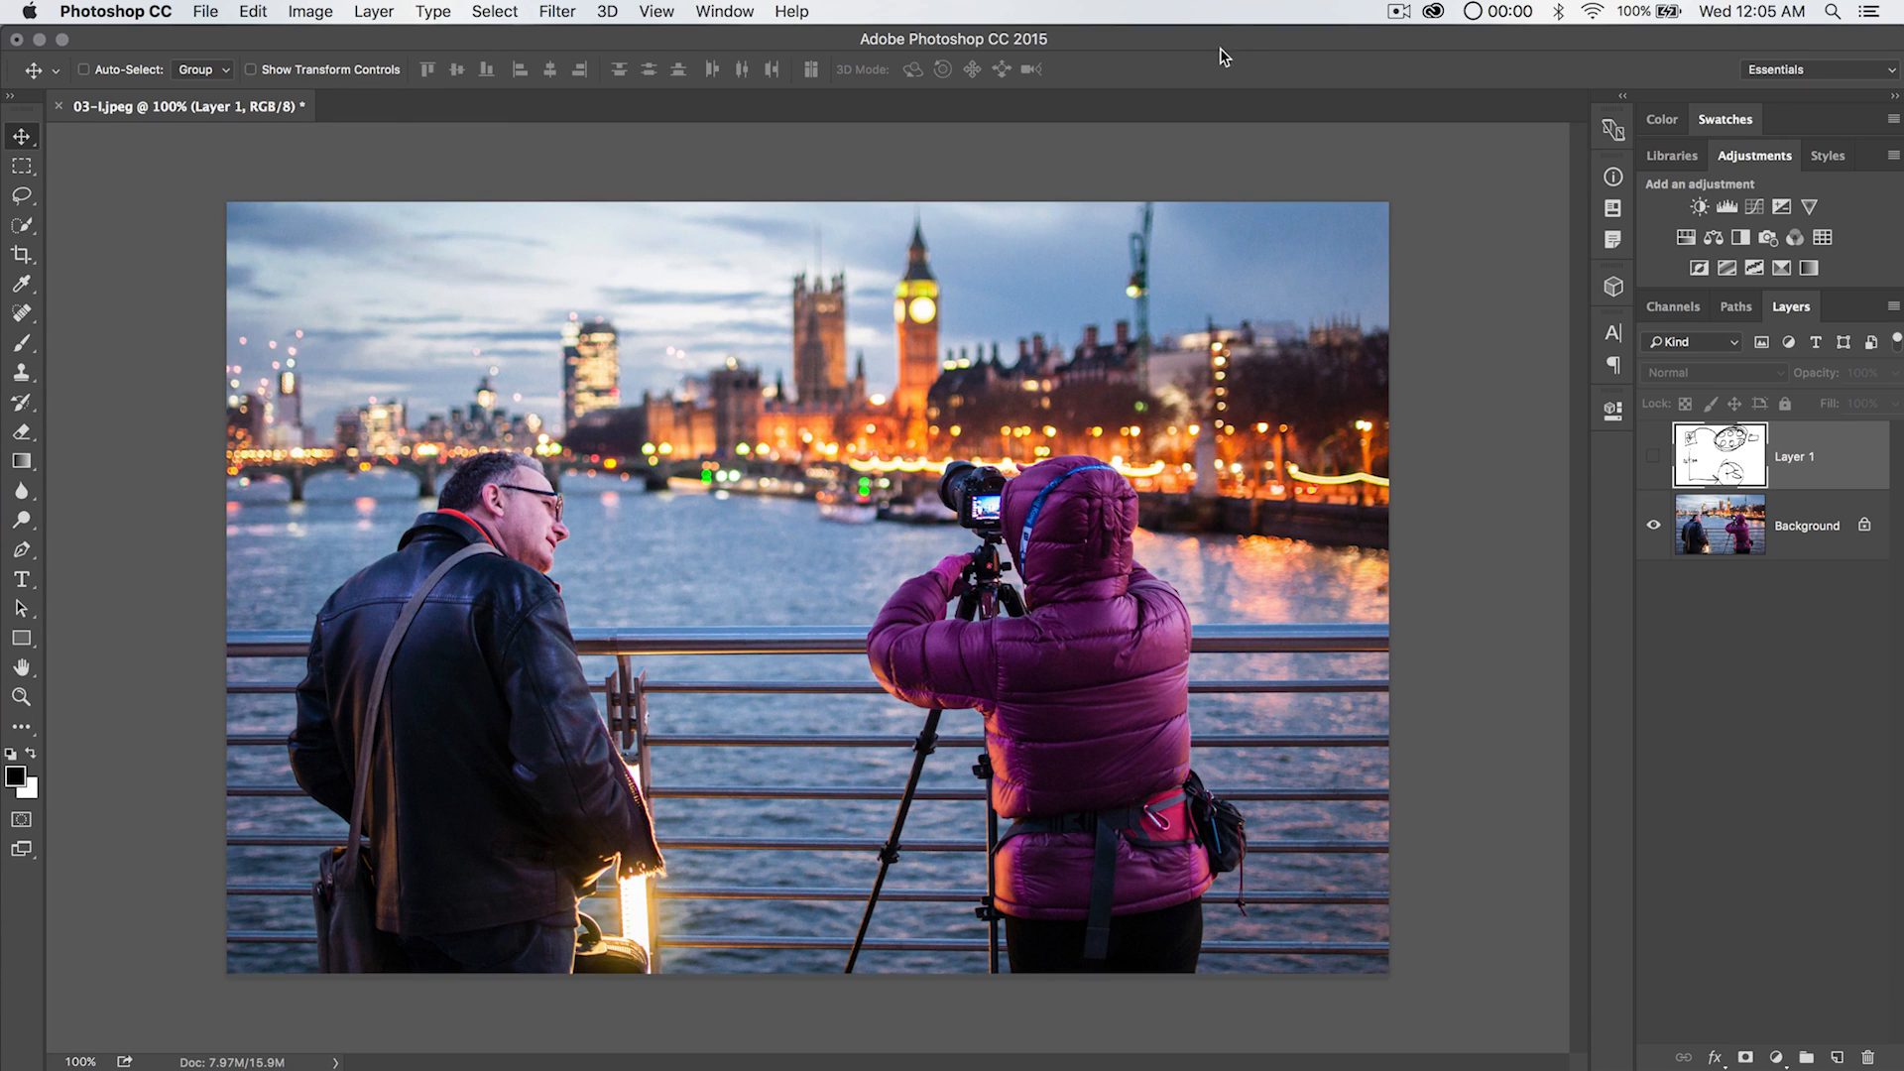
mouse_move(1341, 50)
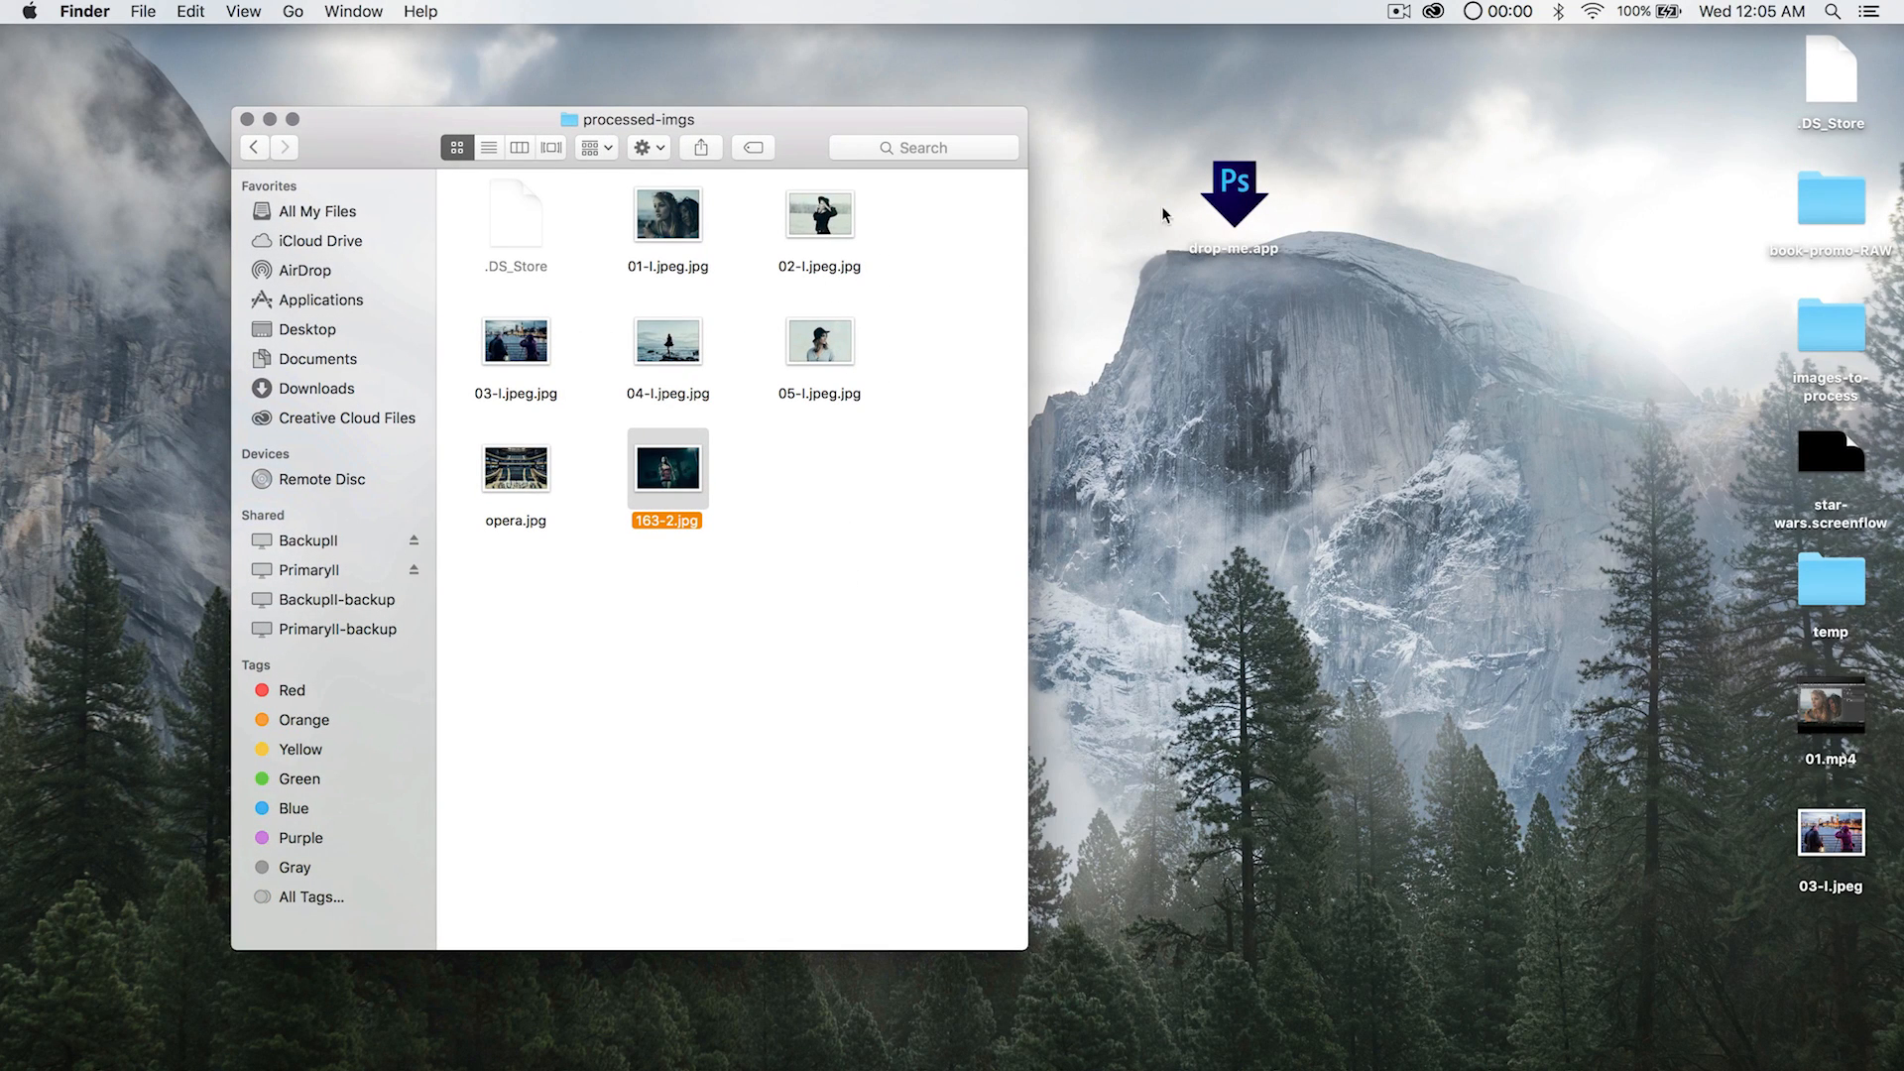
mouse_move(940, 371)
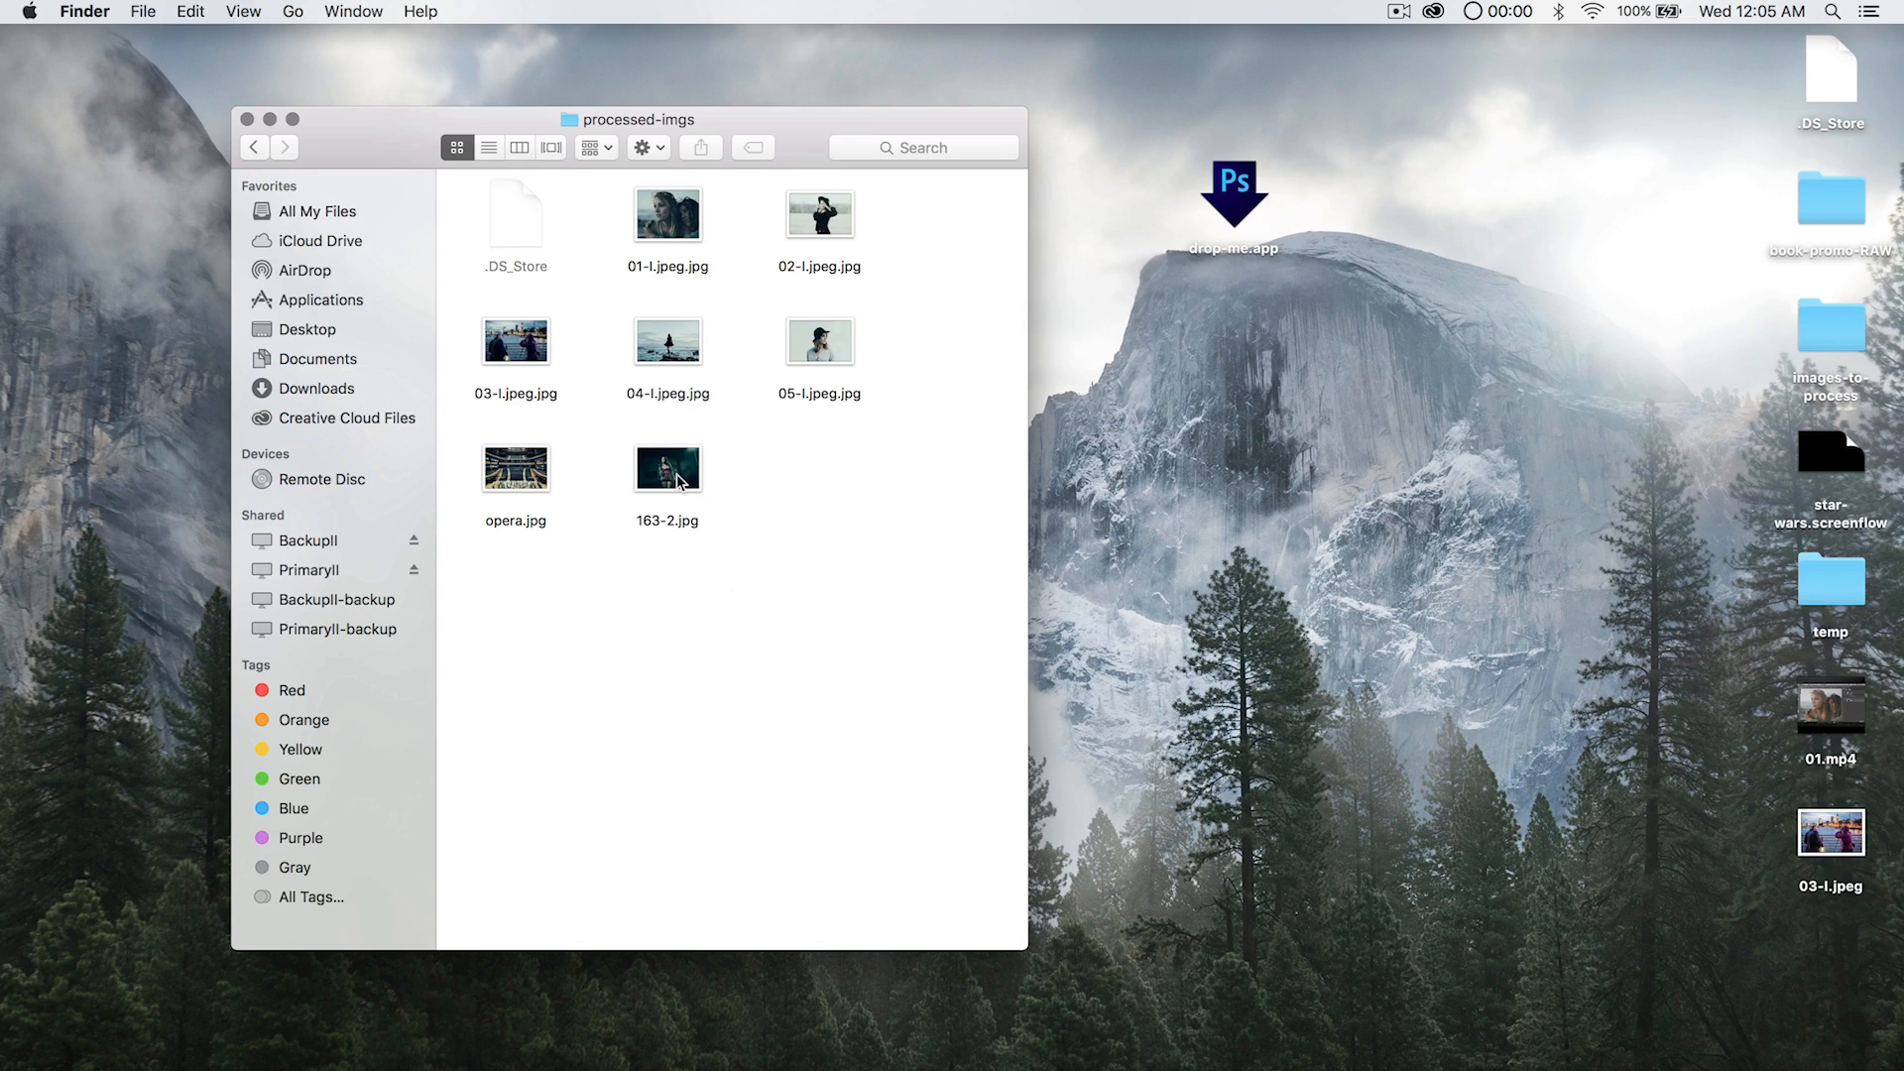
mouse_move(1254, 189)
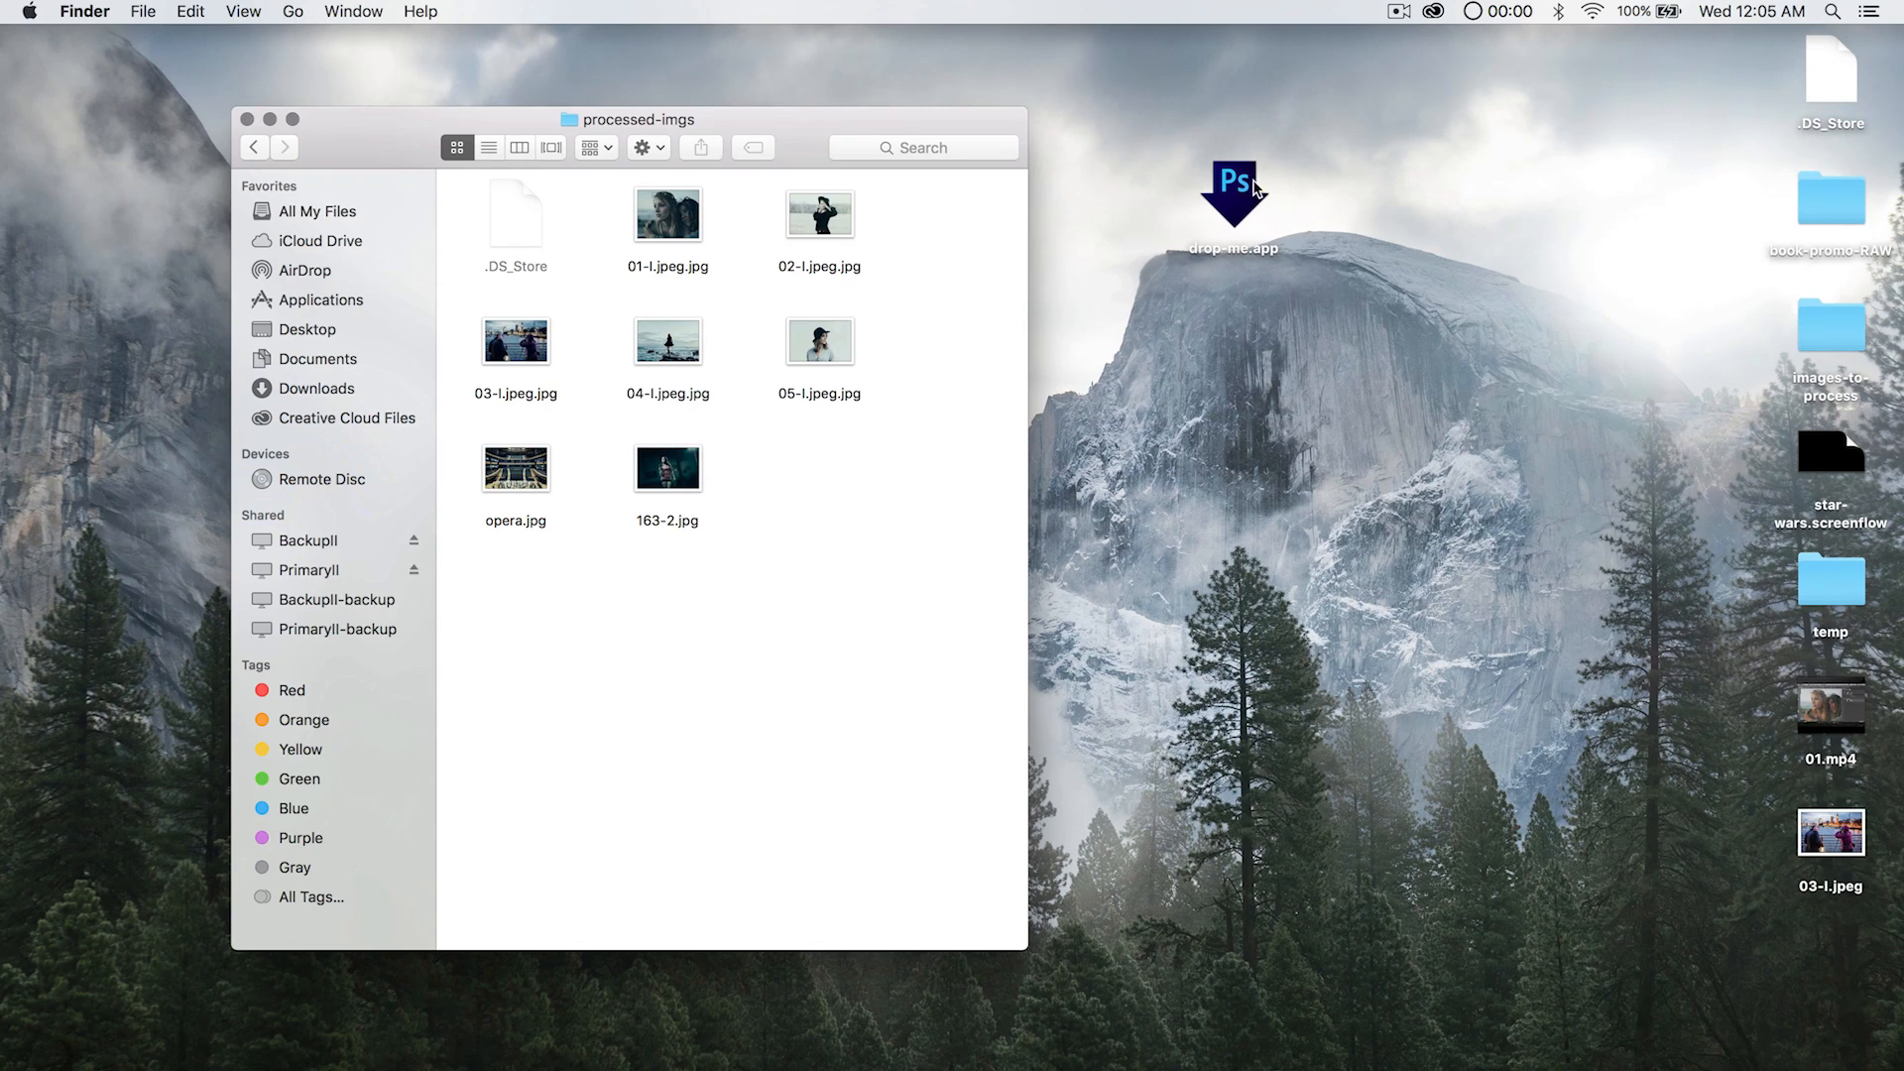
mouse_move(883, 621)
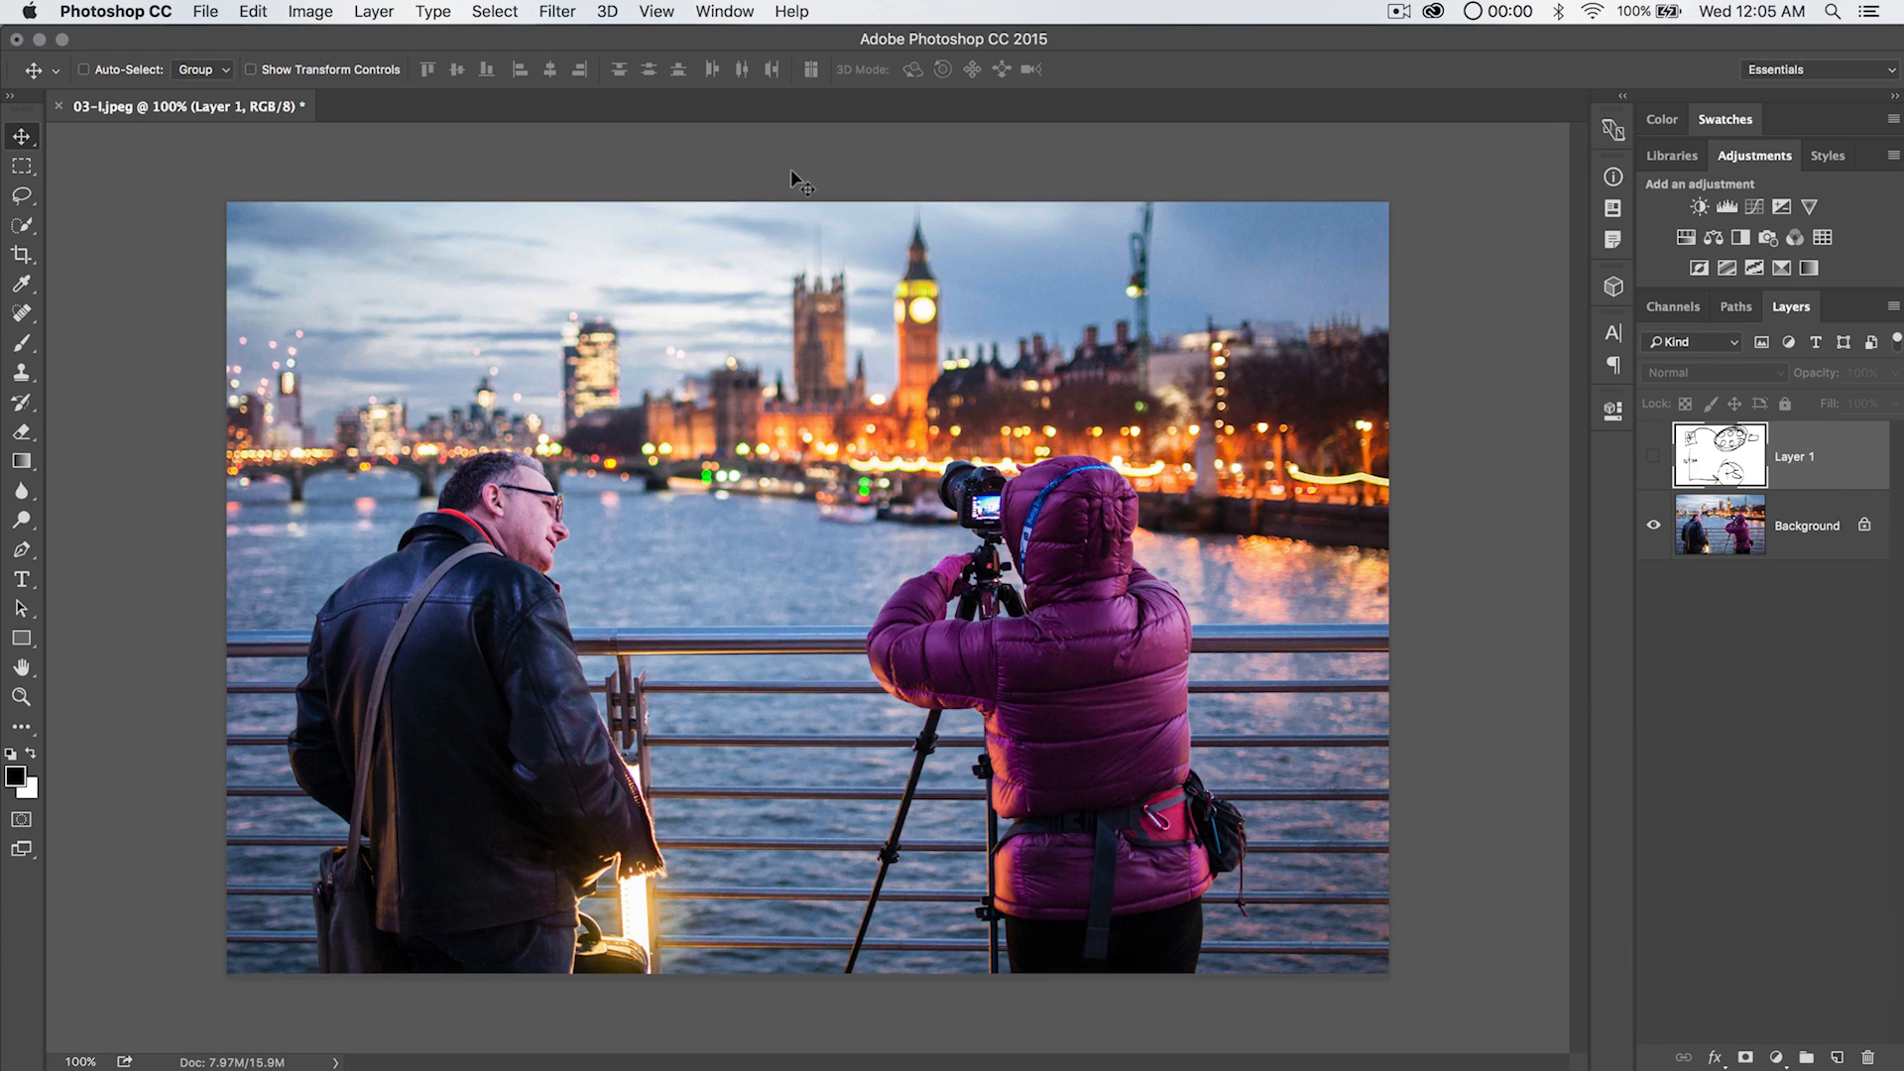
mouse_move(954, 629)
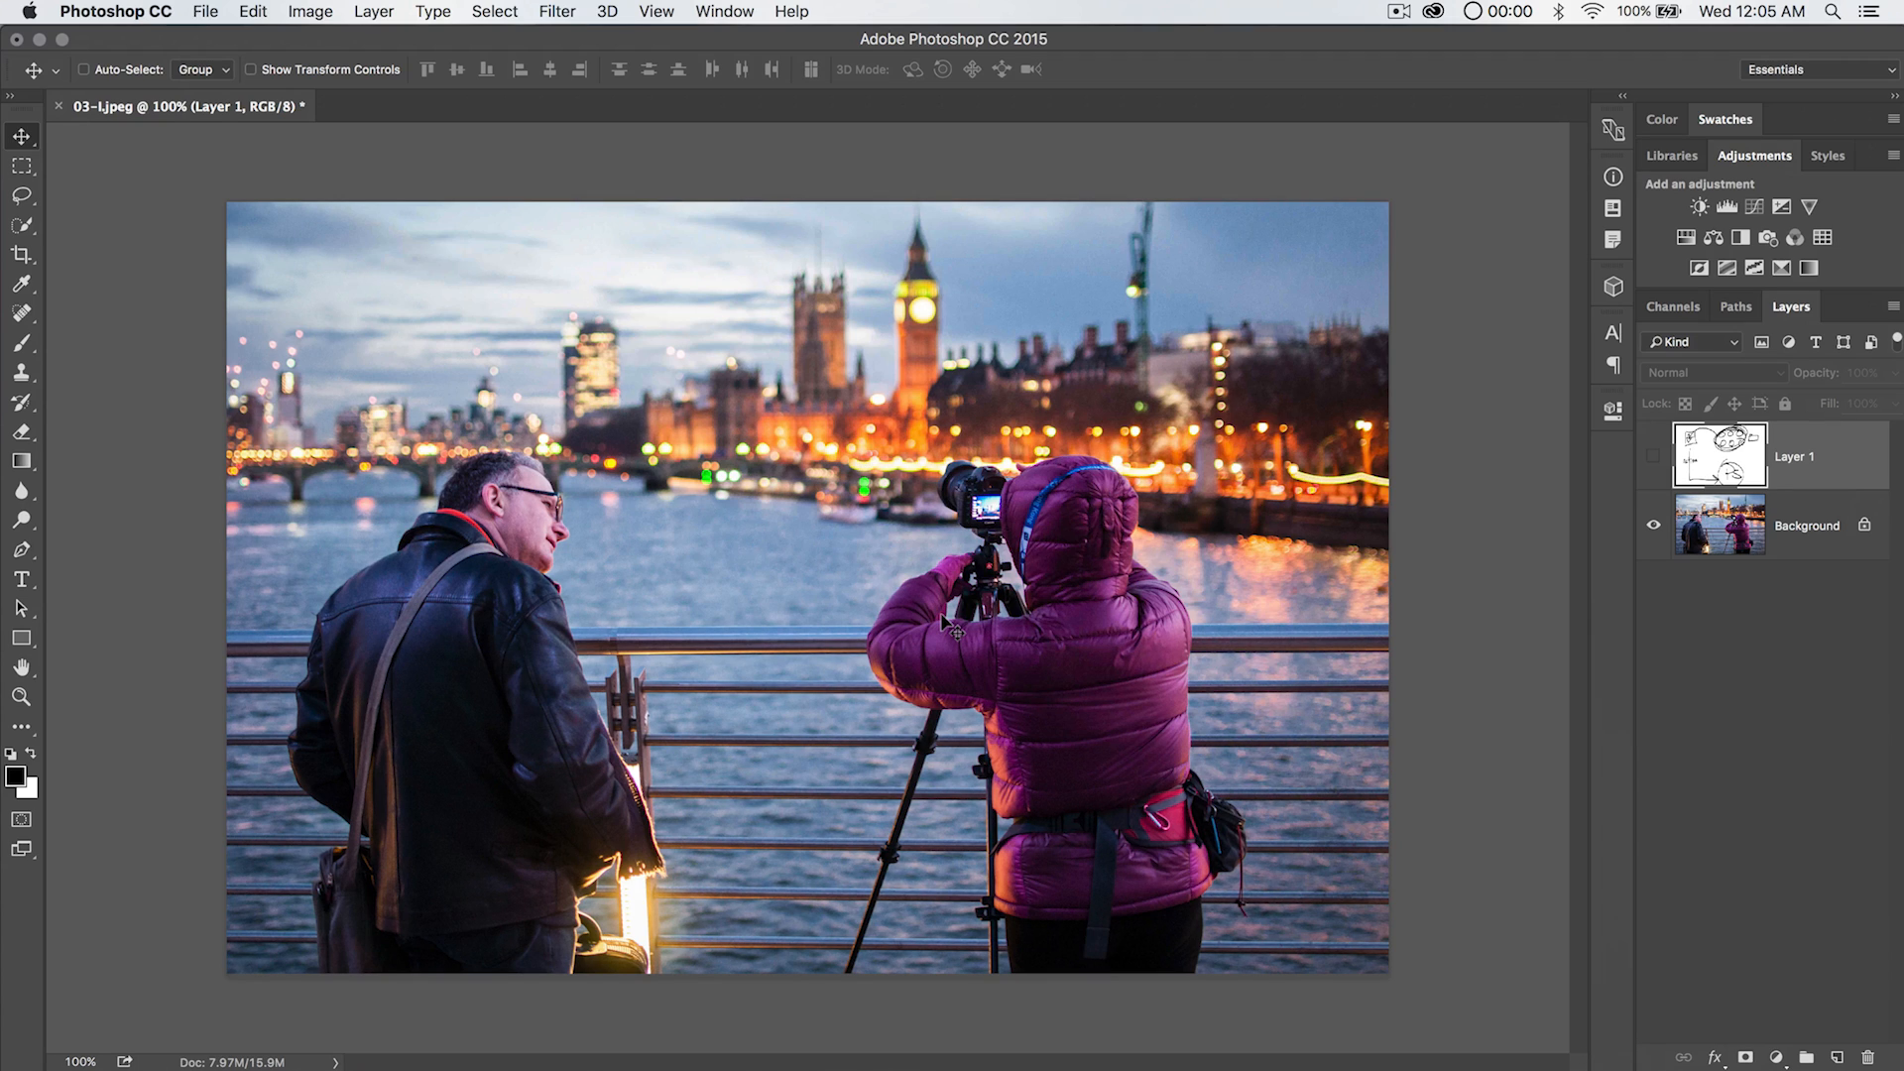